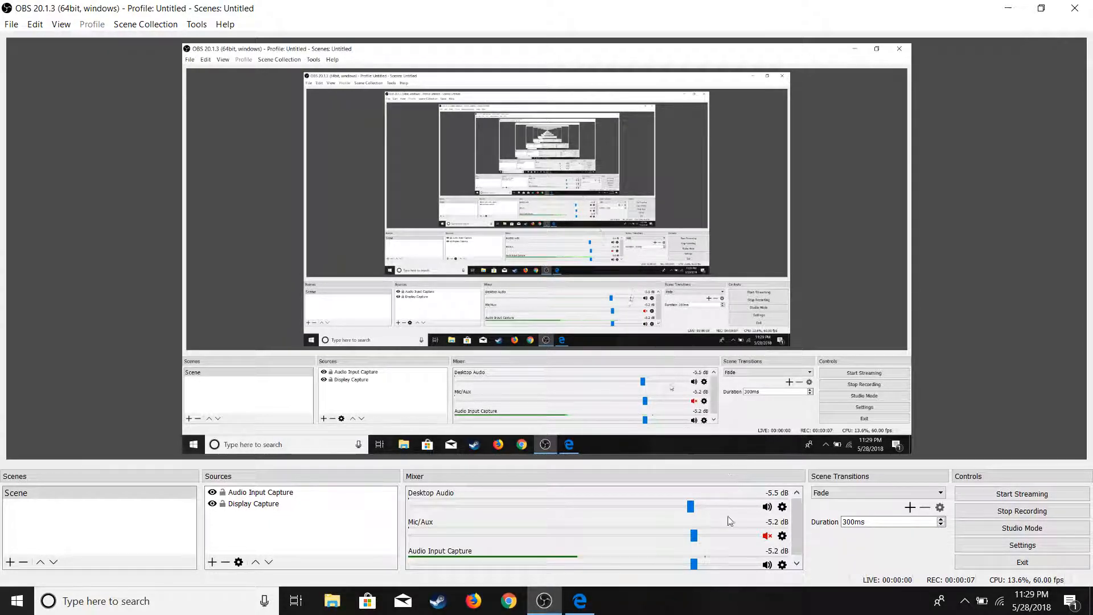
mouse_move(579, 600)
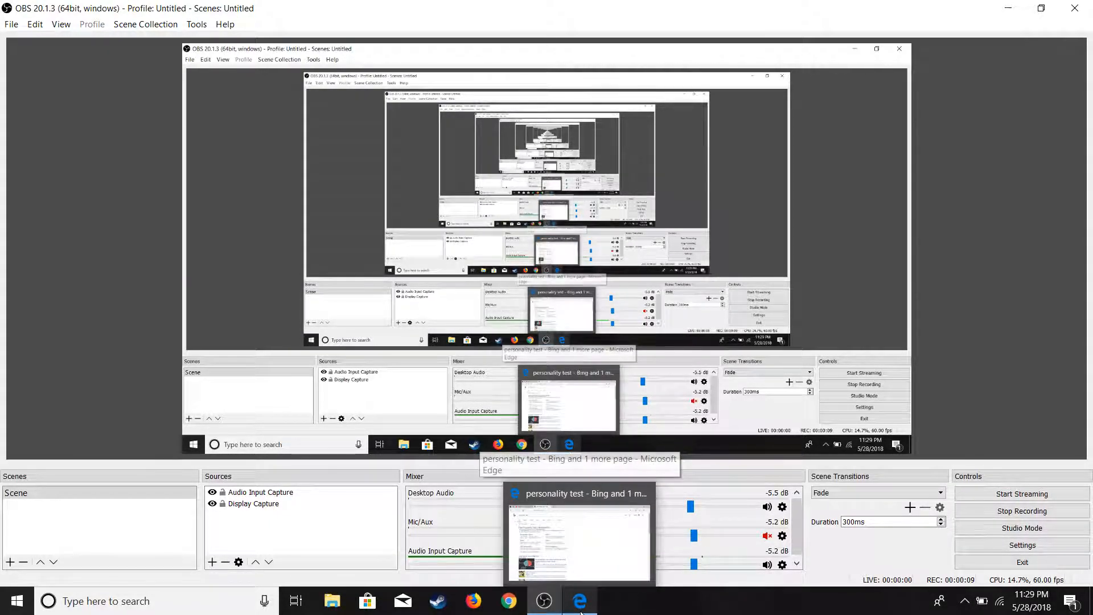
Bring up Edge with the Bing personality-test results and scroll to the 16Personalities link.
left_click(577, 536)
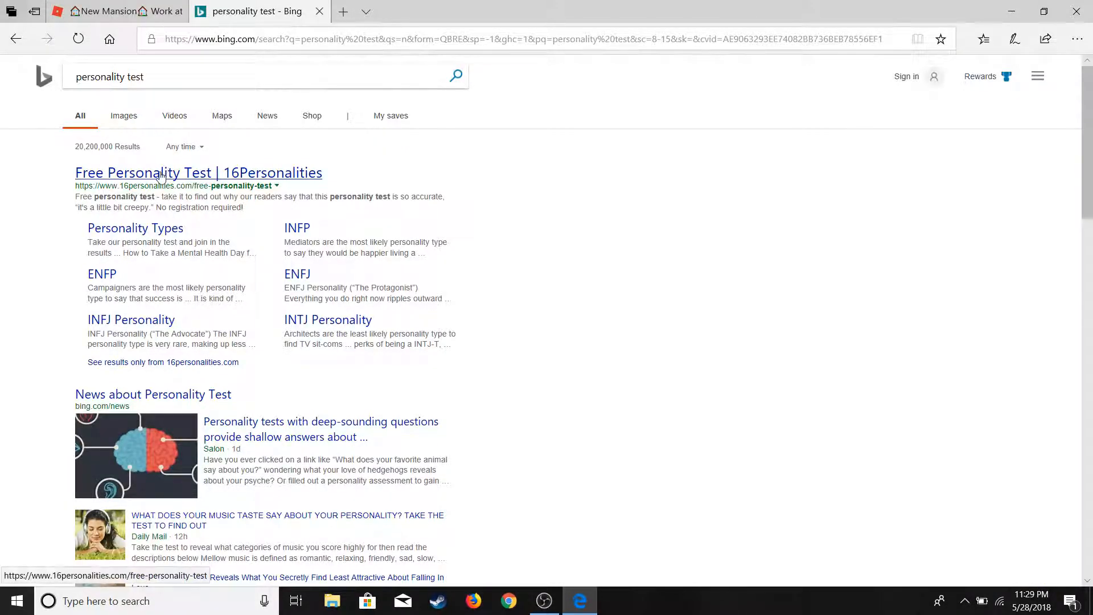
scroll("down", 3)
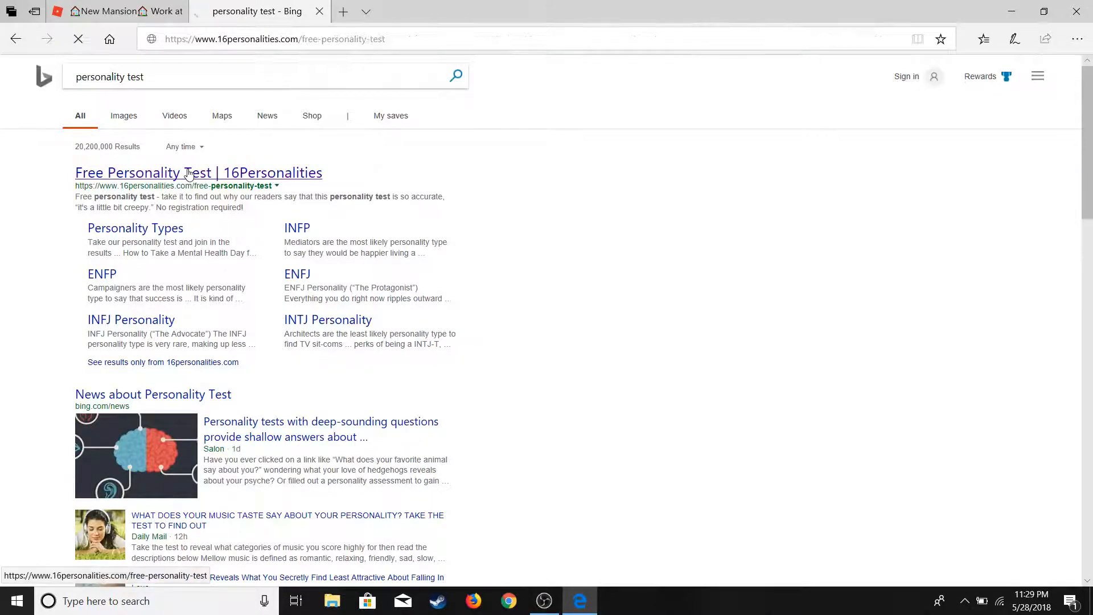
Start the free 16Personalities test and agree that introductions are difficult.
left_click(198, 172)
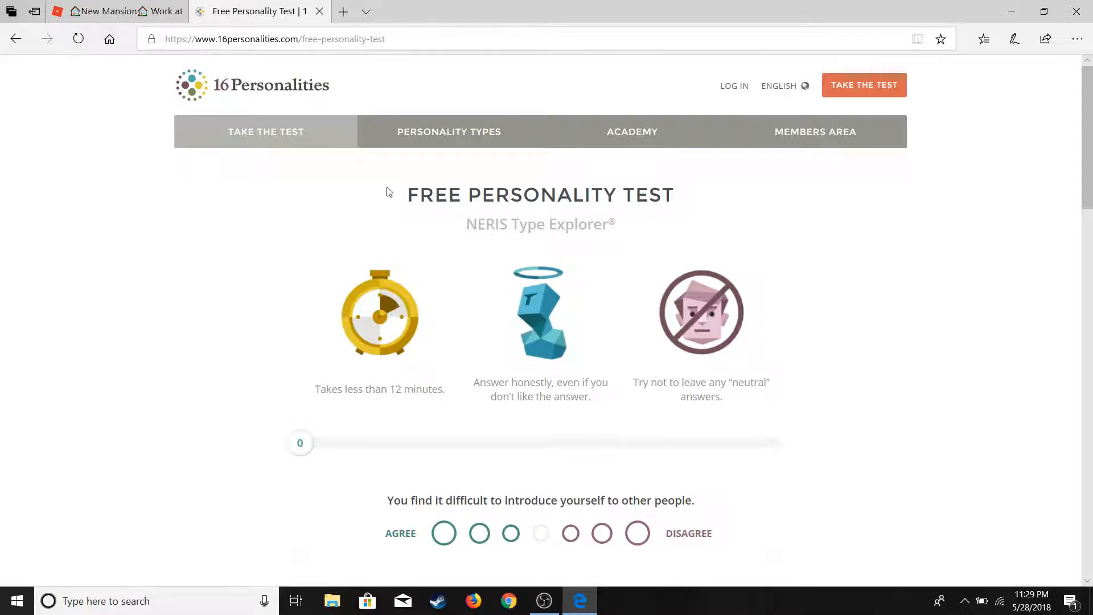
mouse_move(465, 544)
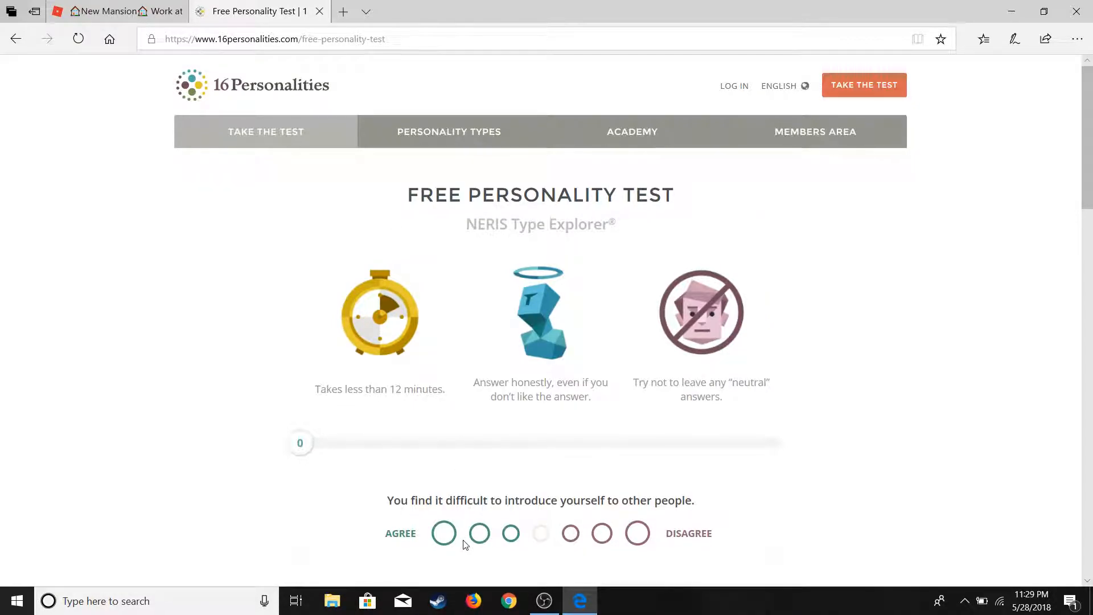
scroll("down", 3)
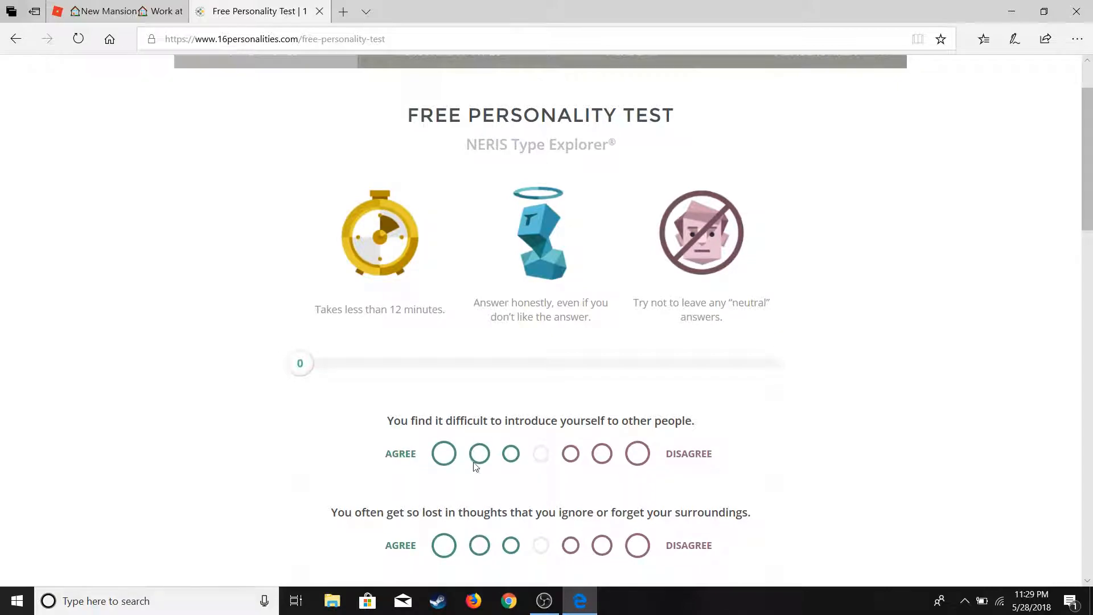
mouse_move(475, 524)
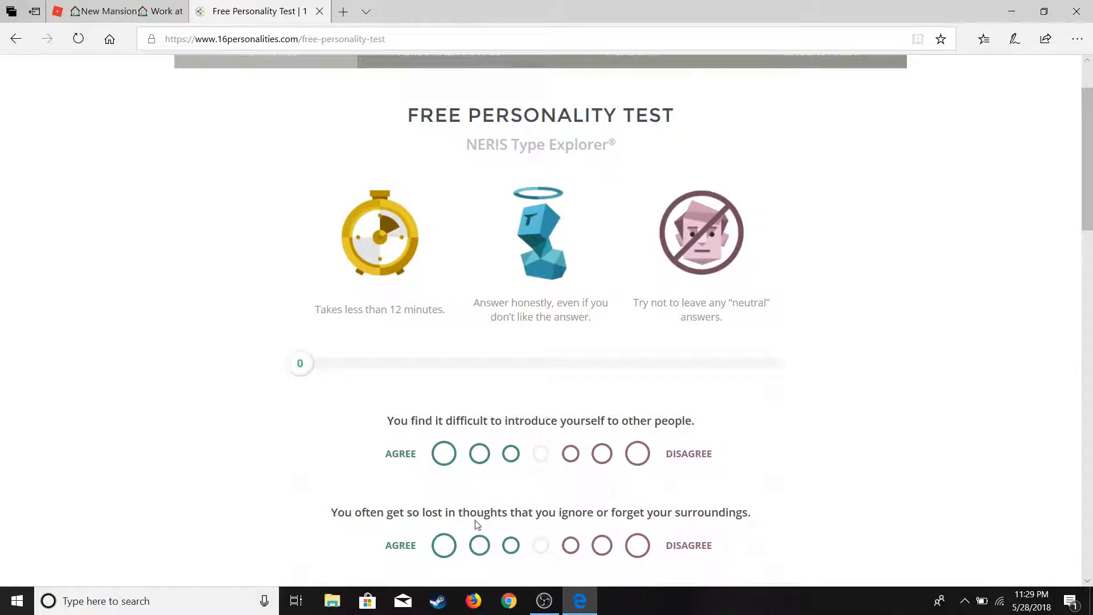
mouse_move(484, 481)
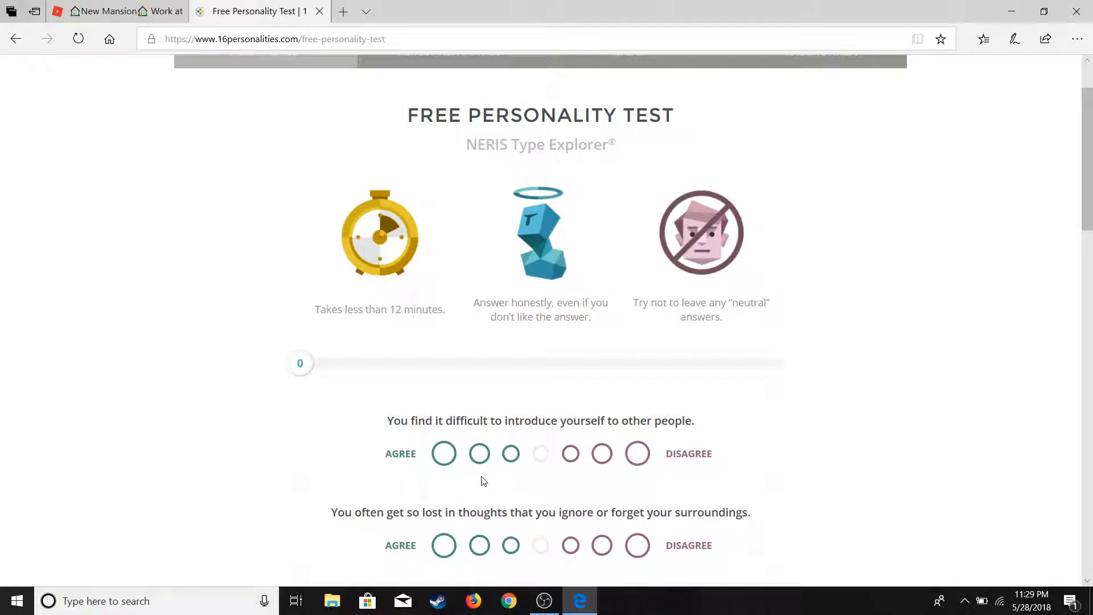
left_click(479, 453)
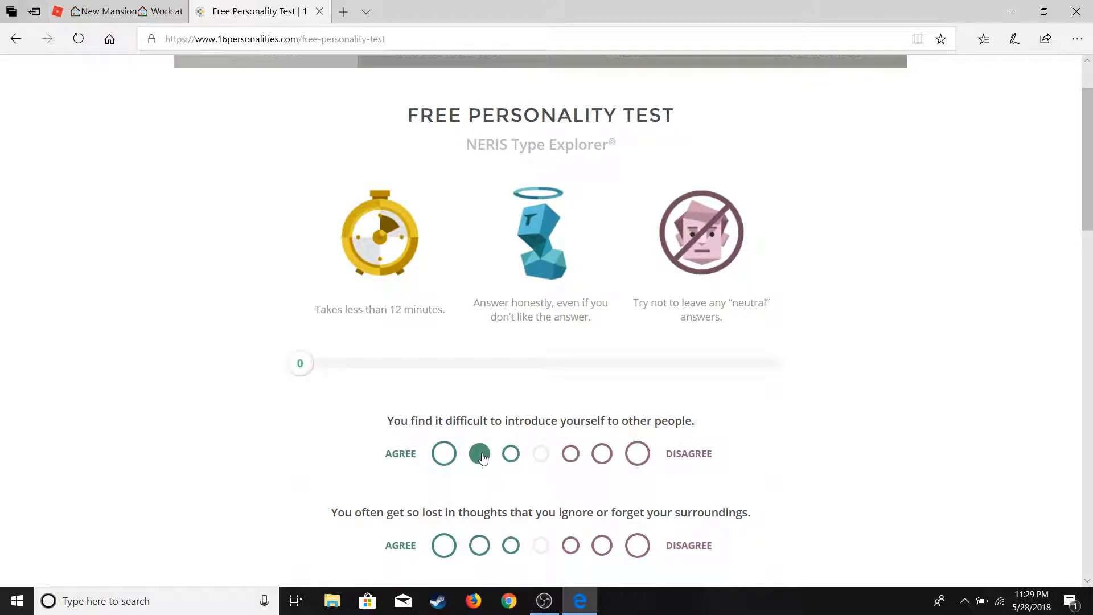
scroll("down", 3)
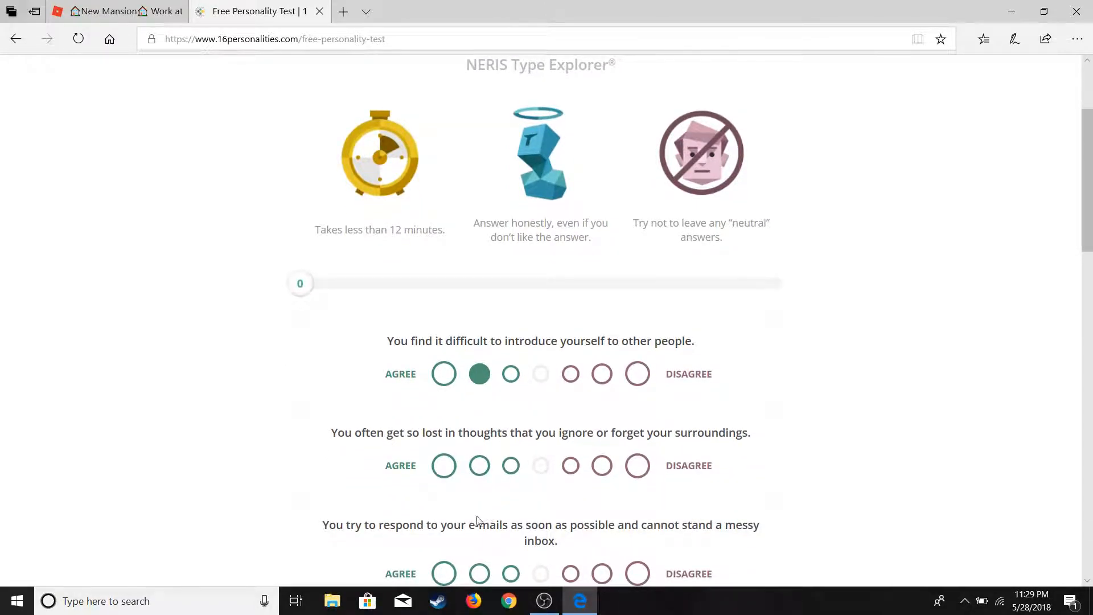
mouse_move(450, 446)
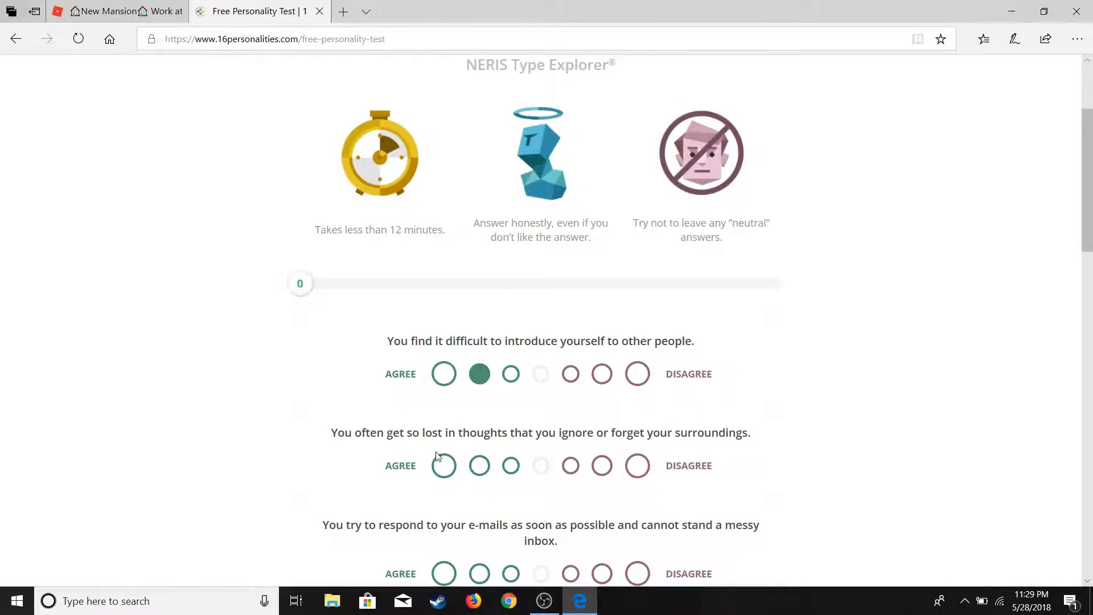
Strongly agree on getting lost in thoughts, strongly disagree on instant e-mail replies, agree on not initiating conversations.
left_click(444, 464)
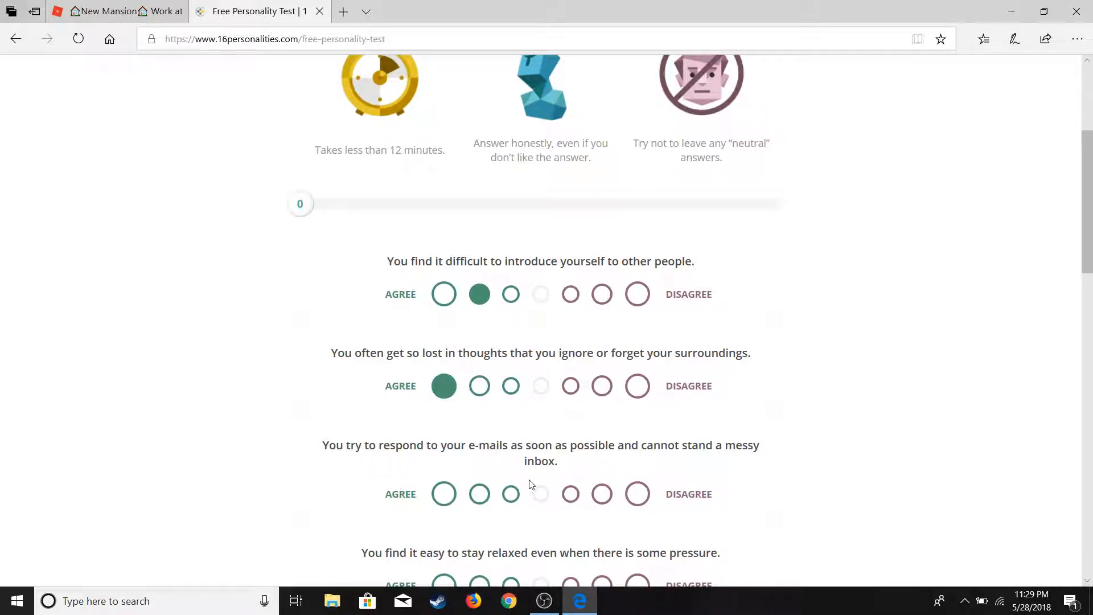
left_click(637, 493)
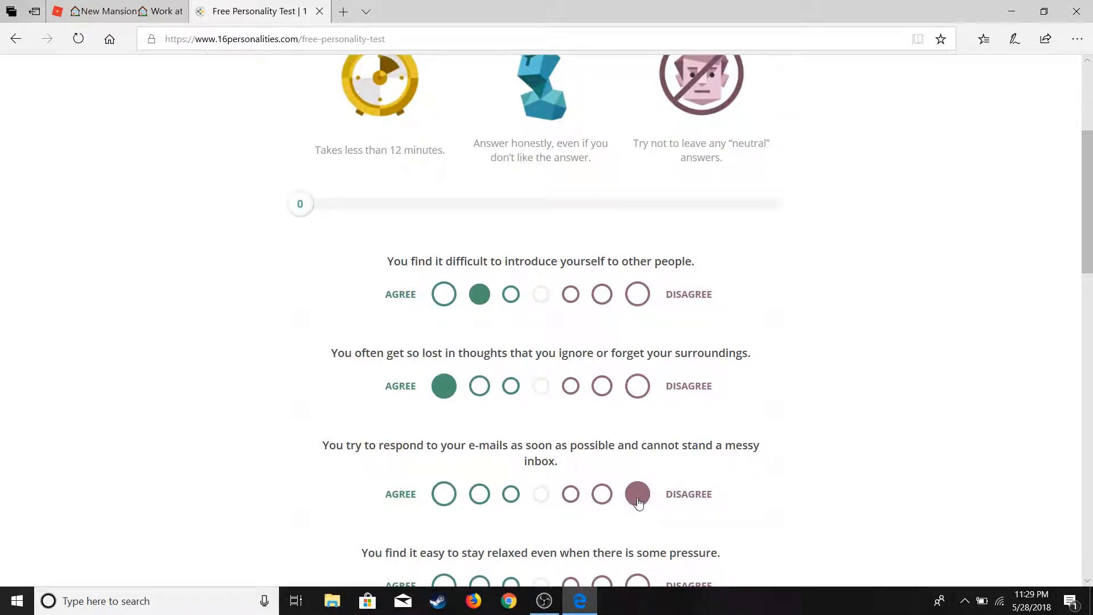
scroll("down", 3)
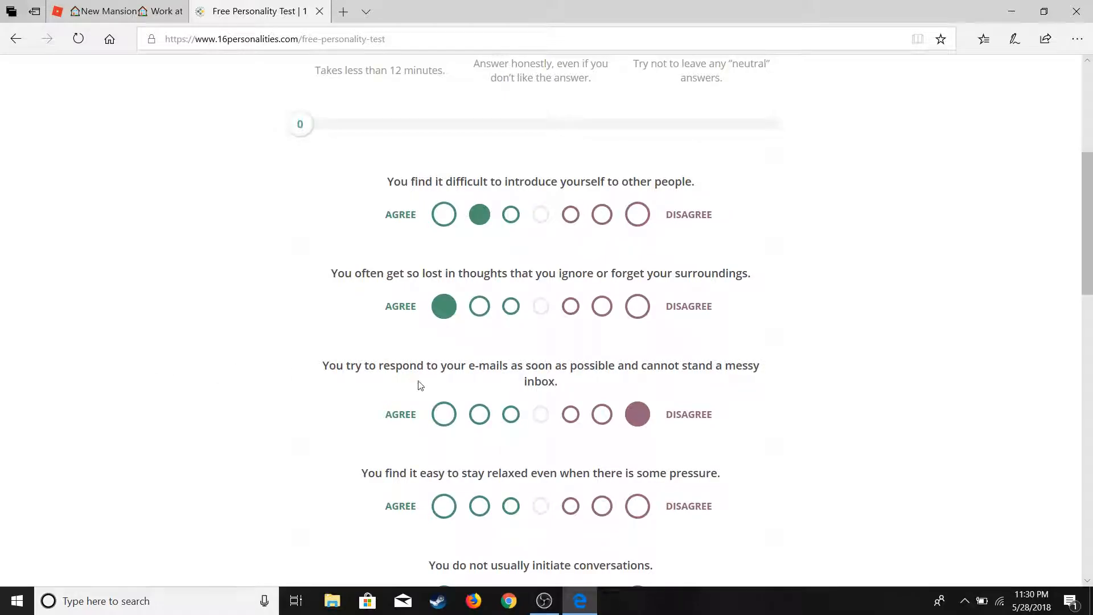
mouse_move(523, 416)
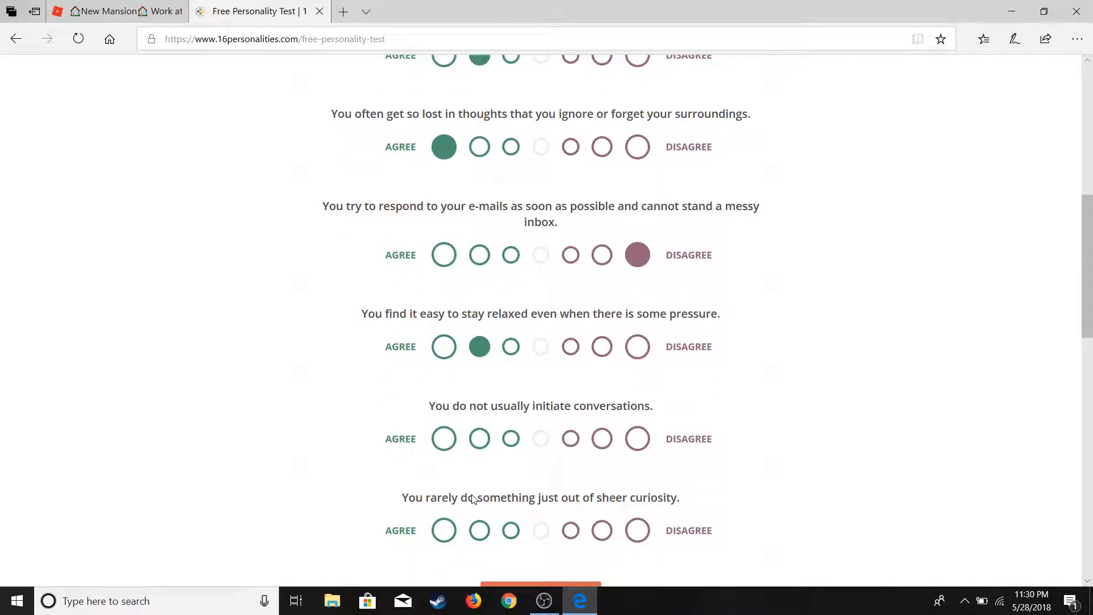
left_click(479, 439)
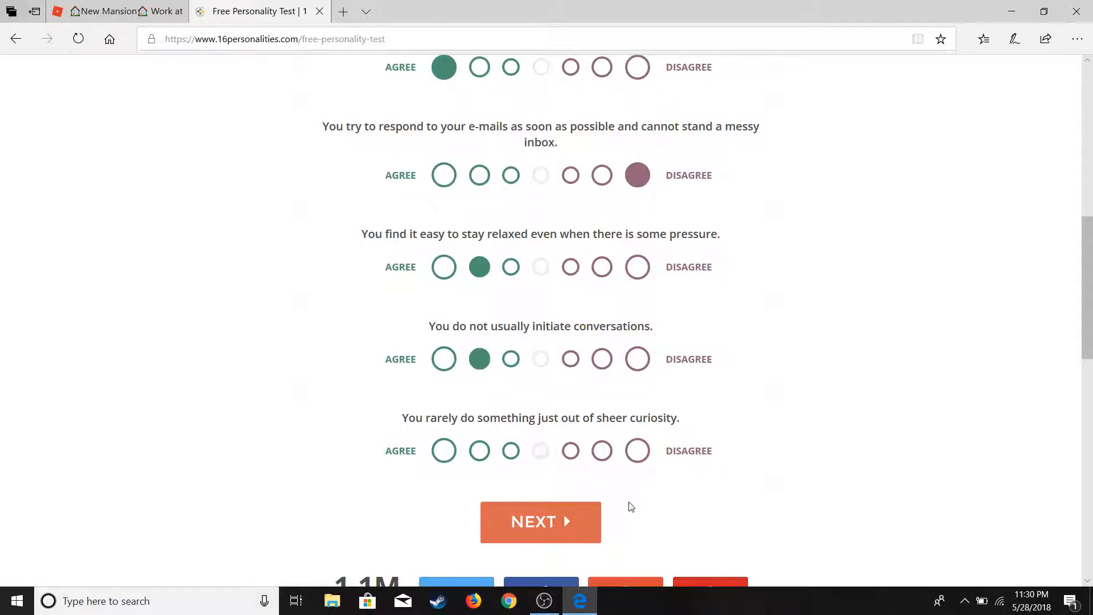
Move to the next set of statements and scroll through them before answering.
left_click(539, 521)
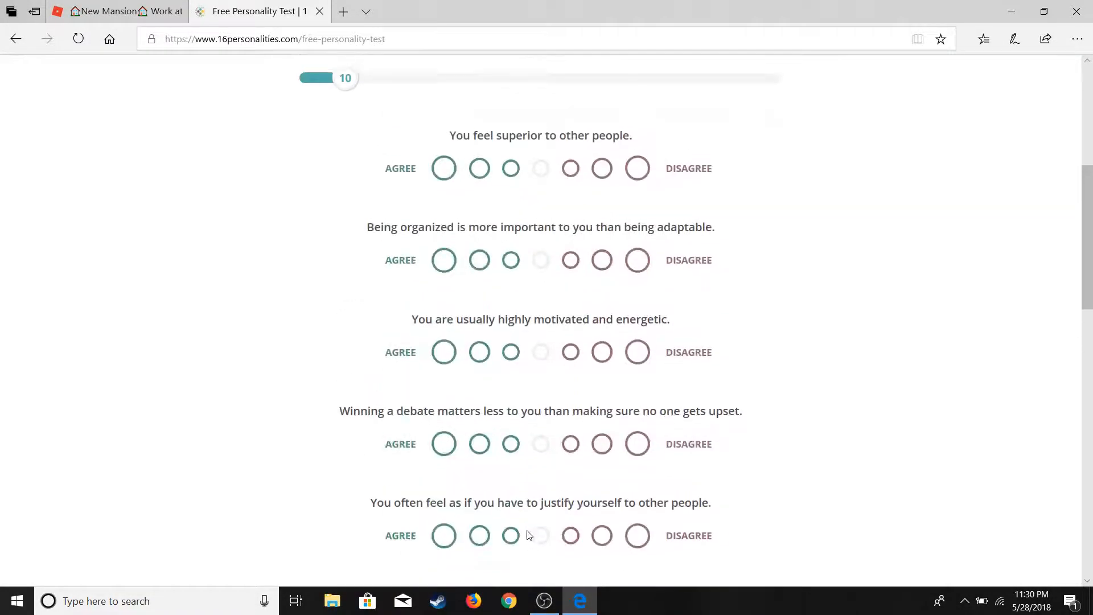
scroll("up", 3)
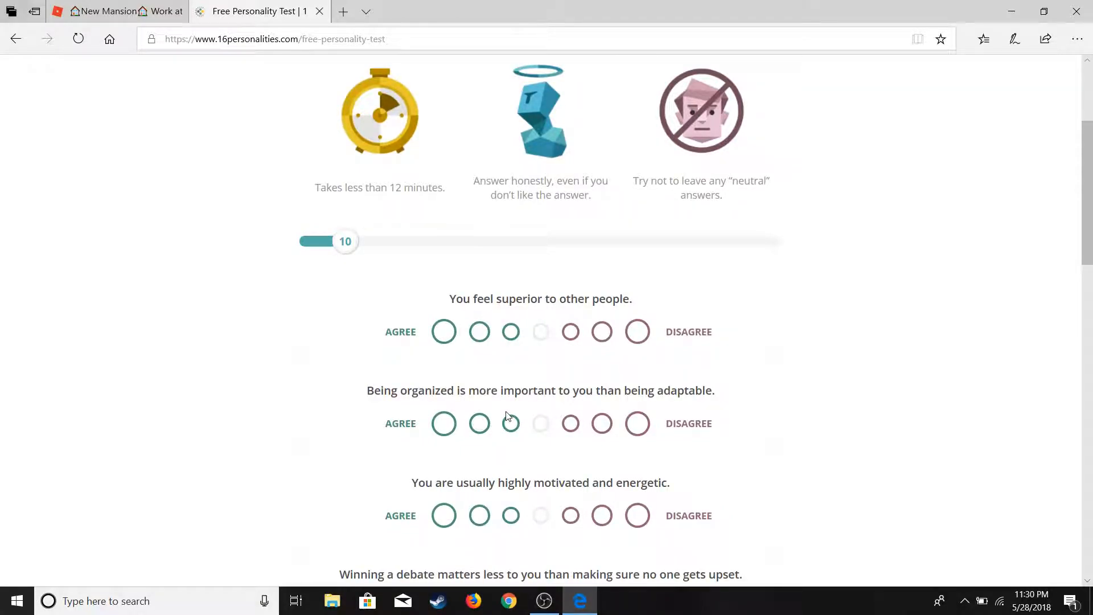
mouse_move(529, 379)
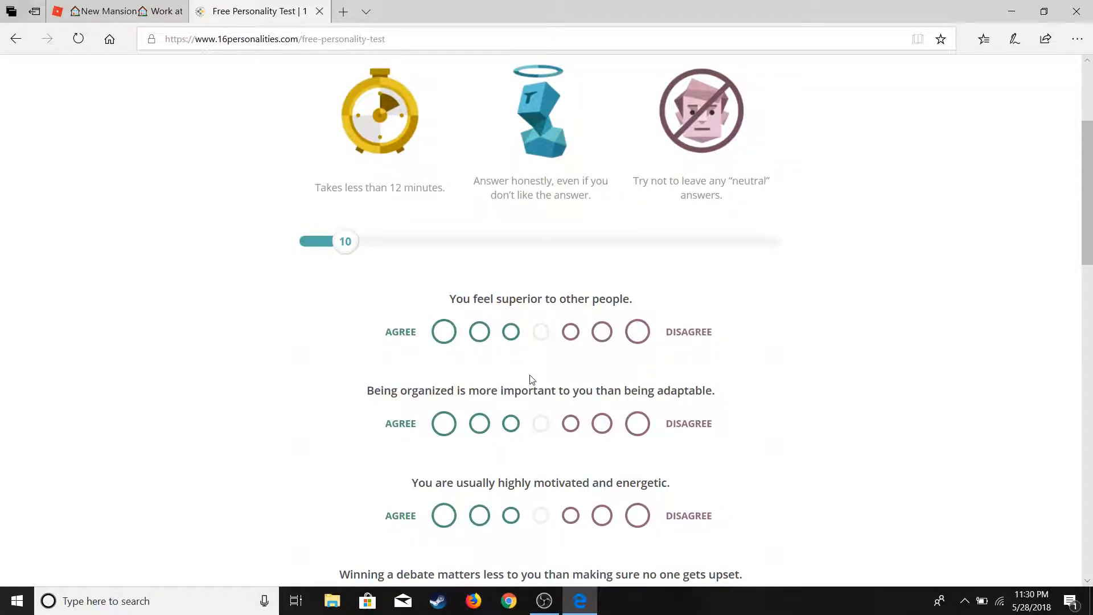
scroll("up", 3)
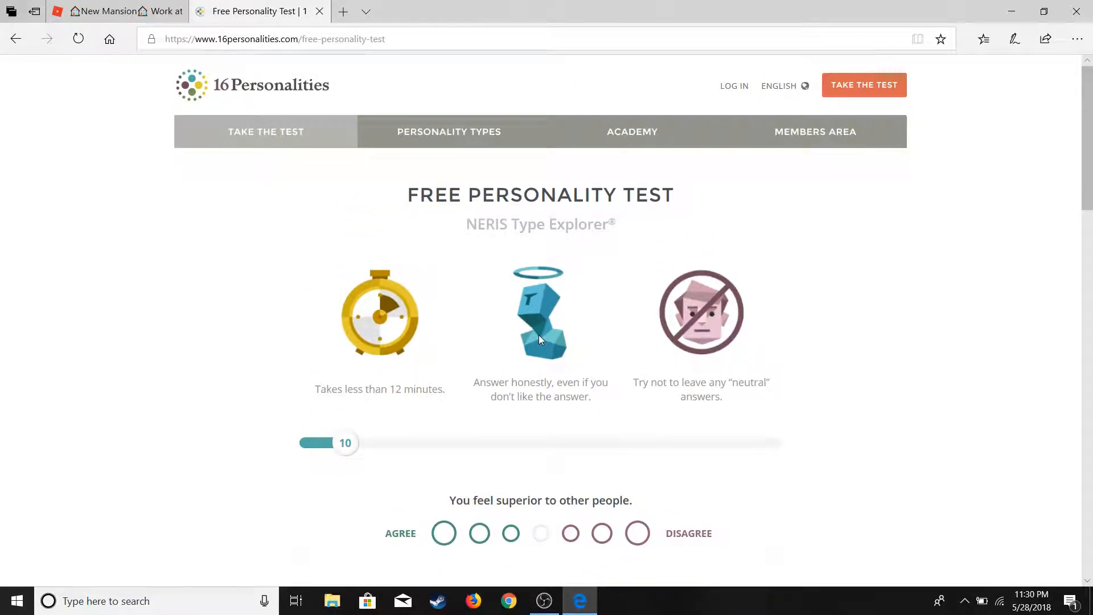
scroll("down", 3)
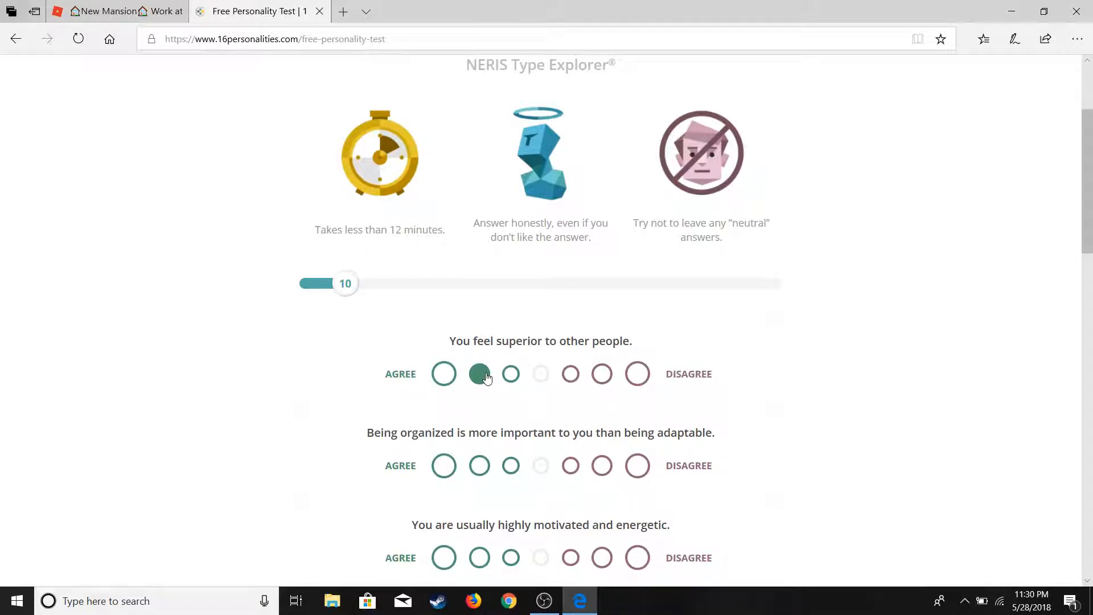
scroll("down", 3)
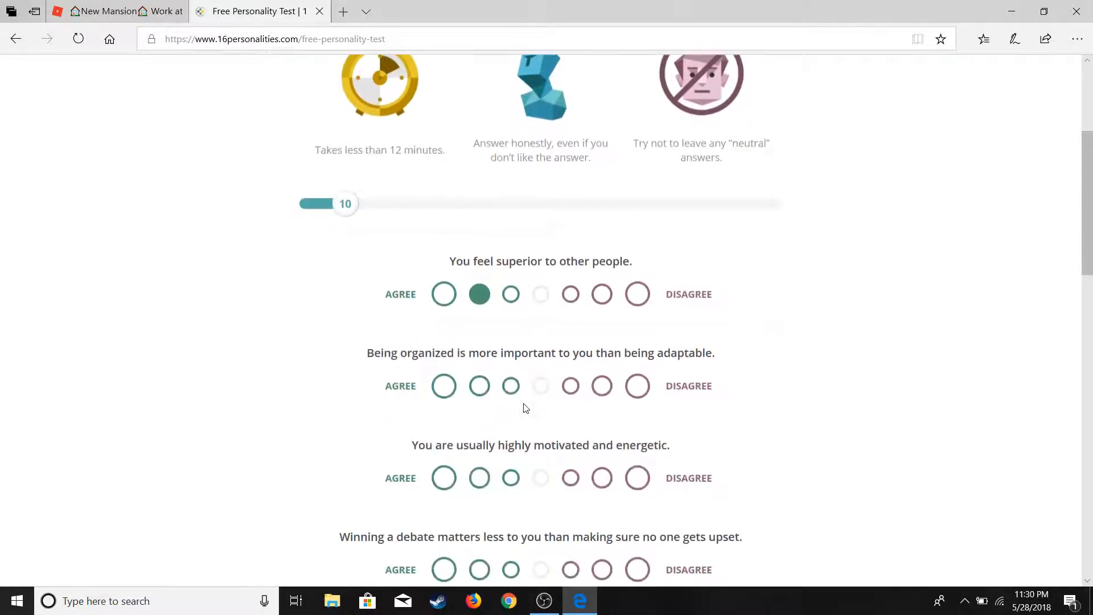
scroll("down", 3)
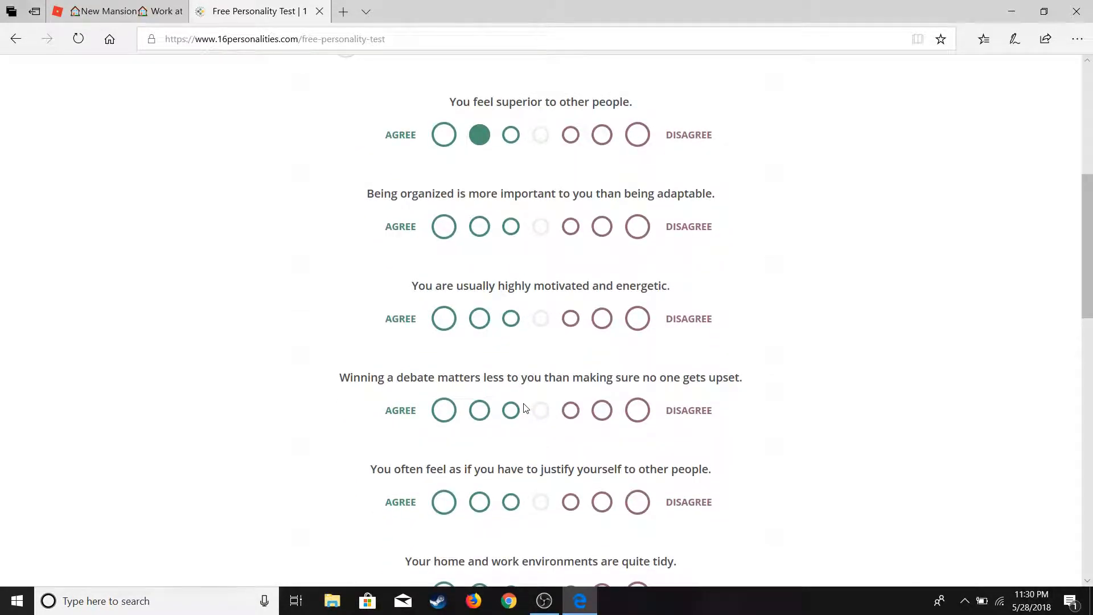
scroll("down", 3)
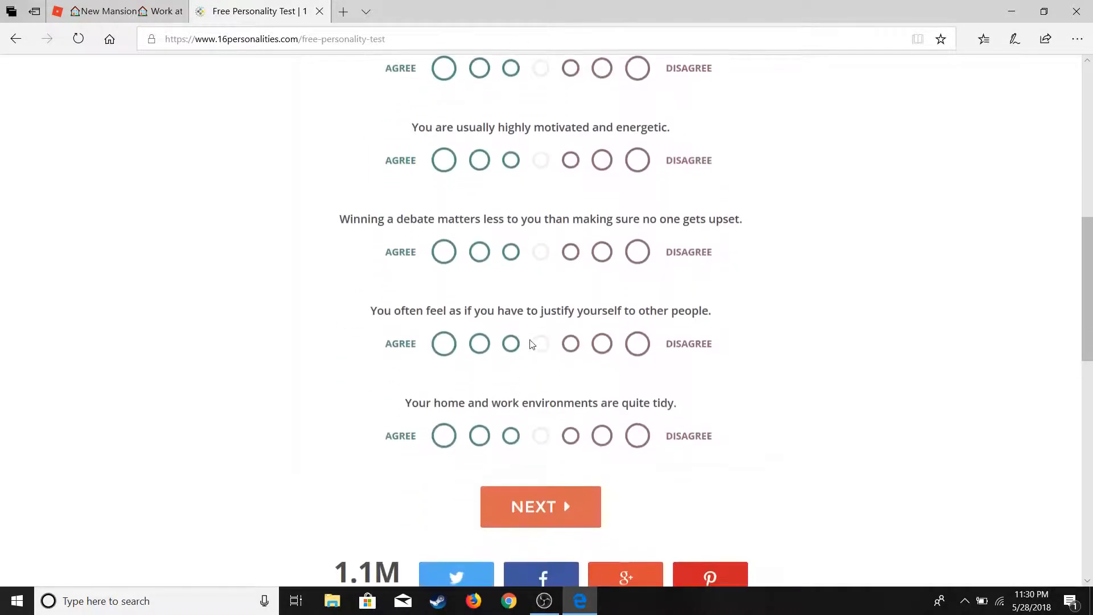
scroll("up", 3)
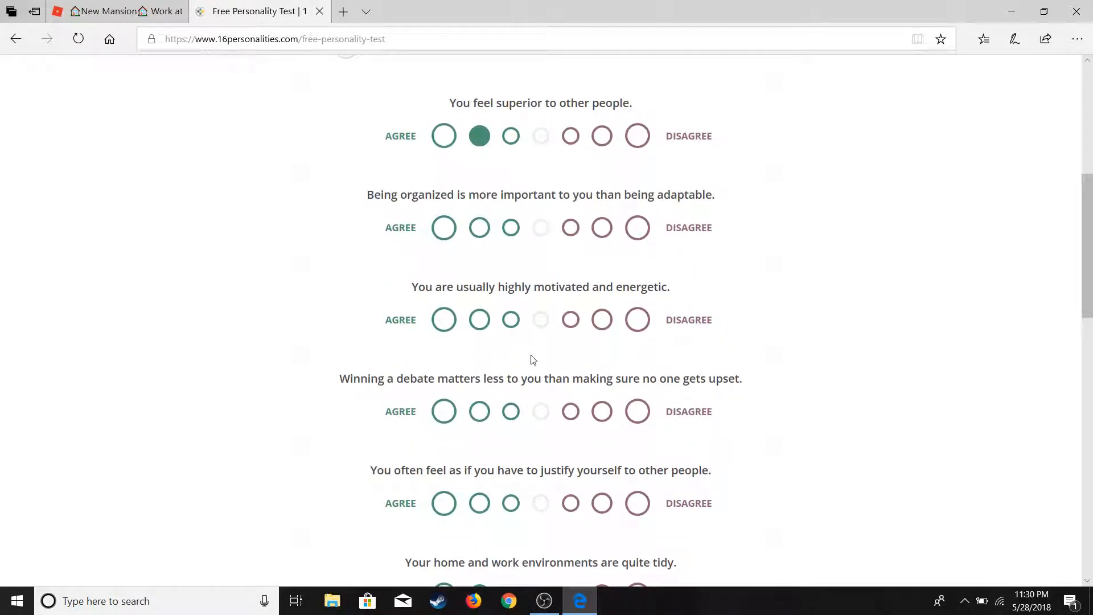
mouse_move(521, 266)
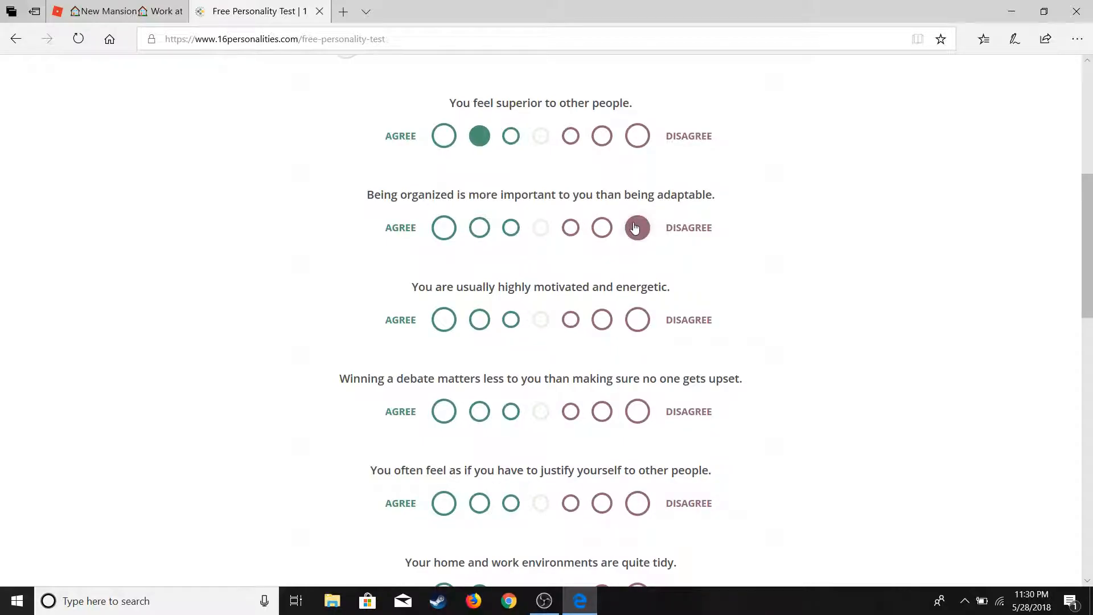
Strongly disagree on organization over adaptability and on debates, slightly disagree on motivation, strongly agree on justifying yourself.
left_click(637, 228)
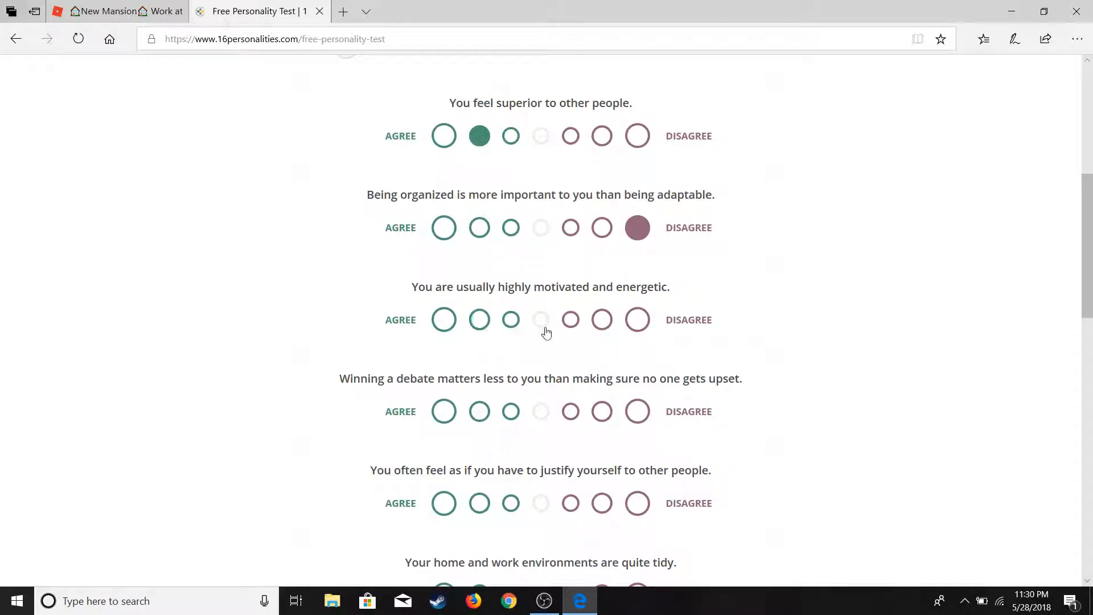
mouse_move(532, 322)
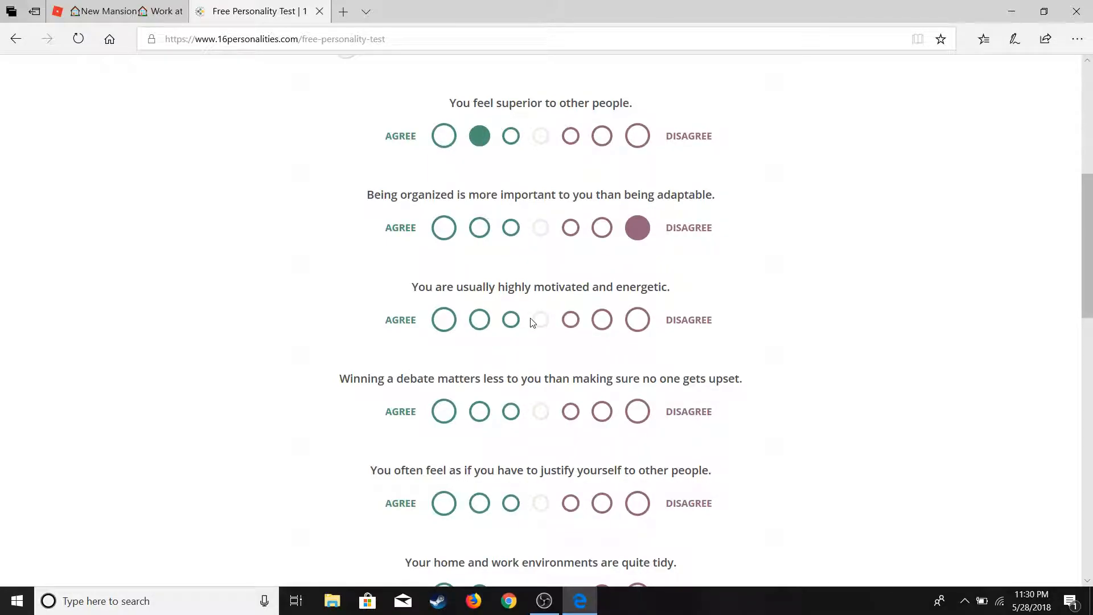
left_click(569, 318)
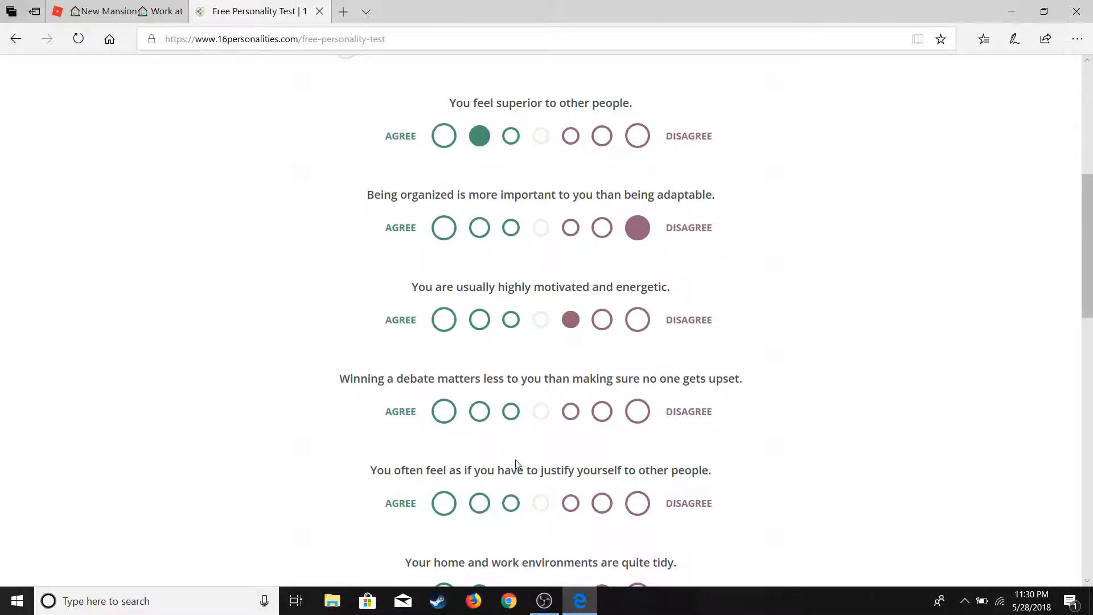
mouse_move(452, 446)
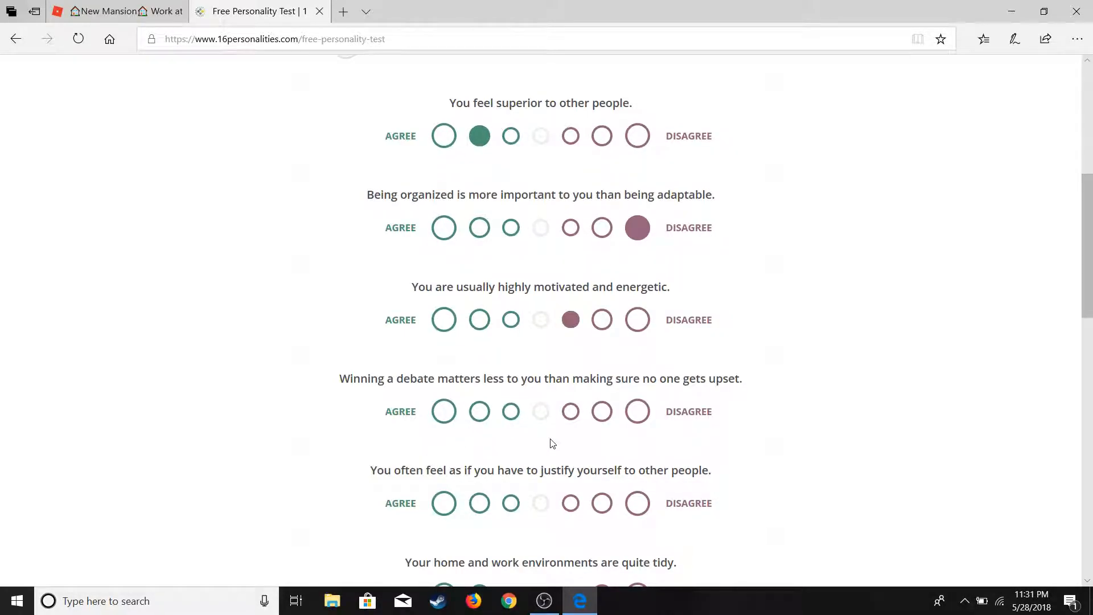
left_click(479, 411)
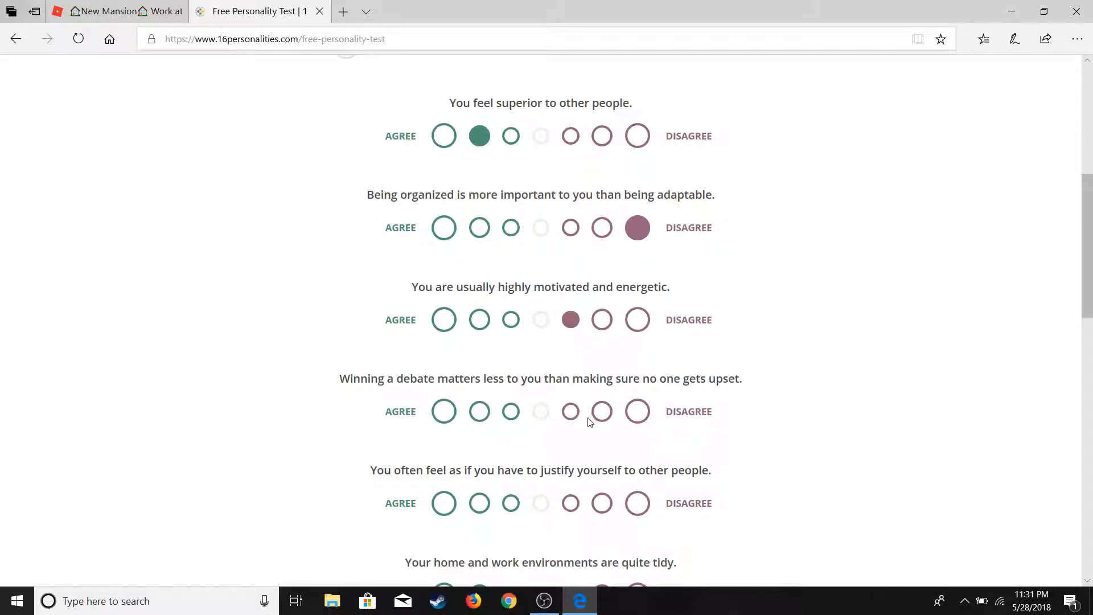
left_click(636, 411)
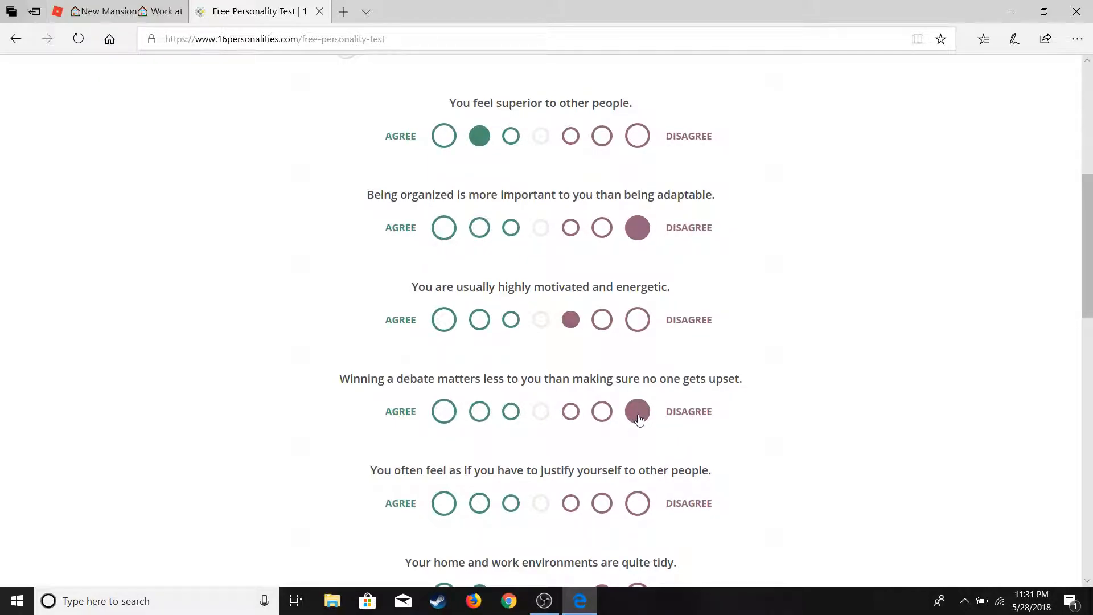
scroll("down", 3)
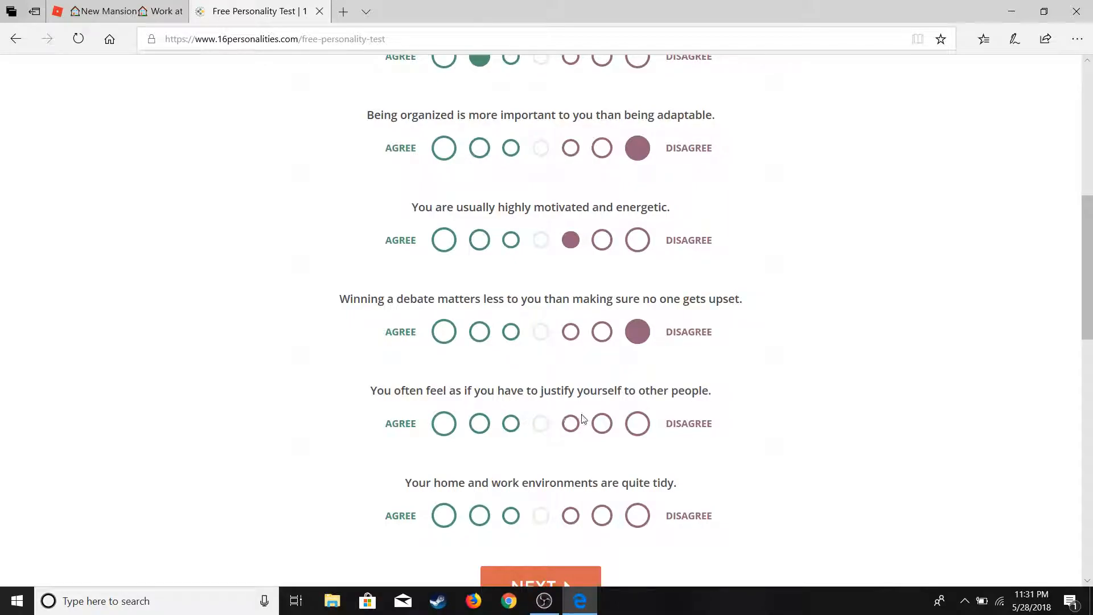
left_click(443, 424)
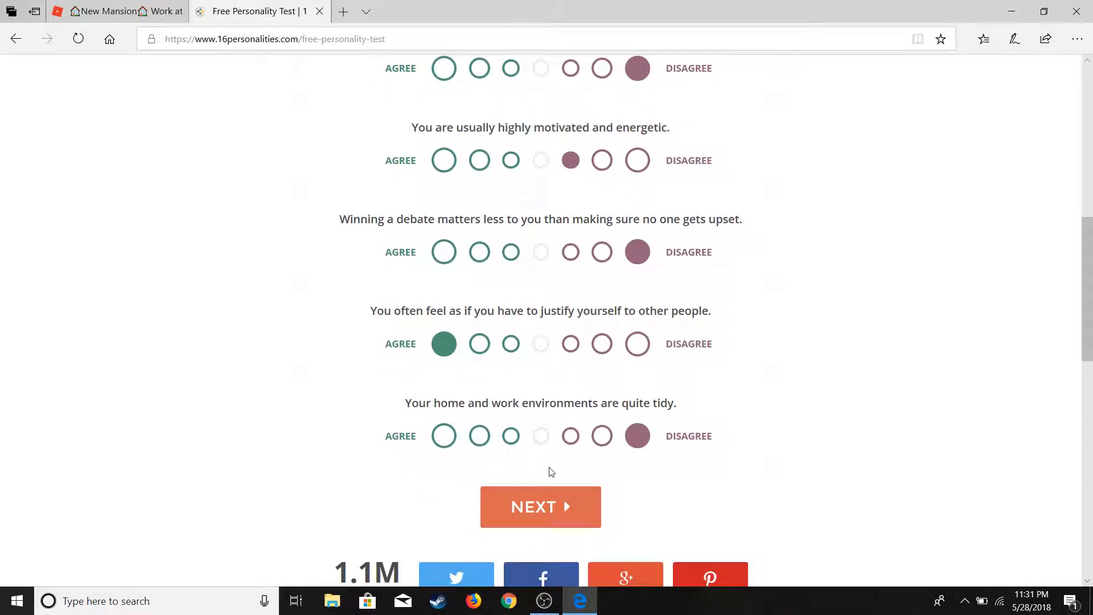
Advance to the 20% page; disagree on center of attention, strongly agree on practicality and rarely being upset.
left_click(539, 506)
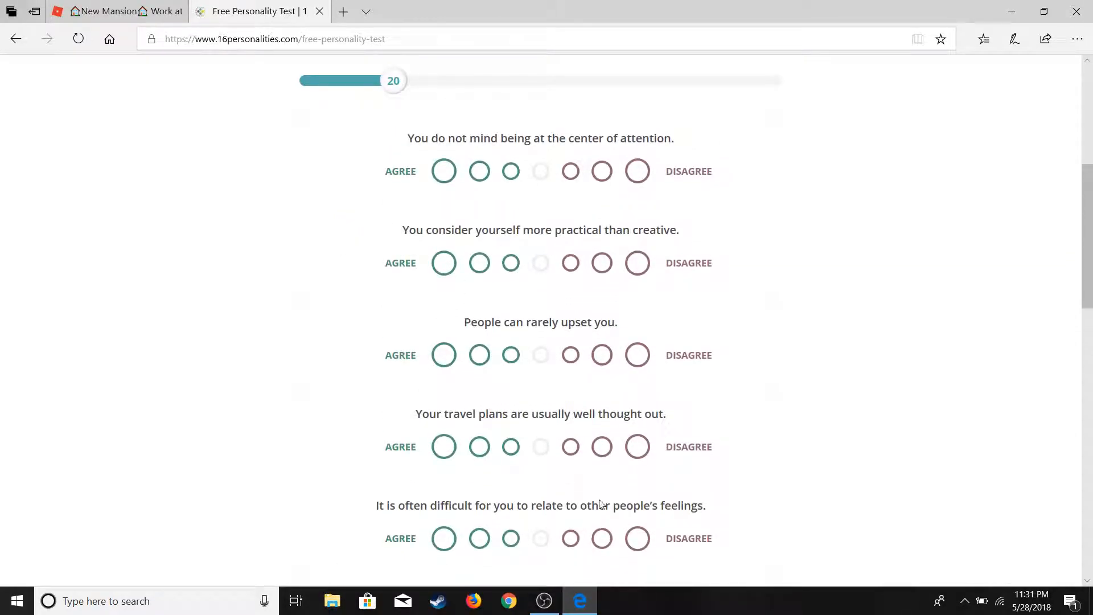
mouse_move(592, 470)
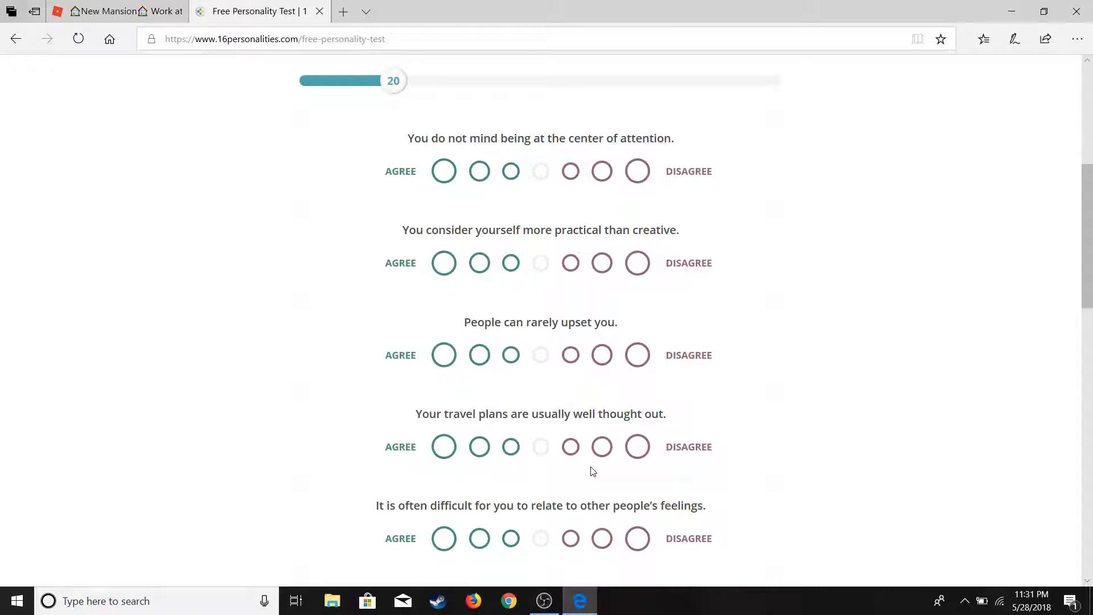
mouse_move(647, 230)
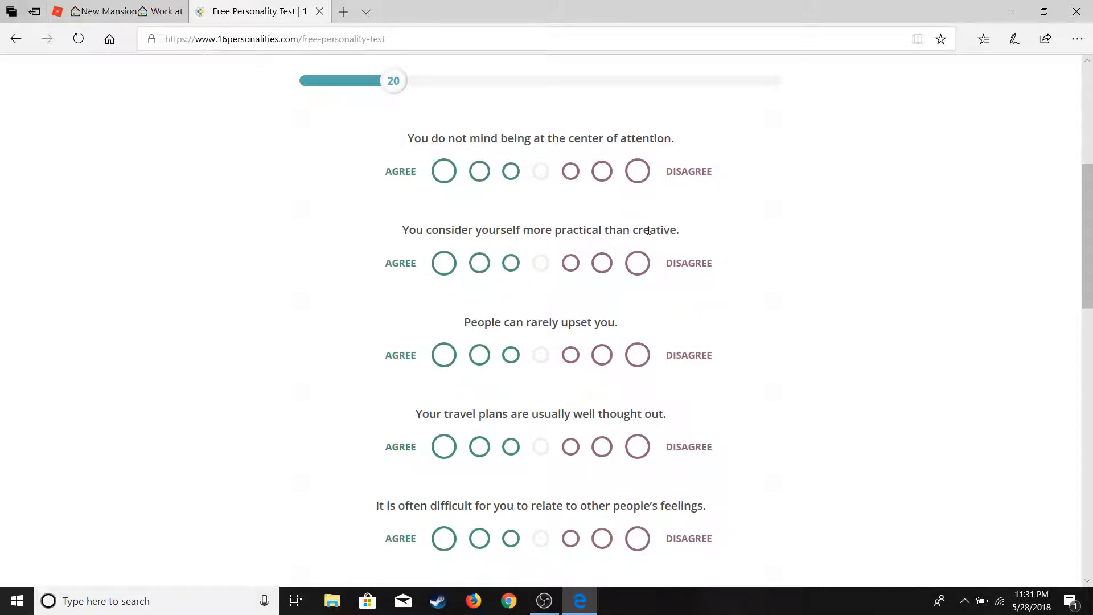
left_click(601, 170)
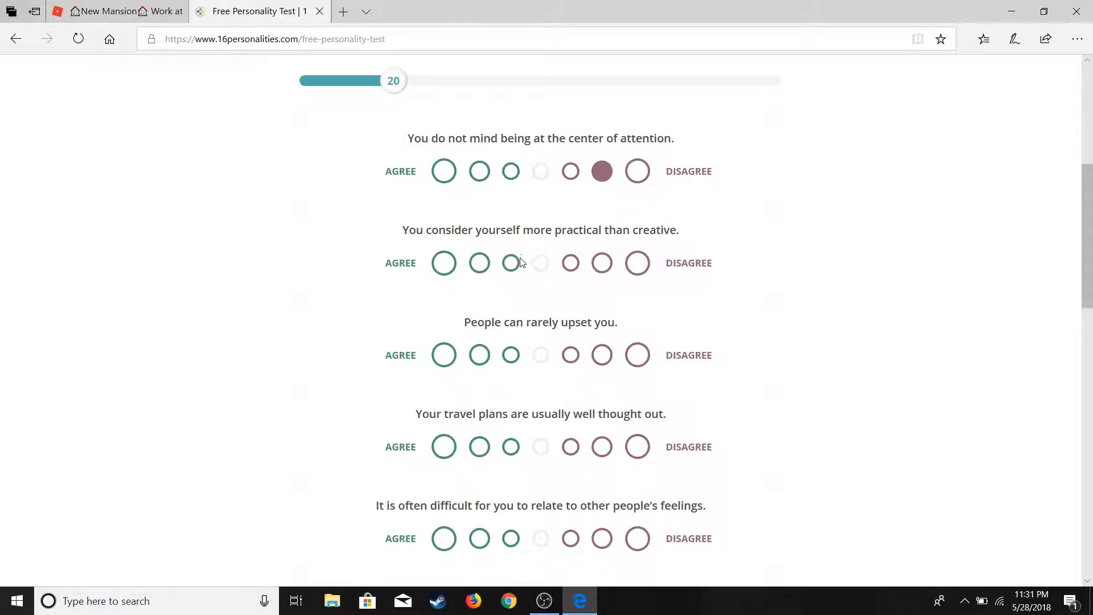
left_click(444, 263)
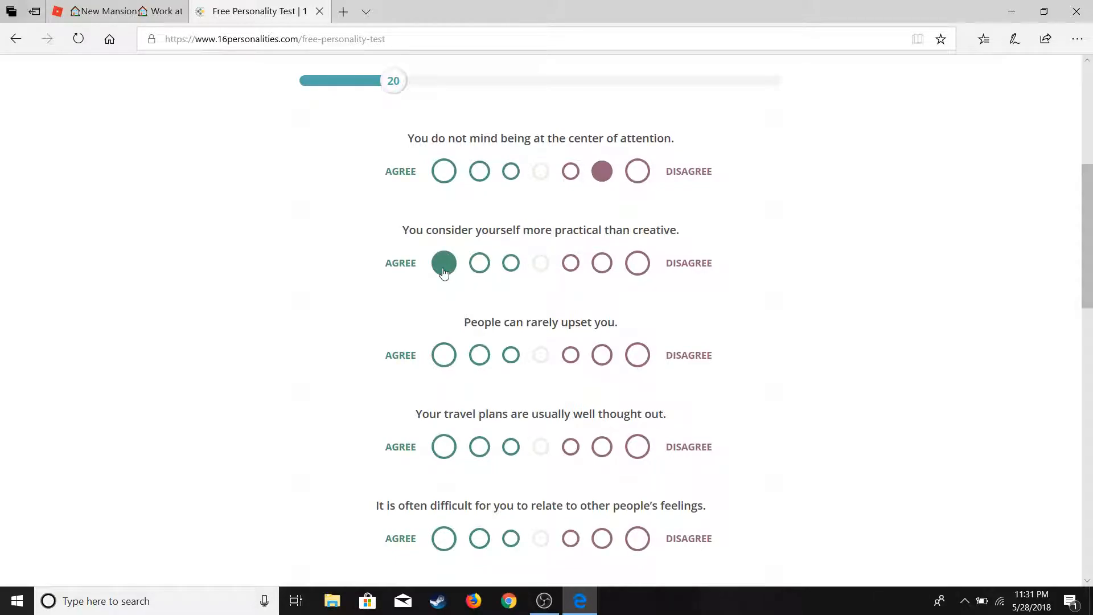
scroll("up", 3)
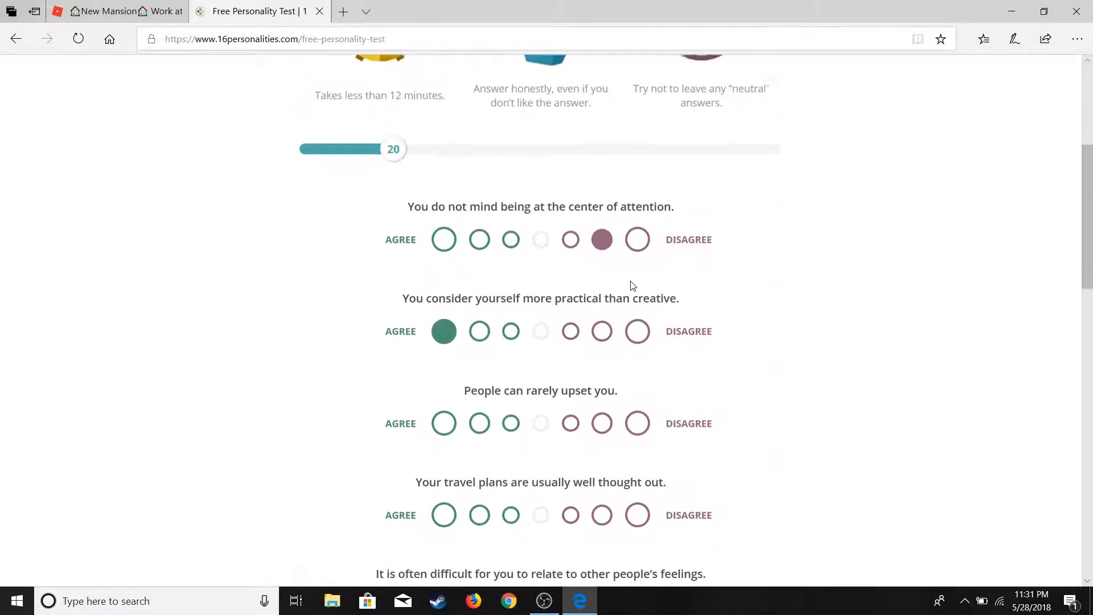
scroll("down", 3)
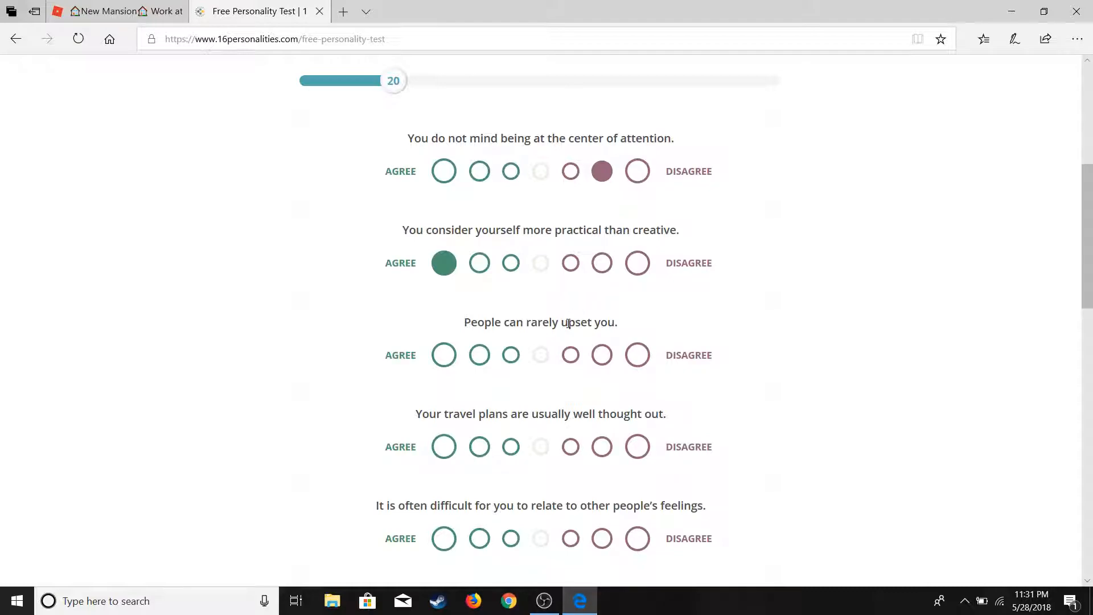
left_click(444, 355)
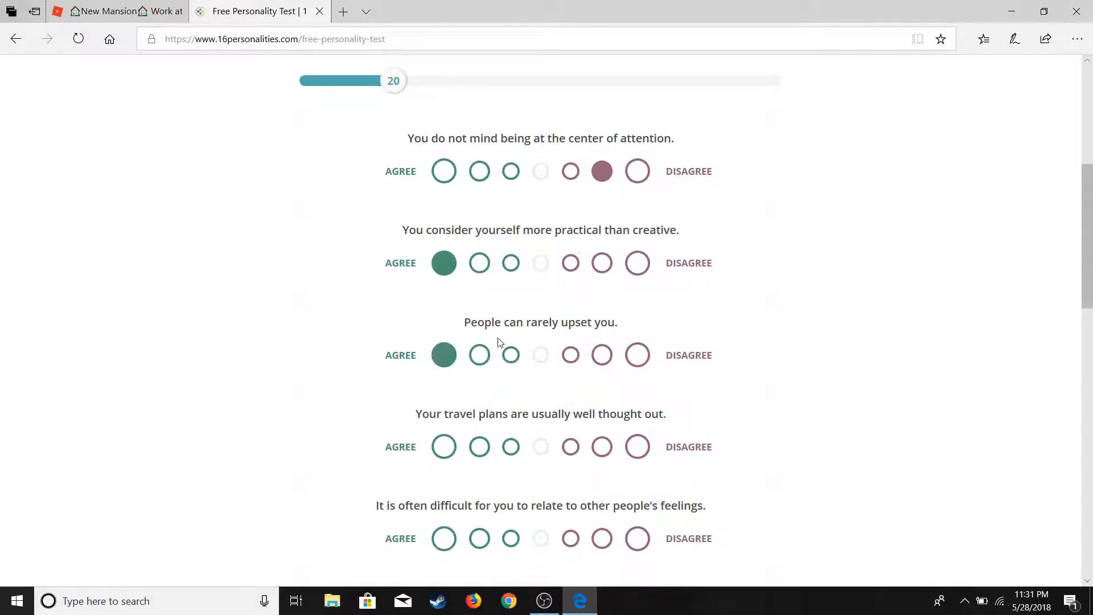
Strongly disagree on well-planned travel, strongly agree on difficulty relating to feelings, agree on quick mood changes.
scroll("down", 3)
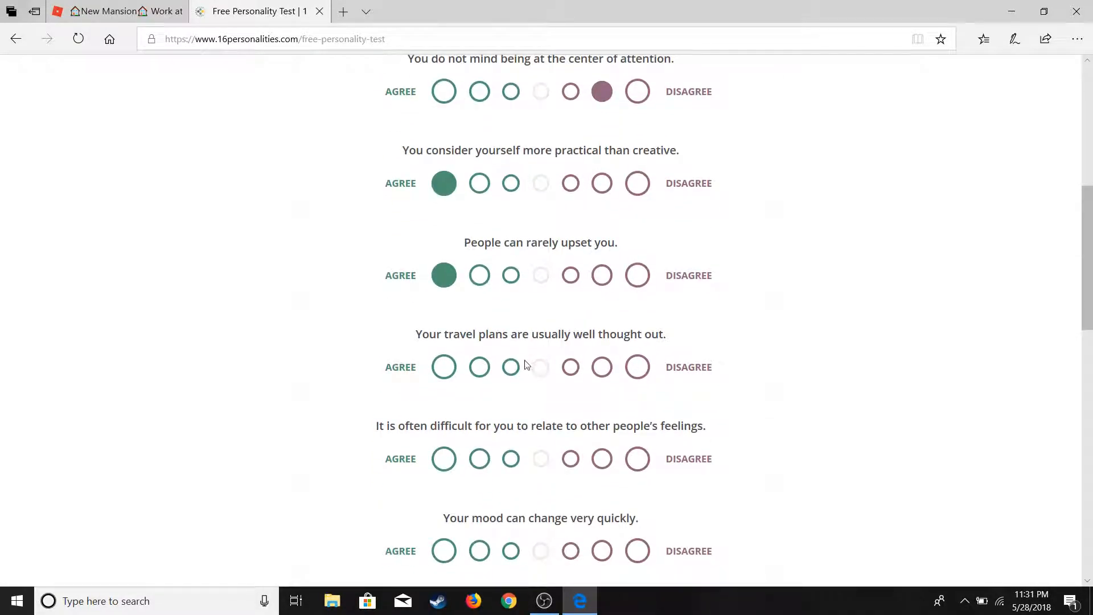
mouse_move(505, 356)
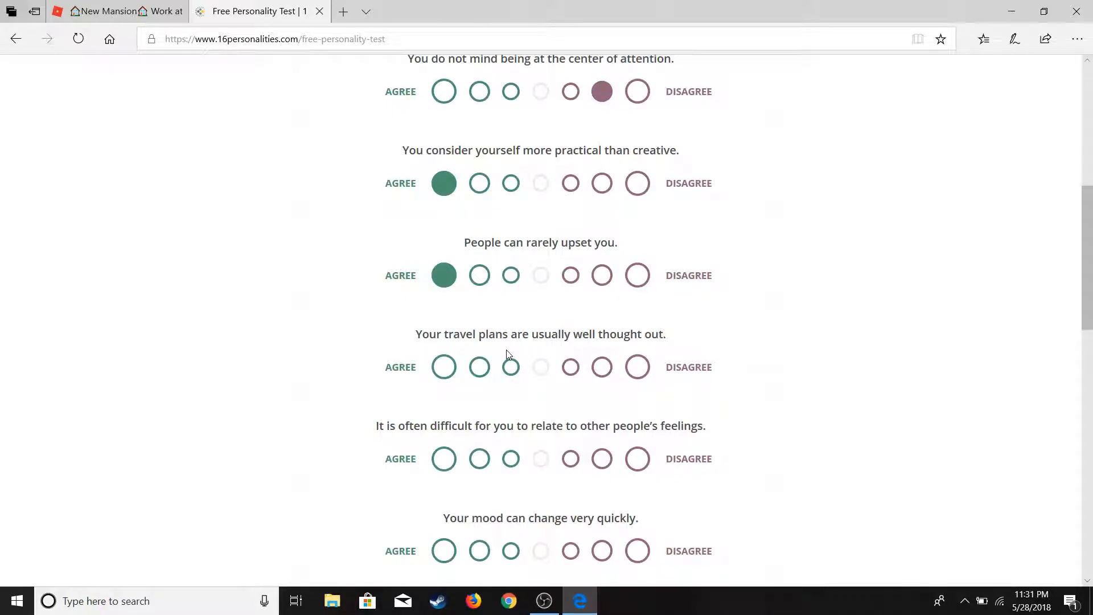
left_click(636, 366)
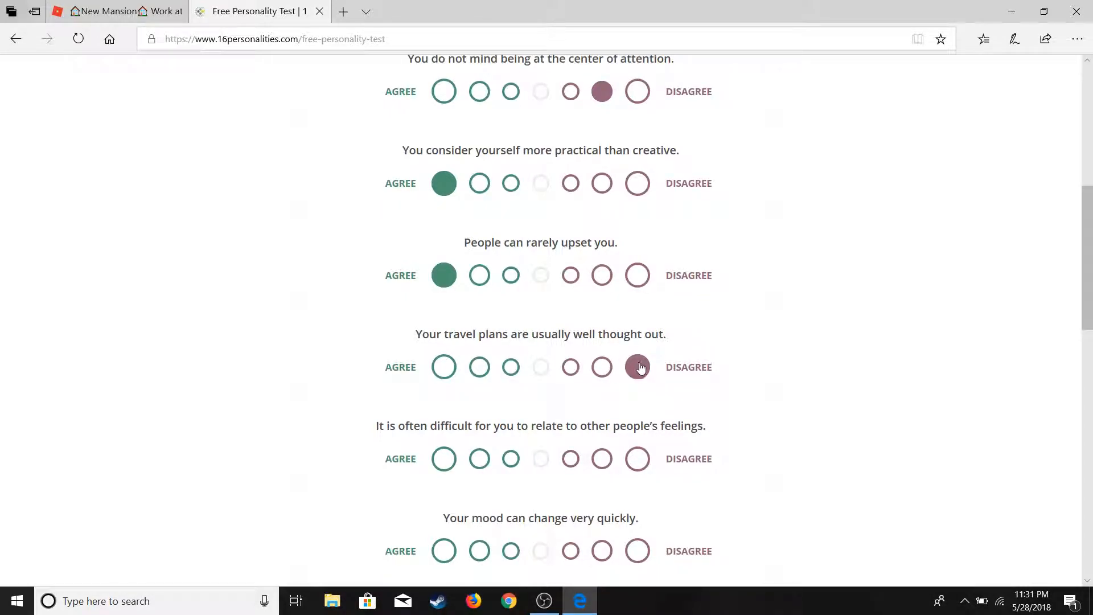
left_click(637, 367)
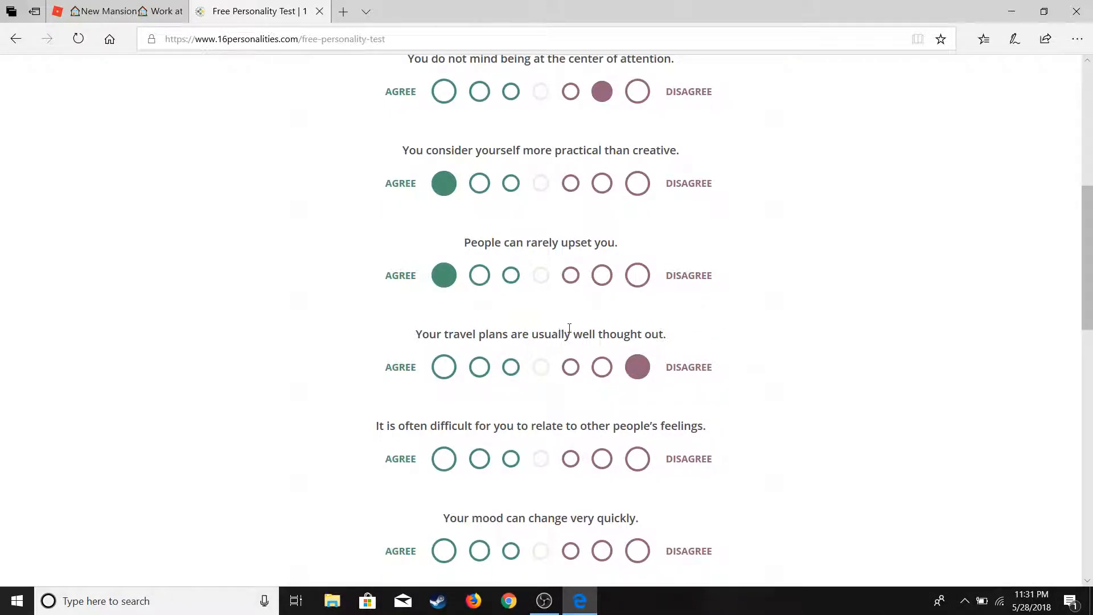
scroll("down", 3)
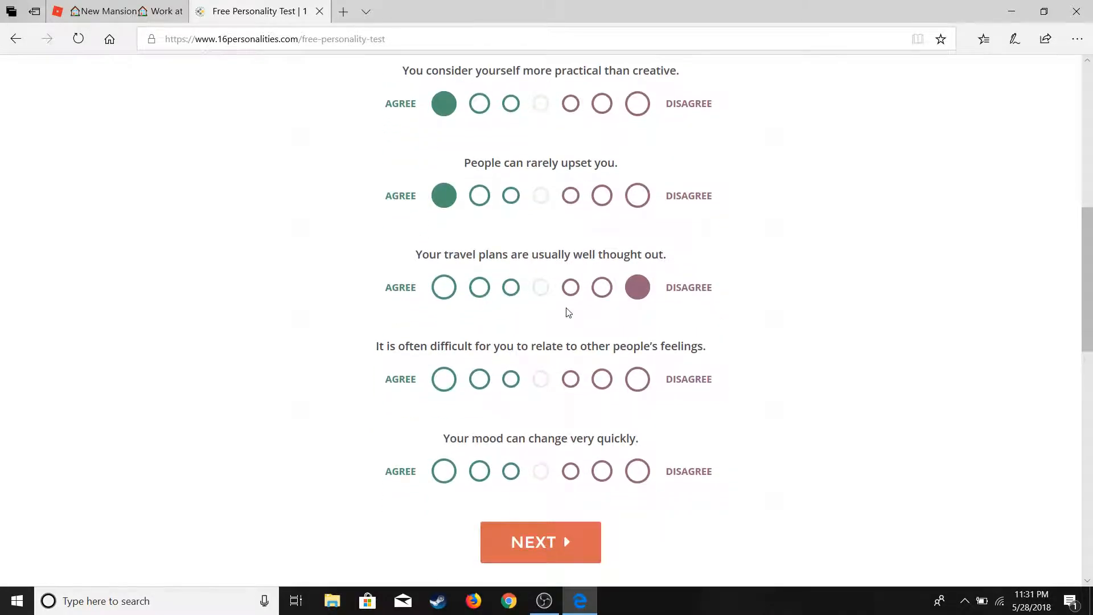
left_click(510, 300)
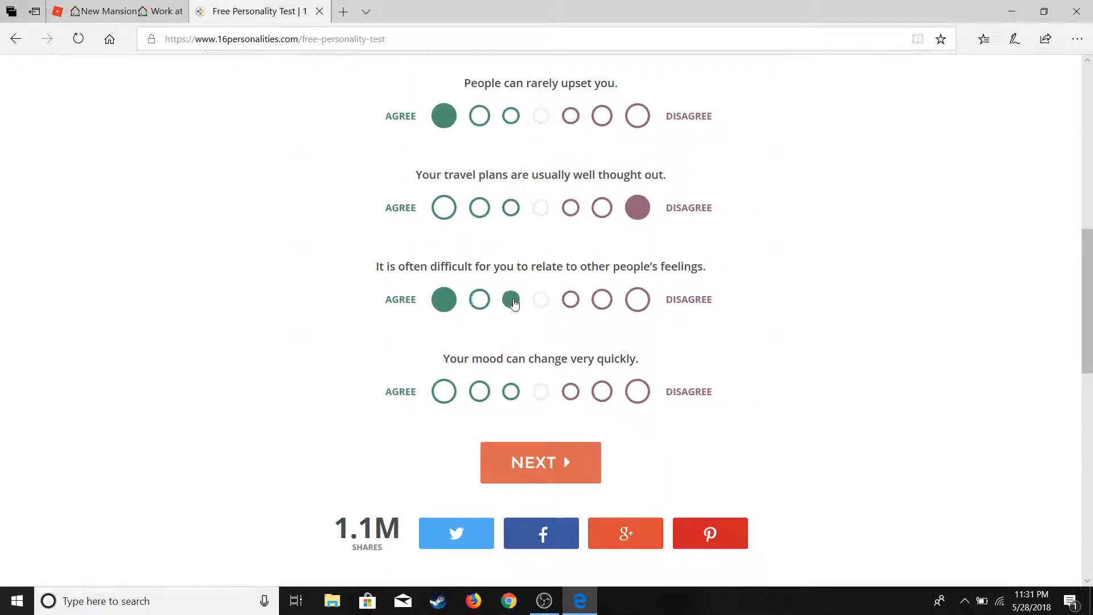
left_click(510, 299)
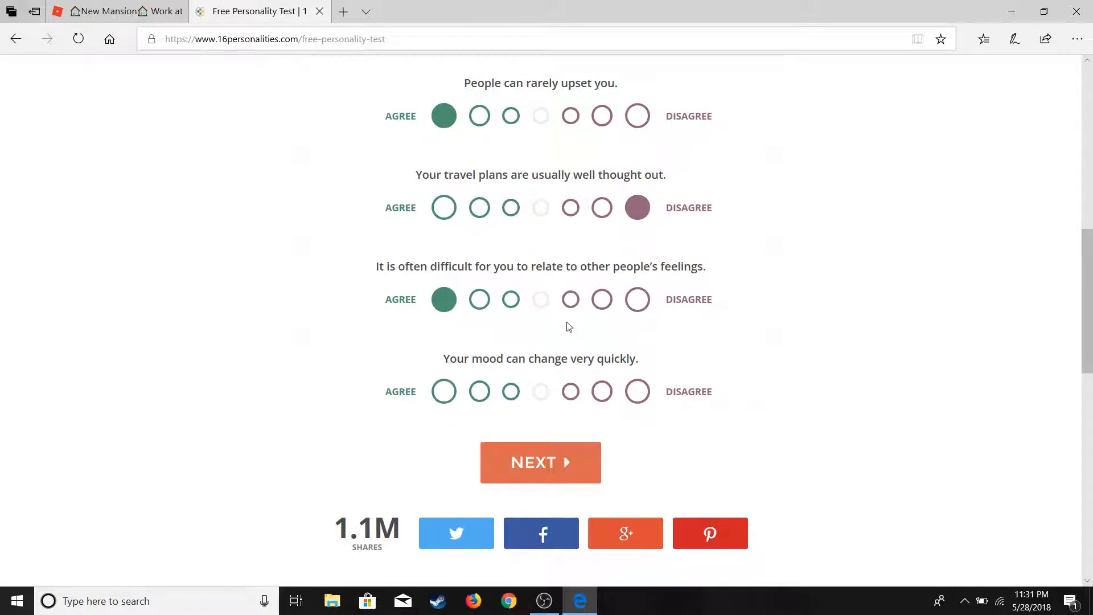
mouse_move(622, 346)
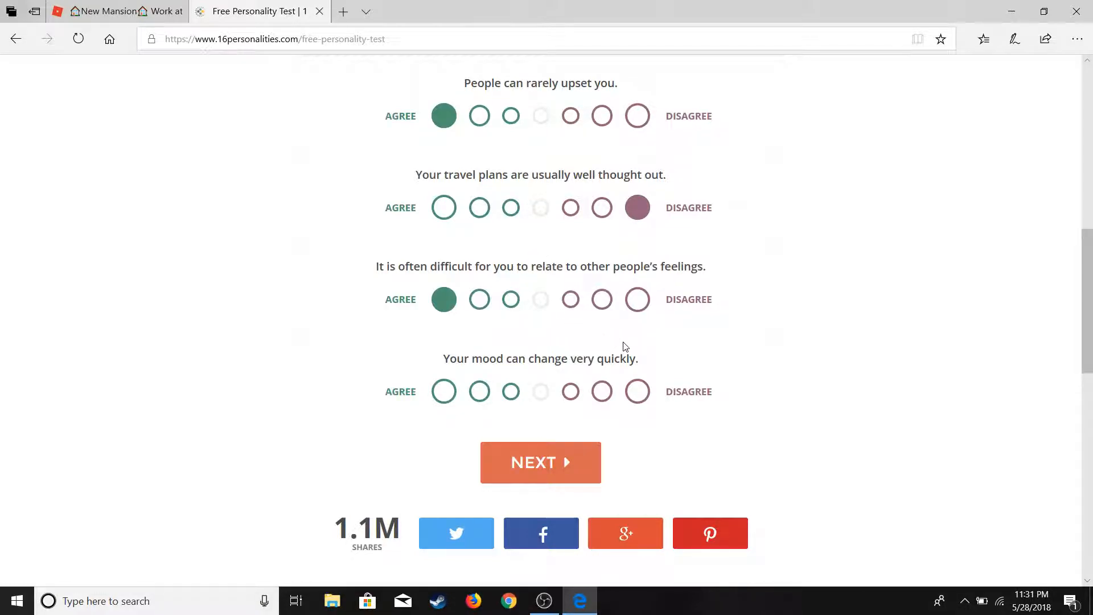
mouse_move(627, 349)
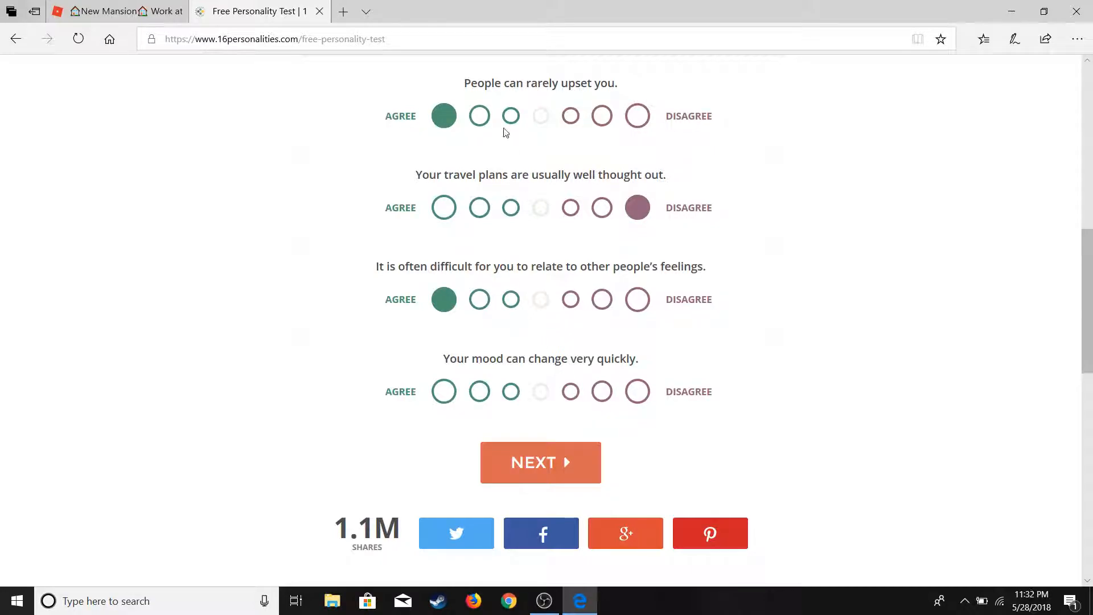
left_click(479, 391)
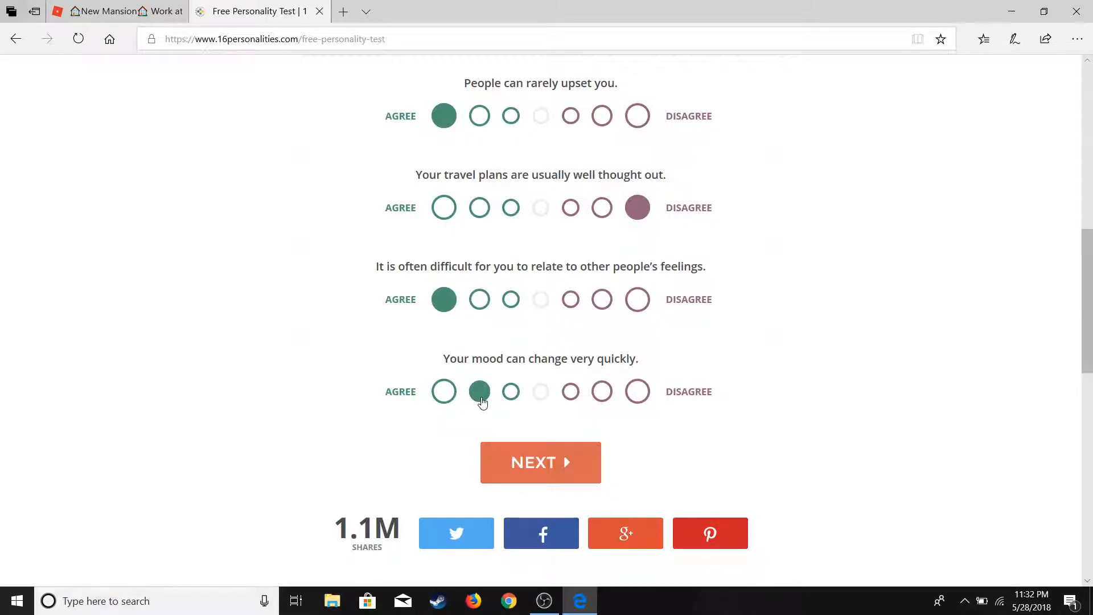
left_click(480, 391)
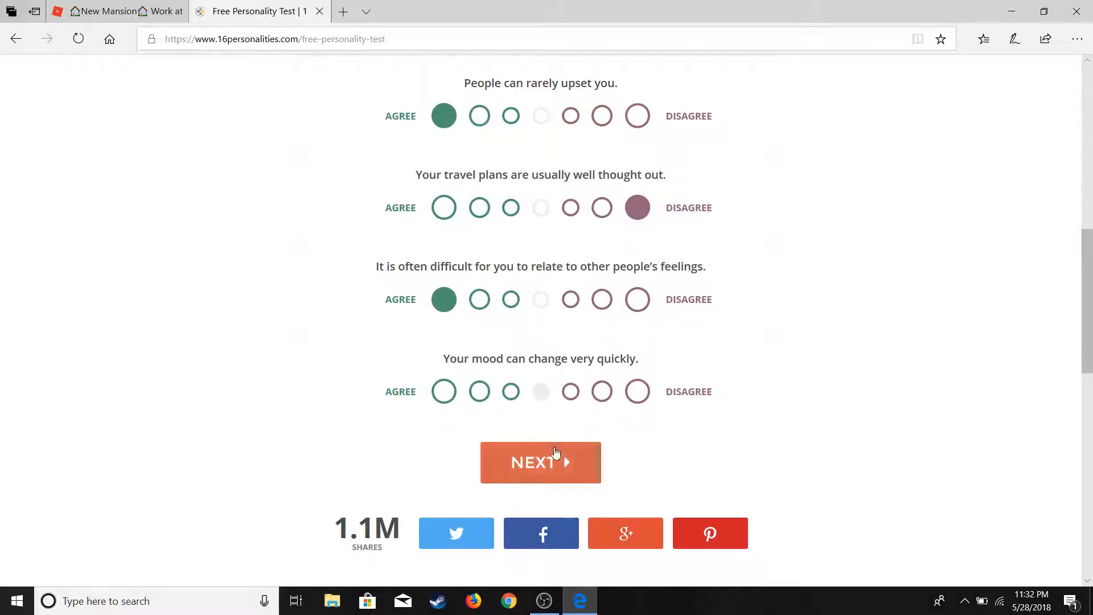
Advance to the 30% page and settle the truth-versus-sensitivities statement on moderate disagreement.
left_click(539, 462)
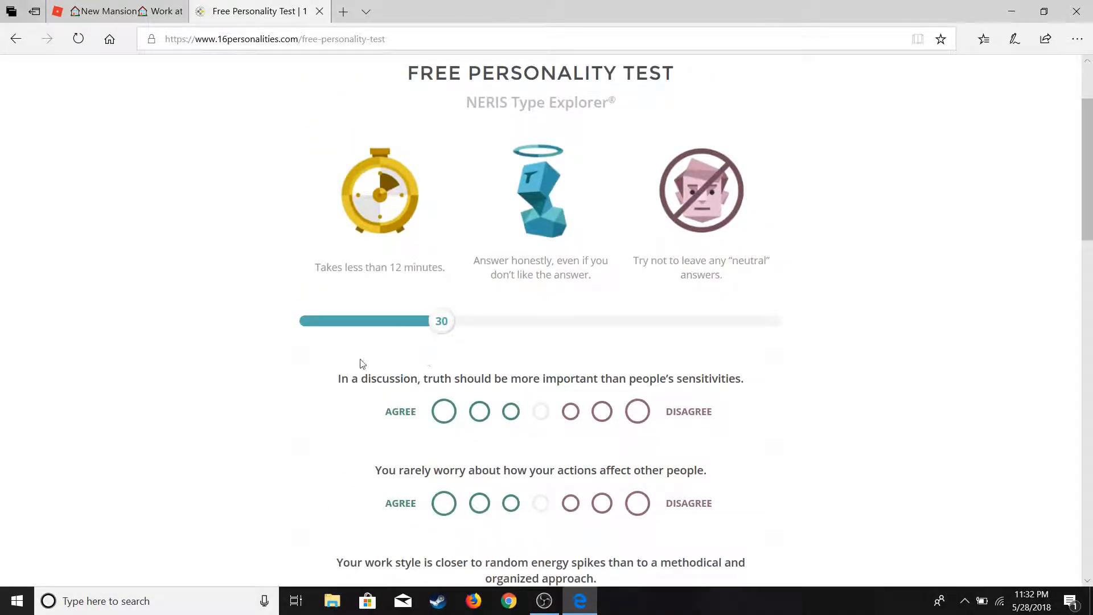
left_click(510, 411)
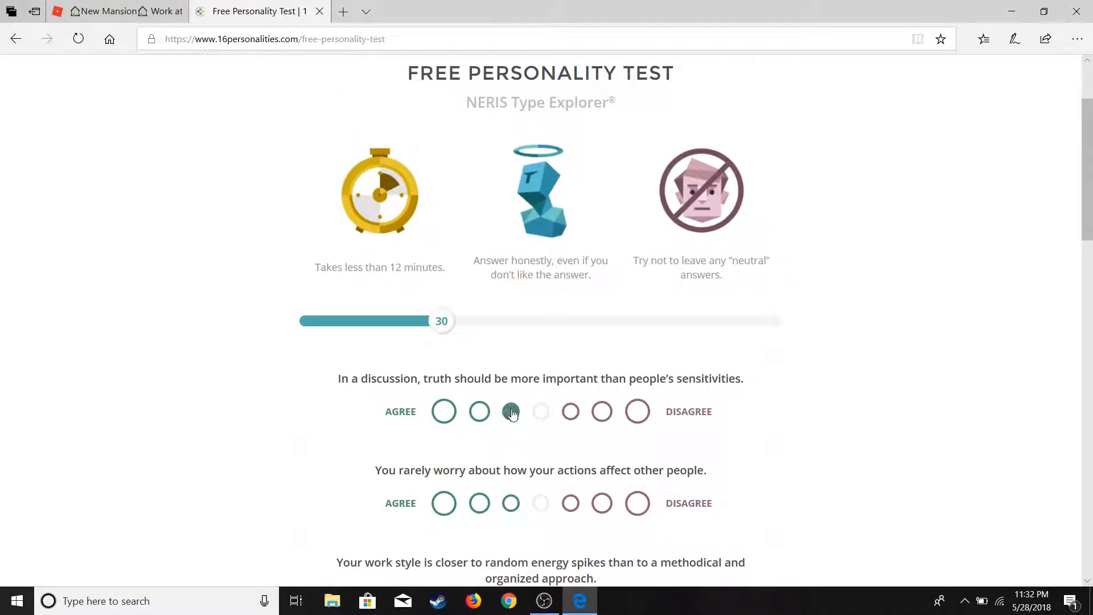
left_click(601, 411)
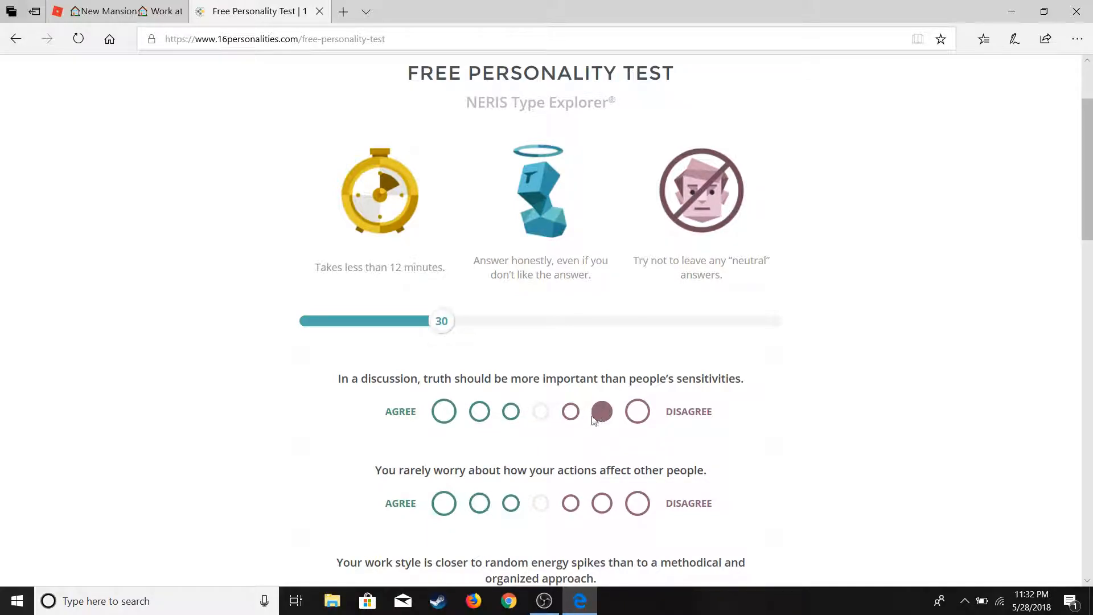
scroll("down", 3)
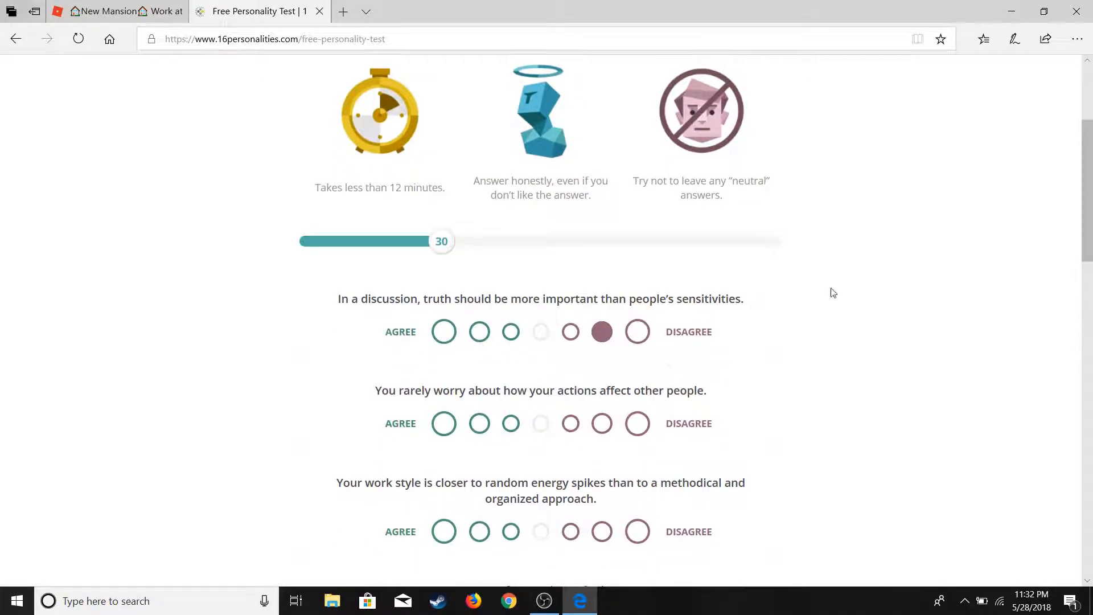
mouse_move(592, 322)
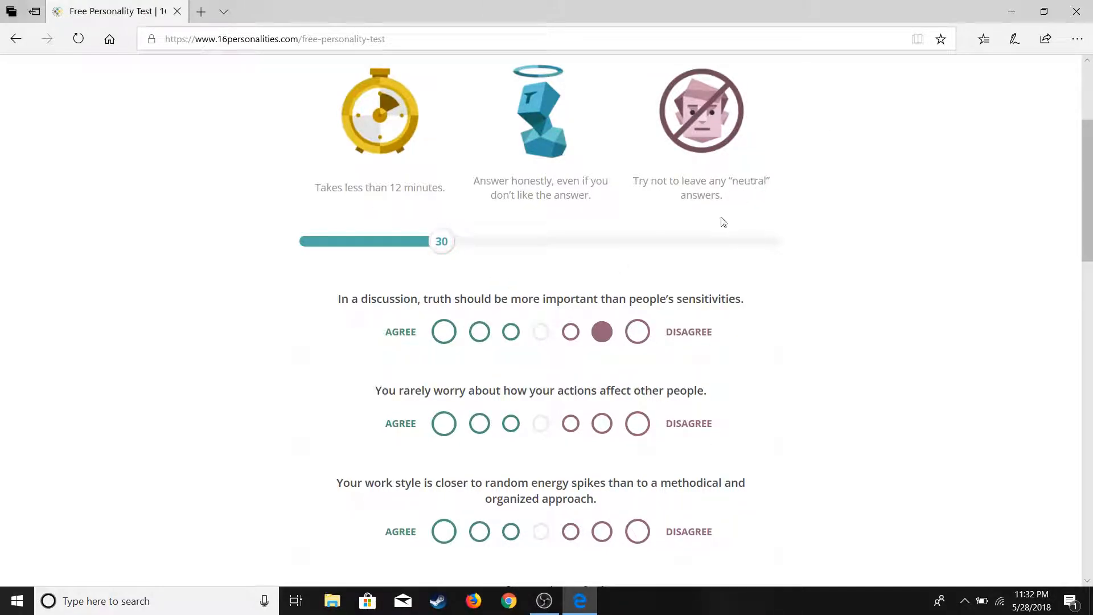
mouse_move(749, 266)
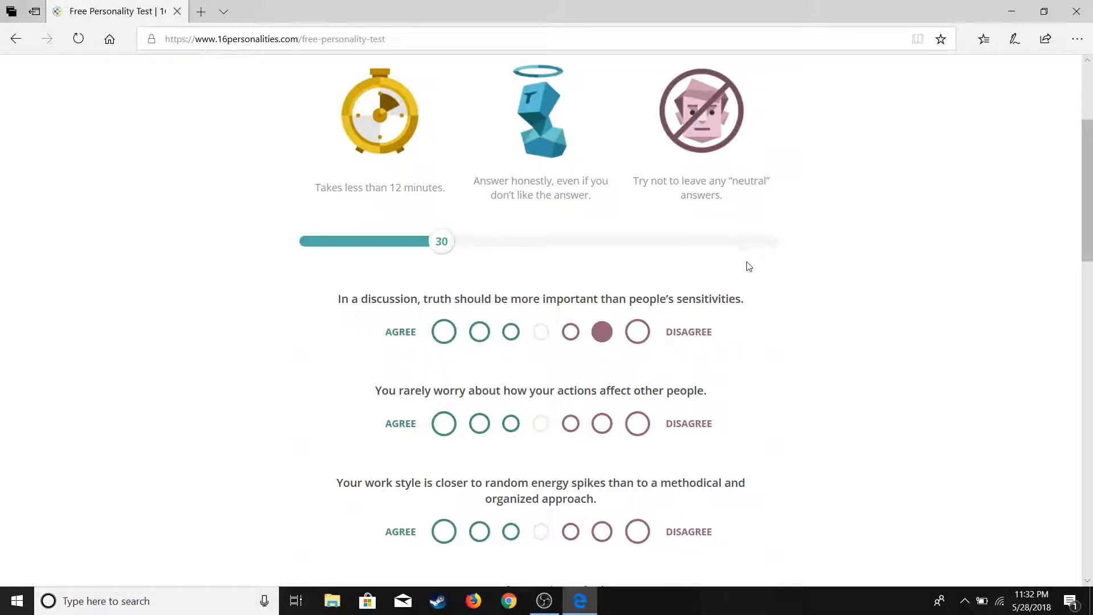
mouse_move(759, 270)
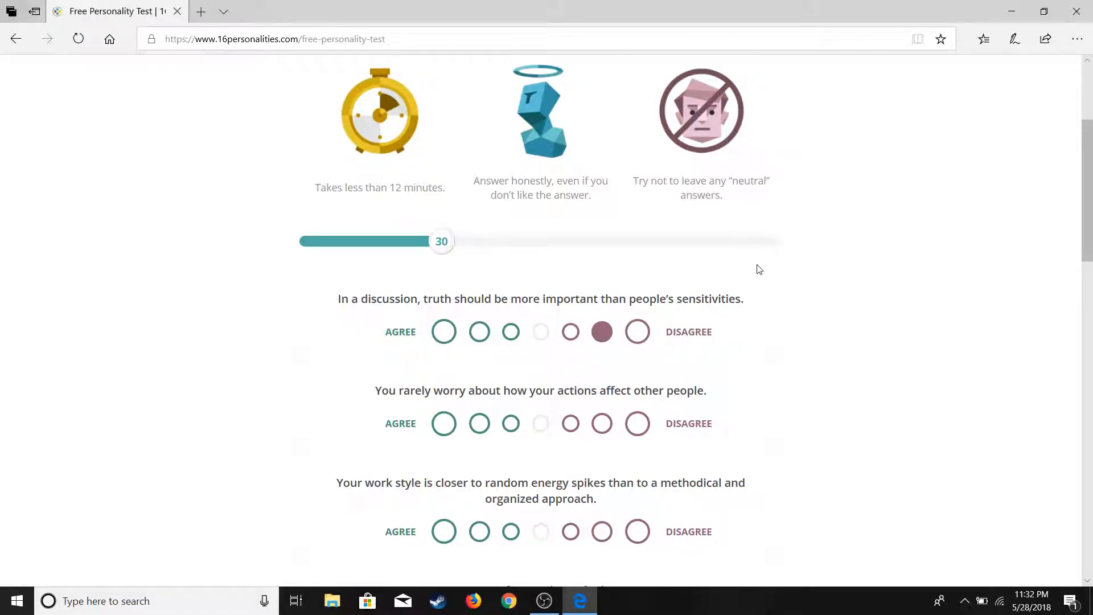
mouse_move(712, 262)
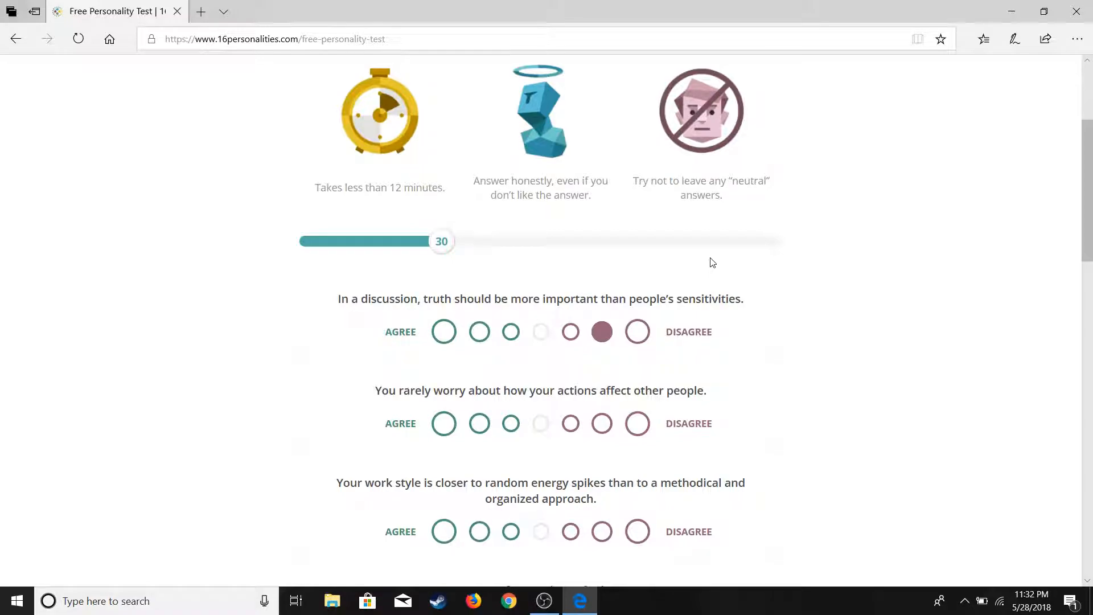
scroll("down", 3)
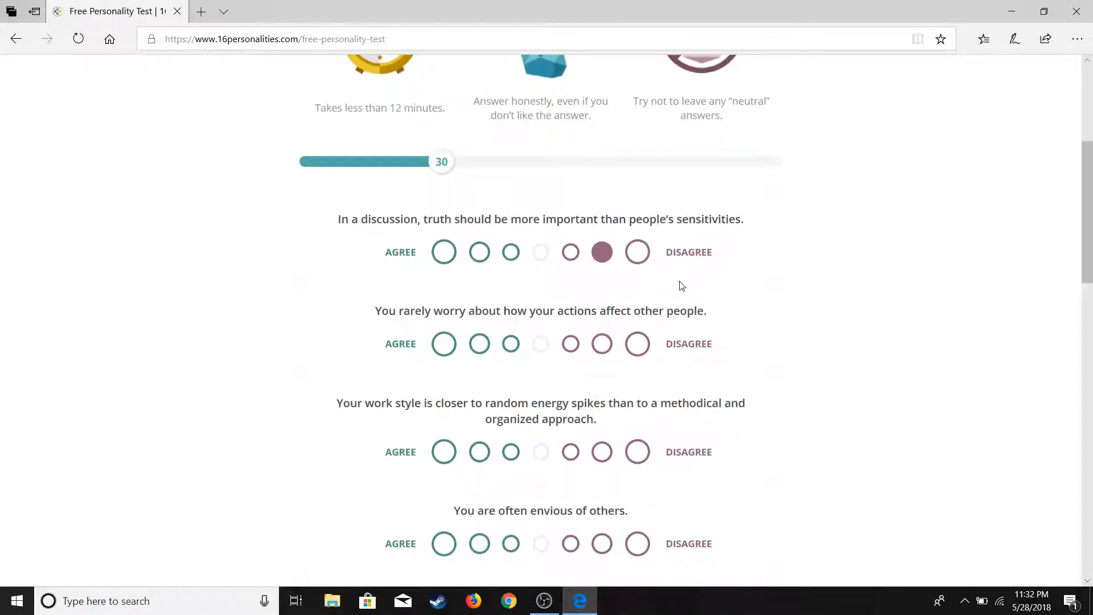
scroll("down", 3)
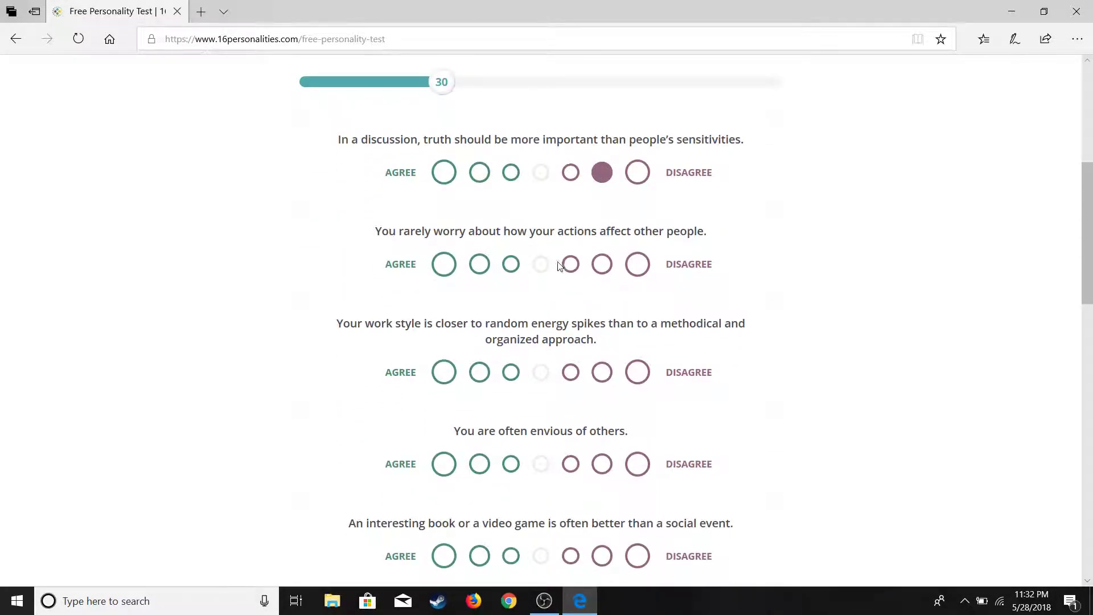
mouse_move(531, 245)
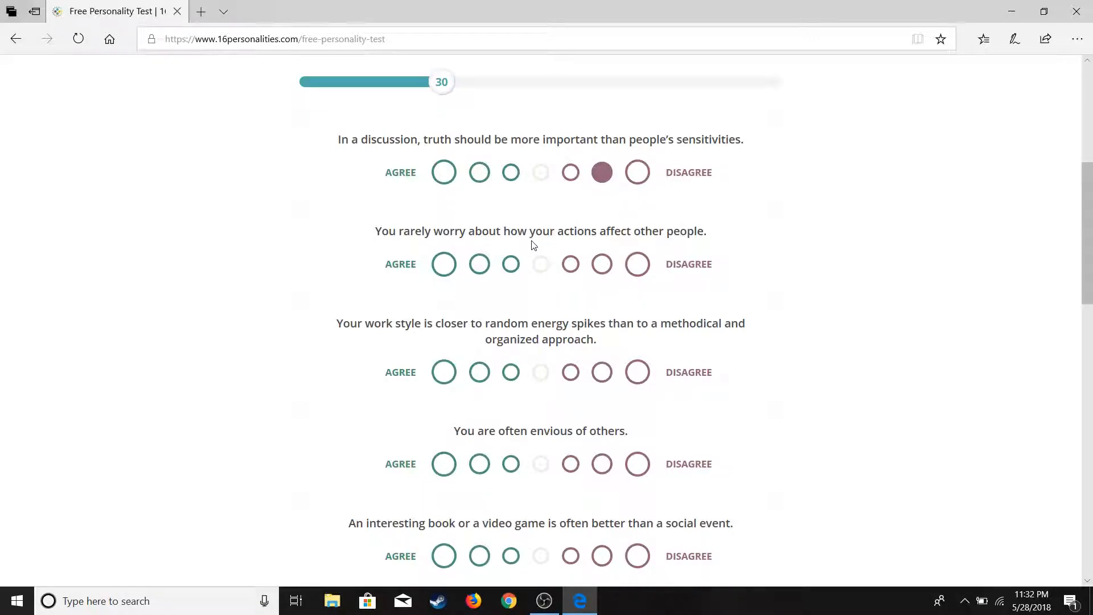
Agree on rarely worrying about others, strongly agree on energy spikes, agree on books over socializing, disagree on sticking to plans.
left_click(480, 263)
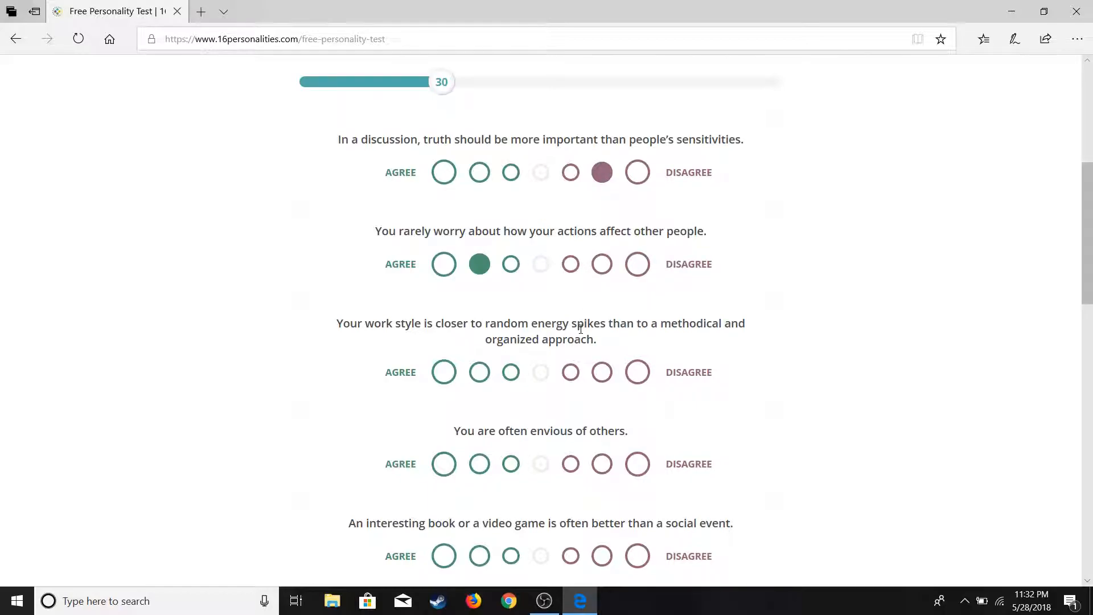
mouse_move(531, 368)
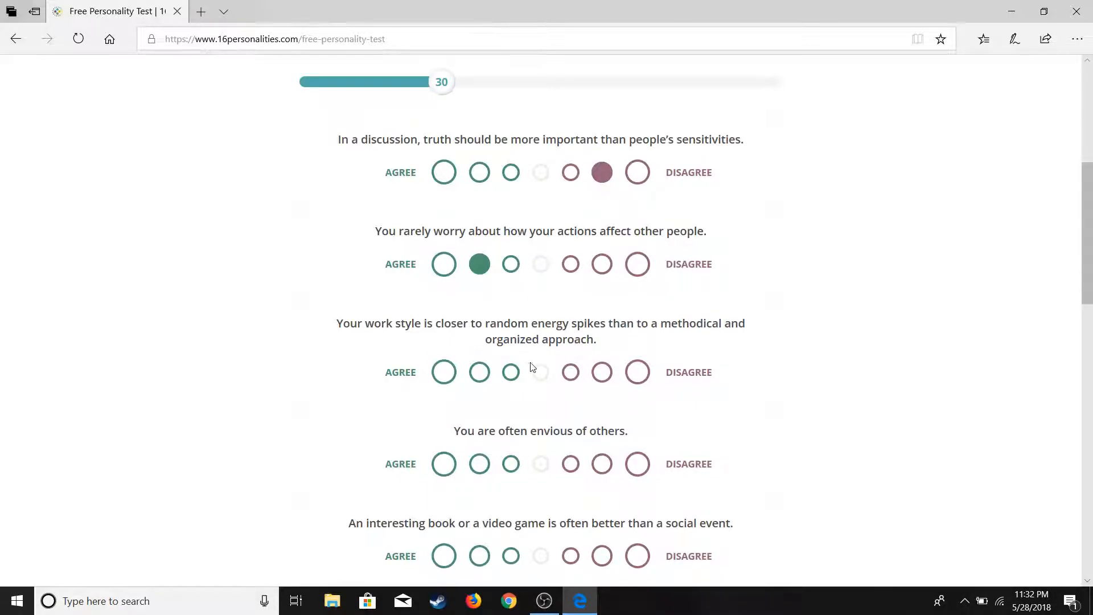
mouse_move(530, 359)
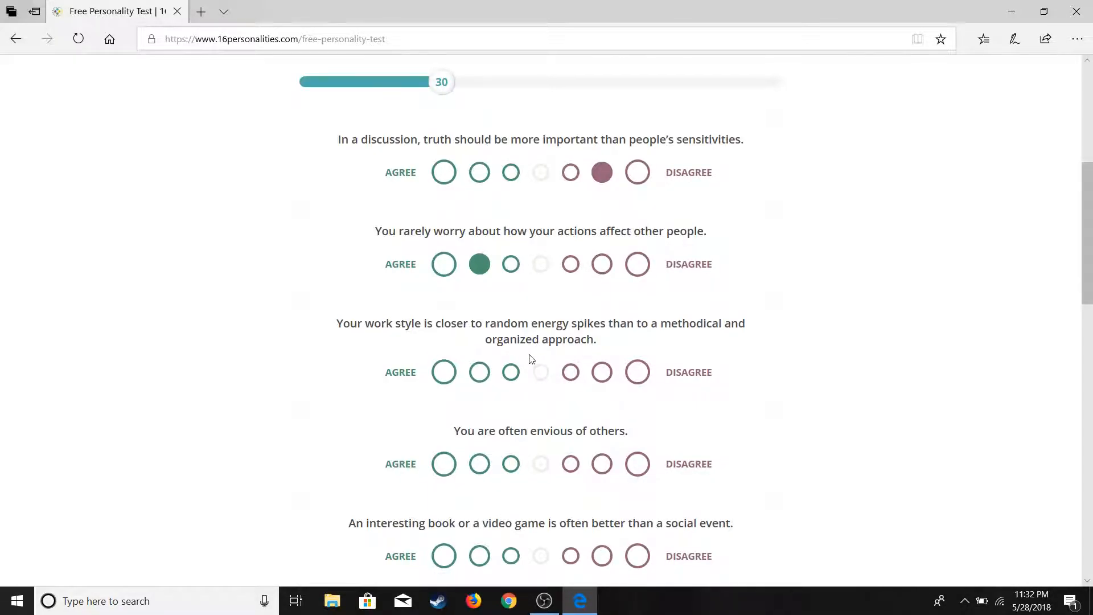
left_click(443, 371)
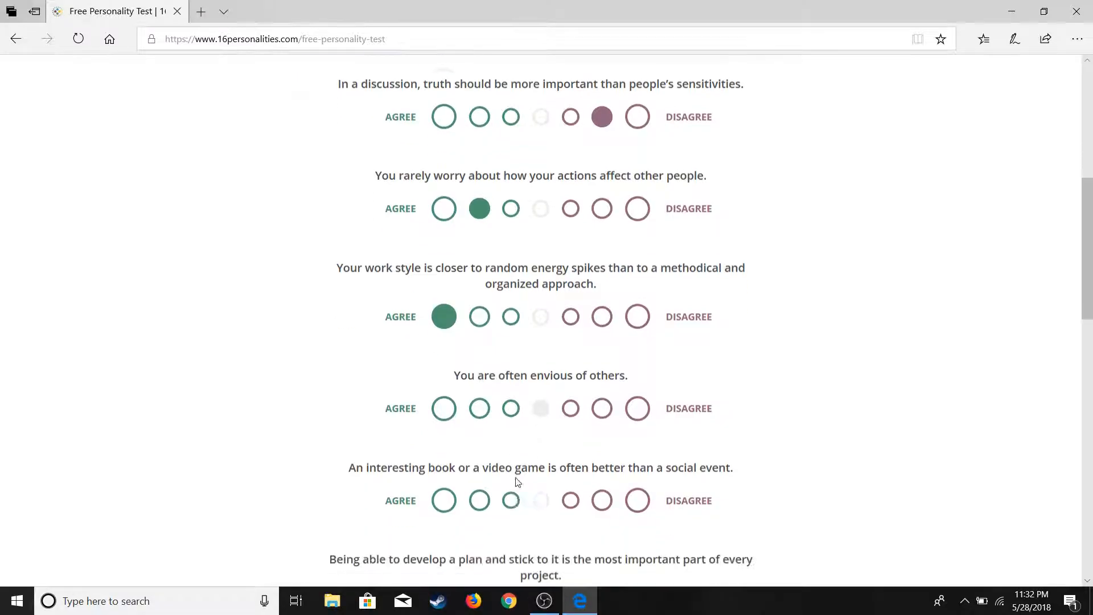
scroll("down", 3)
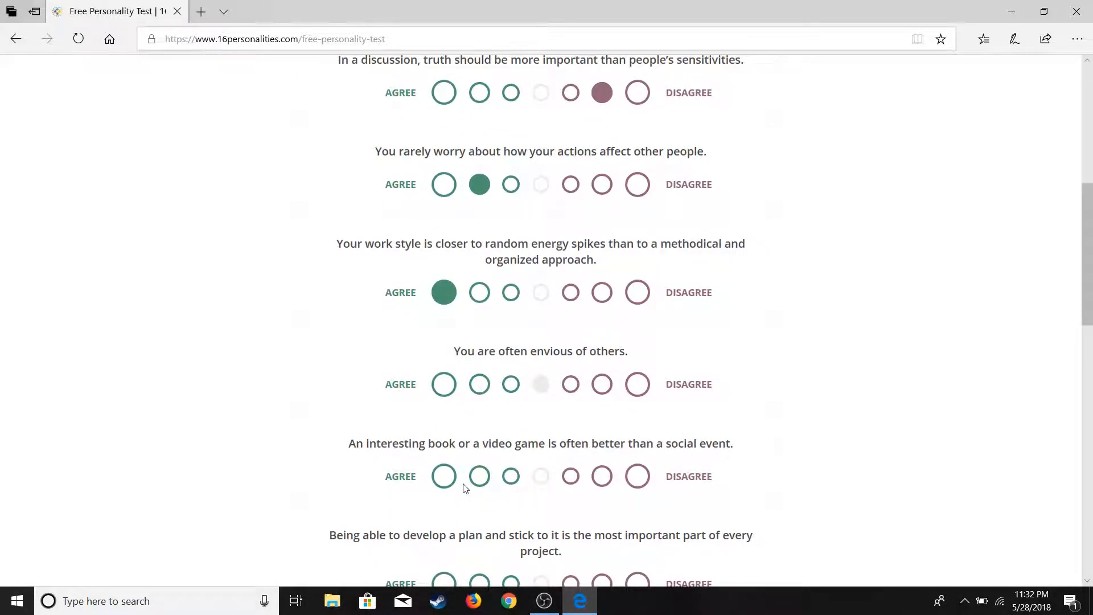
left_click(479, 476)
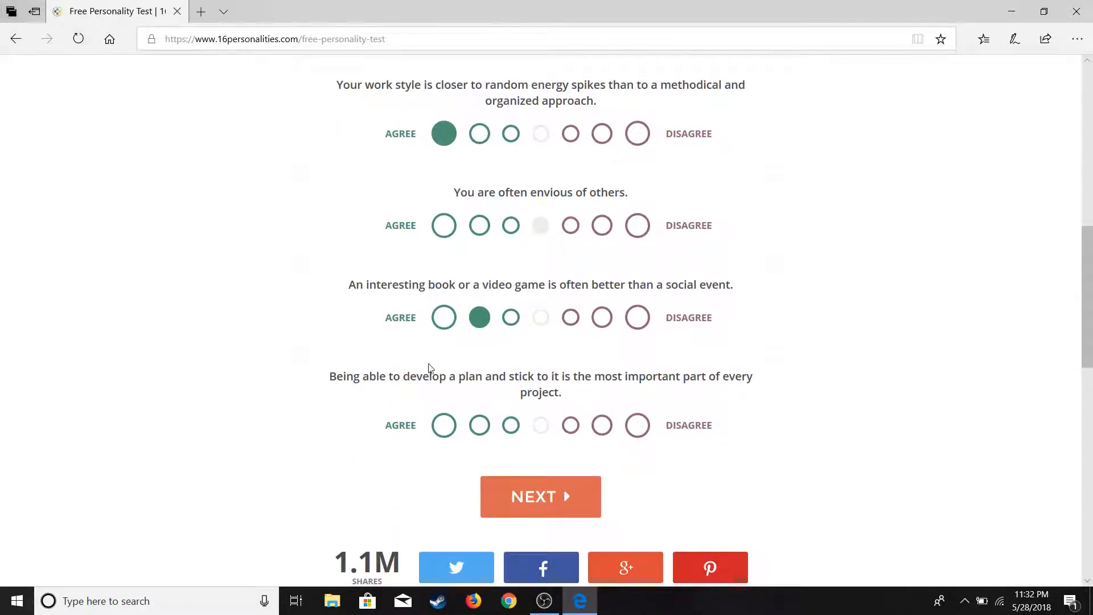
mouse_move(479, 357)
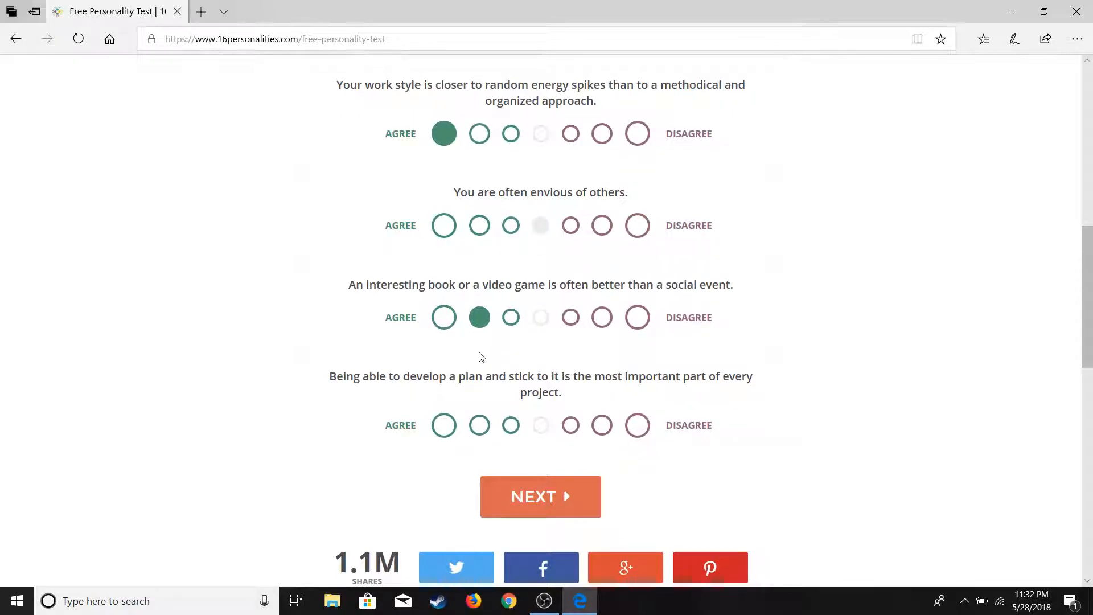
left_click(443, 425)
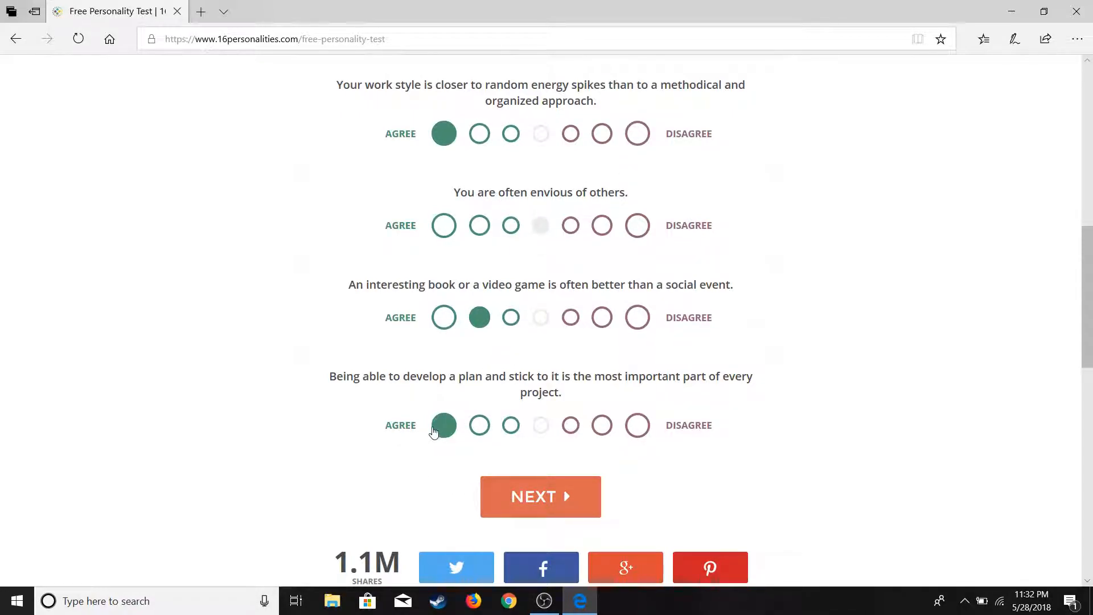
left_click(601, 424)
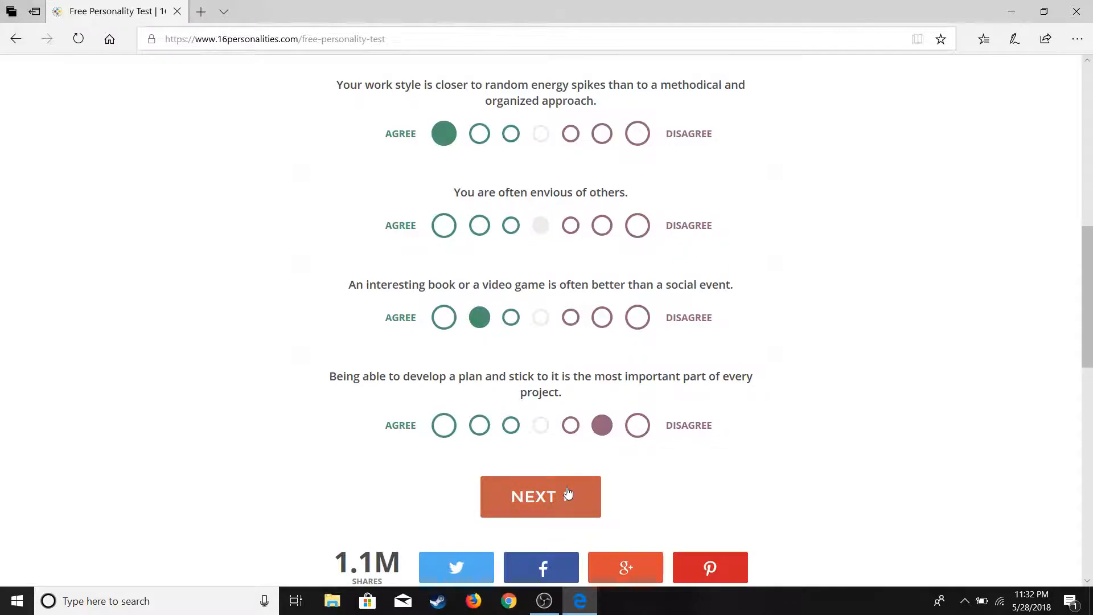
Load the 40% page; disagree on rarely getting carried away by fantasies, strongly agree on getting lost in thought in nature.
left_click(540, 496)
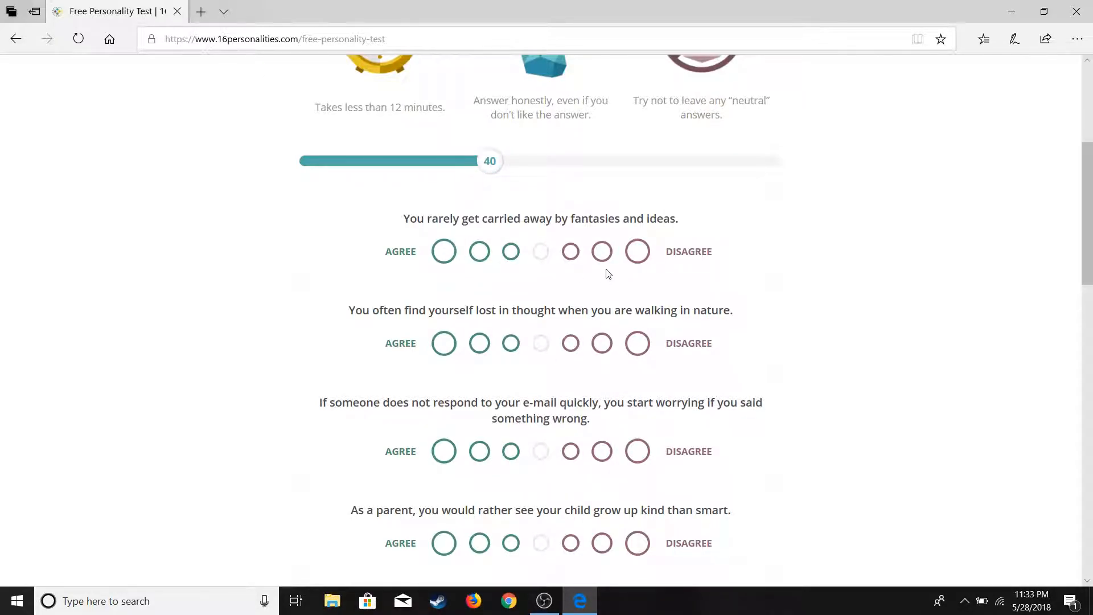
left_click(601, 251)
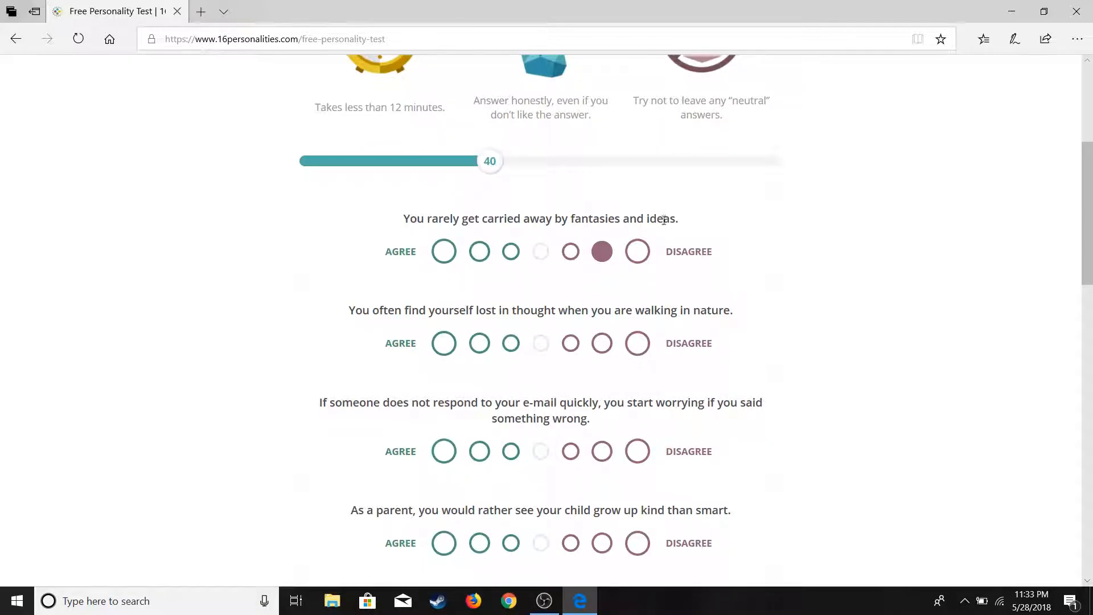
mouse_move(519, 434)
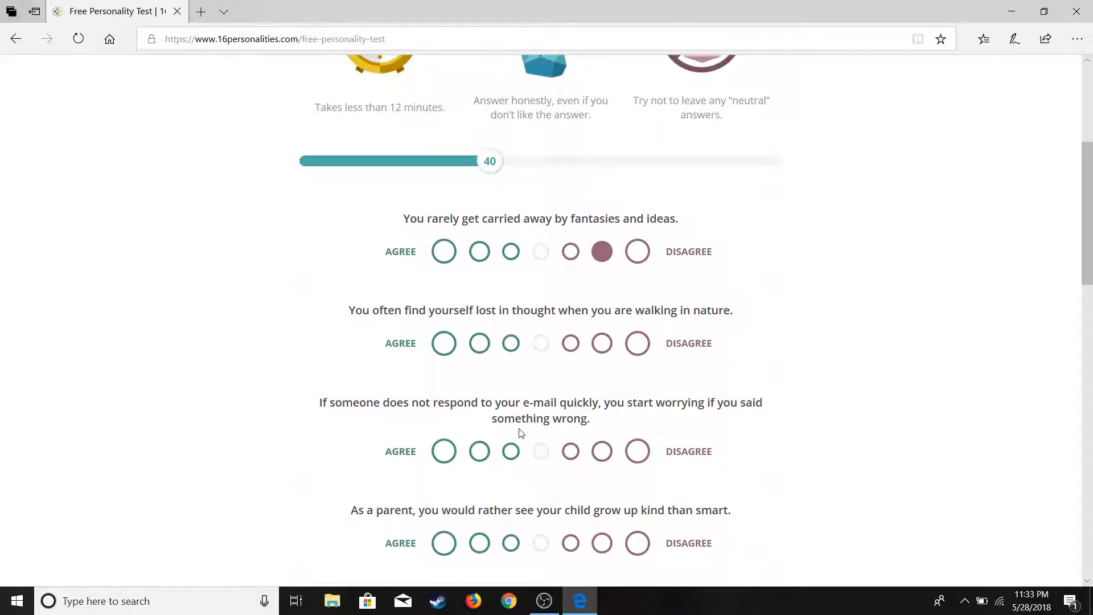
mouse_move(556, 366)
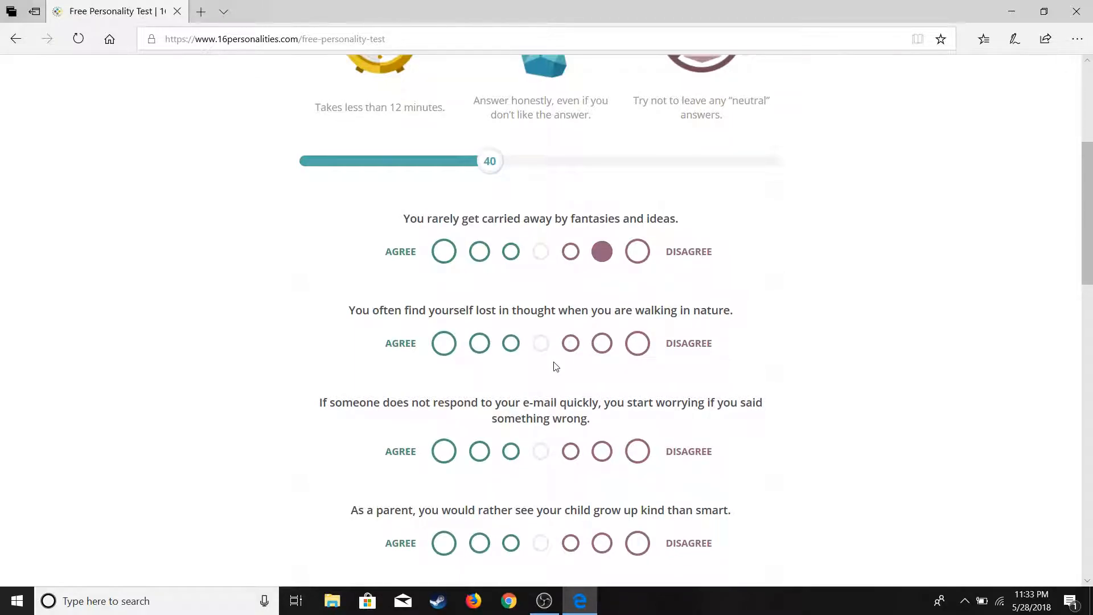
left_click(443, 343)
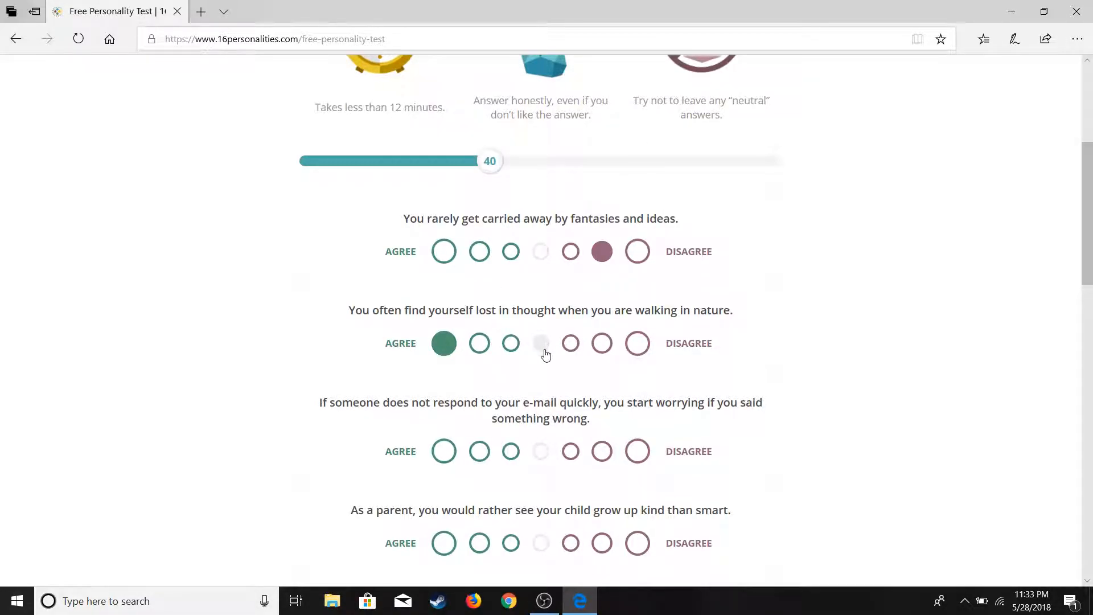
scroll("down", 3)
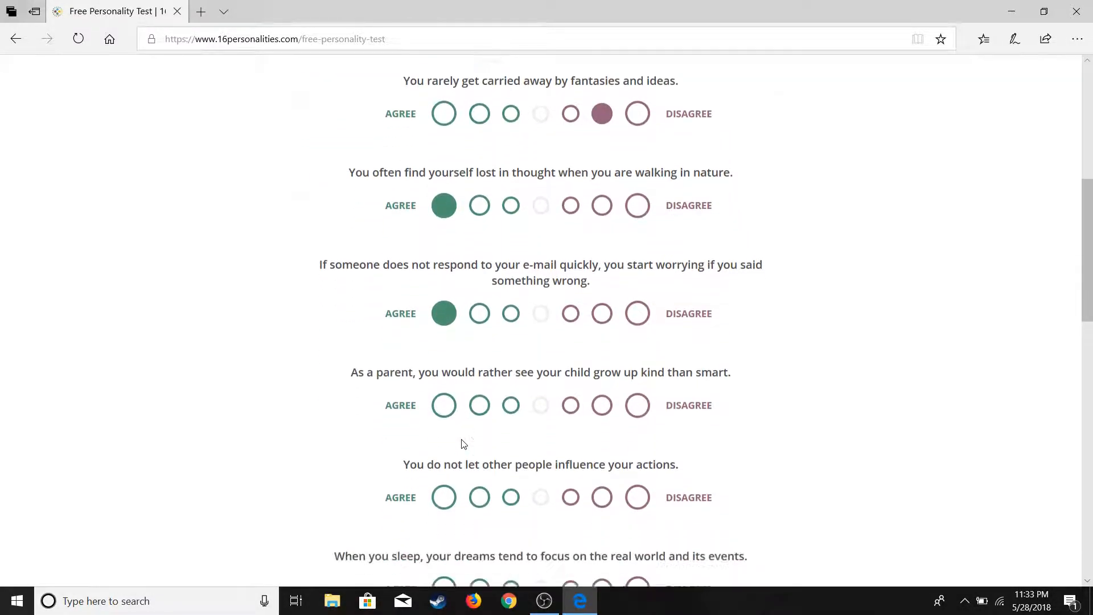
scroll("up", 3)
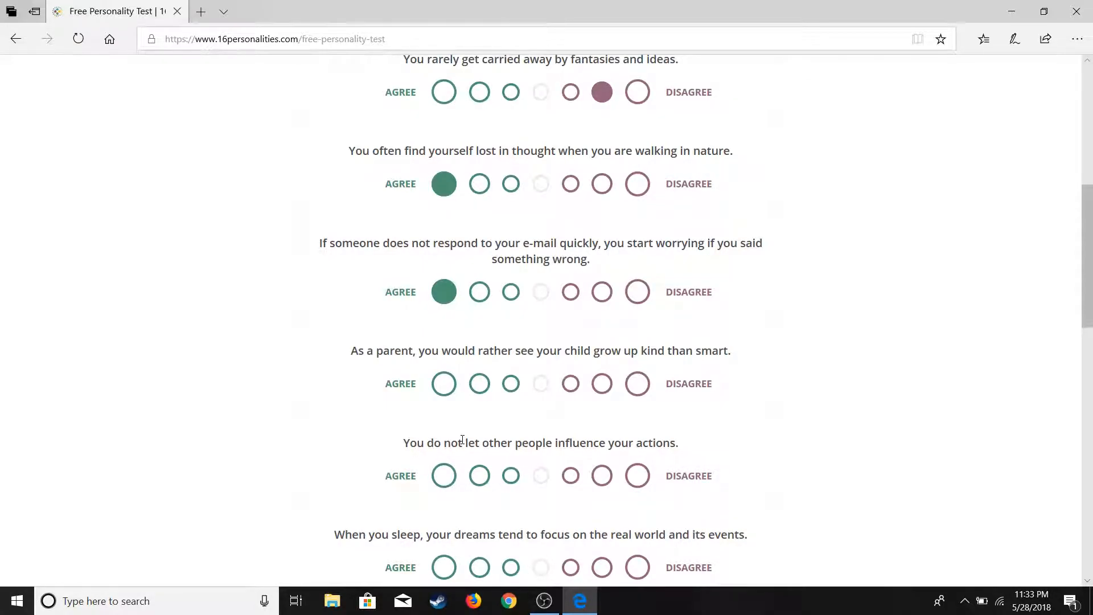
mouse_move(498, 4)
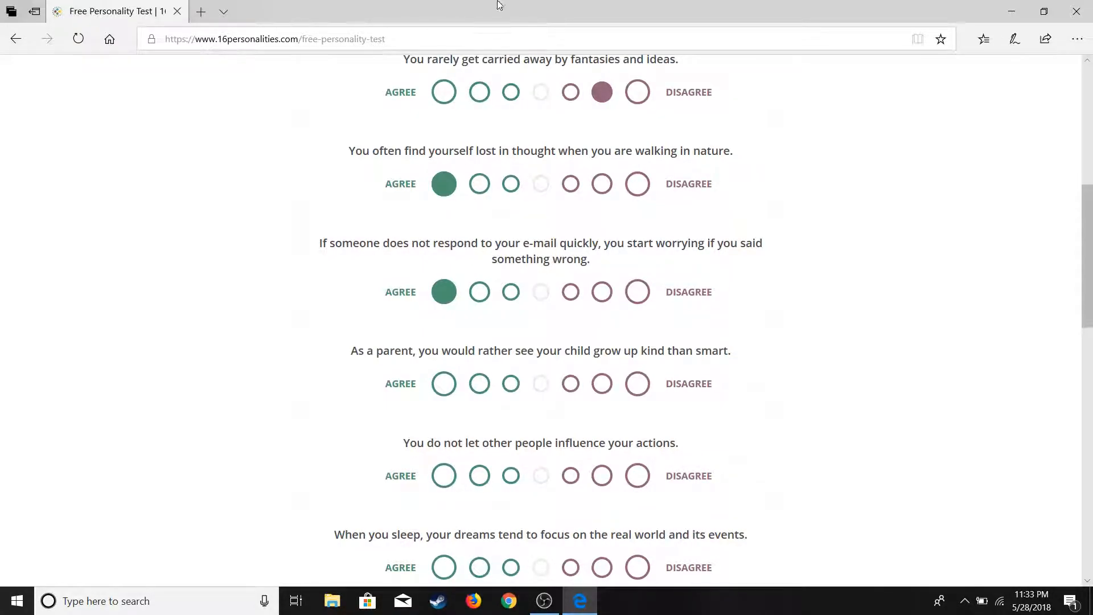
mouse_move(576, 315)
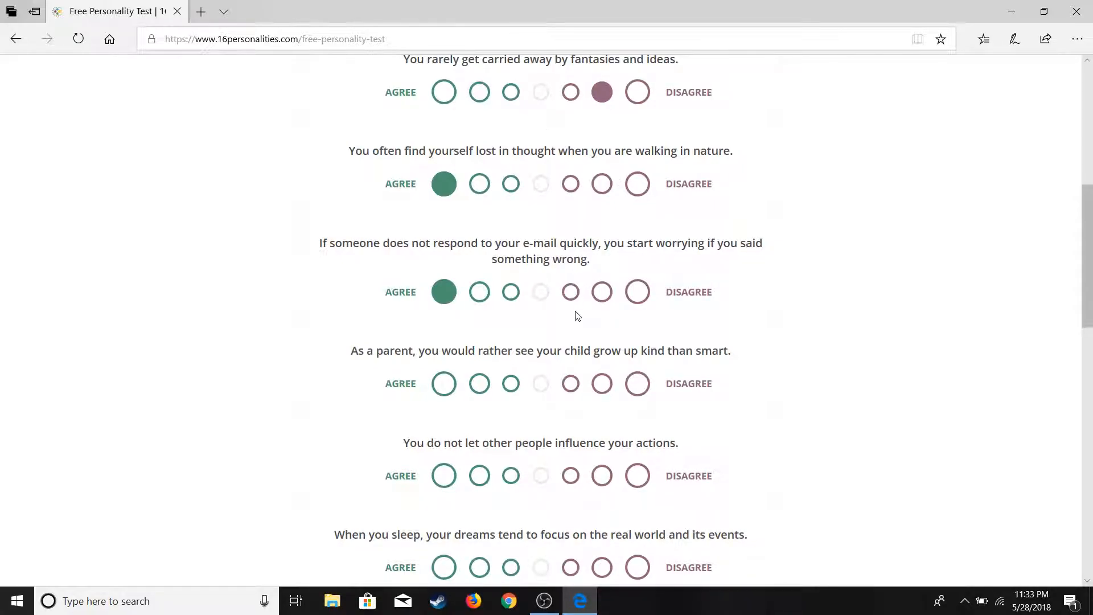
mouse_move(722, 352)
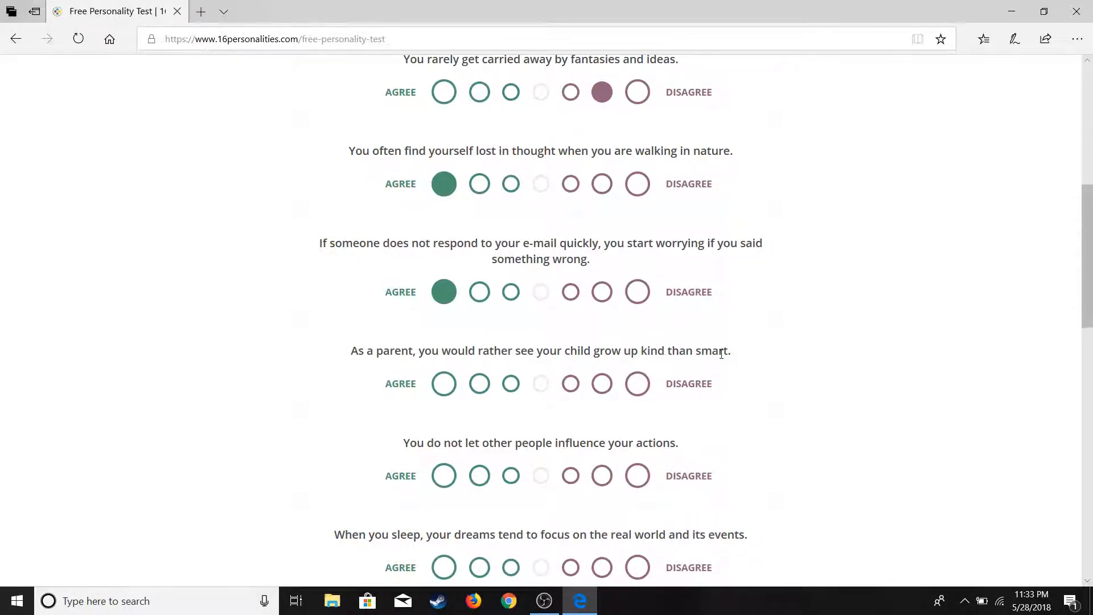
mouse_move(413, 323)
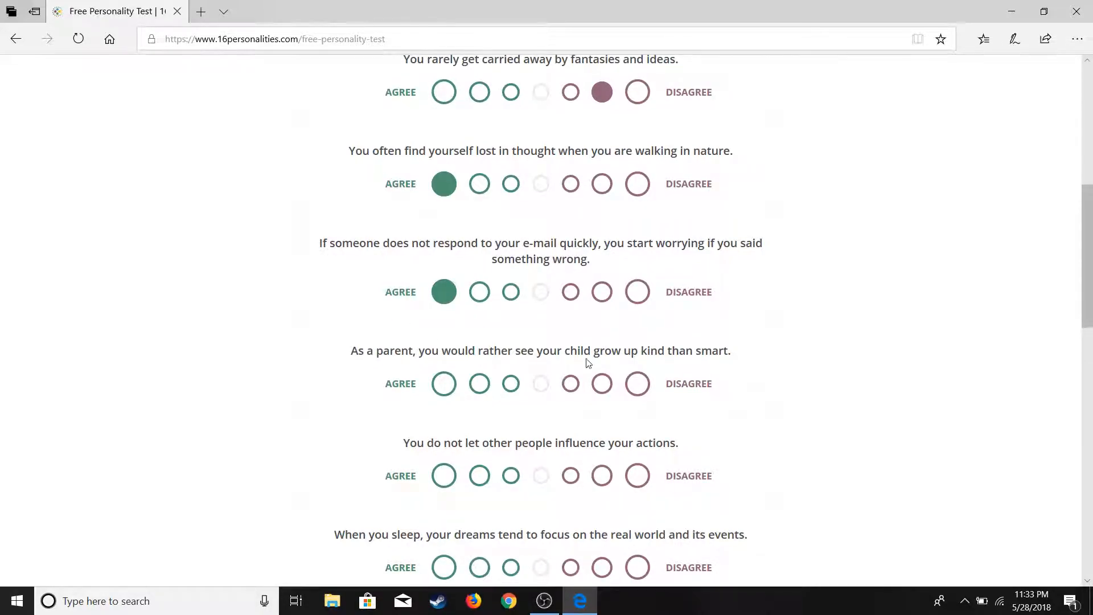
Slightly disagree on preferring a kind child over a smart one and scroll toward the Next button.
left_click(570, 384)
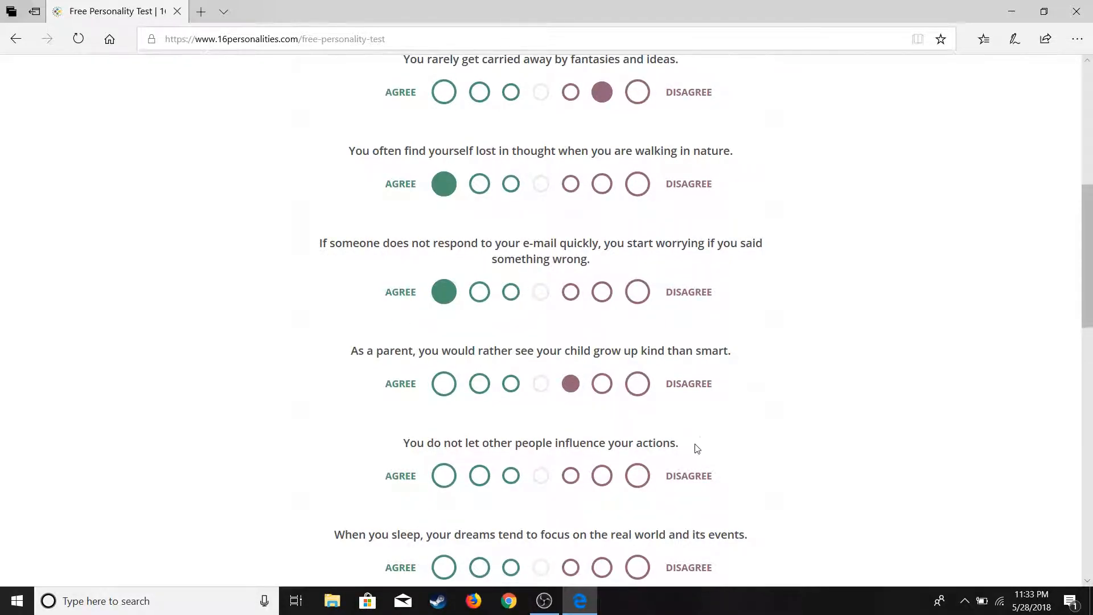
mouse_move(936, 235)
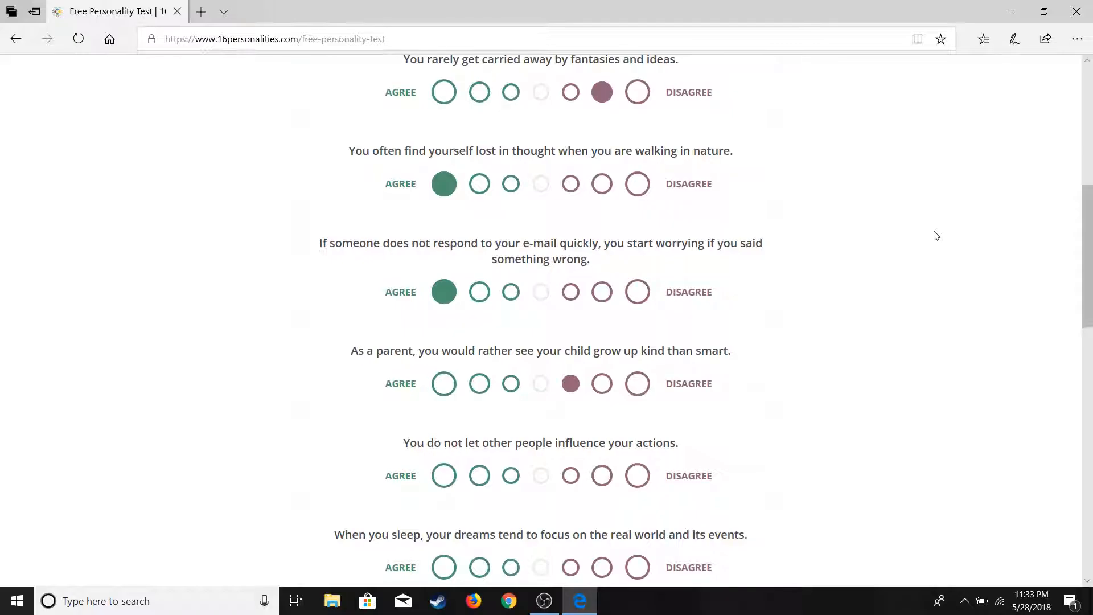
scroll("down", 3)
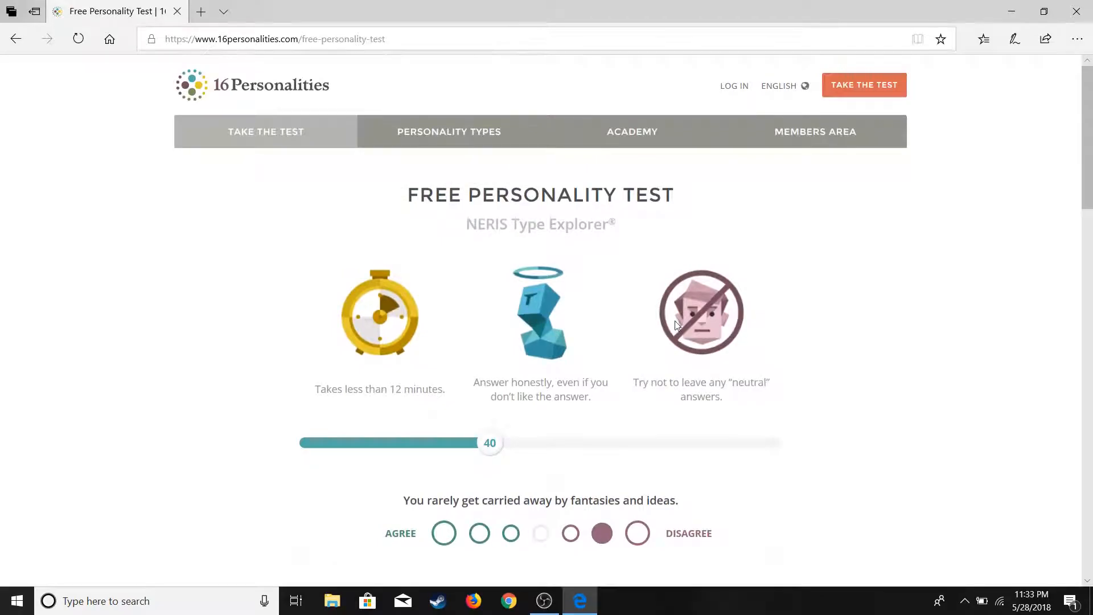
scroll("down", 3)
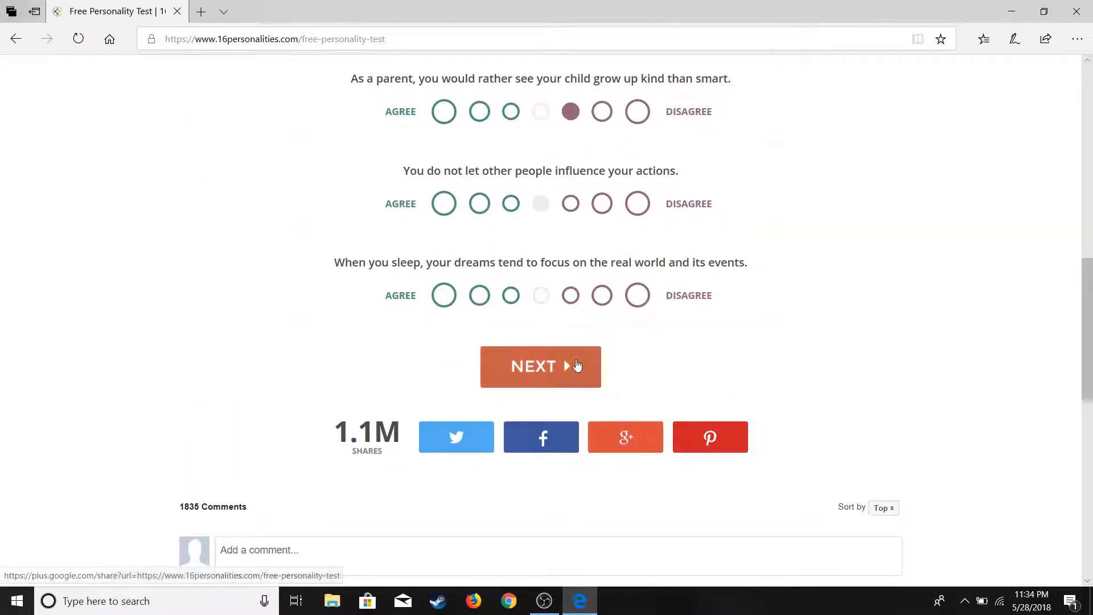
scroll("up", 3)
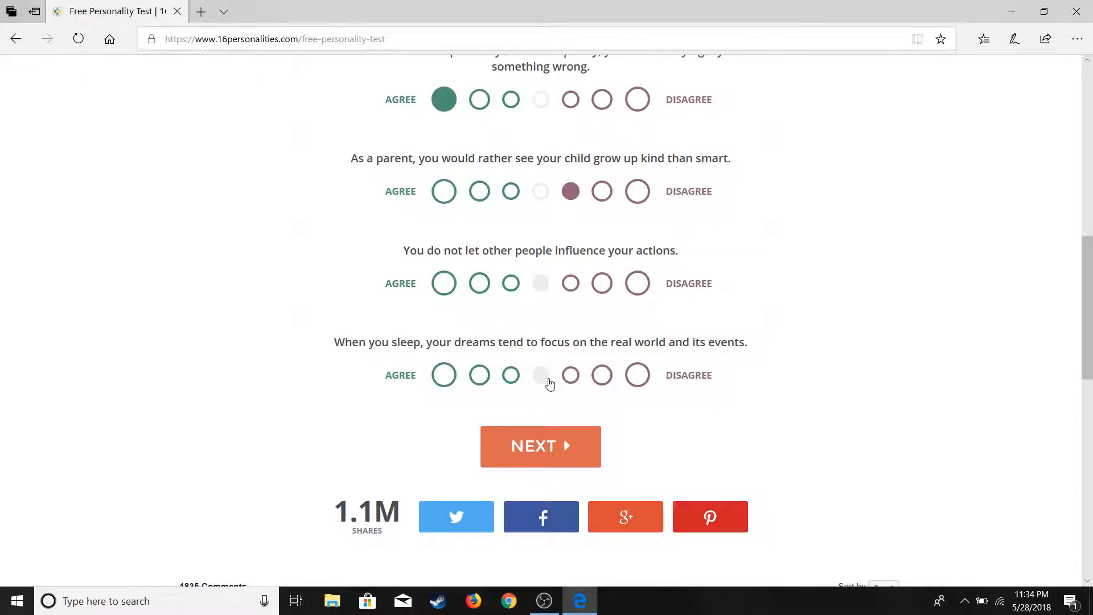
mouse_move(558, 382)
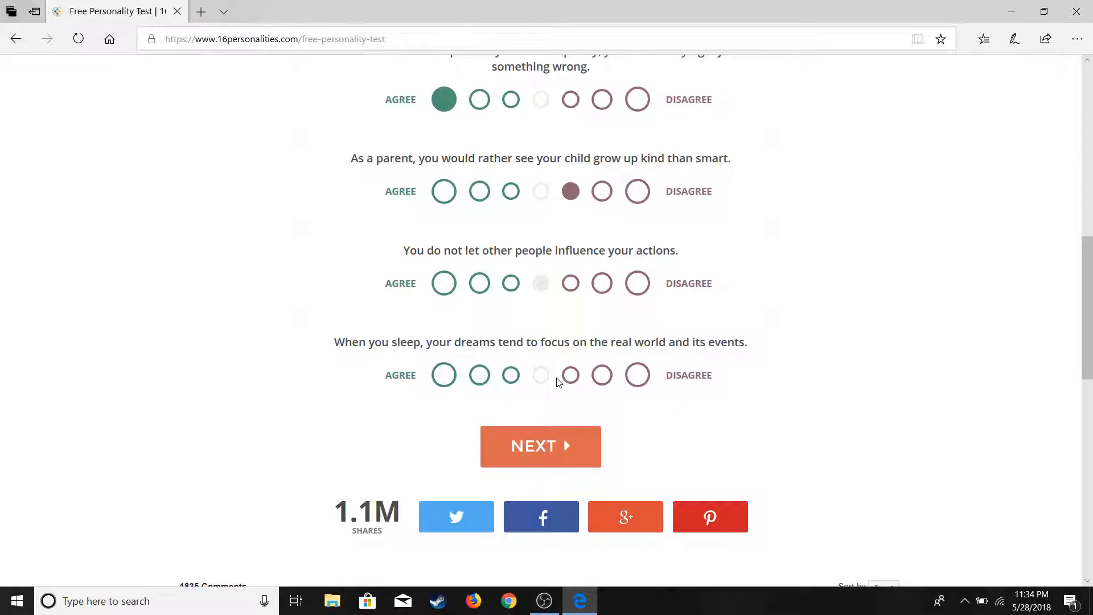
On the 50% page, disagree on workplace social activities, strongly agree on improvising, slightly agree that emotions control you.
left_click(540, 446)
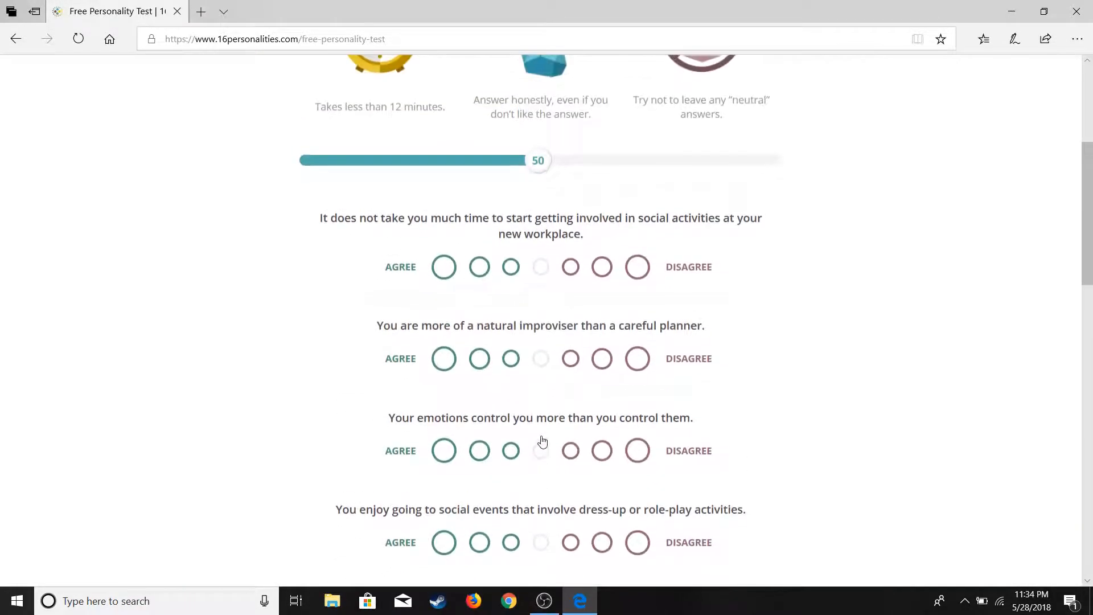
scroll("up", 3)
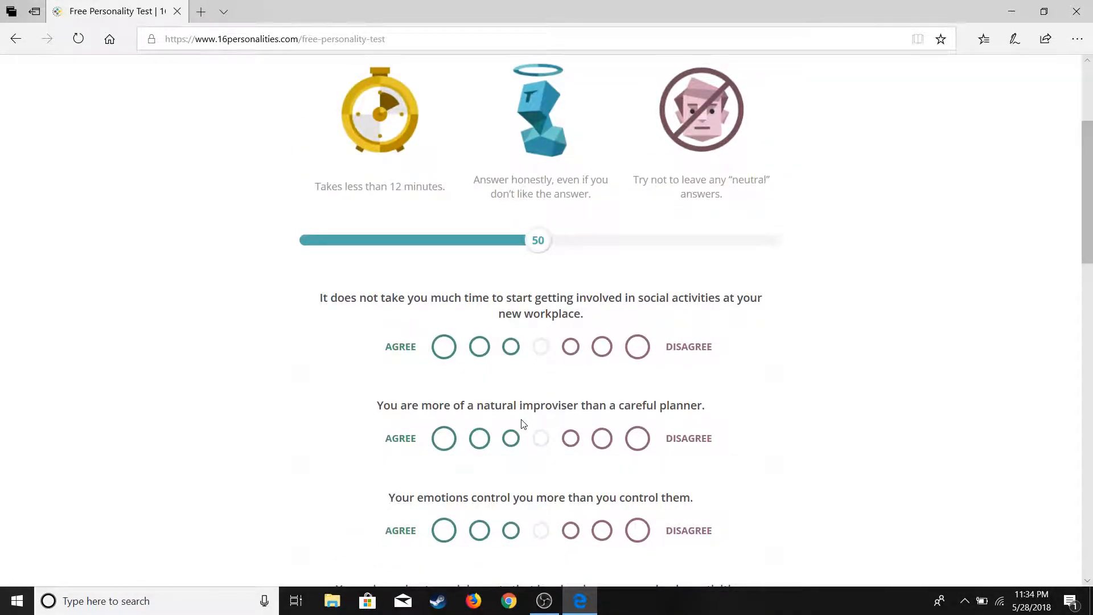
mouse_move(513, 375)
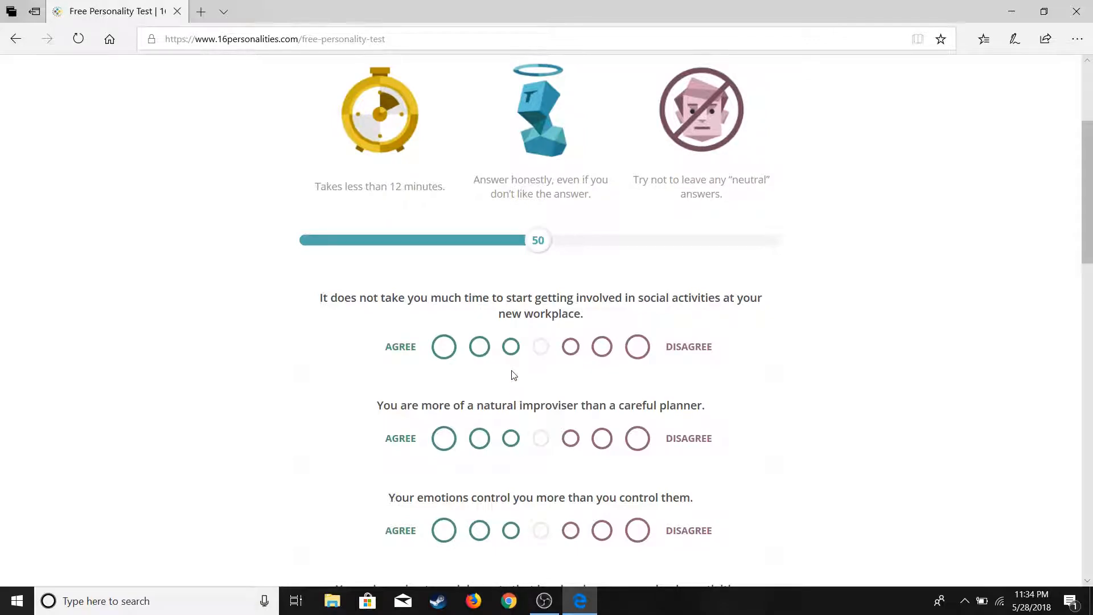
left_click(601, 346)
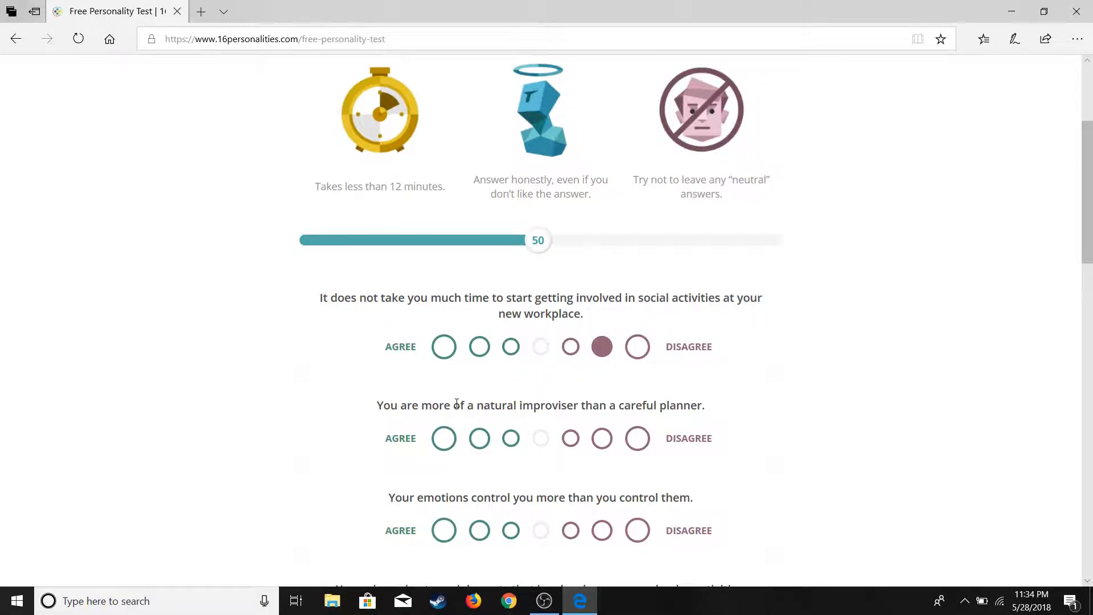
left_click(443, 359)
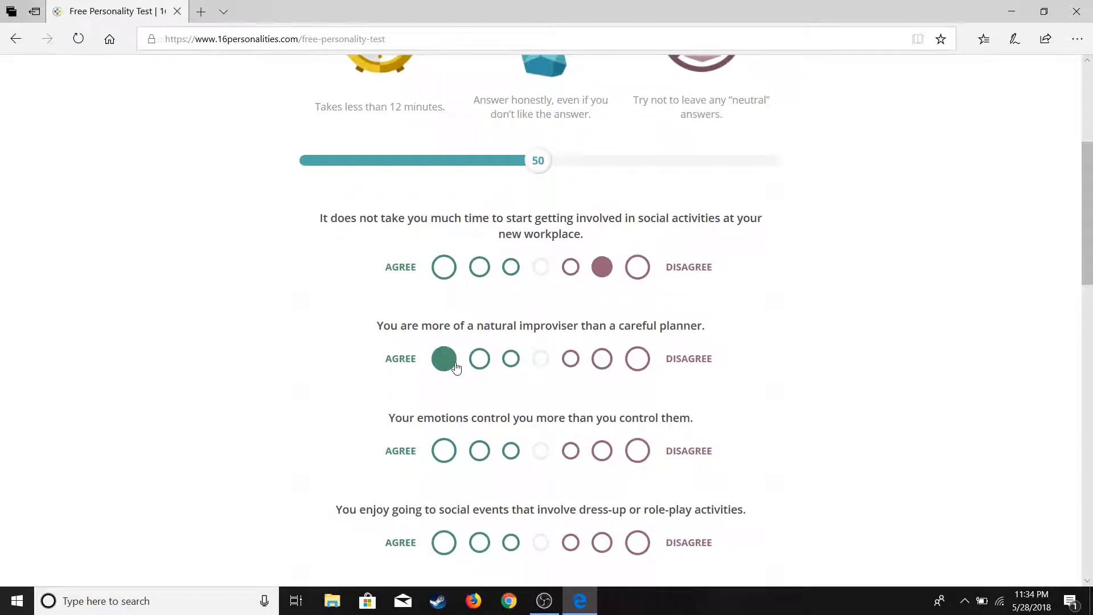
scroll("down", 3)
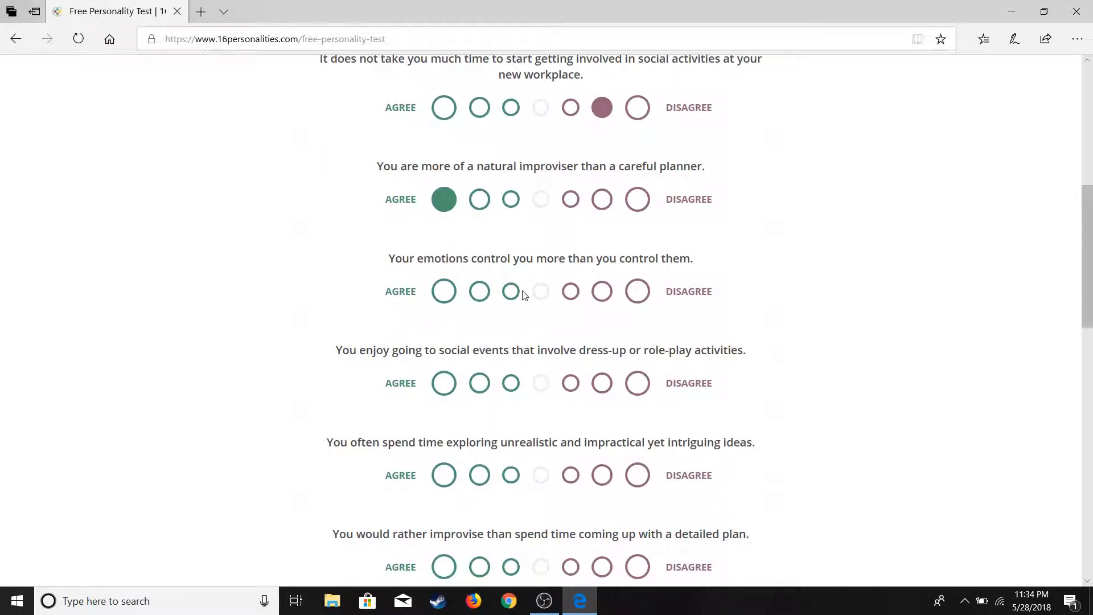
left_click(510, 291)
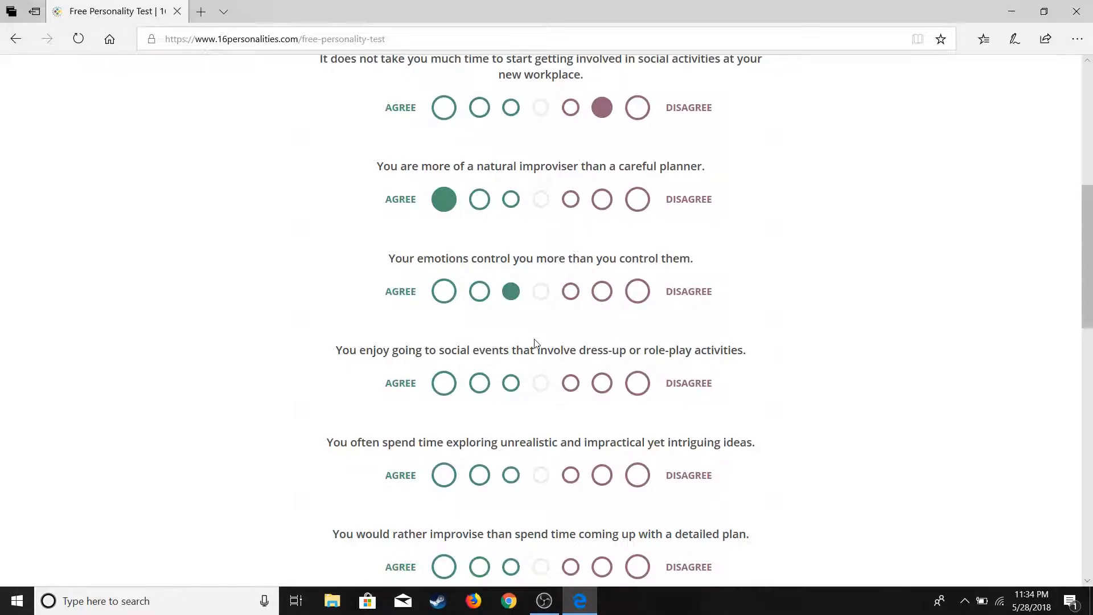
Strongly agree on dress-up events, answer the unrealistic-ideas and improvise-over-plan statements, and submit for the 60% page.
scroll("down", 3)
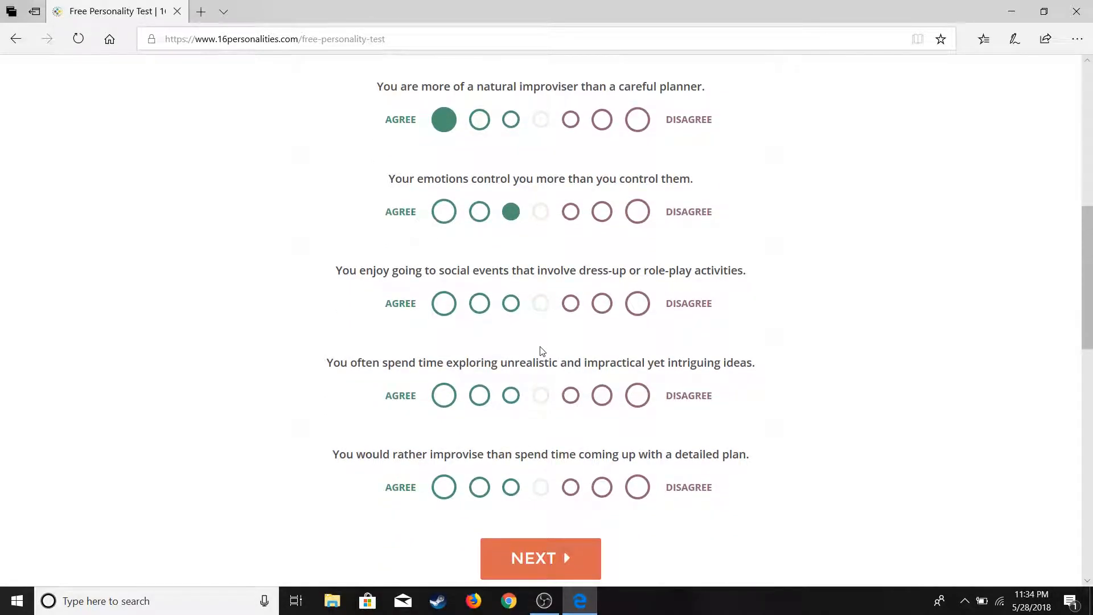
scroll("down", 3)
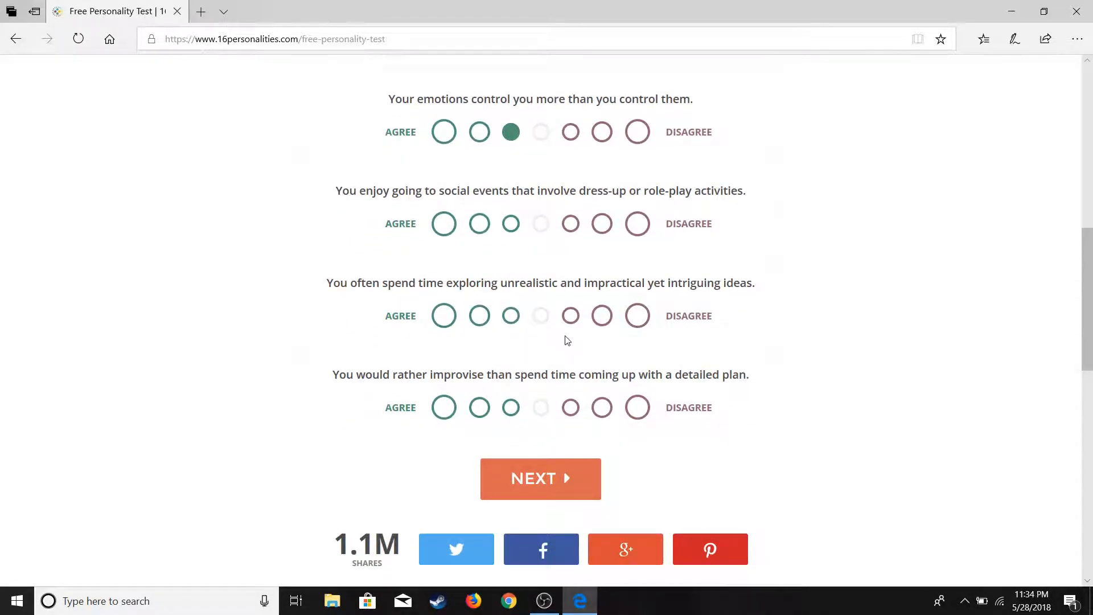
mouse_move(716, 161)
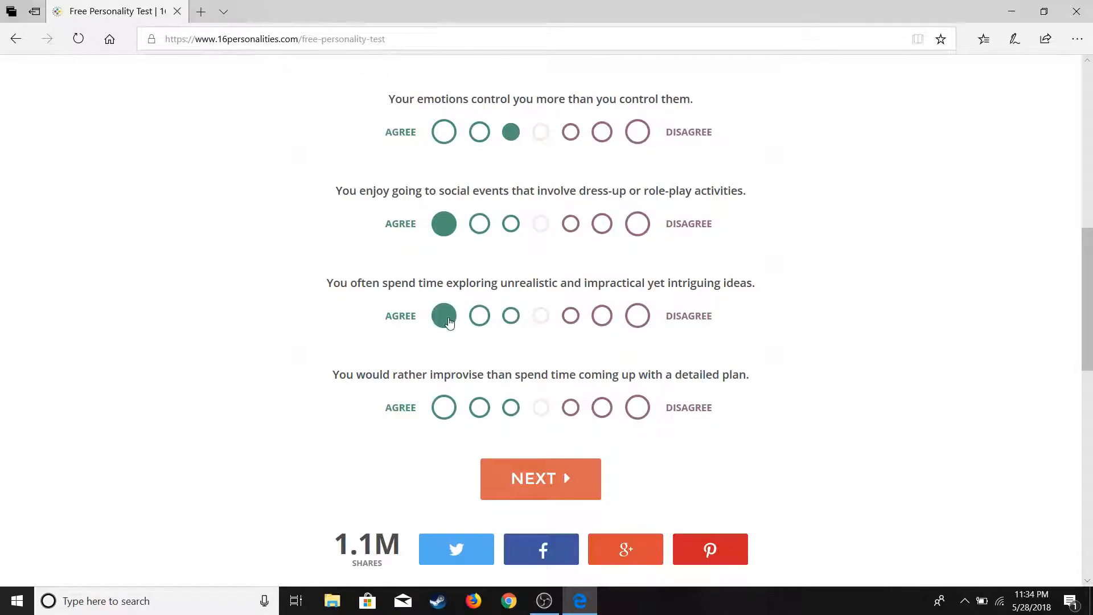
left_click(443, 315)
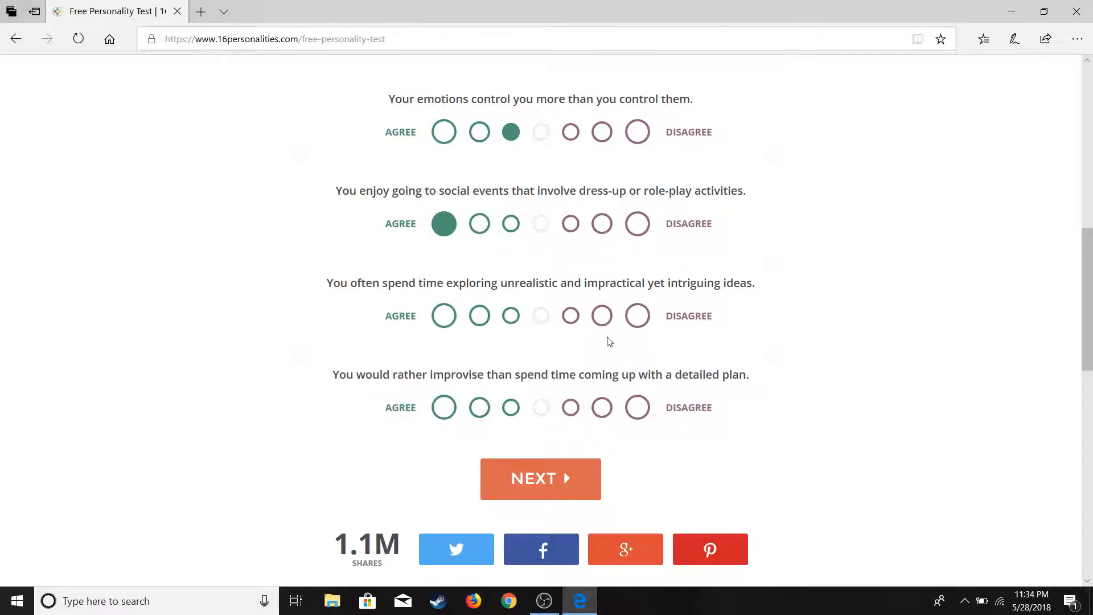
left_click(569, 315)
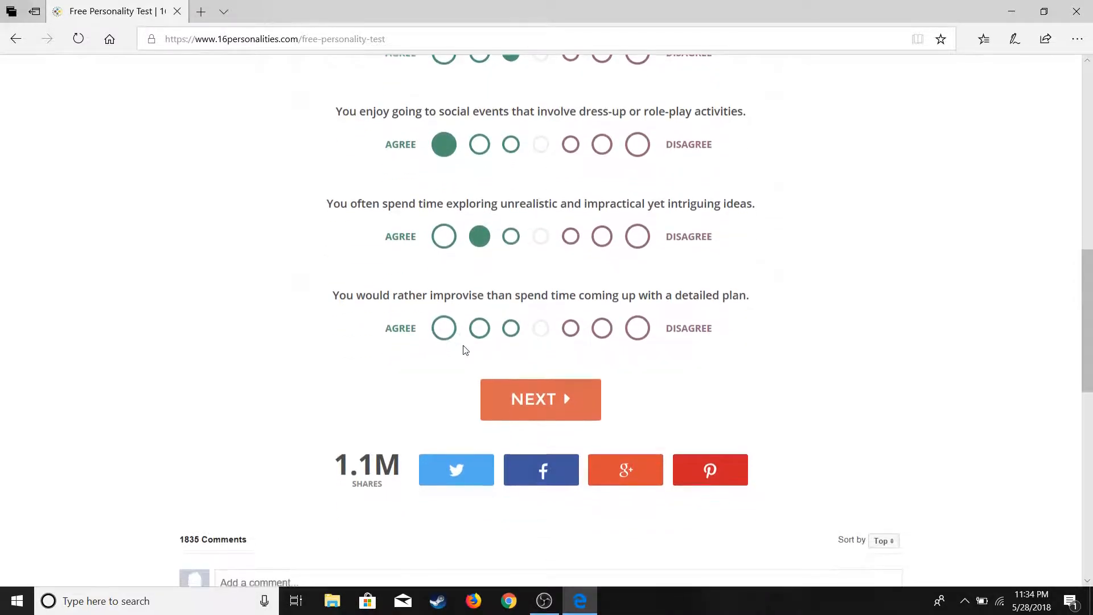
left_click(510, 328)
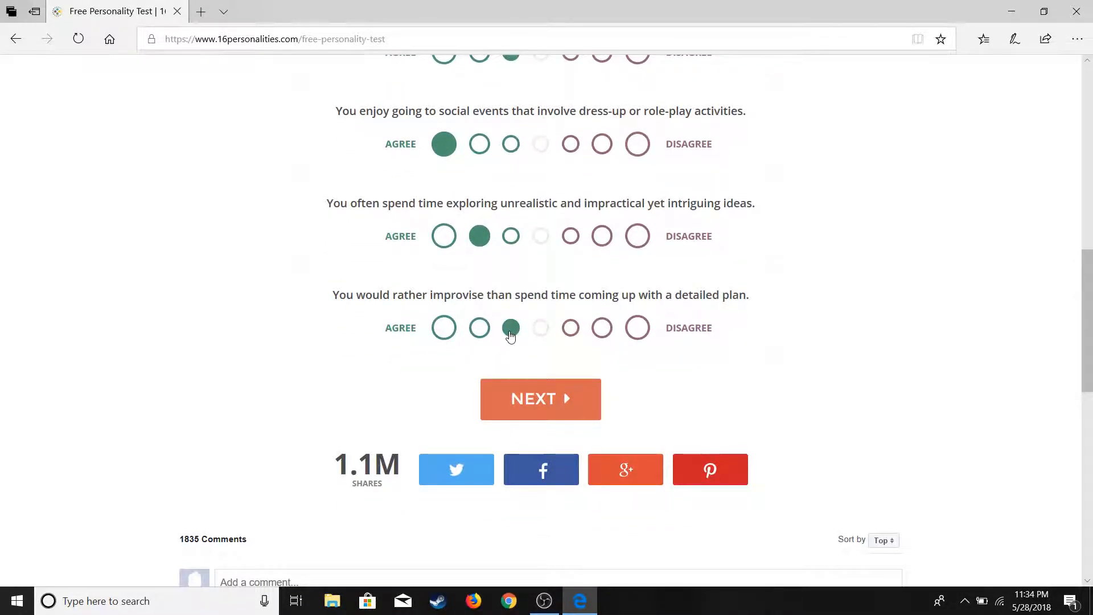
left_click(540, 398)
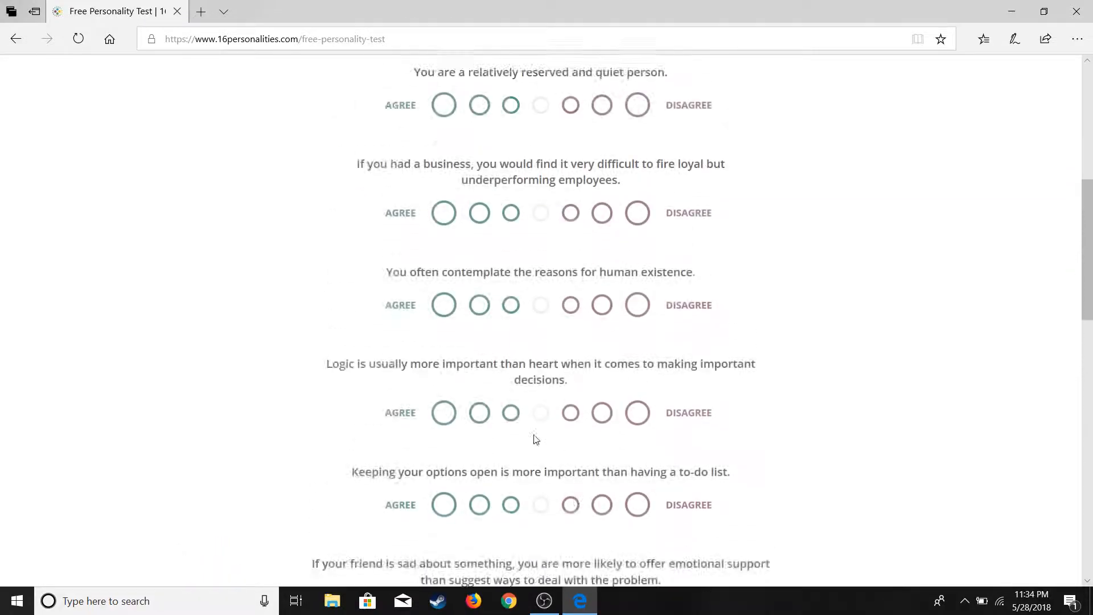
Agree on being reserved and contemplating existence, disagree on firing loyal employees, strongly agree that logic outweighs heart.
scroll("up", 3)
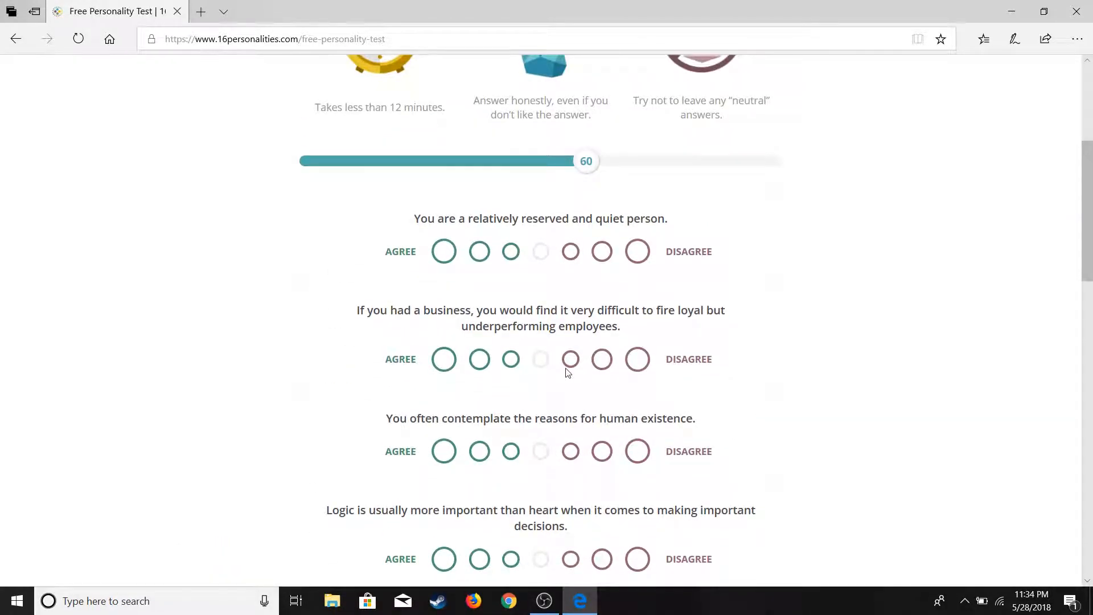
left_click(479, 251)
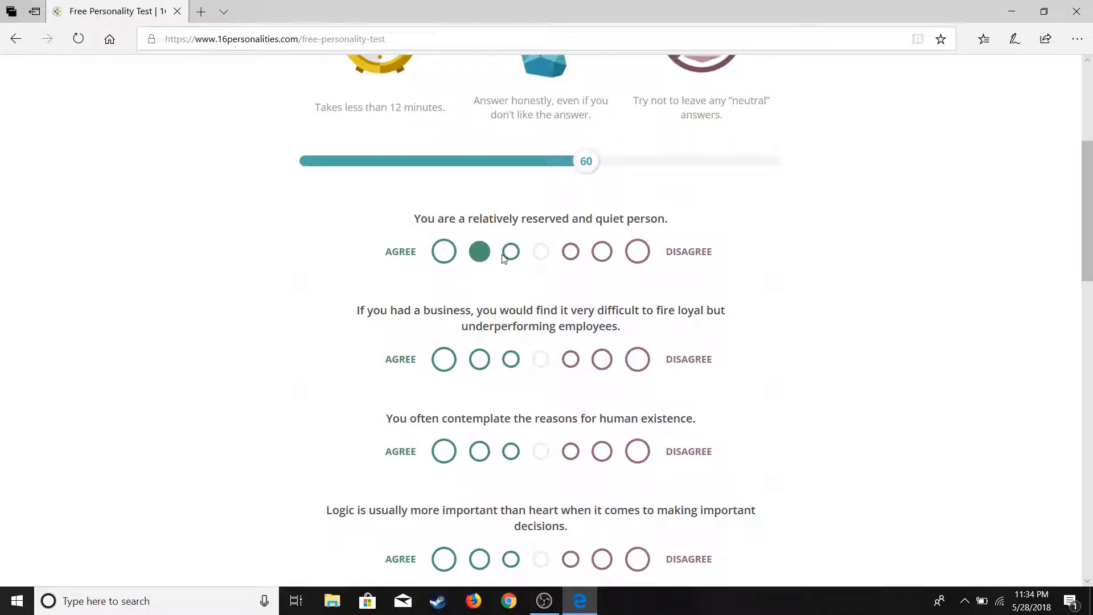
mouse_move(694, 324)
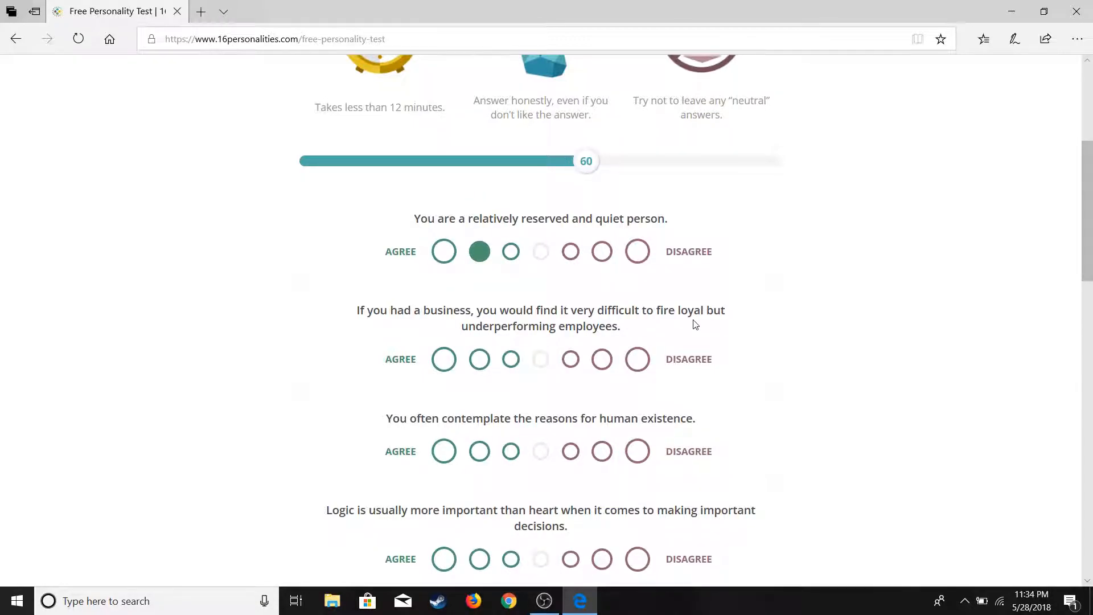
mouse_move(674, 340)
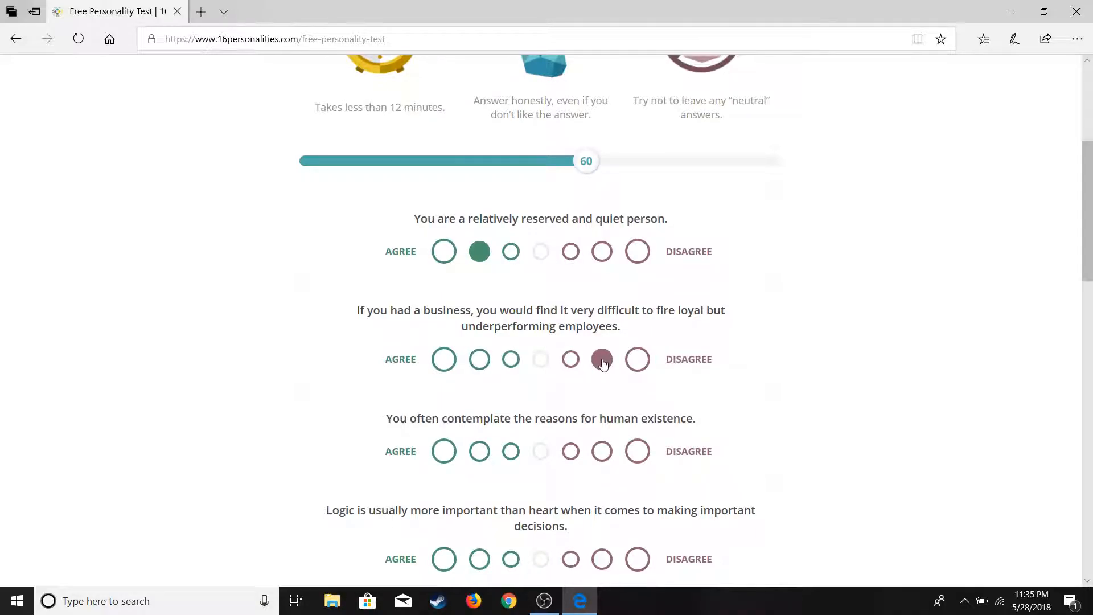
left_click(601, 359)
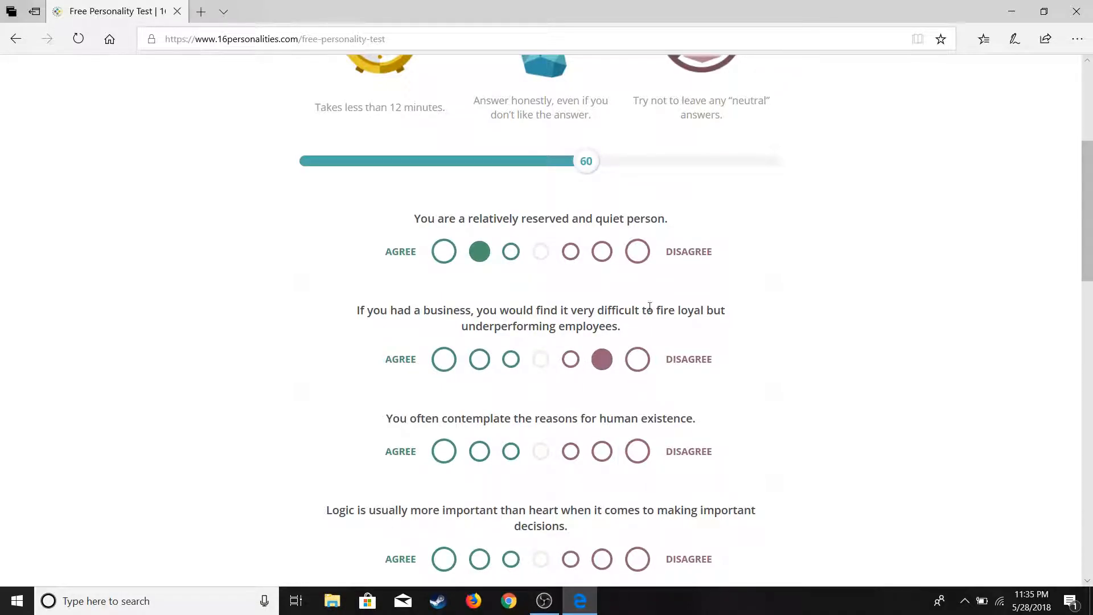
scroll("down", 3)
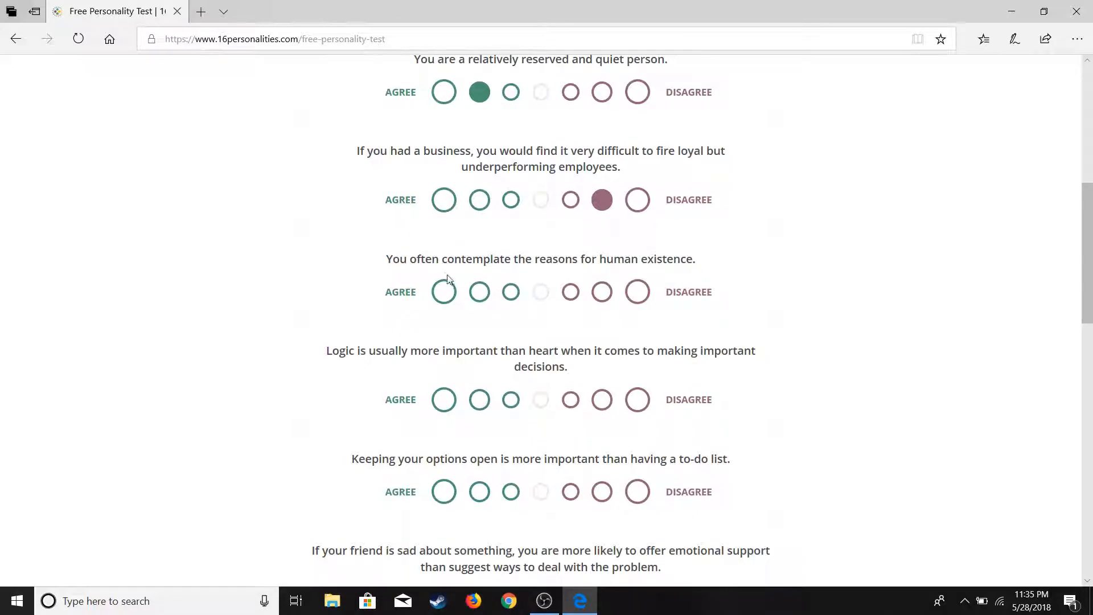
left_click(479, 291)
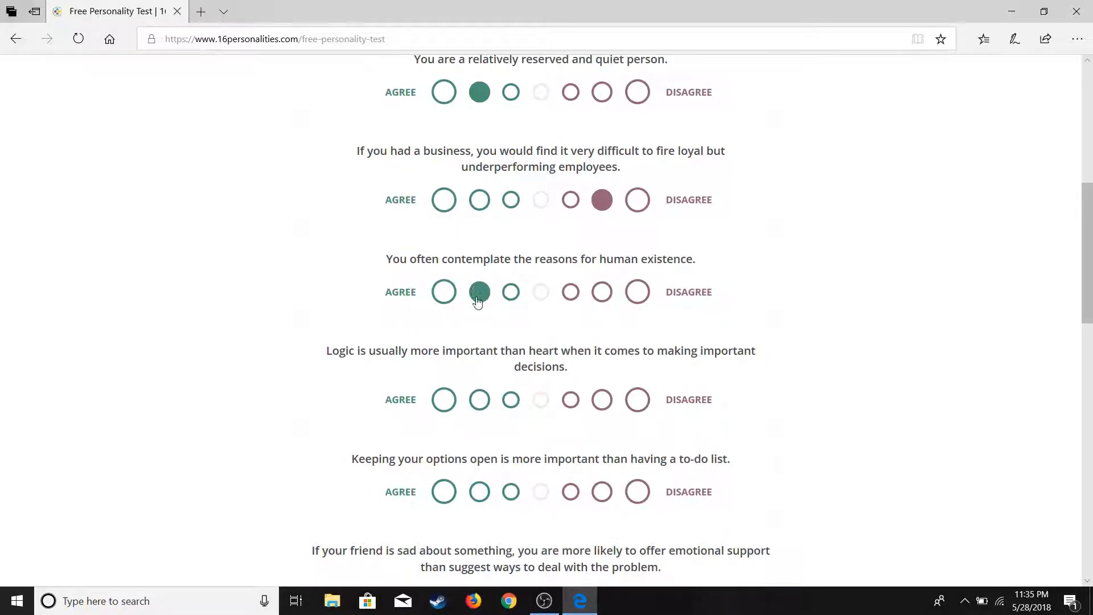
mouse_move(405, 279)
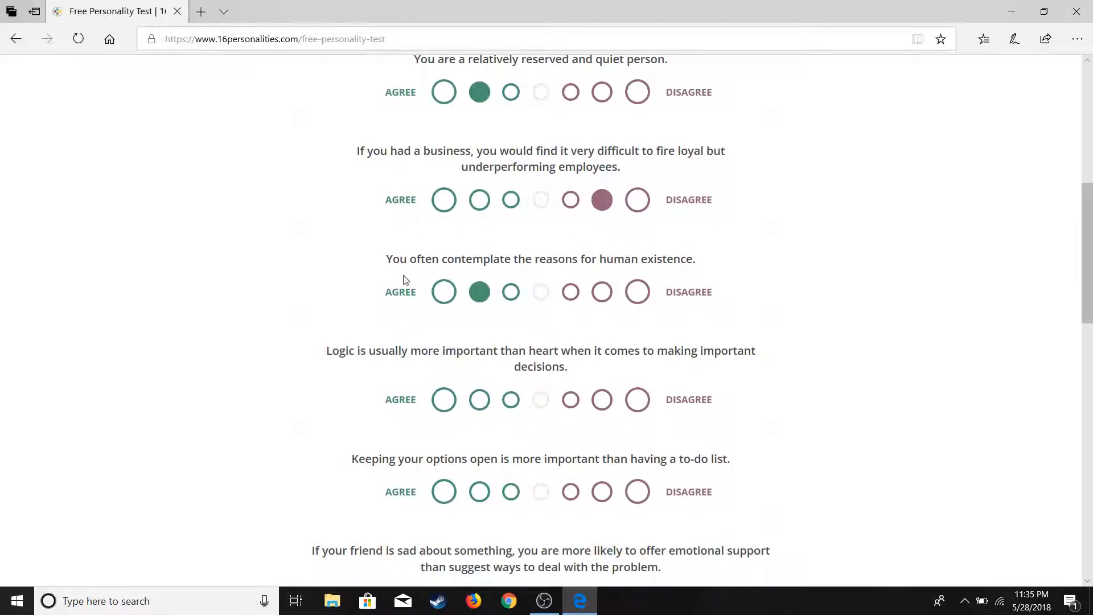
mouse_move(681, 231)
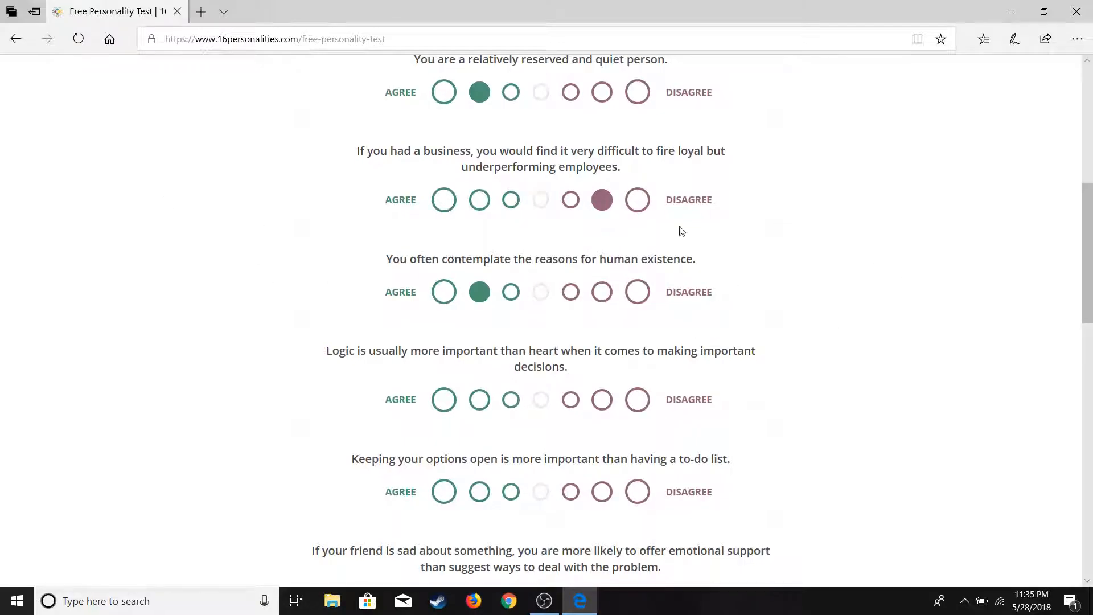
mouse_move(742, 320)
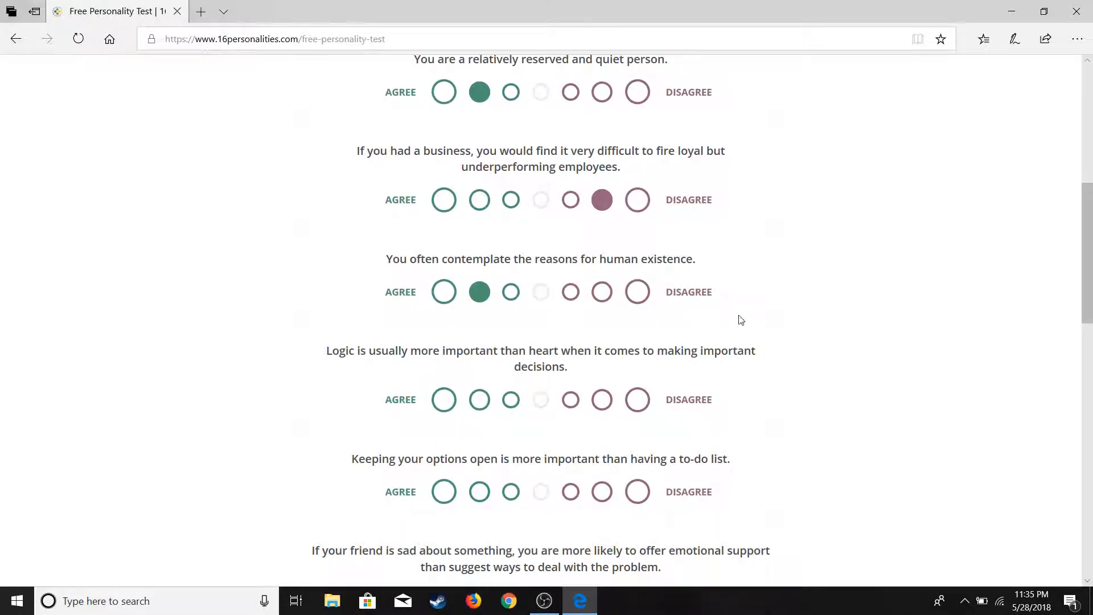
mouse_move(601, 333)
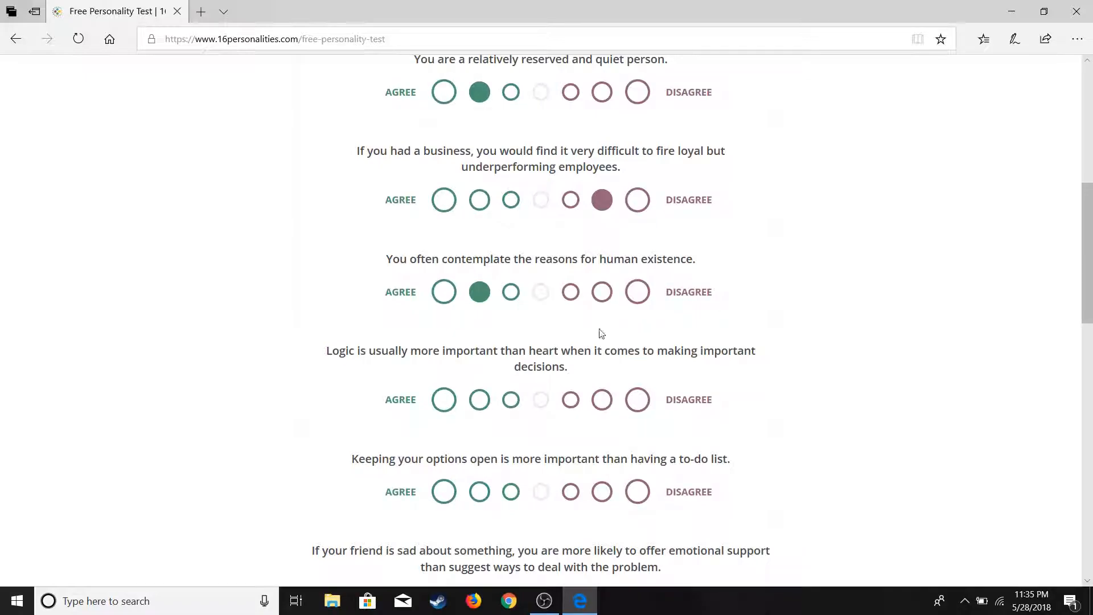
left_click(443, 320)
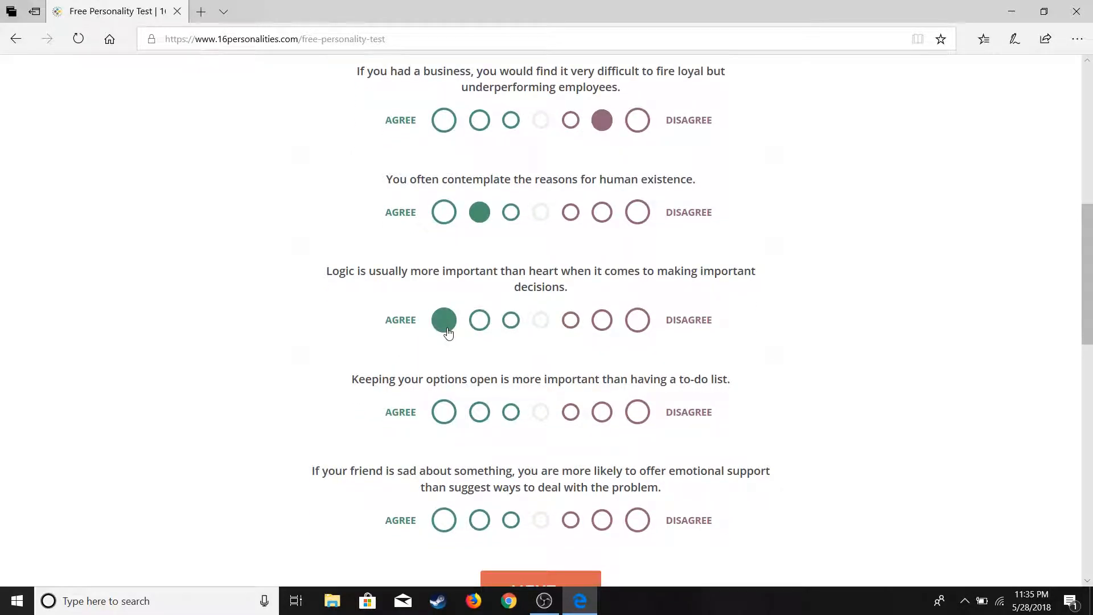
mouse_move(312, 290)
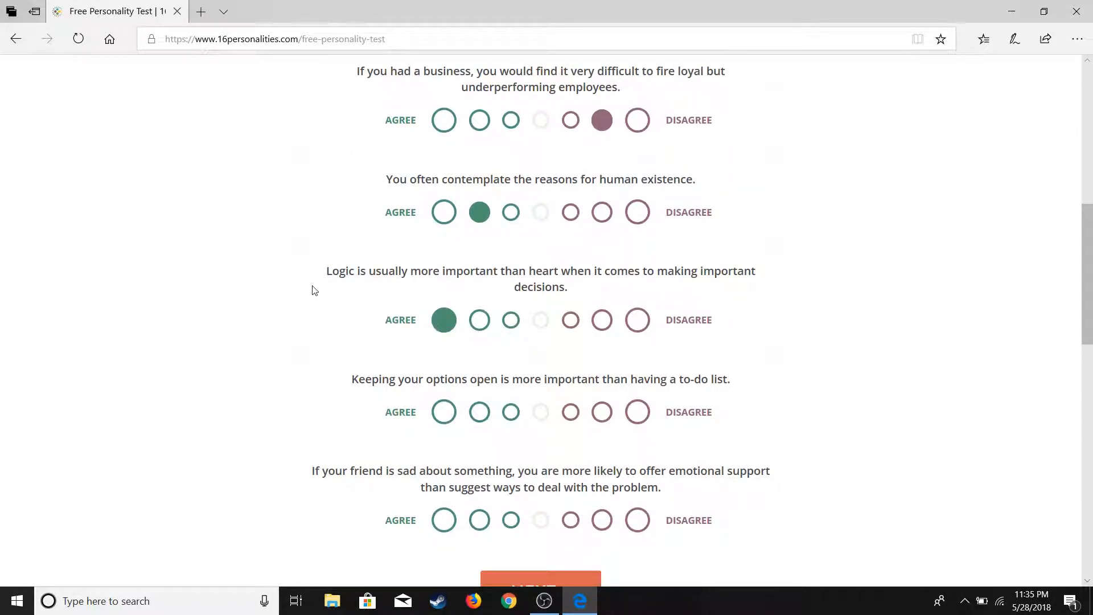
mouse_move(611, 273)
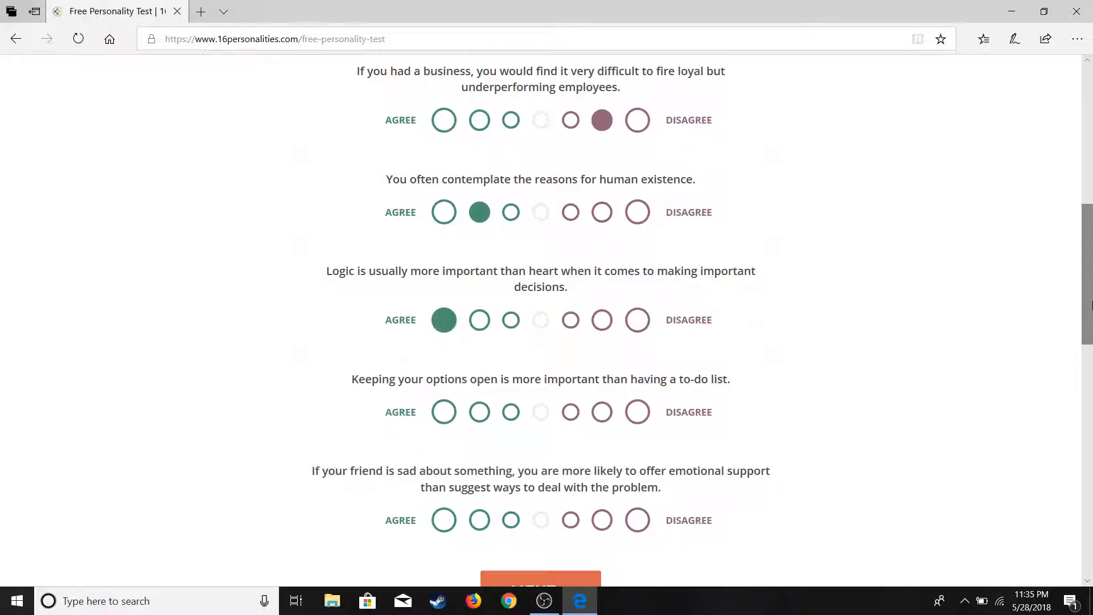
mouse_move(776, 333)
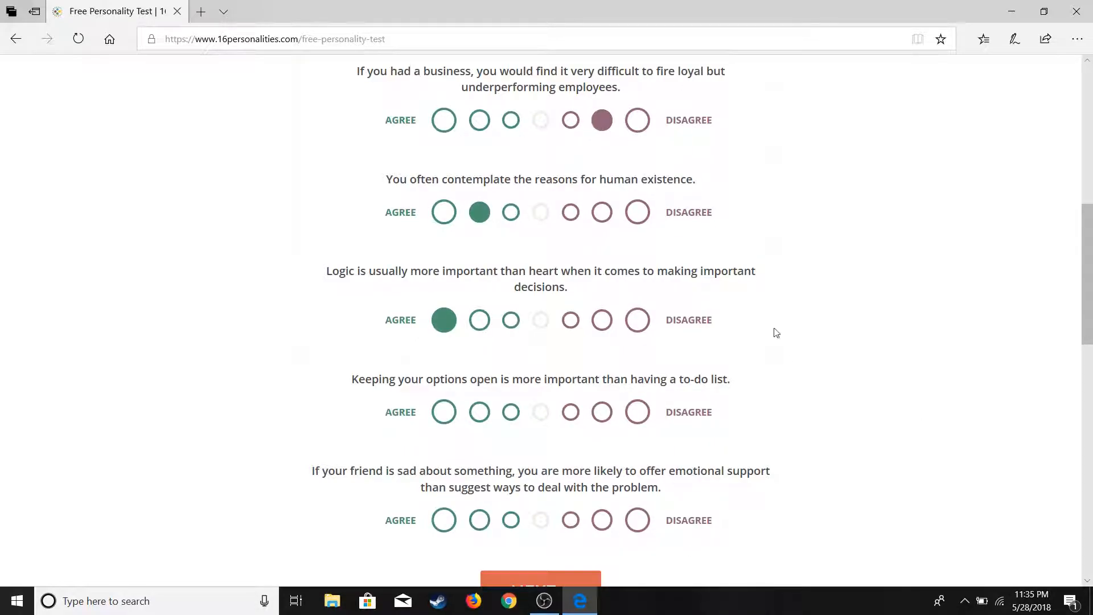
mouse_move(675, 288)
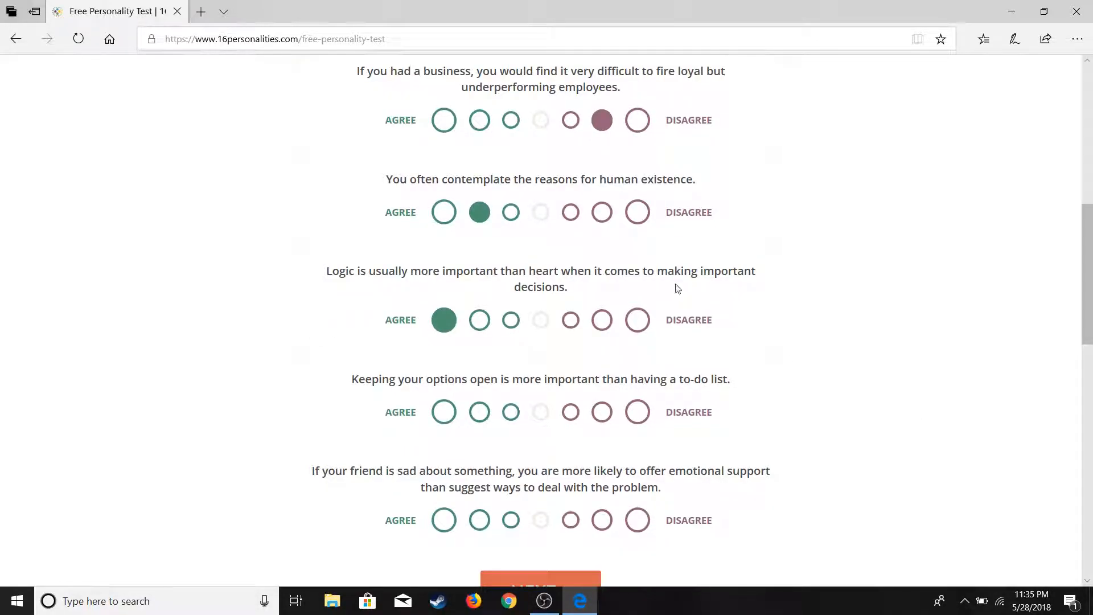
Strongly disagree on offering emotional support and strongly agree on keeping options open.
scroll("down", 3)
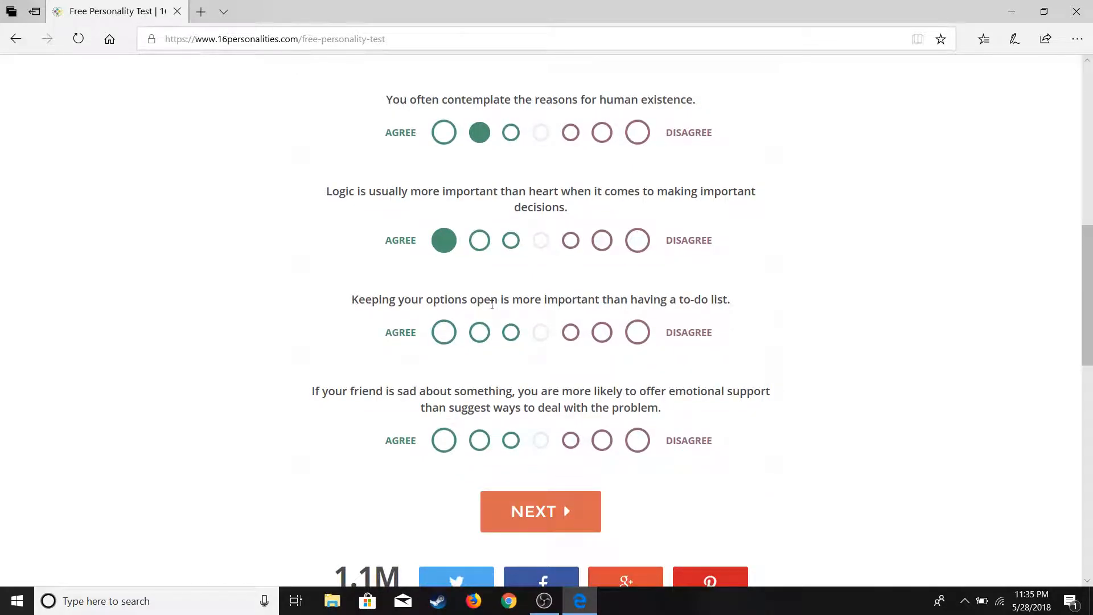
scroll("up", 3)
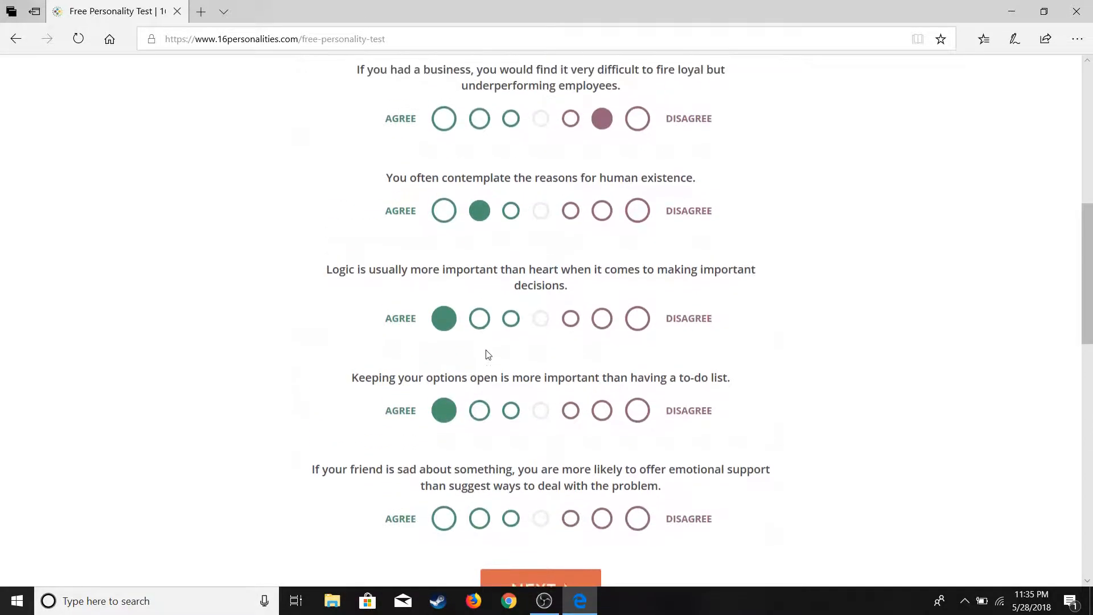
scroll("down", 3)
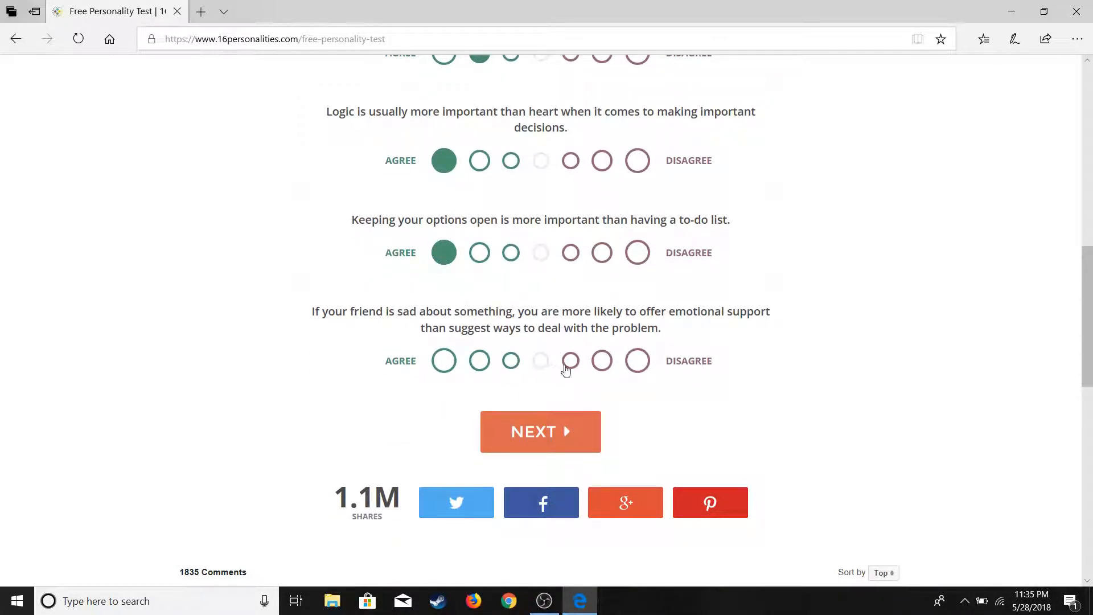
left_click(637, 361)
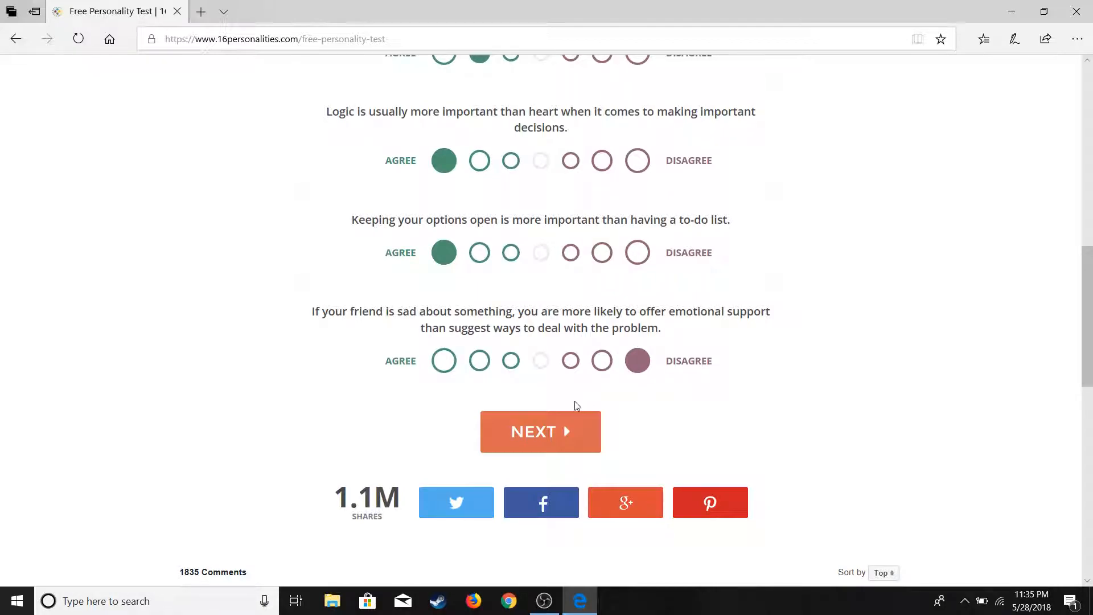
left_click(443, 361)
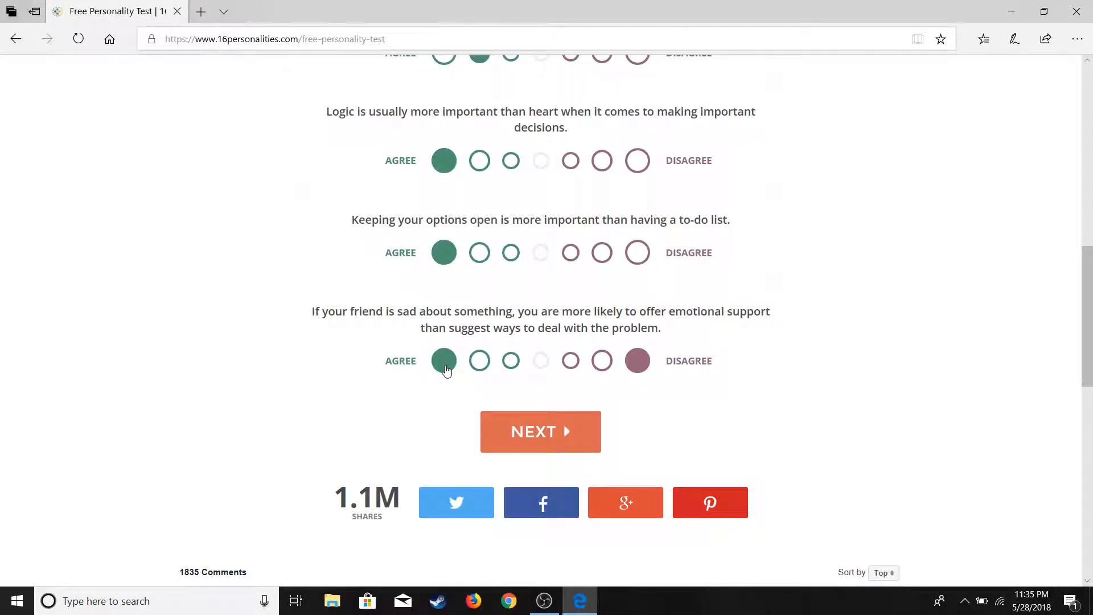
left_click(443, 361)
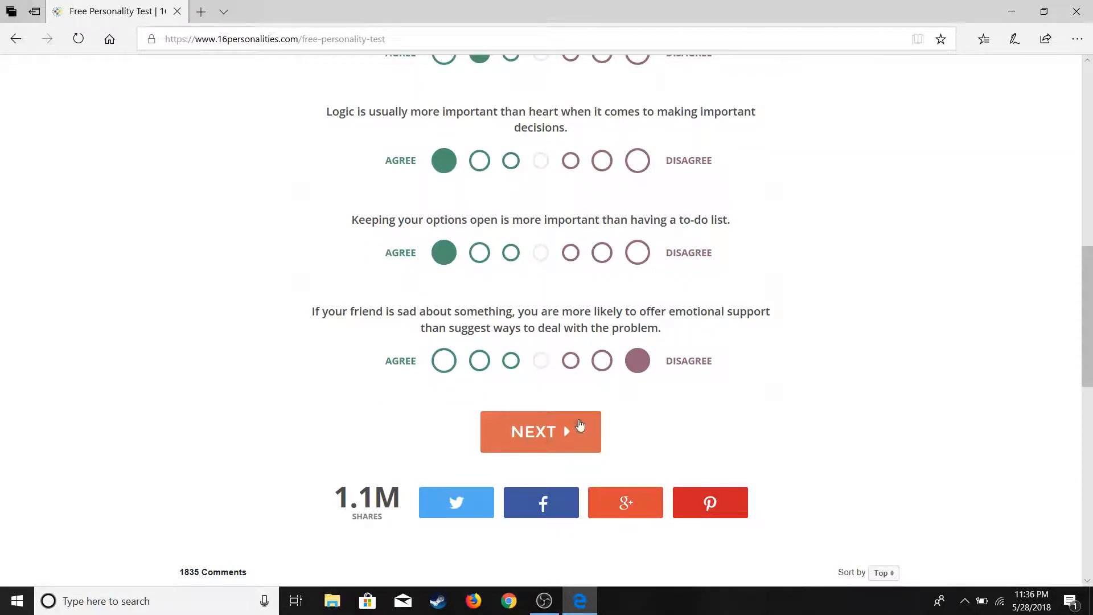
Advance to the 70% page; strongly disagree on rarely feeling insecure and on keeping a personal timetable.
left_click(540, 430)
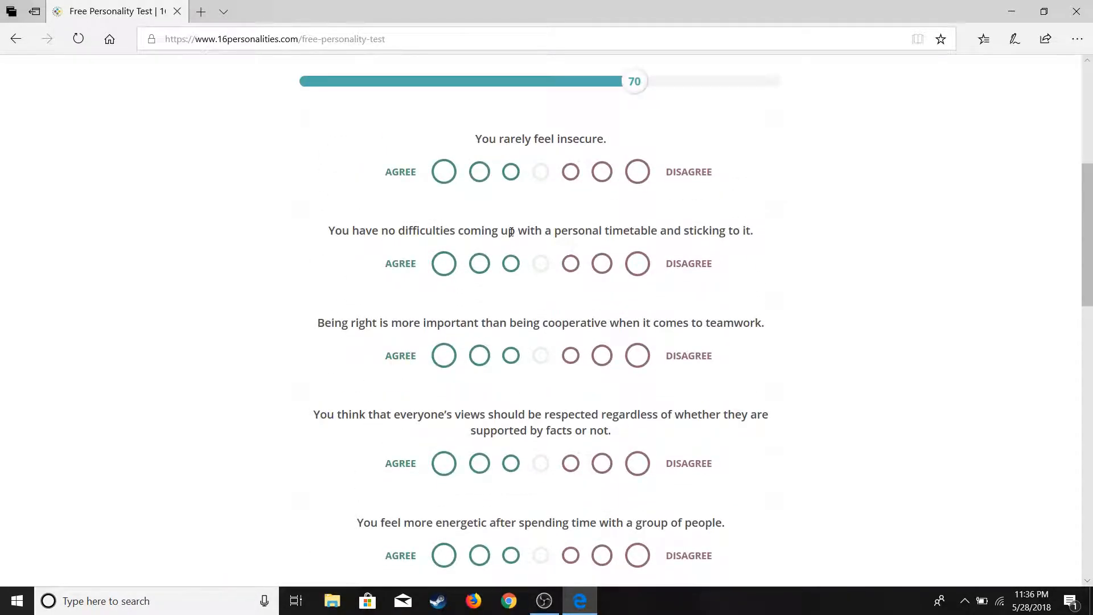
left_click(637, 172)
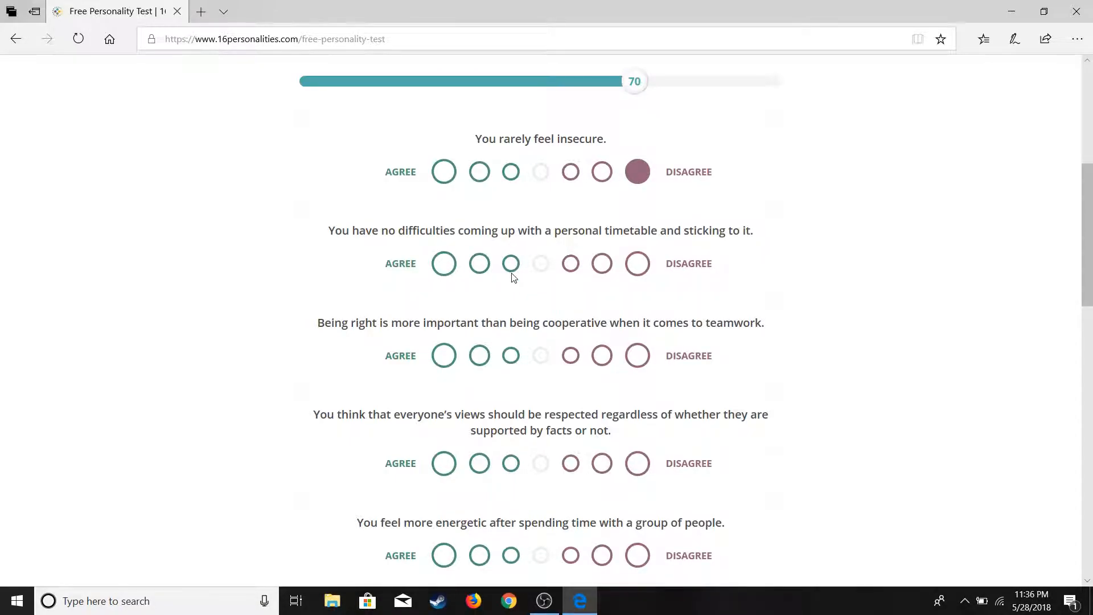
left_click(636, 263)
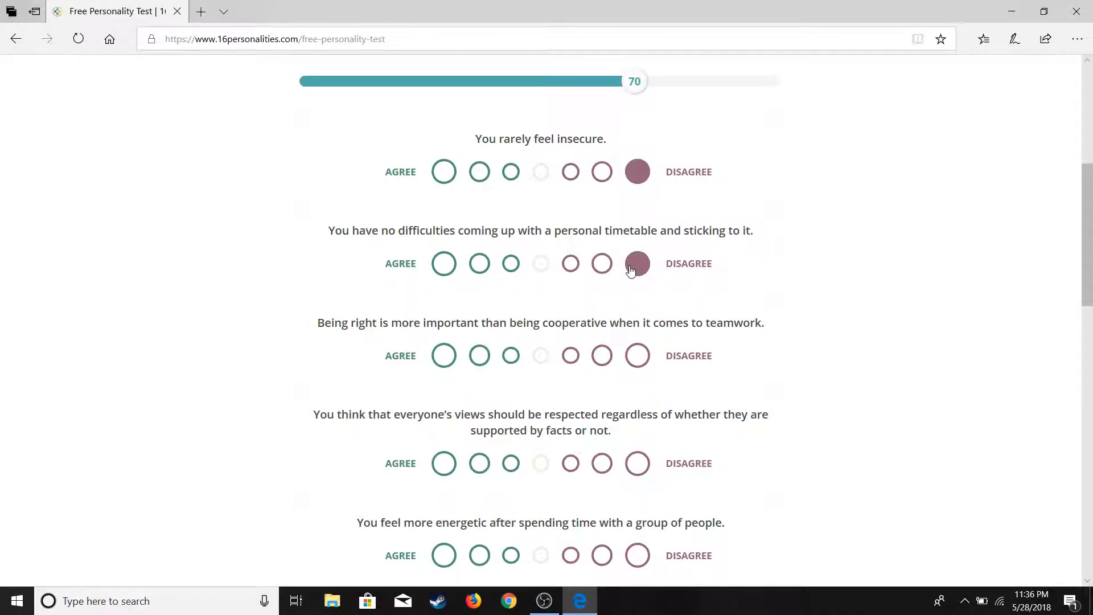
left_click(636, 263)
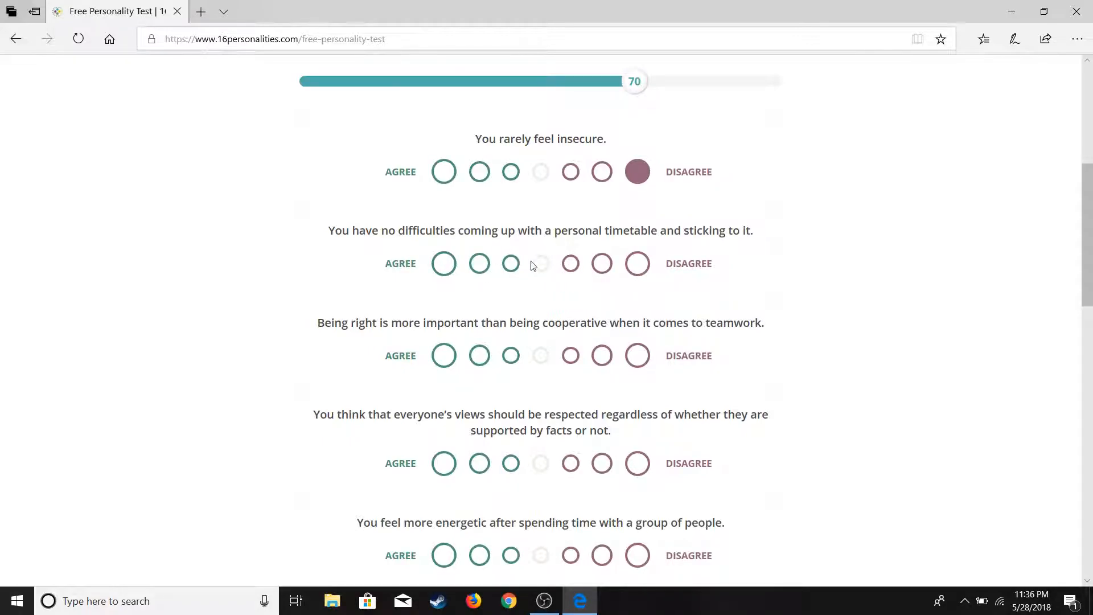
left_click(636, 263)
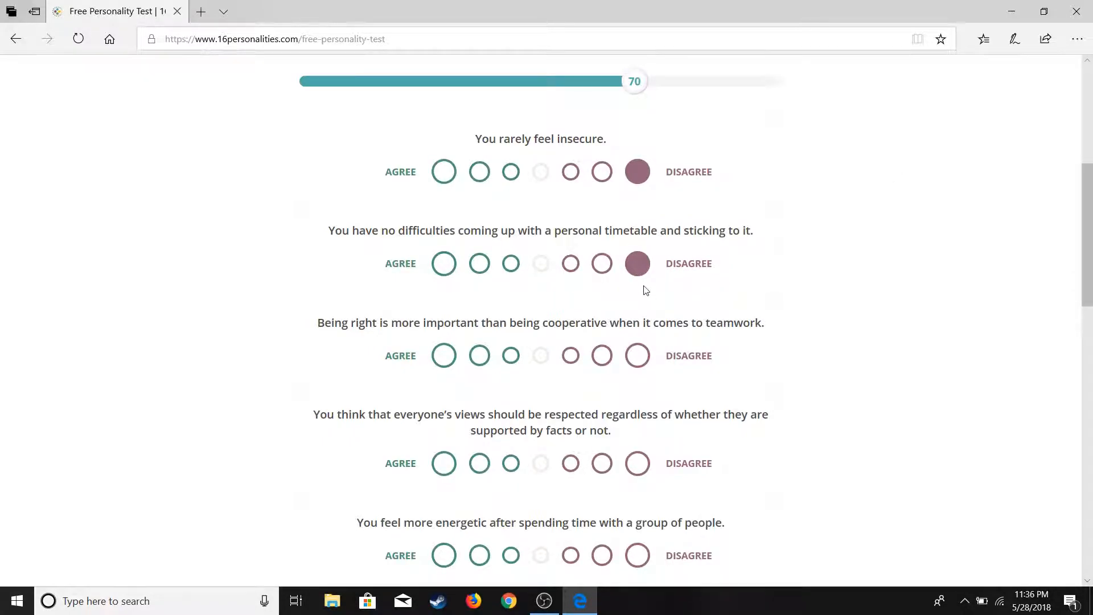
left_click(443, 355)
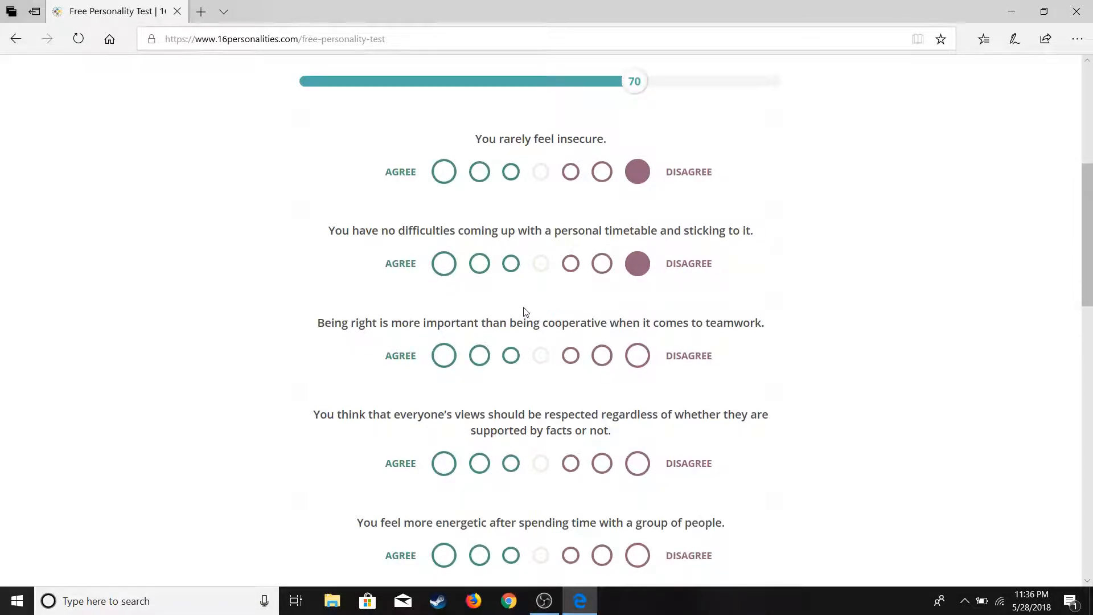
mouse_move(501, 377)
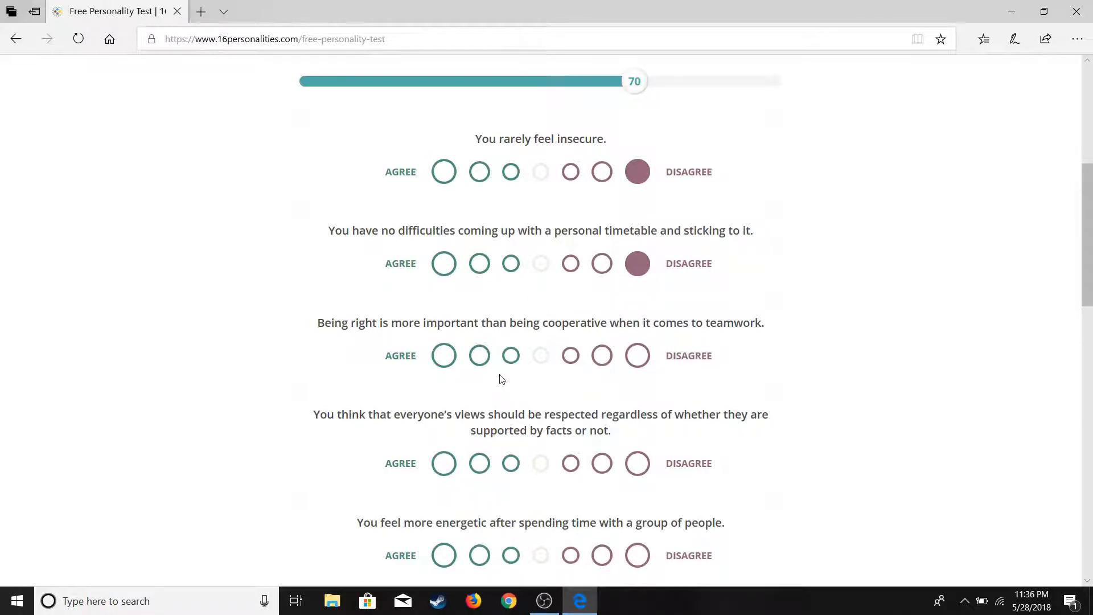
Agree that being right beats cooperating, strongly disagree on respecting all views and group energy, strongly agree on misplacing things.
left_click(480, 356)
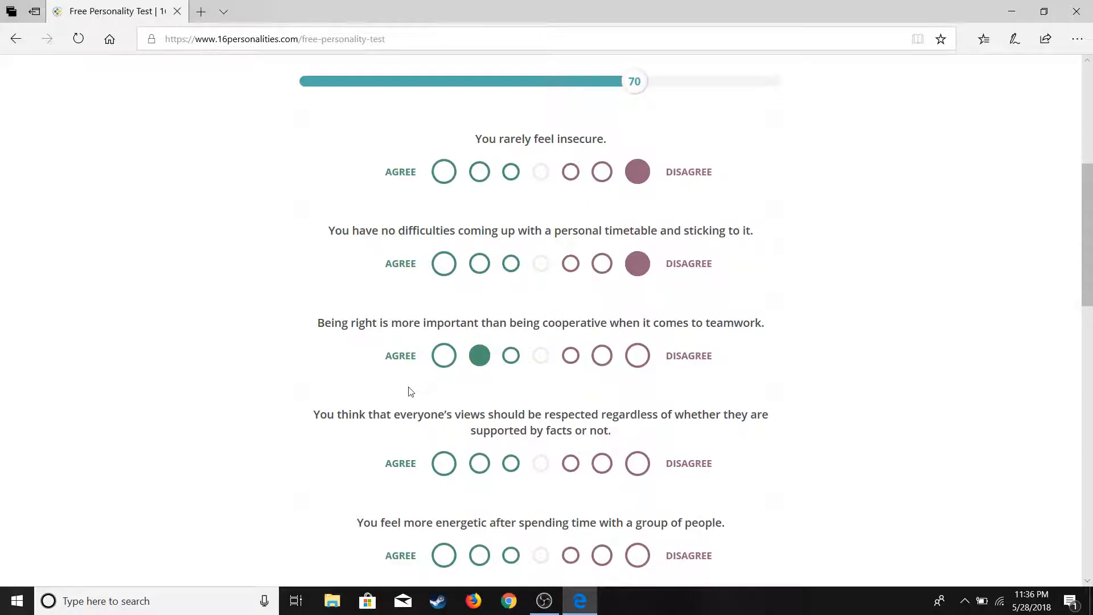
mouse_move(389, 441)
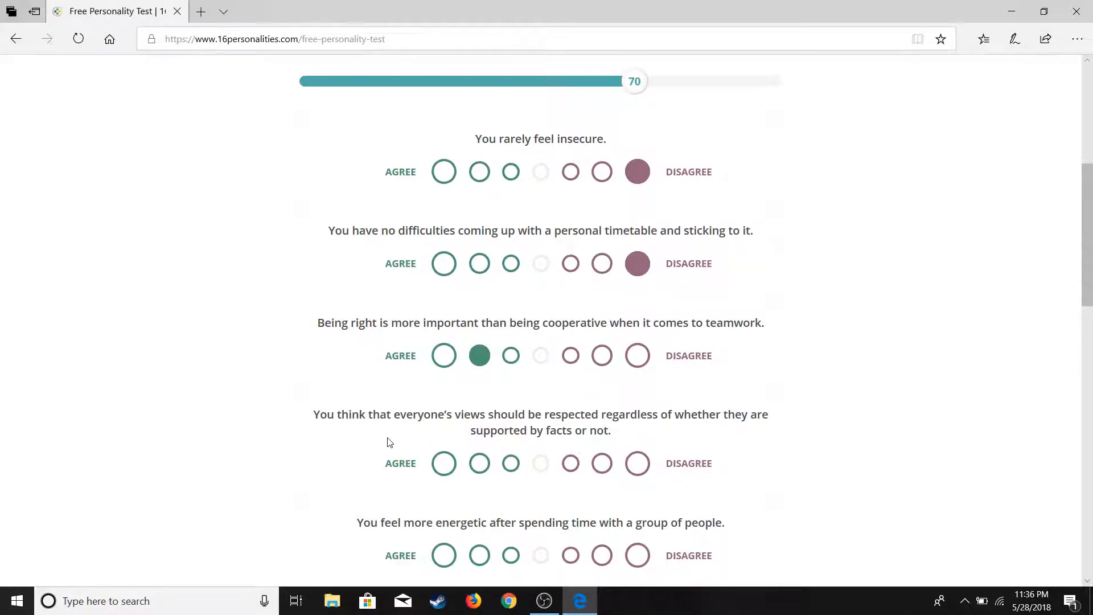
left_click(636, 463)
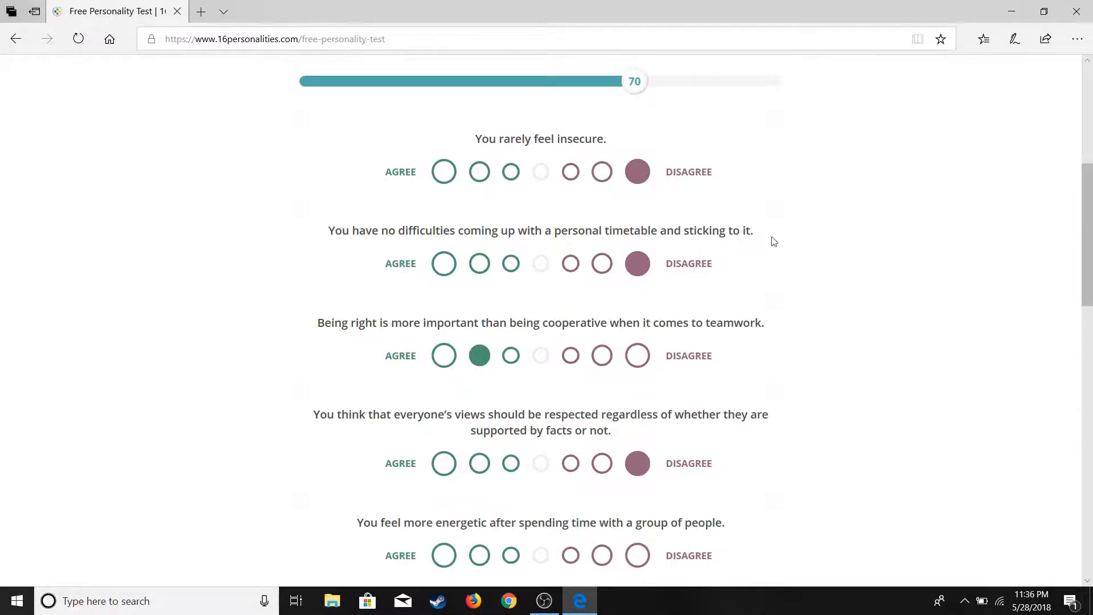
mouse_move(635, 493)
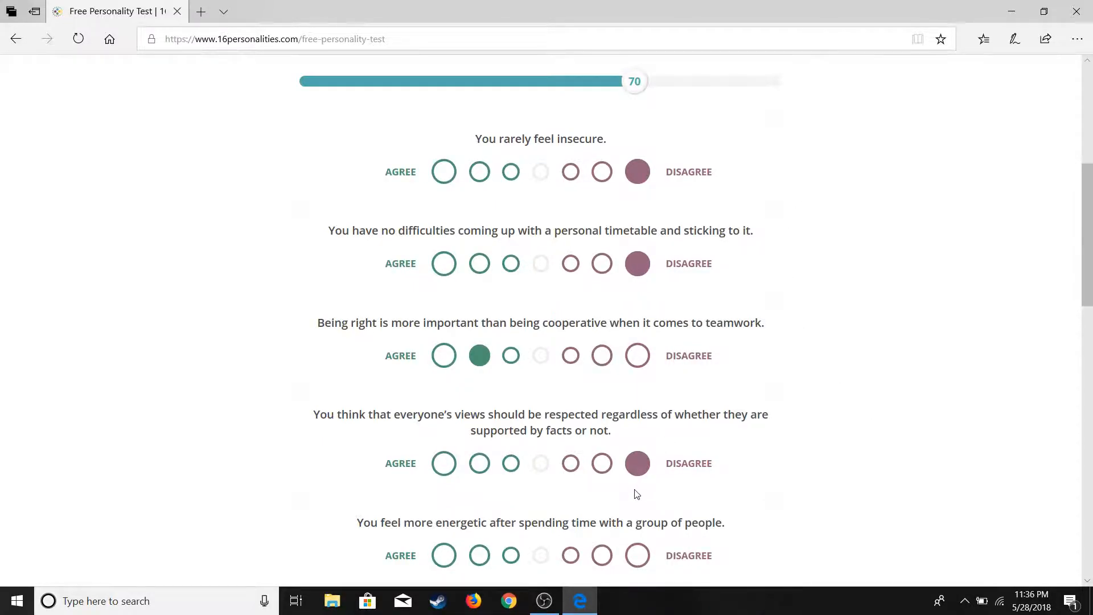
mouse_move(607, 523)
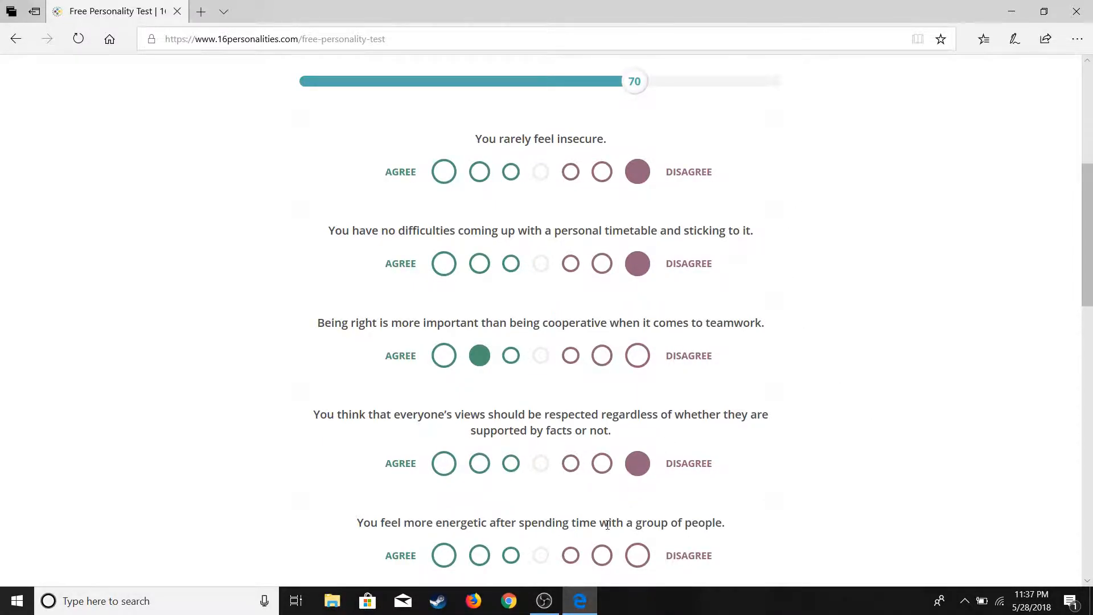
scroll("down", 3)
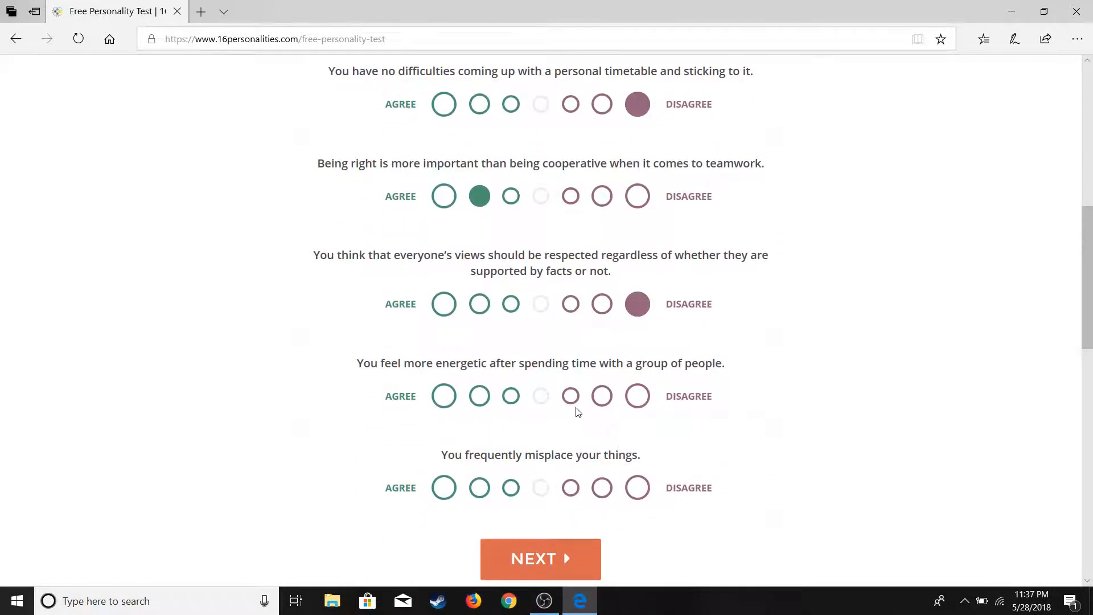
left_click(636, 396)
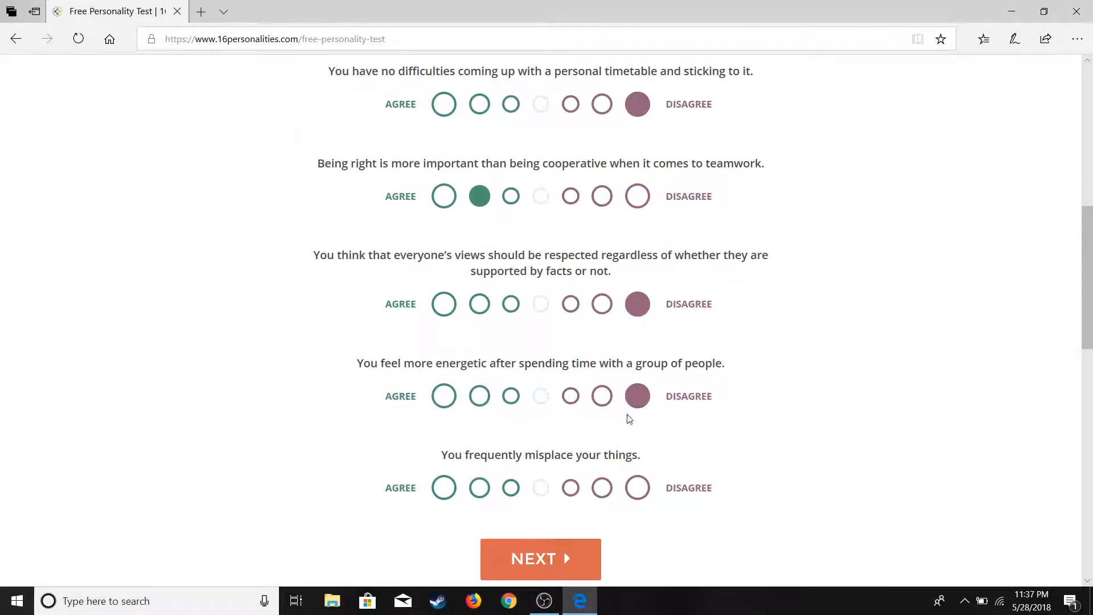
scroll("down", 3)
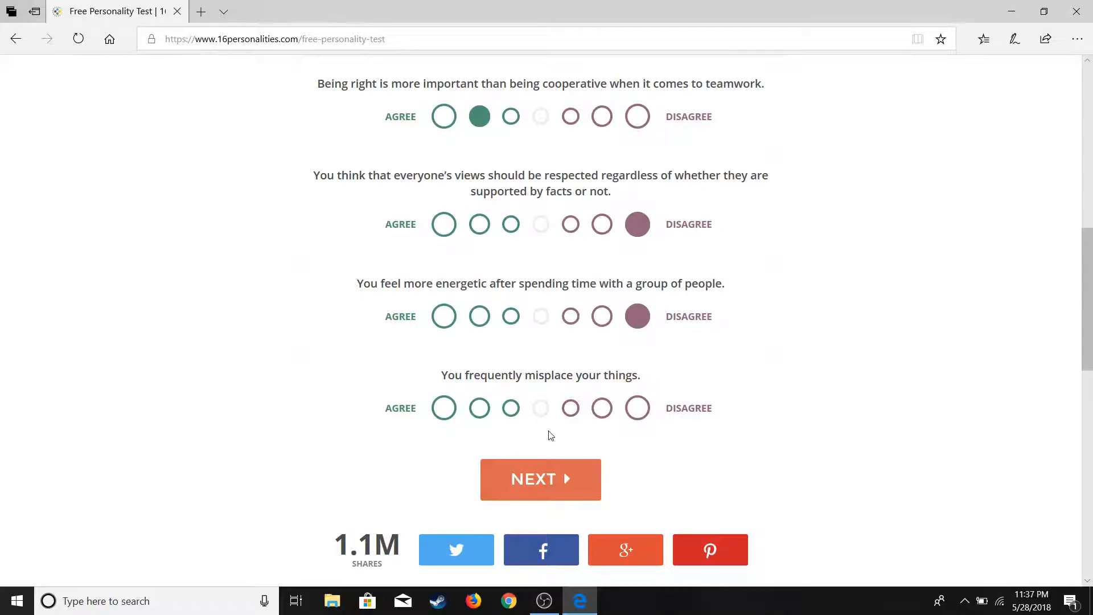
left_click(443, 408)
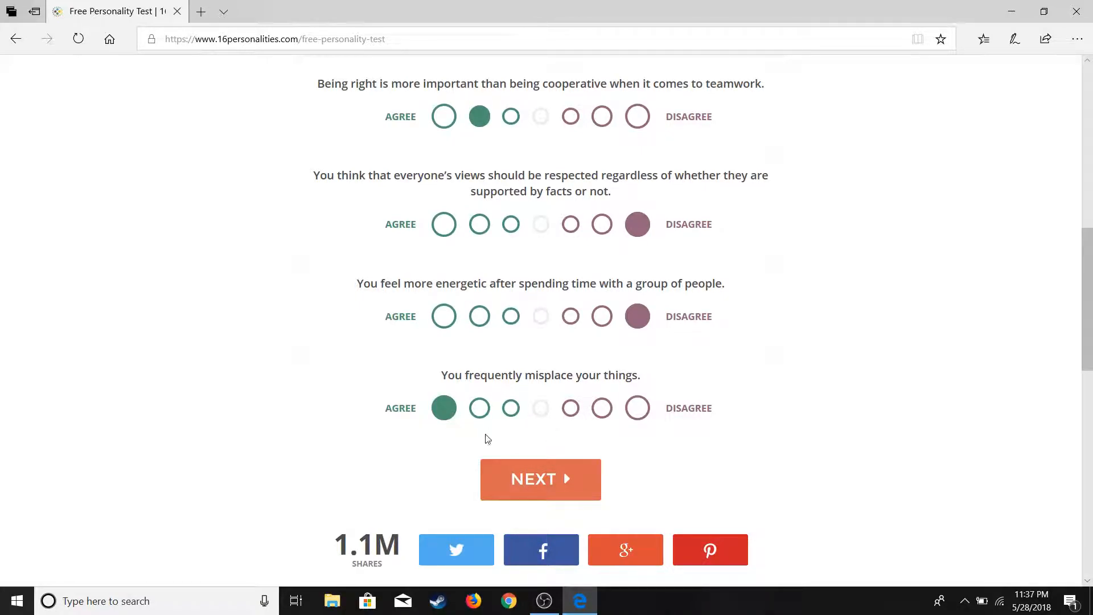
Advance to the 80% page; disagree on emotional stability, agree on a buzzing mind, answer the not-a-dreamer statement.
left_click(539, 479)
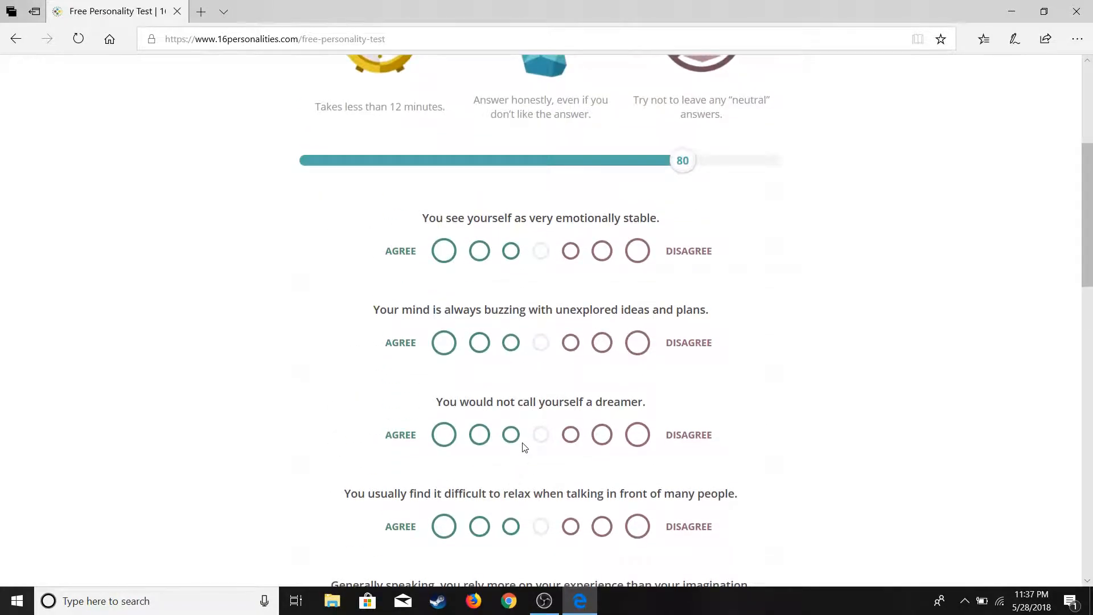
left_click(601, 250)
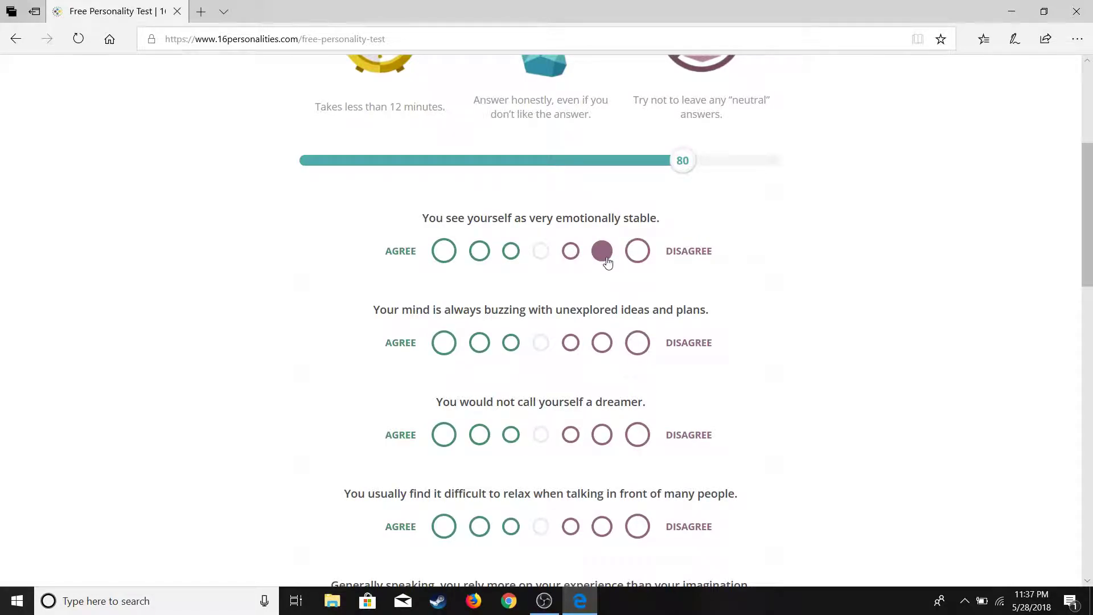
mouse_move(621, 270)
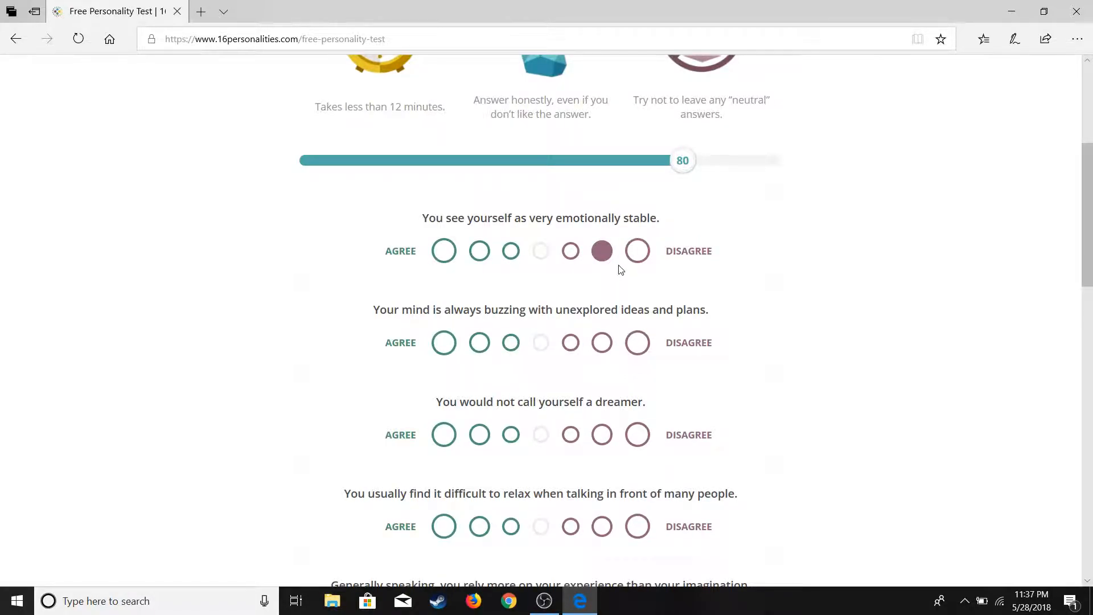
left_click(479, 342)
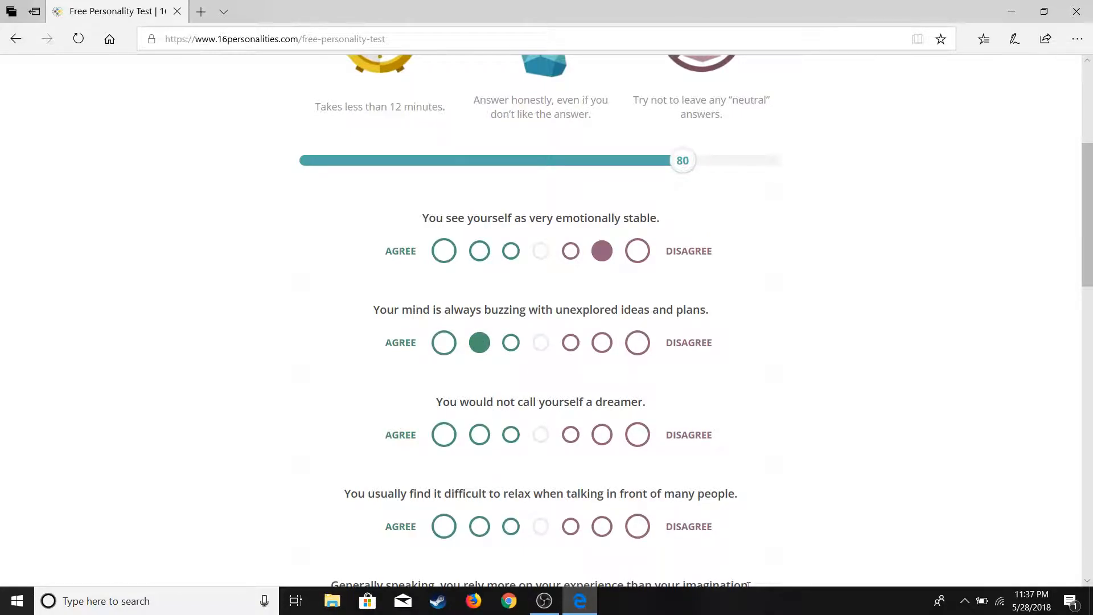
mouse_move(578, 476)
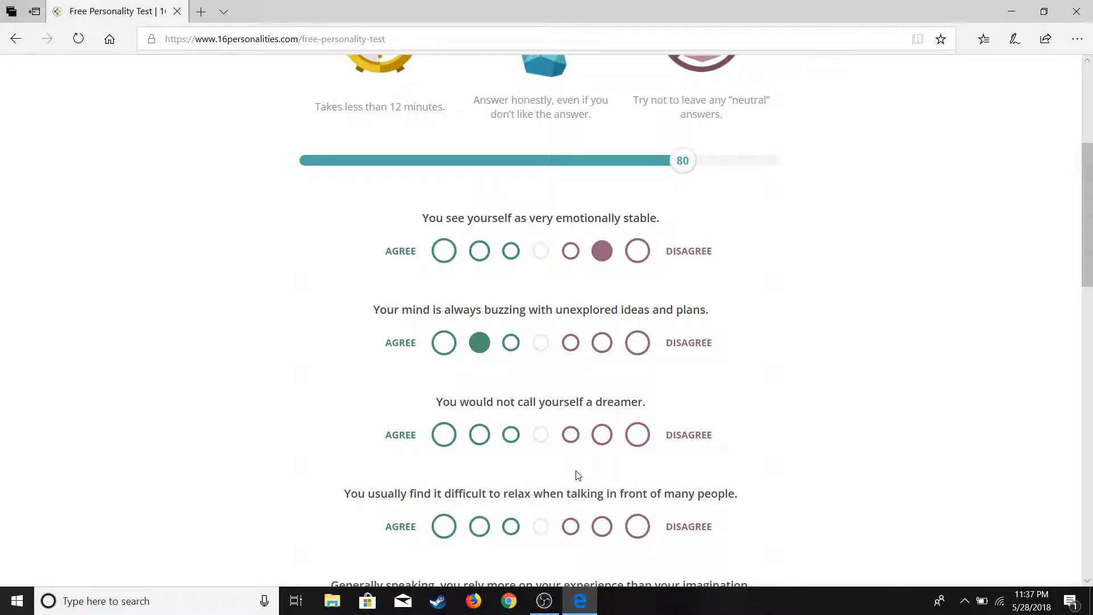
mouse_move(660, 30)
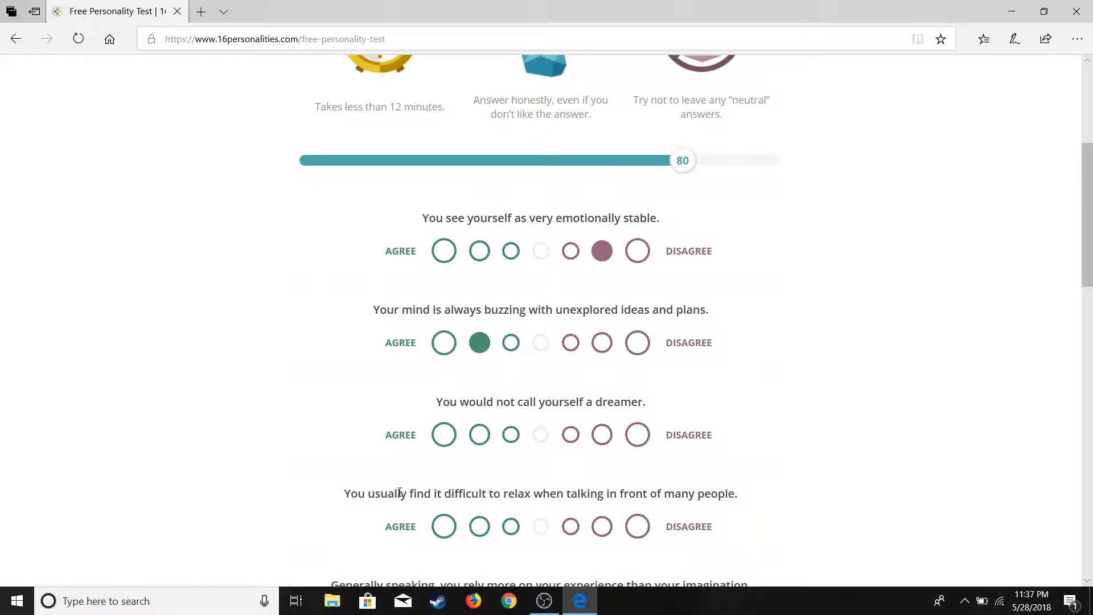
left_click(570, 434)
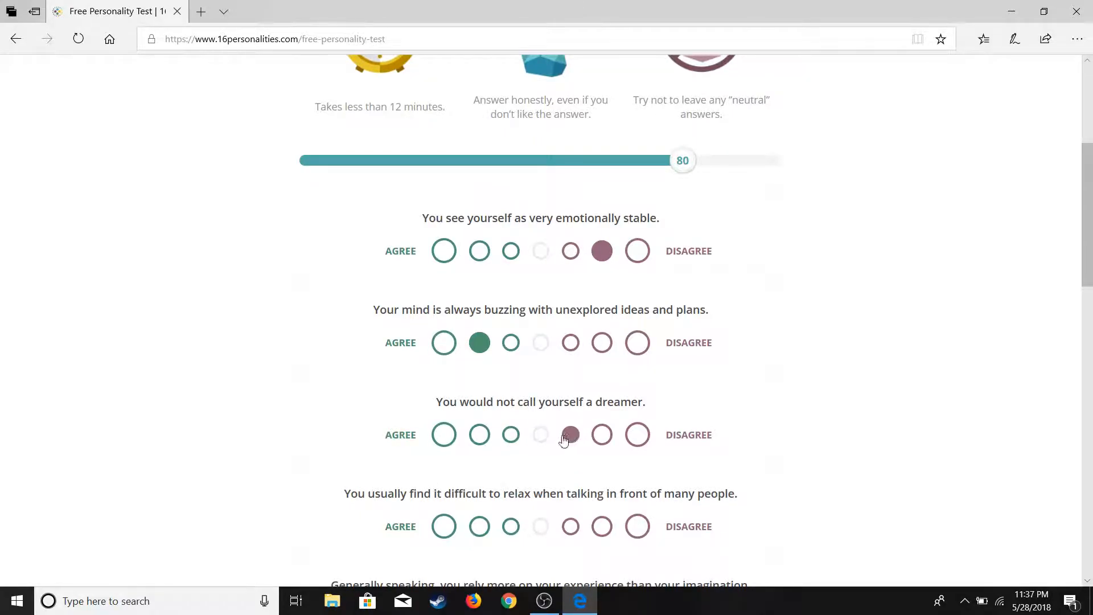
left_click(444, 434)
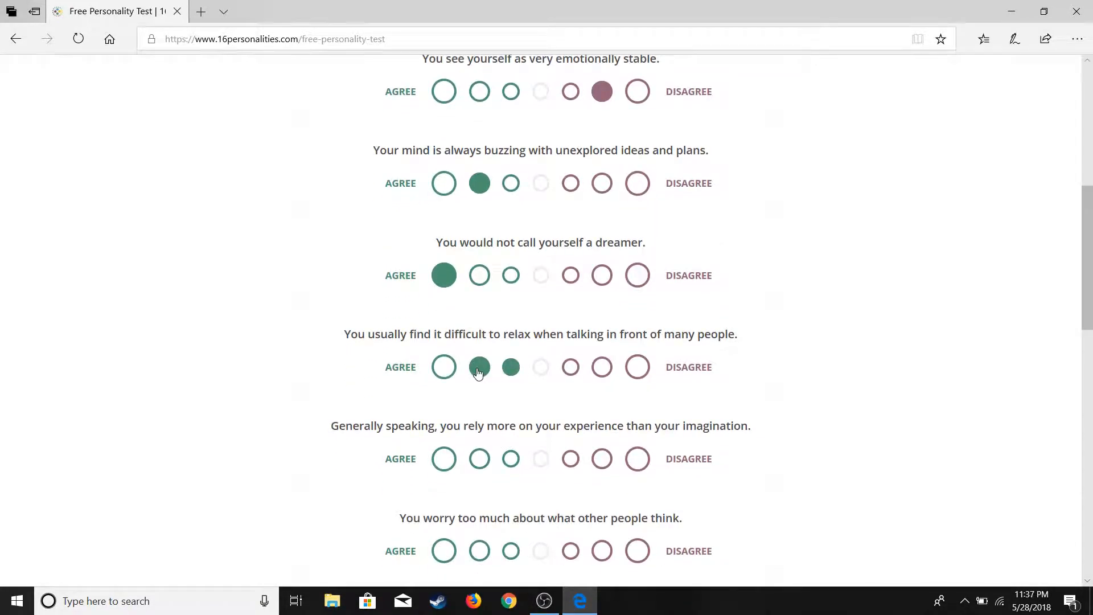
Settle the experience-over-imagination statement on moderate agreement and moderately agree on worrying about others' opinions.
left_click(443, 458)
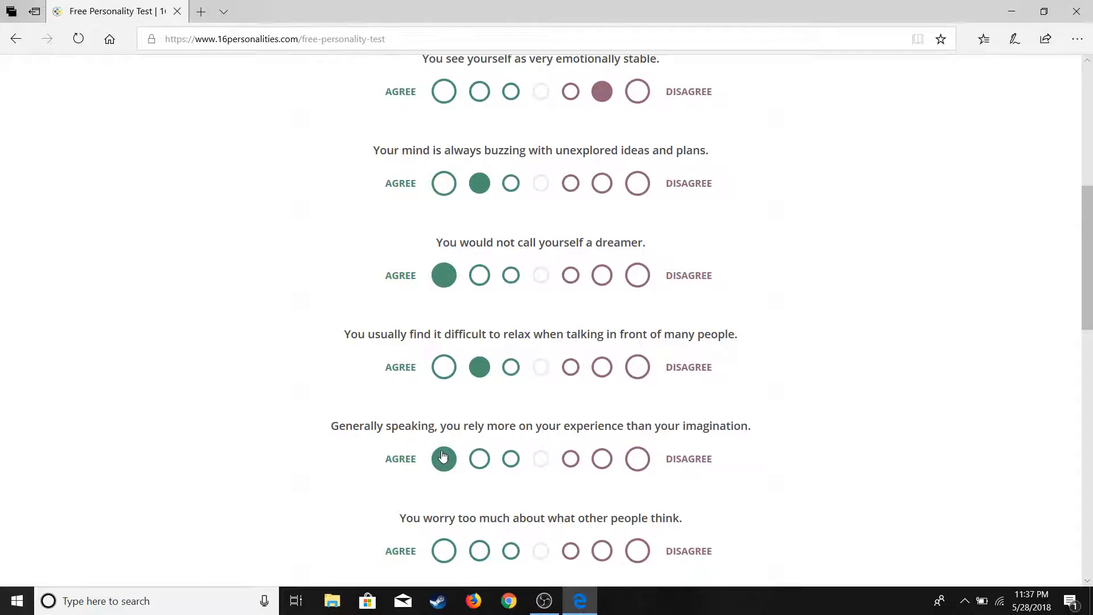
left_click(636, 458)
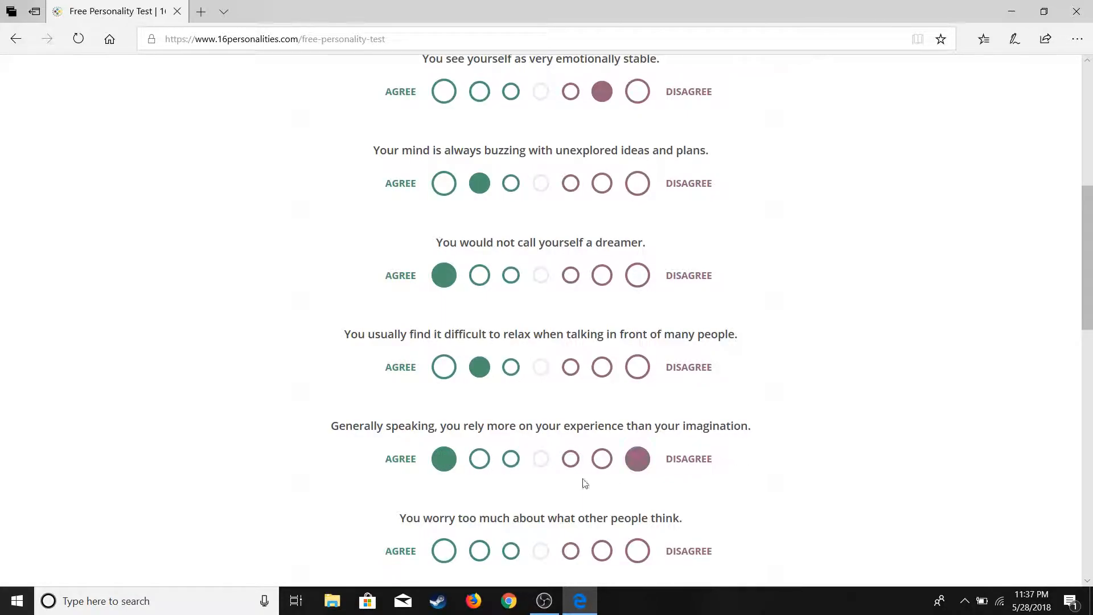
left_click(480, 458)
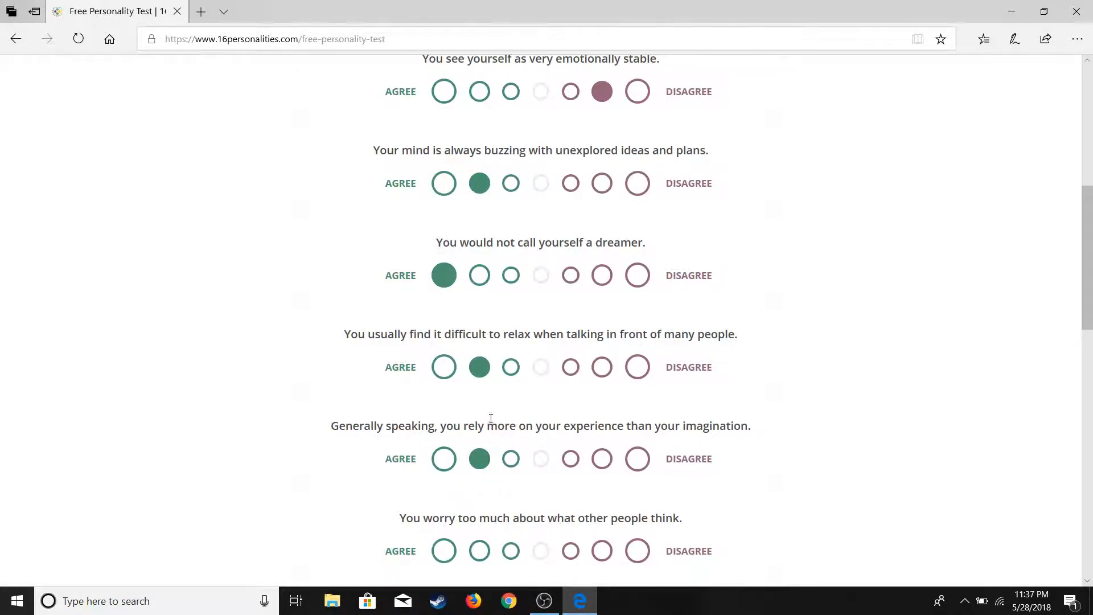
scroll("down", 3)
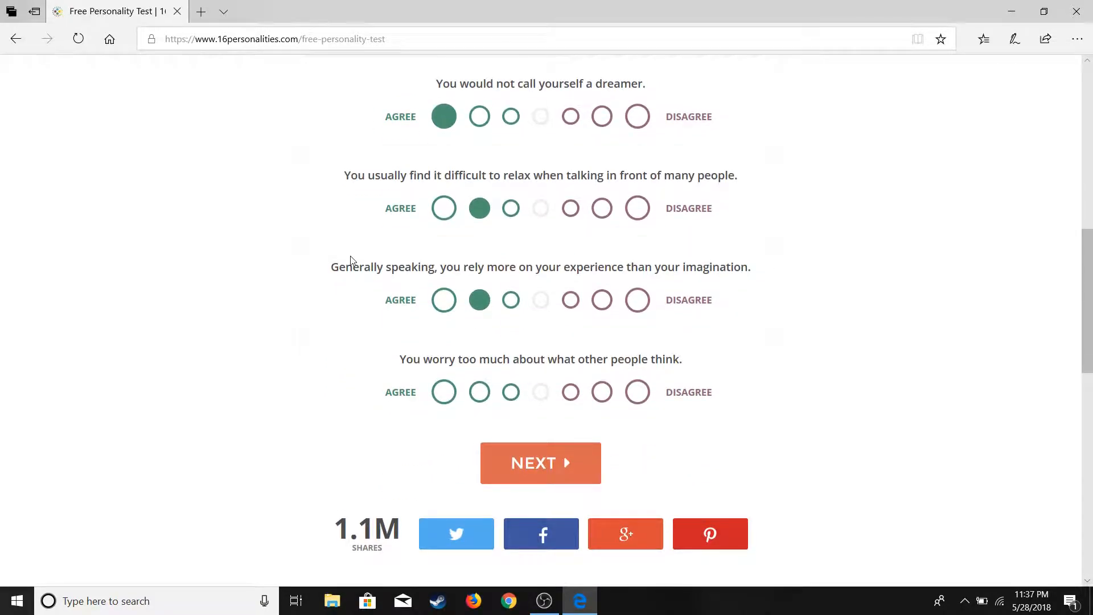
left_click(479, 391)
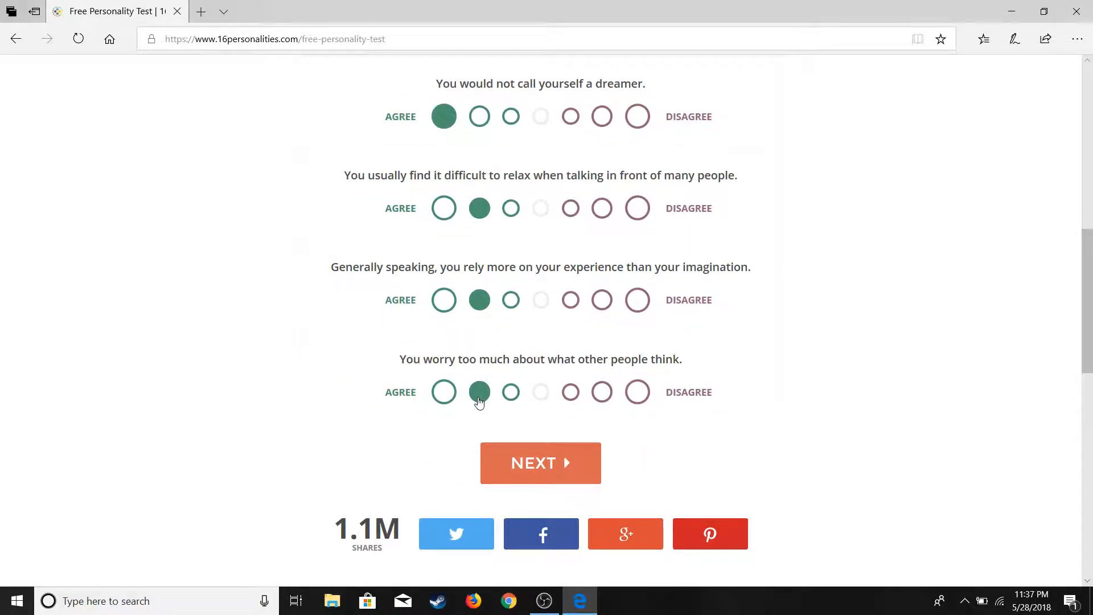
Move to the final page and agree with staying near walls and procrastinating.
left_click(540, 462)
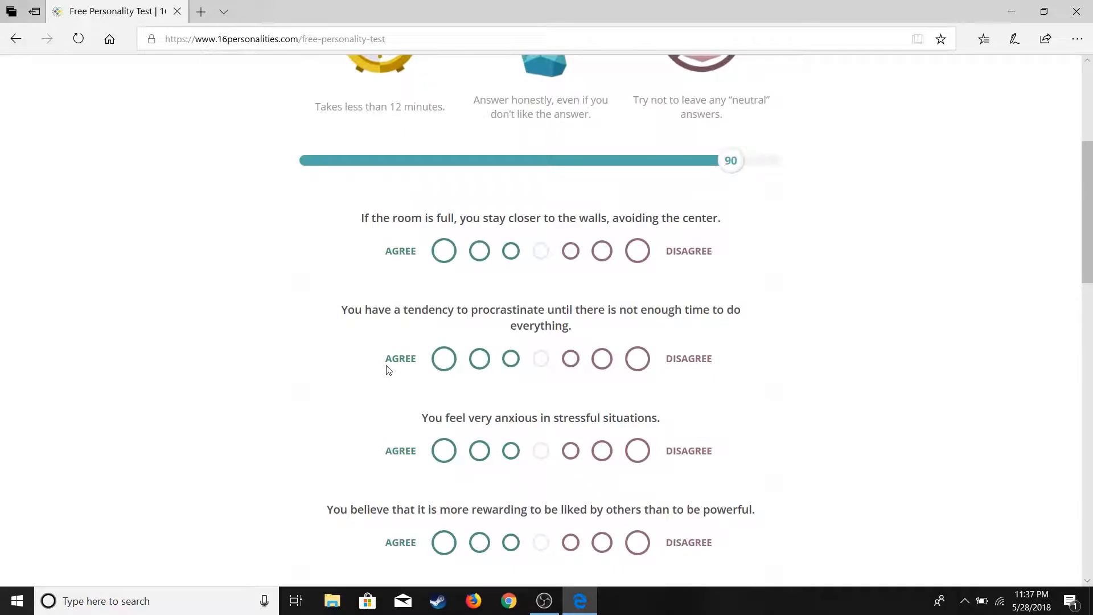
mouse_move(468, 288)
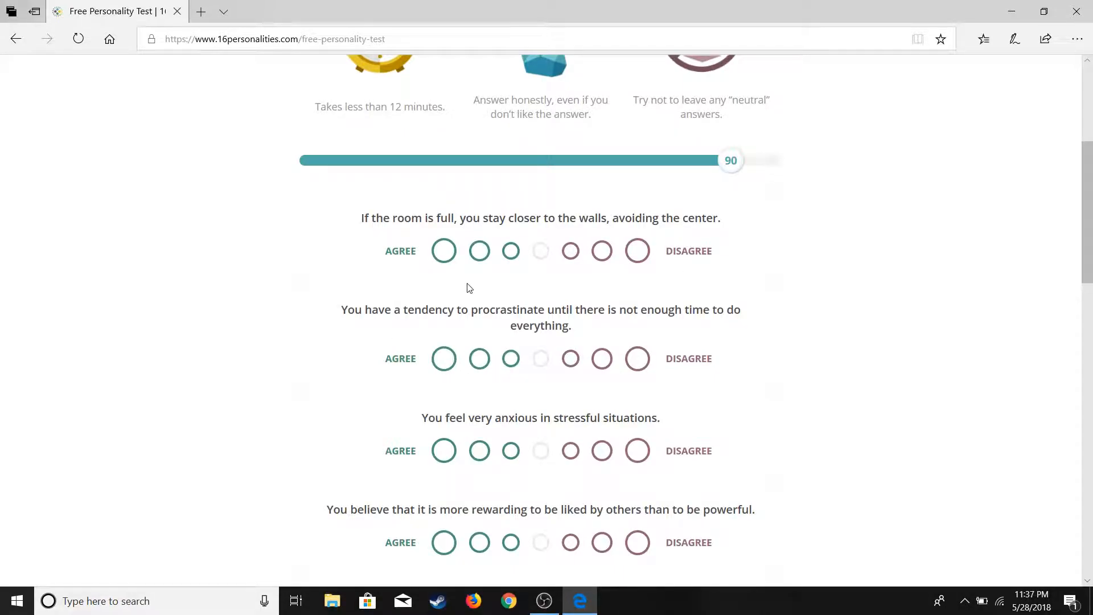
right_click(489, 263)
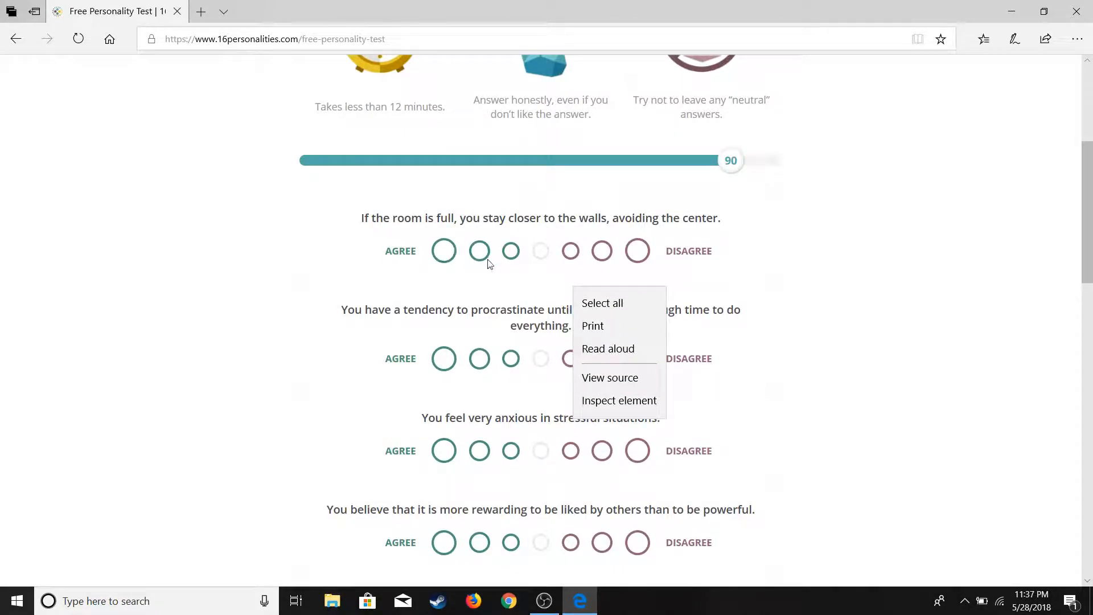
left_click(480, 250)
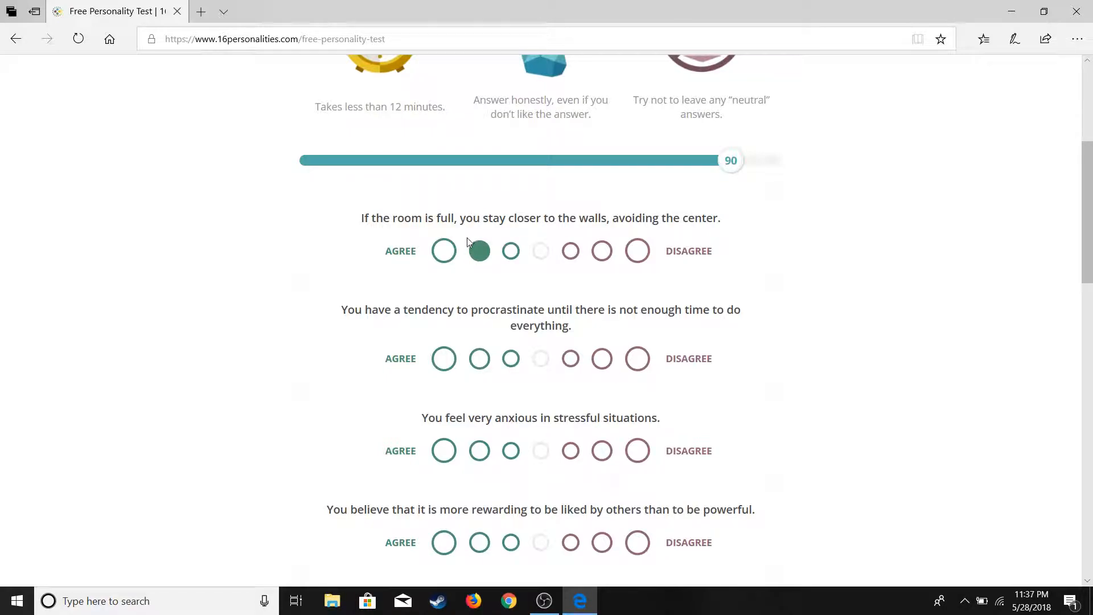
left_click(443, 358)
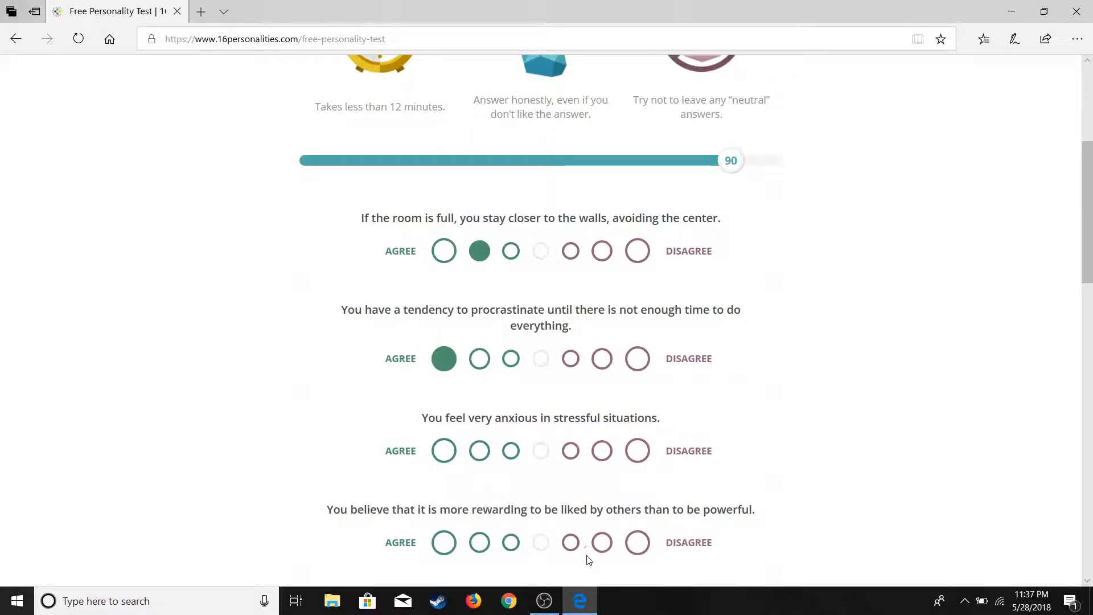
scroll("down", 3)
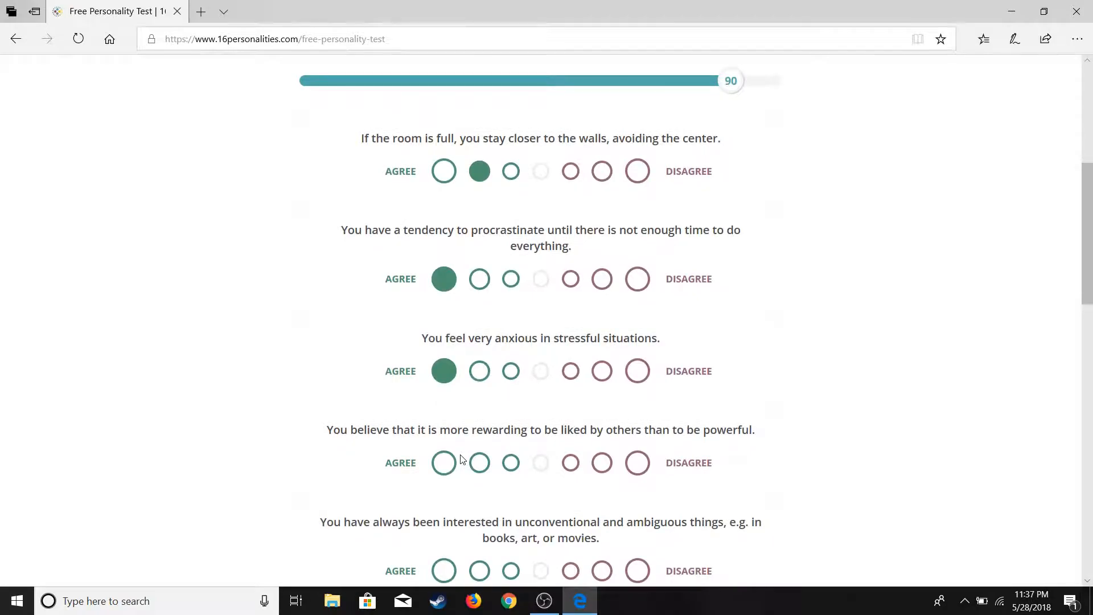
mouse_move(472, 473)
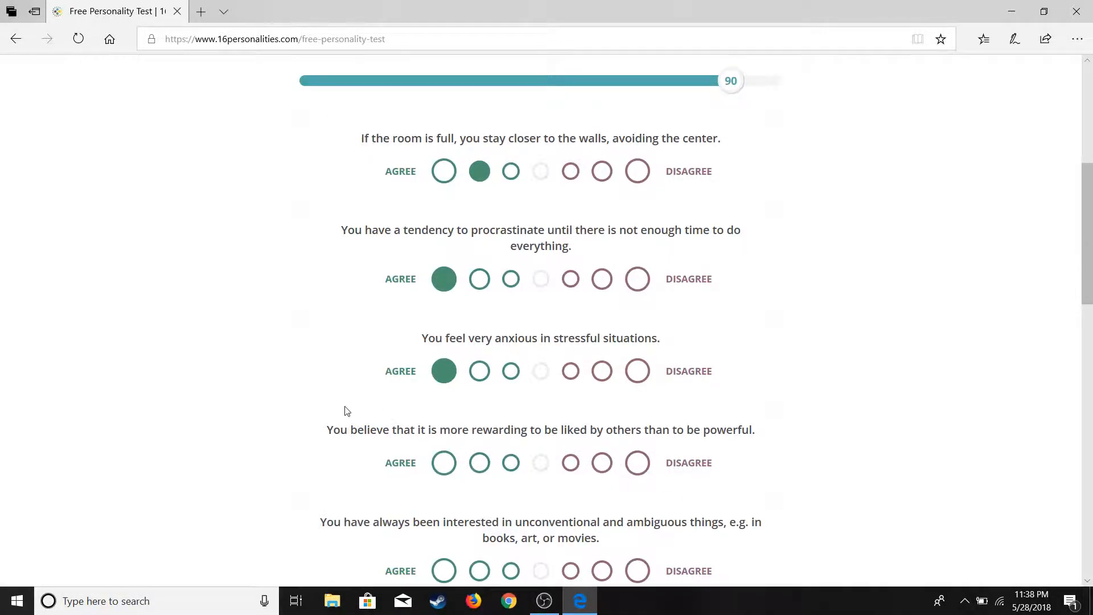
mouse_move(554, 496)
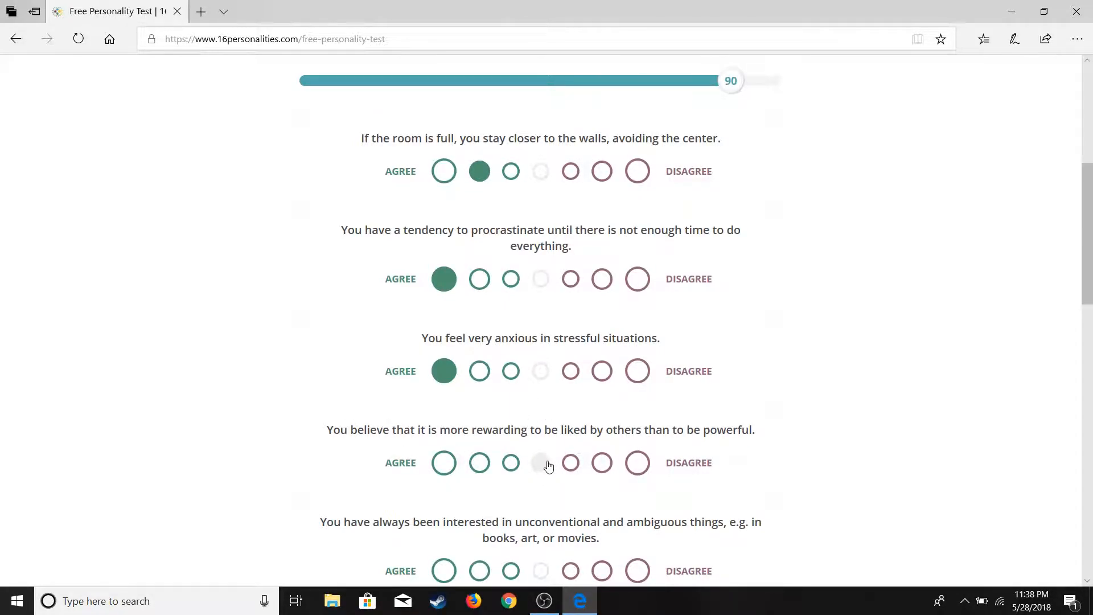
Strongly agree with interest in unconventional things and submit for the results.
scroll("down", 3)
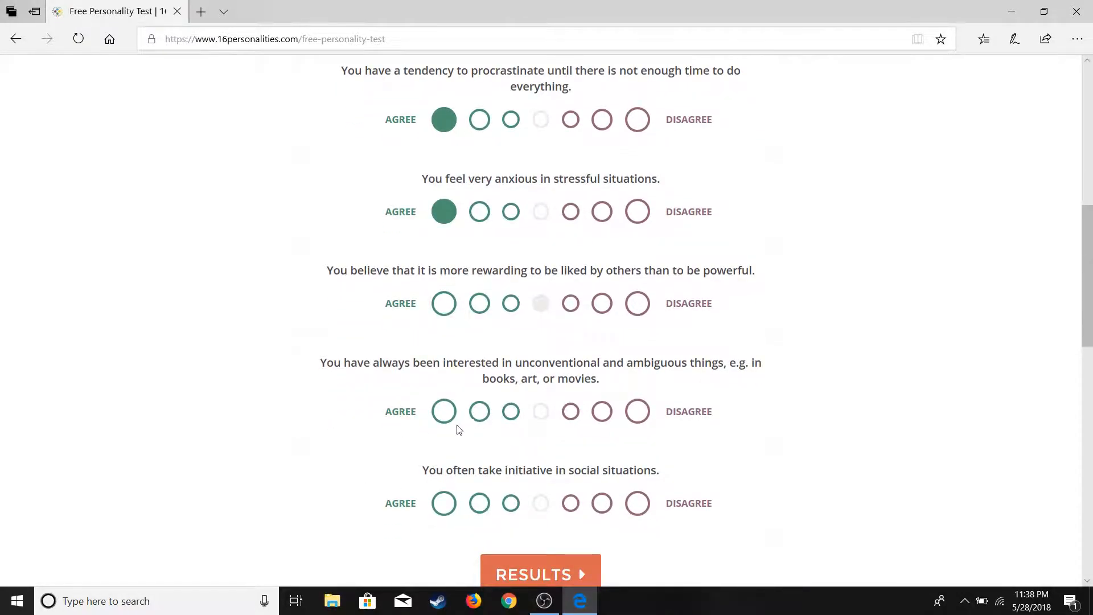
left_click(443, 411)
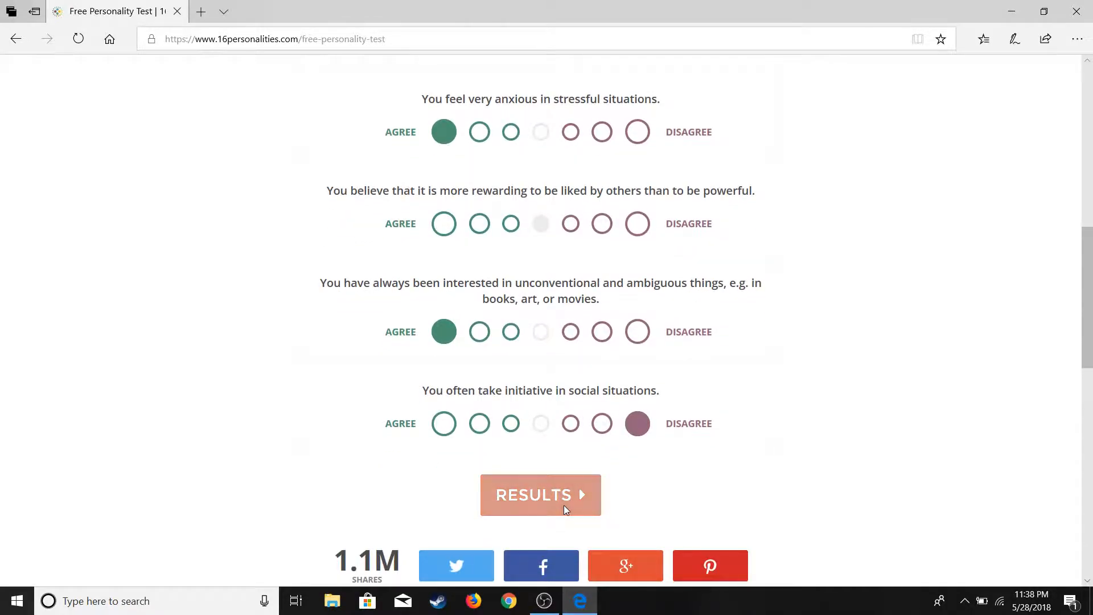
left_click(539, 494)
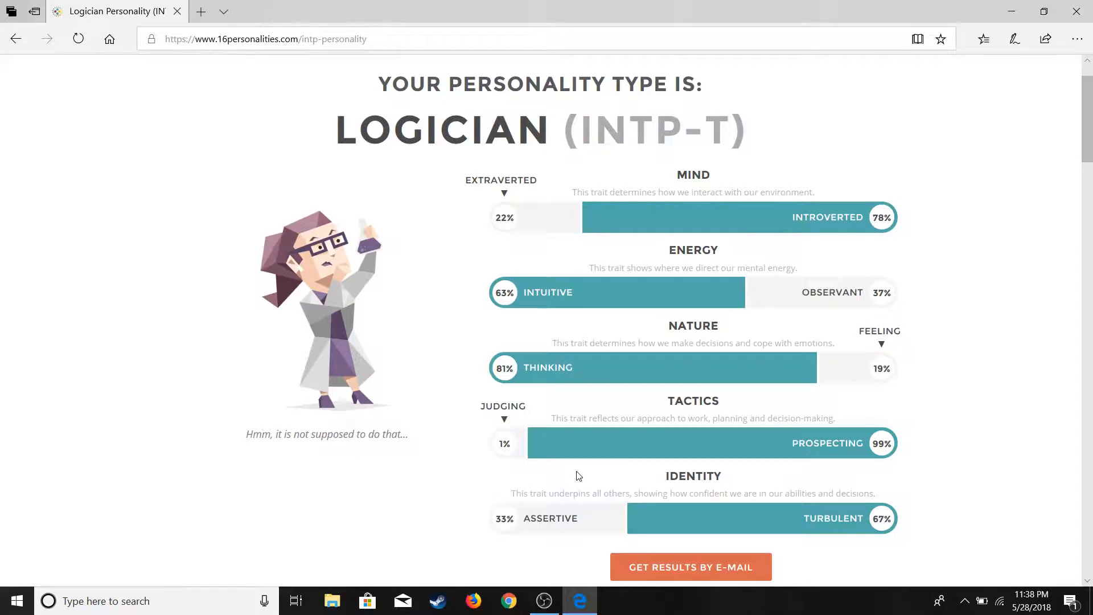
Scroll the Logician (INTP-T) results to the trait percentage bars.
scroll("down", 3)
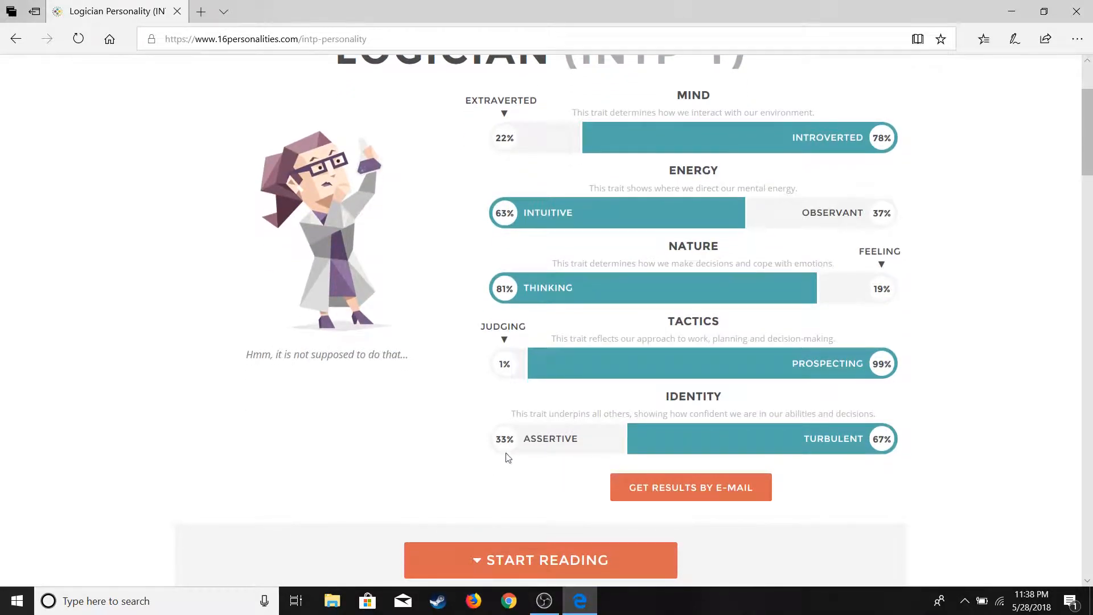
scroll("down", 3)
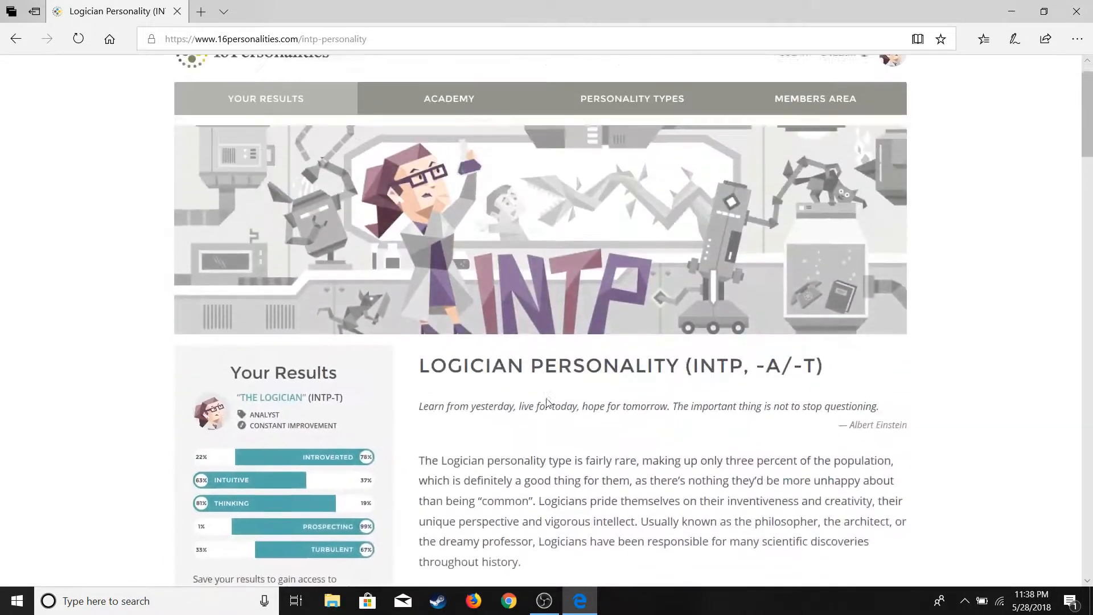
scroll("down", 3)
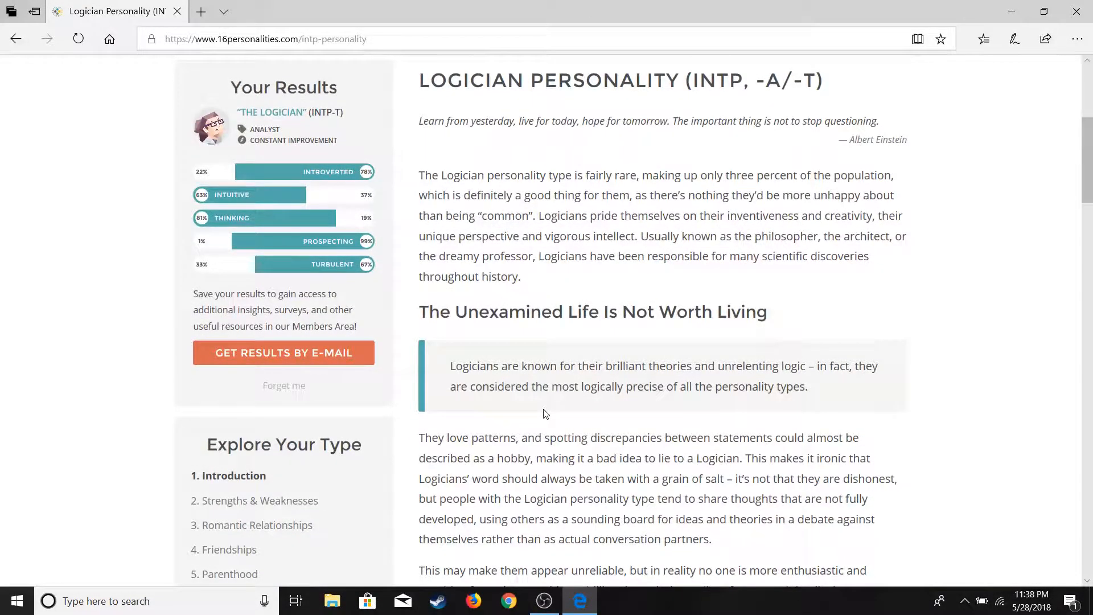
scroll("down", 3)
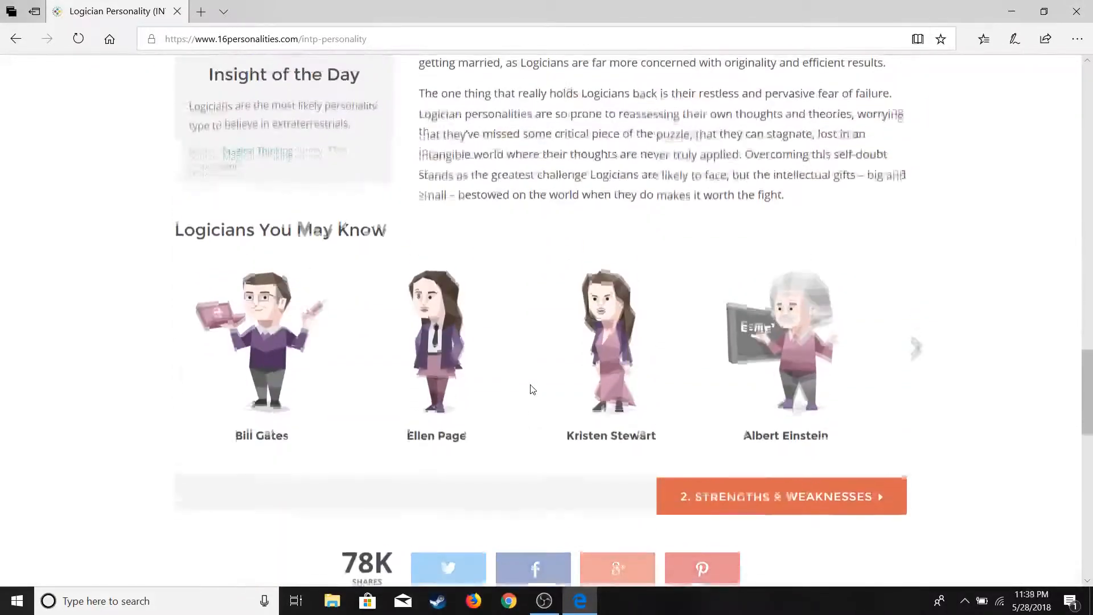
scroll("up", 3)
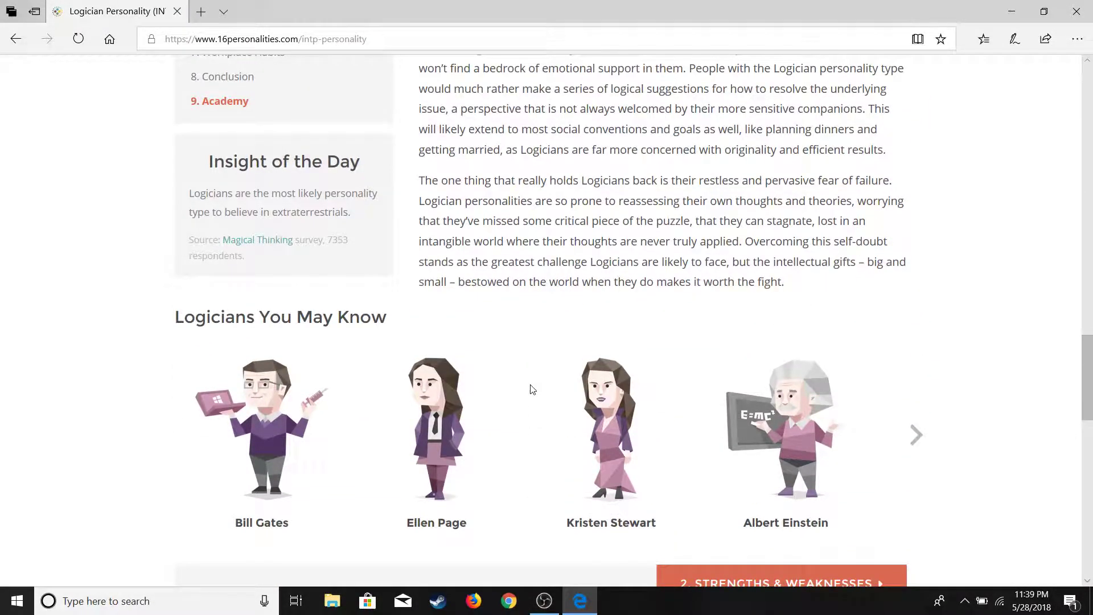
scroll("down", 3)
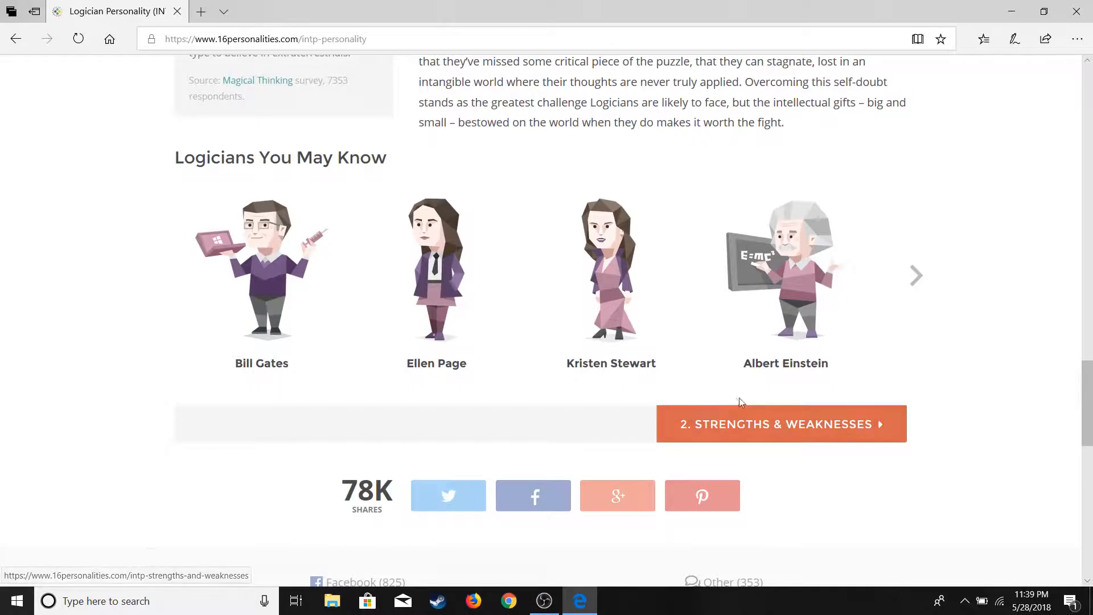
scroll("up", 3)
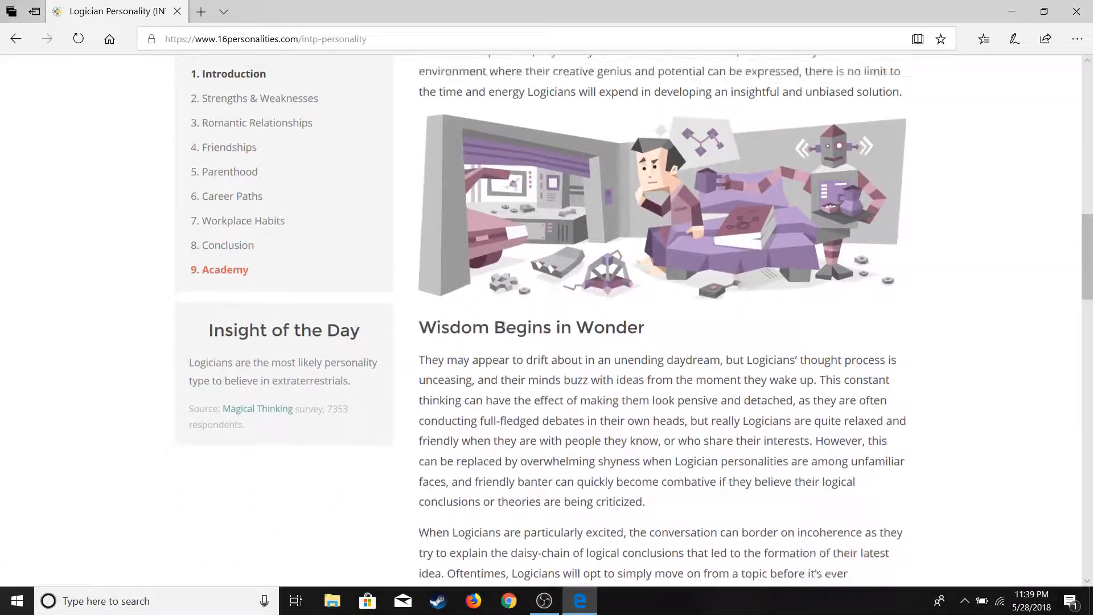
scroll("up", 3)
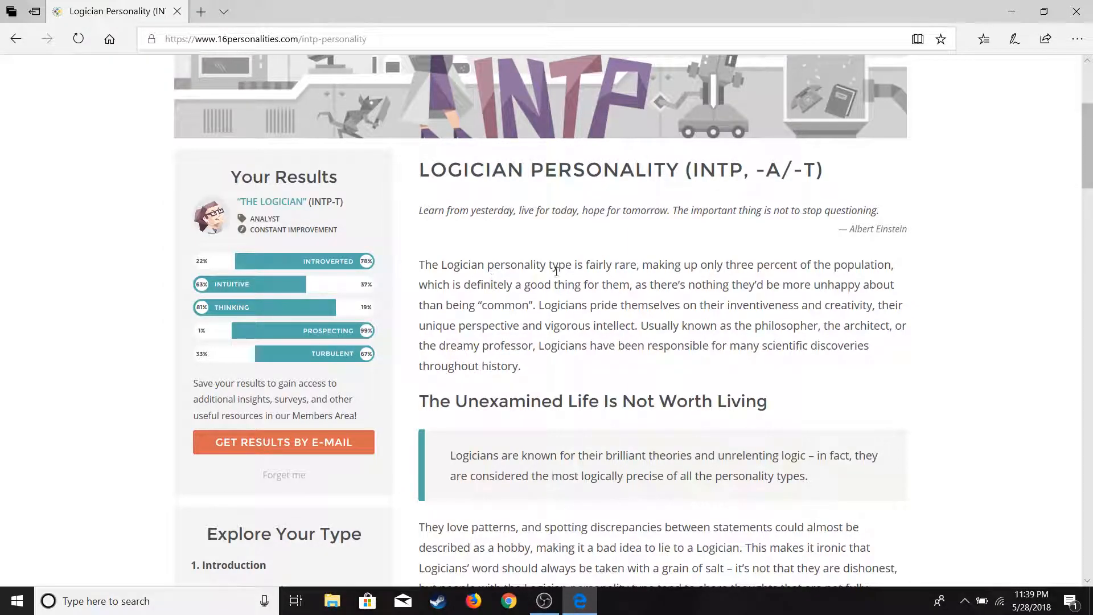
scroll("down", 3)
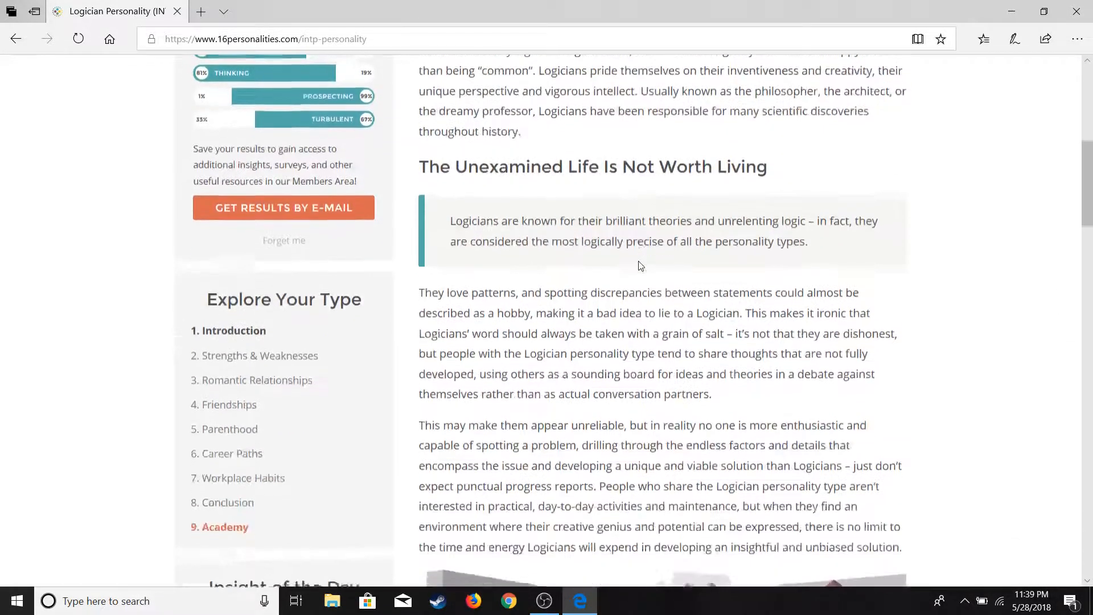
scroll("up", 3)
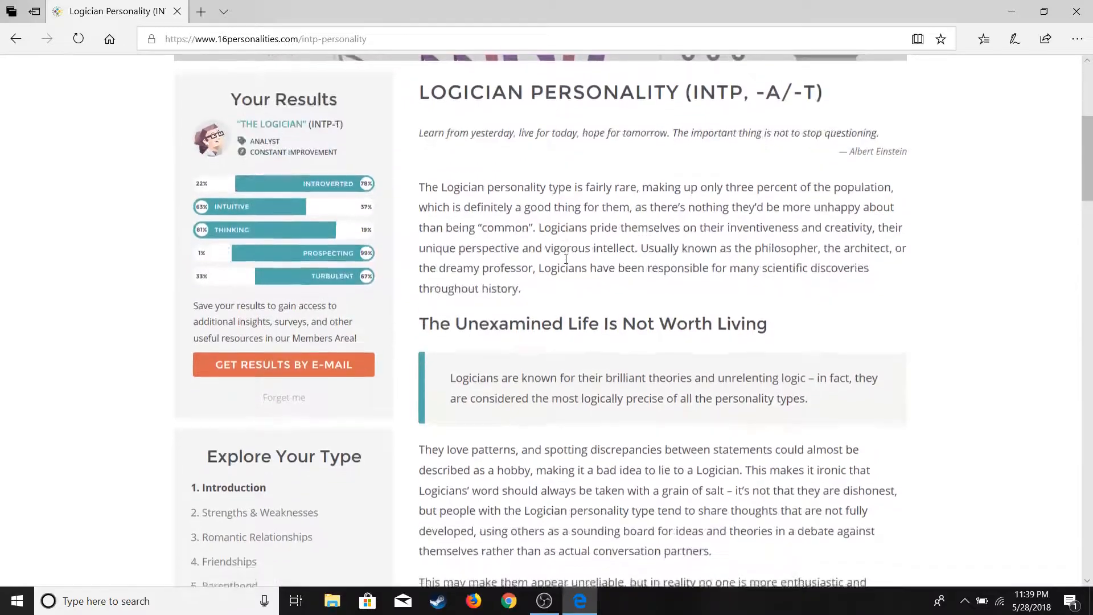
scroll("down", 3)
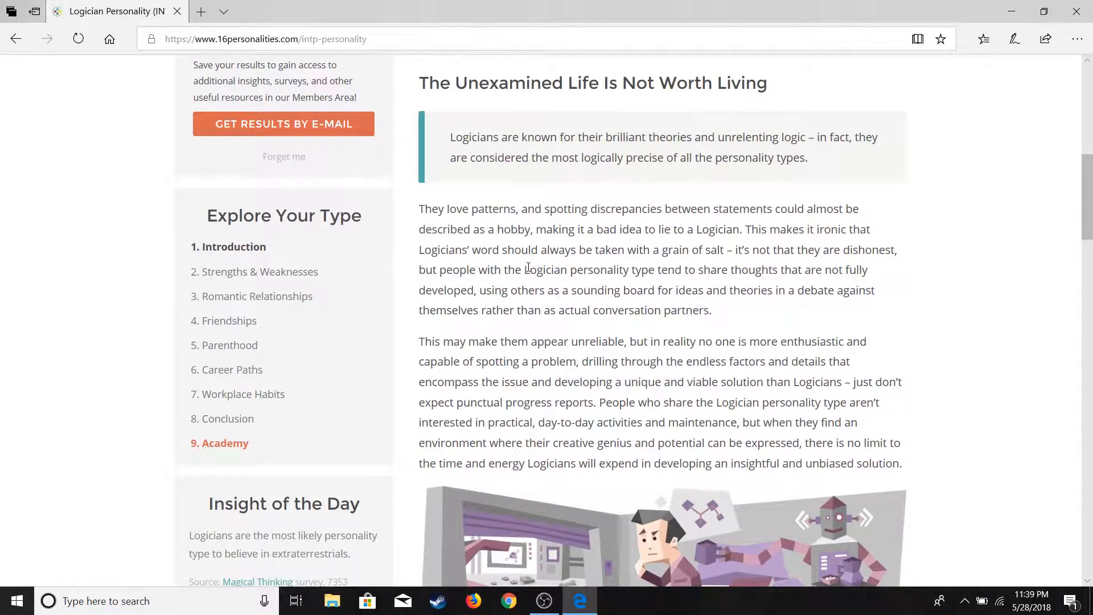
scroll("down", 3)
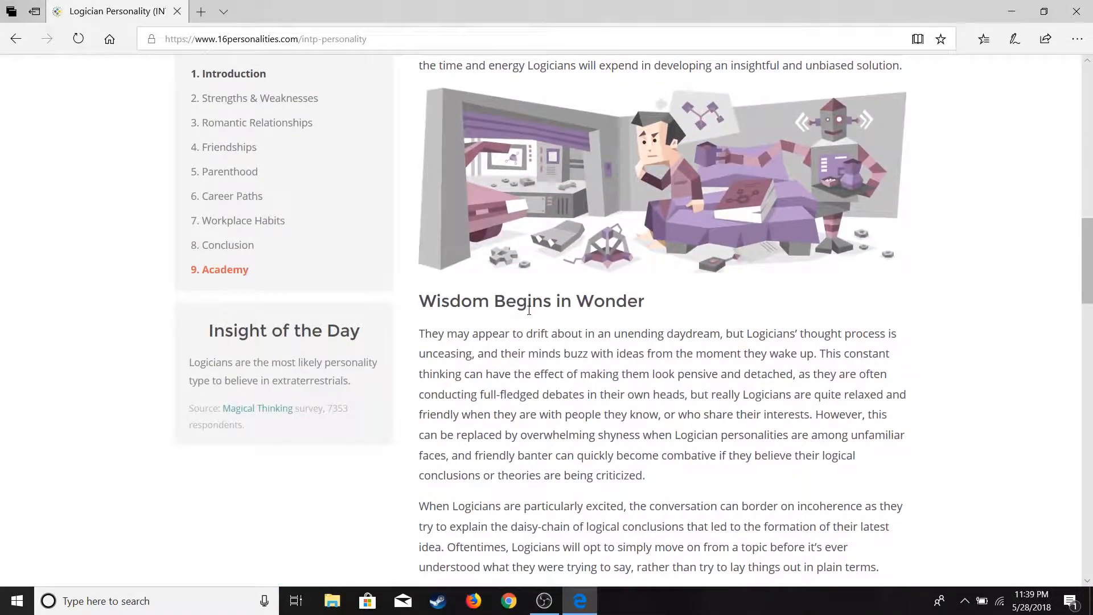
scroll("down", 3)
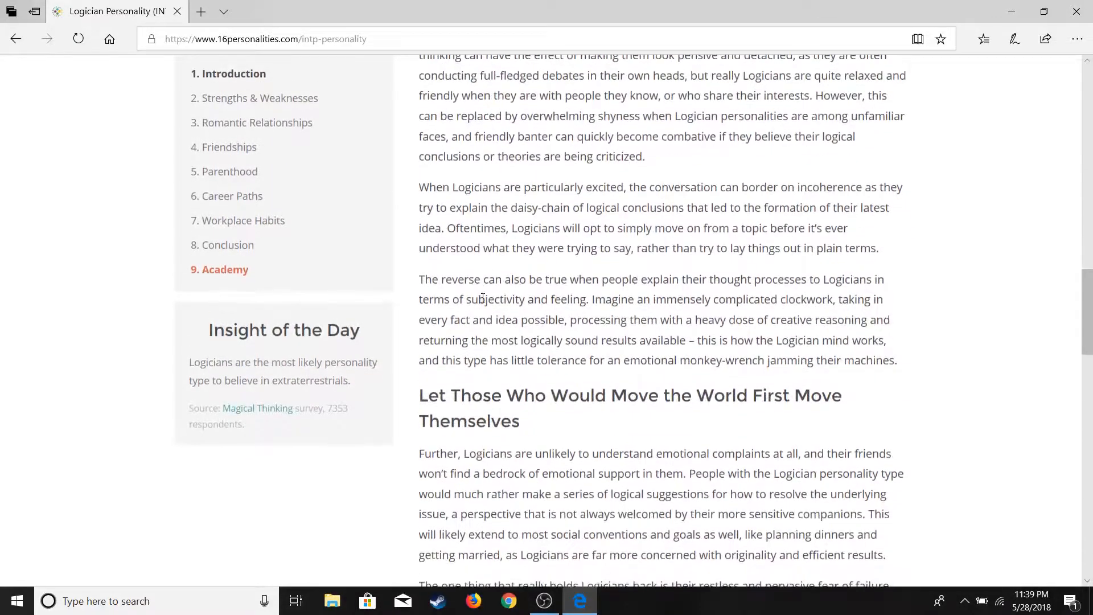
scroll("down", 3)
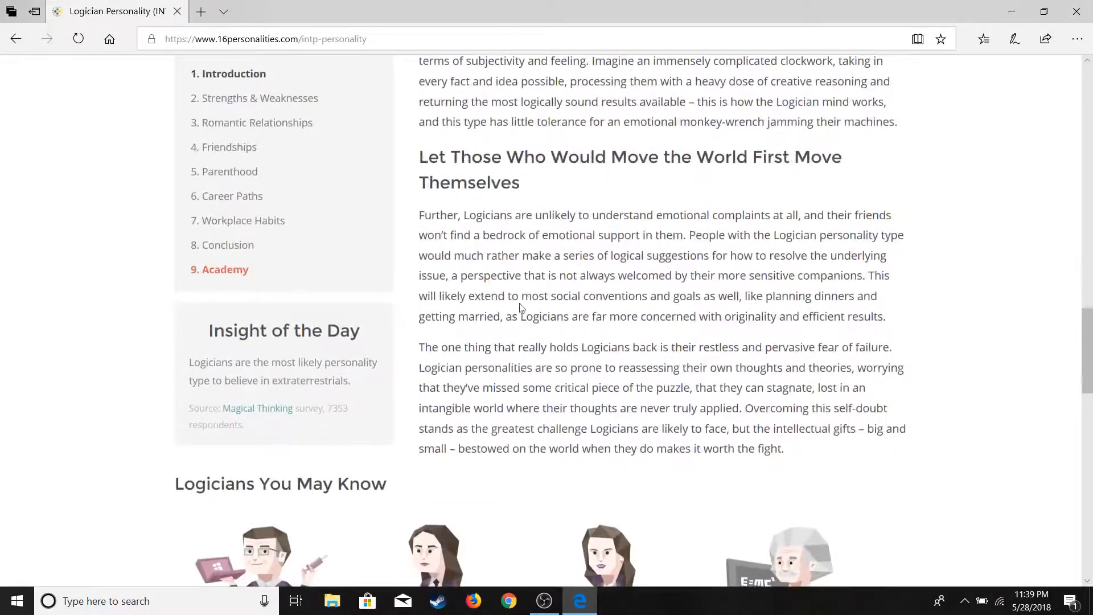
scroll("down", 3)
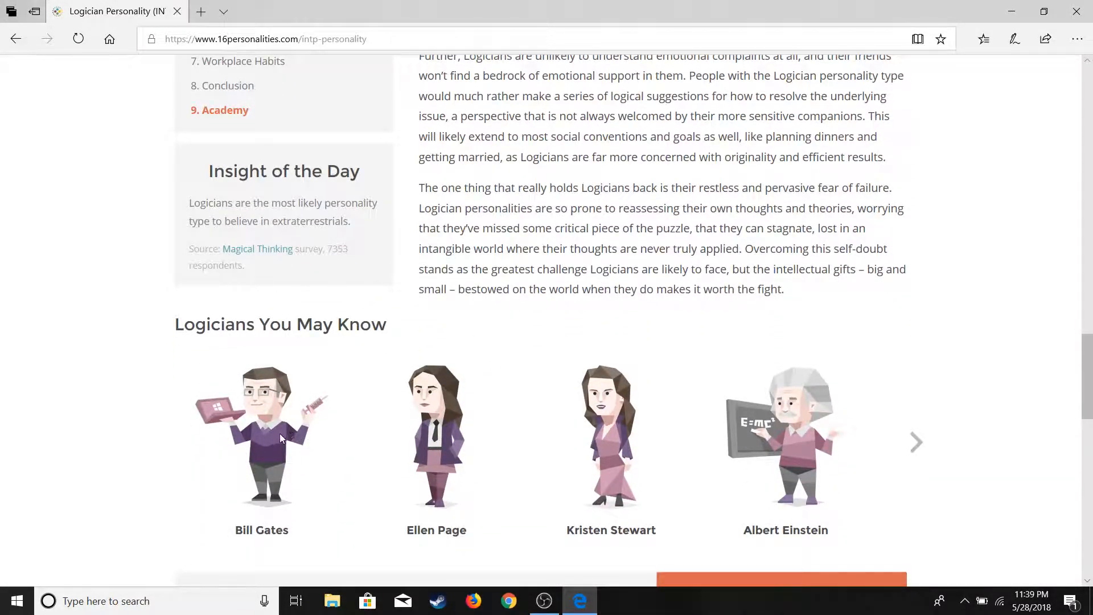
mouse_move(800, 430)
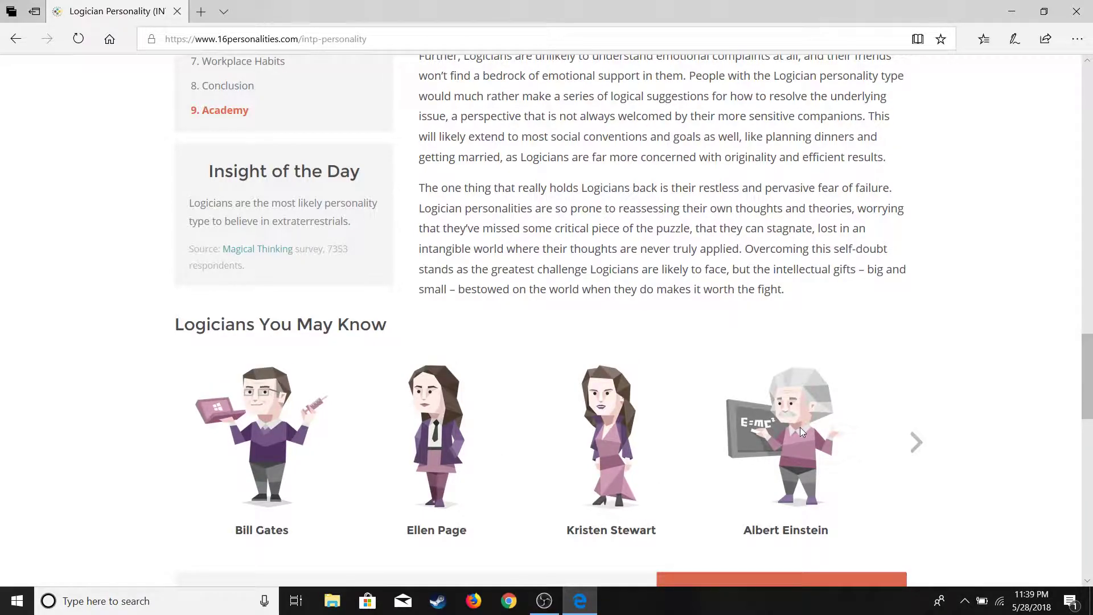
mouse_move(635, 518)
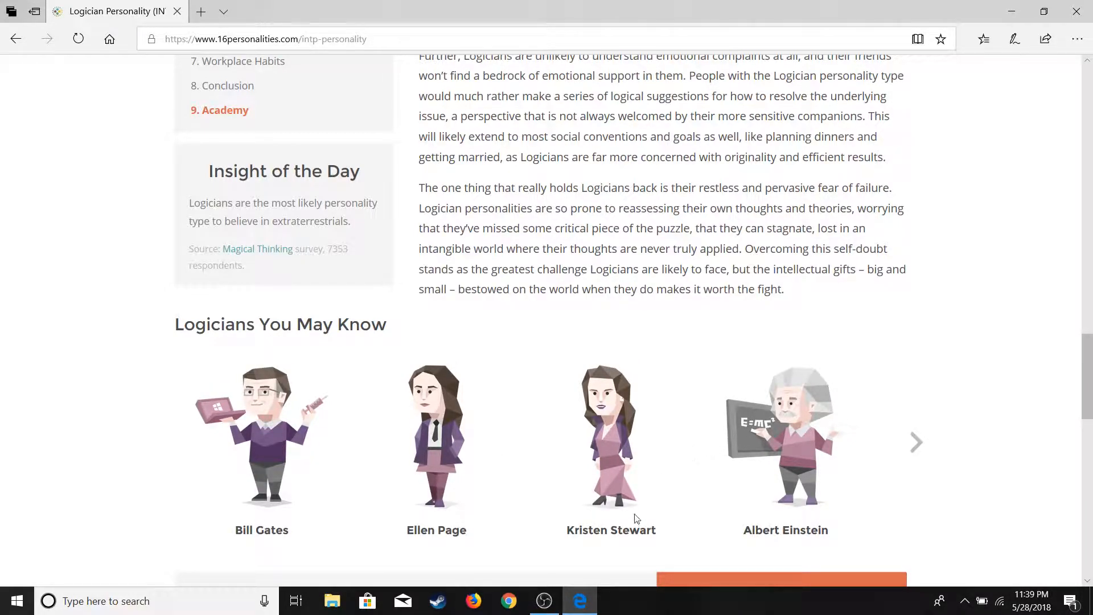
mouse_move(330, 324)
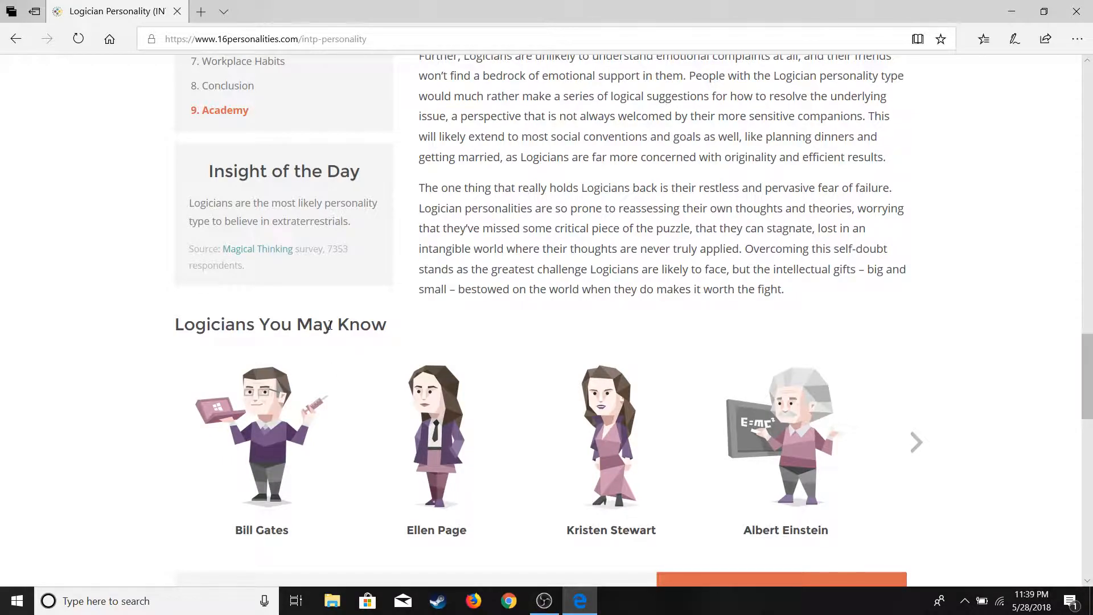
mouse_move(308, 445)
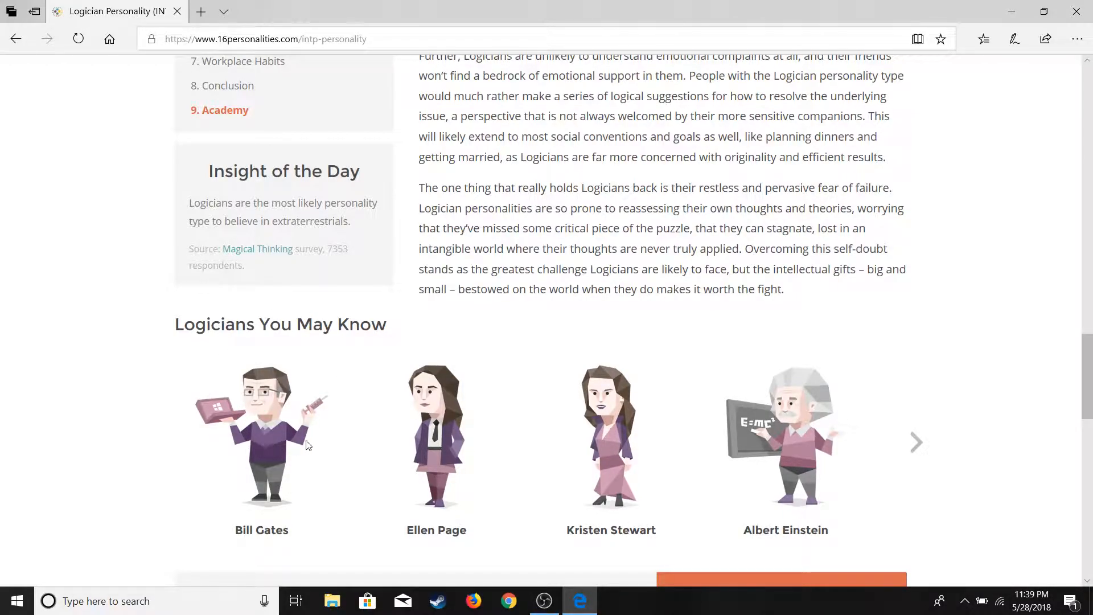
mouse_move(350, 381)
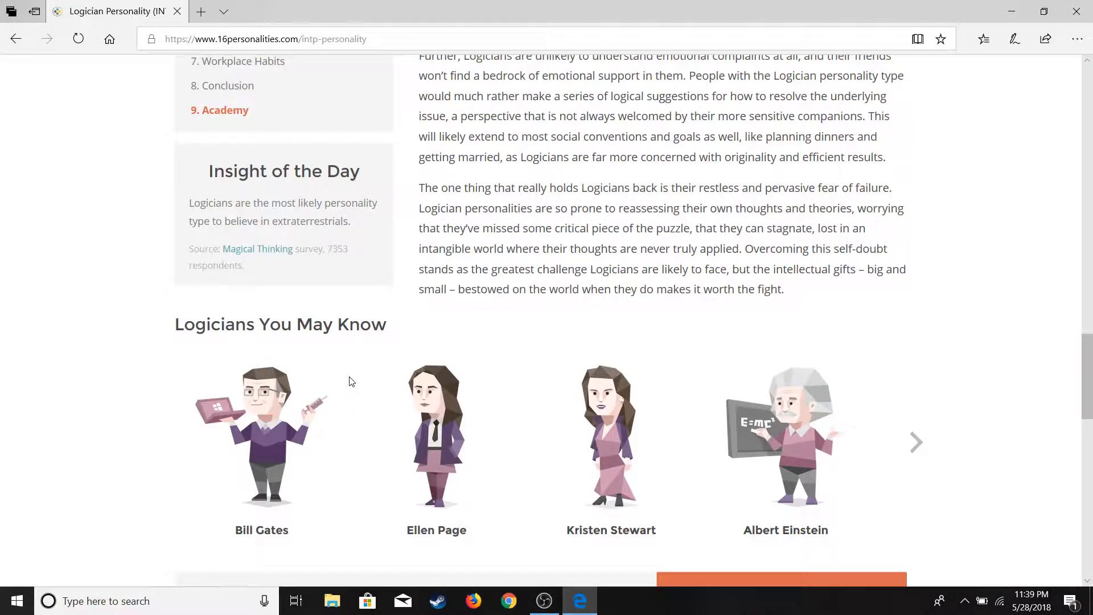
mouse_move(338, 310)
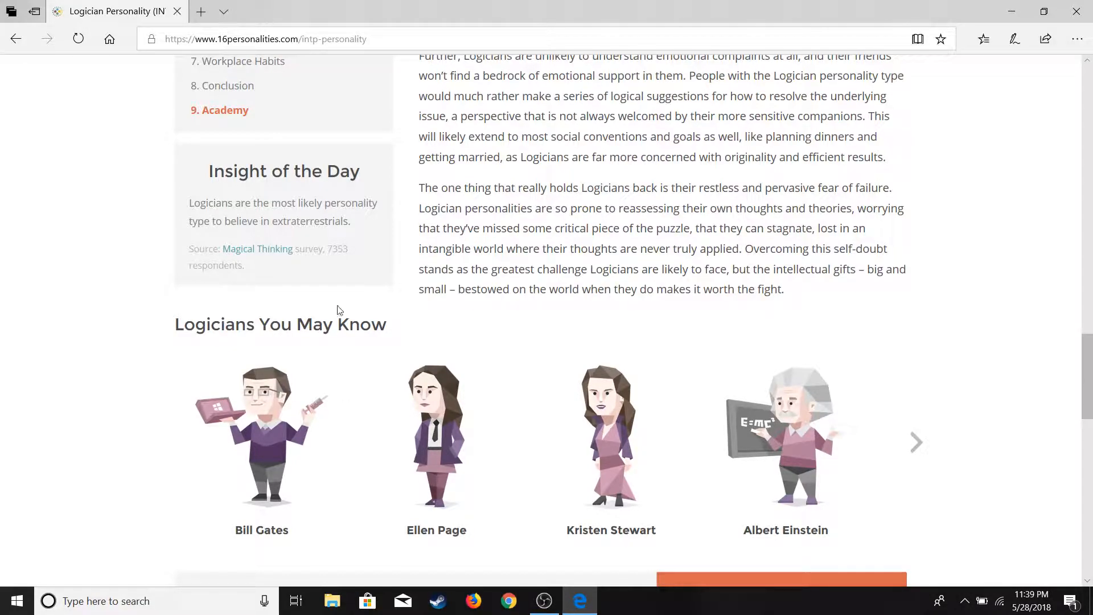
scroll("down", 3)
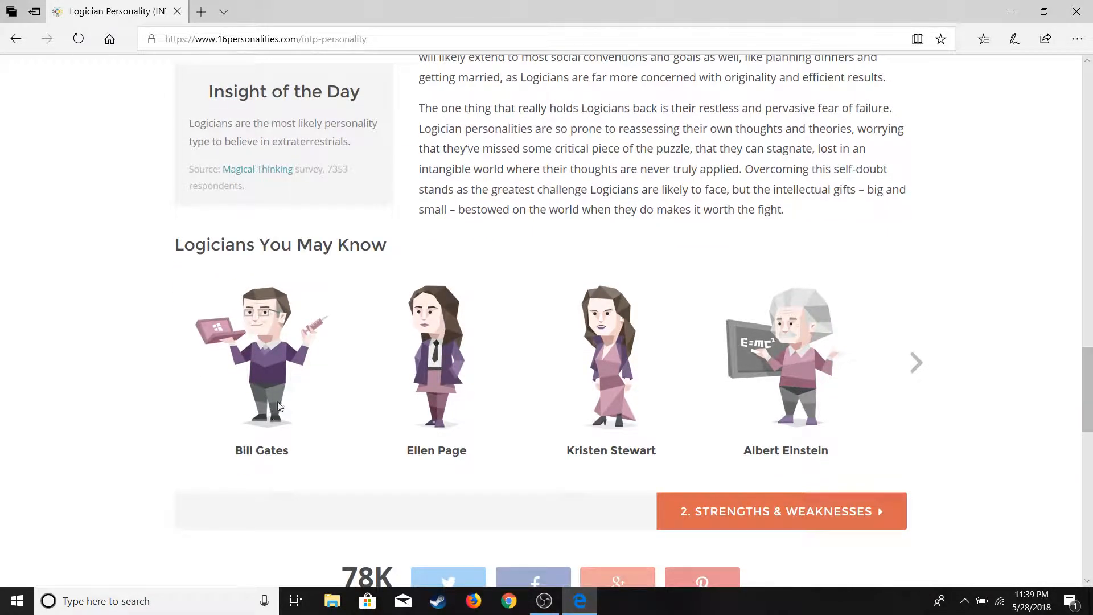
mouse_move(925, 351)
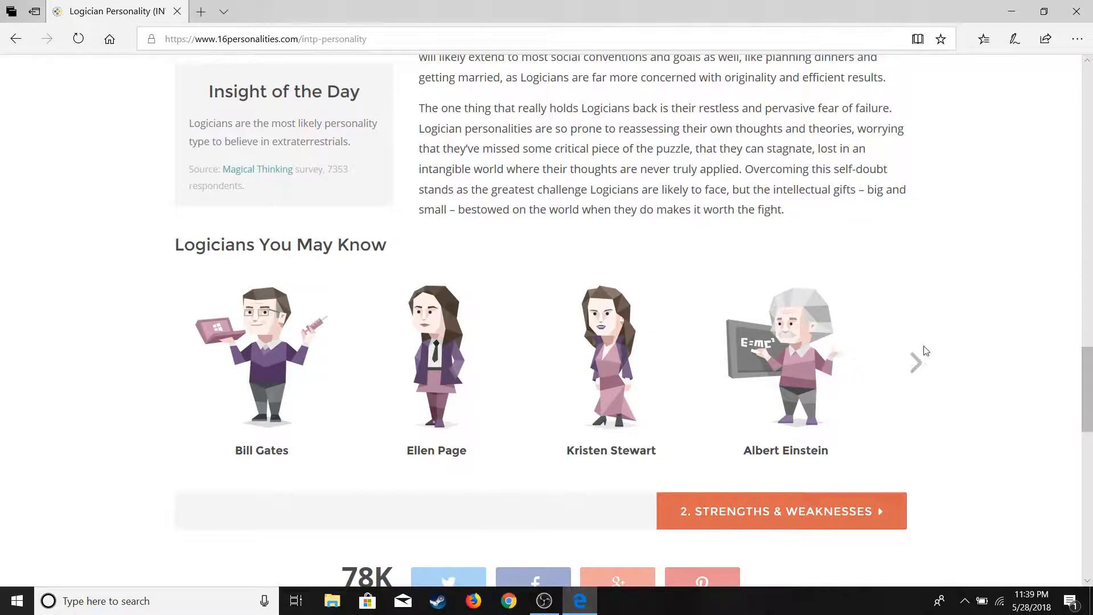
left_click(915, 362)
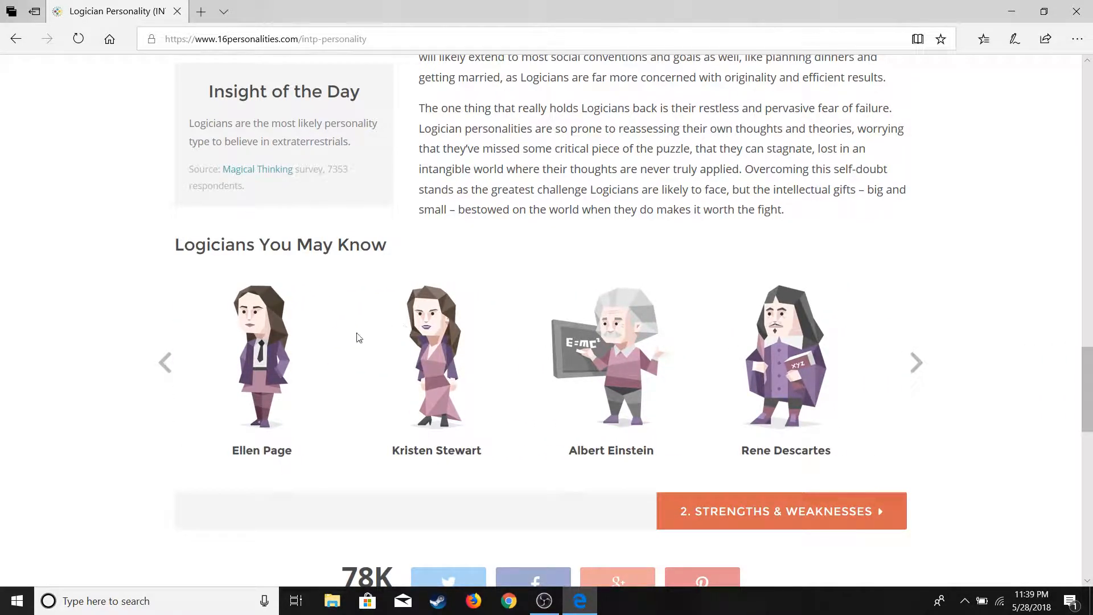
left_click(165, 362)
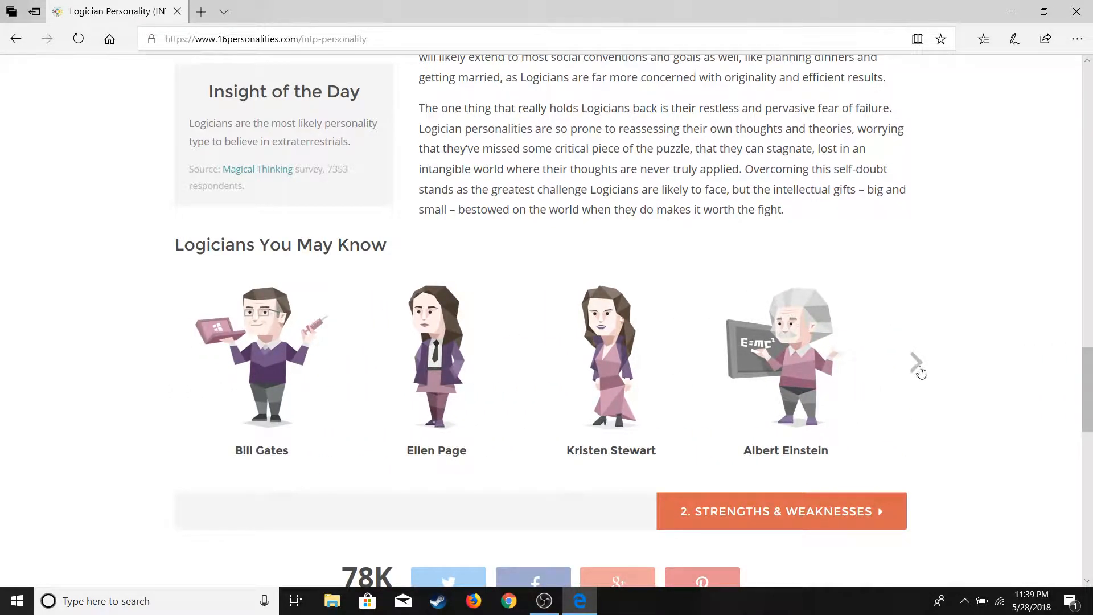
mouse_move(164, 364)
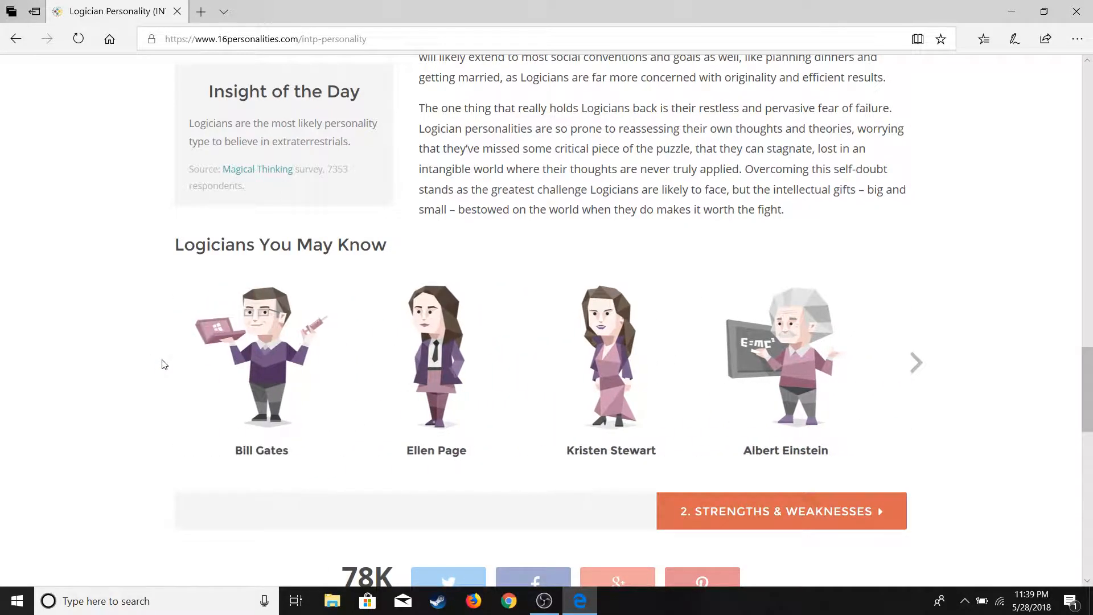
Read the Logician Strengths & Weaknesses page down through the weaknesses list.
left_click(780, 511)
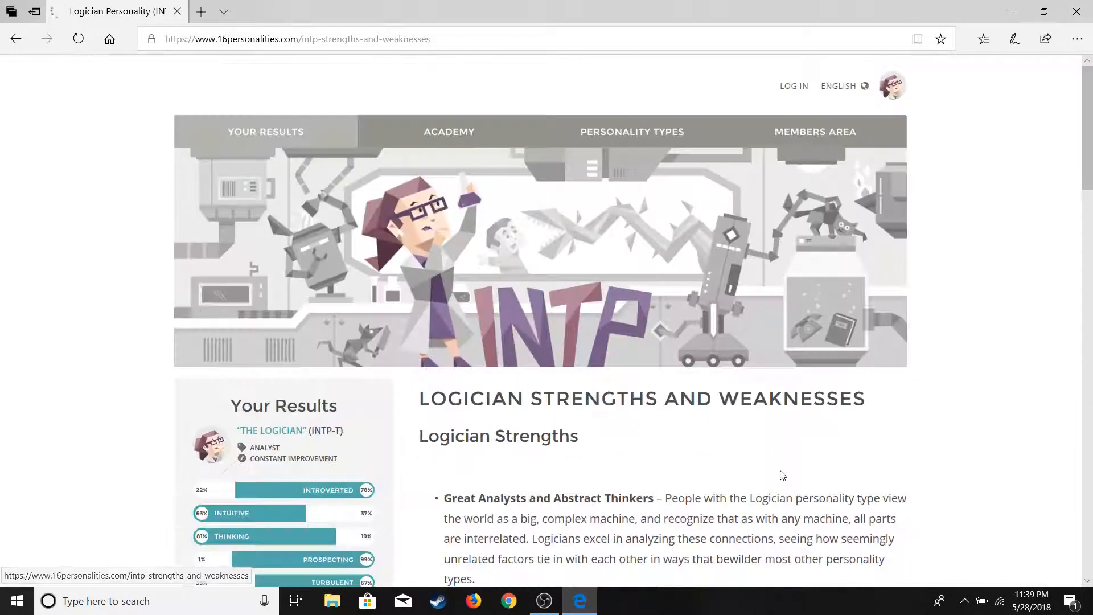
scroll("down", 3)
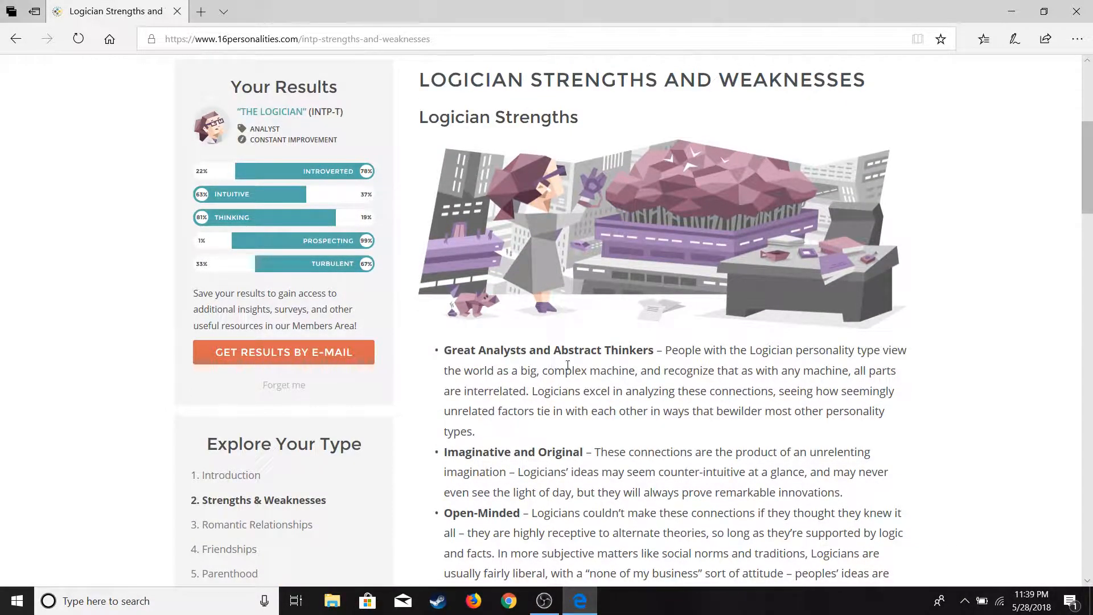
scroll("down", 3)
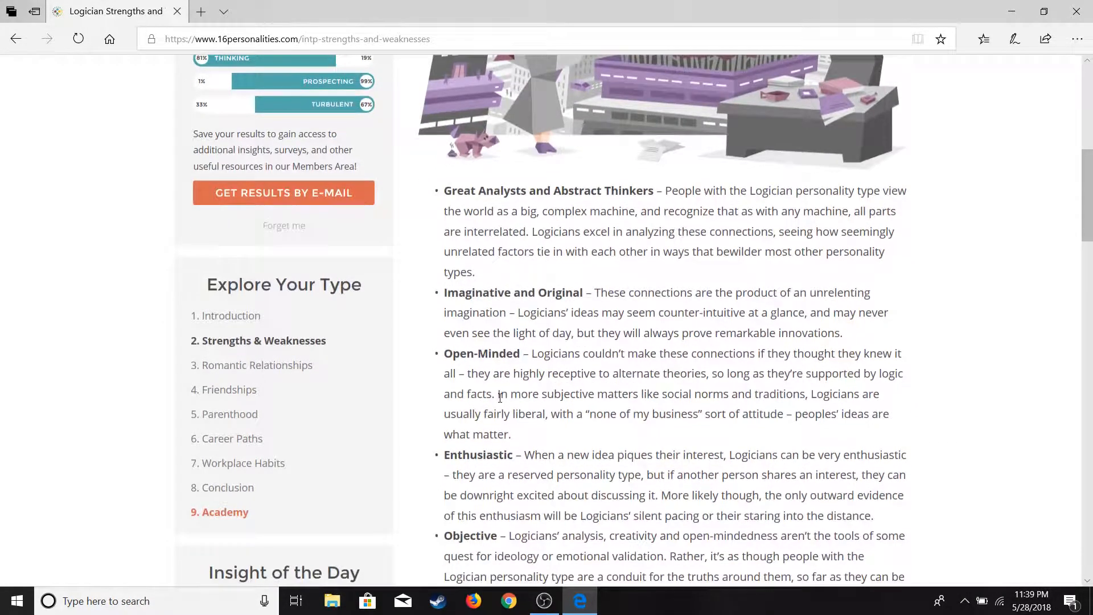
scroll("down", 3)
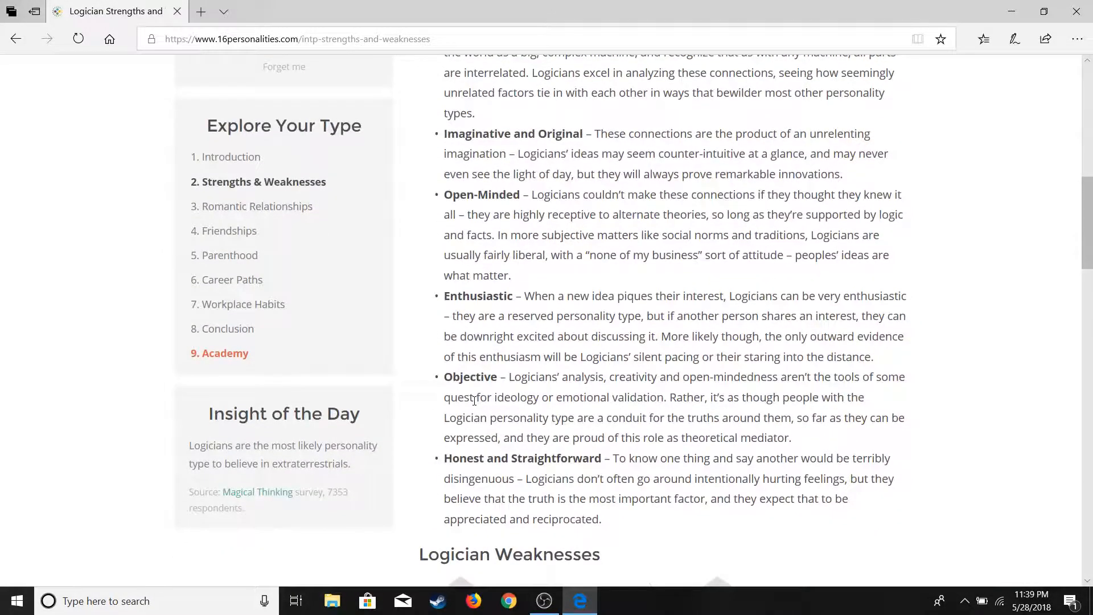
scroll("down", 3)
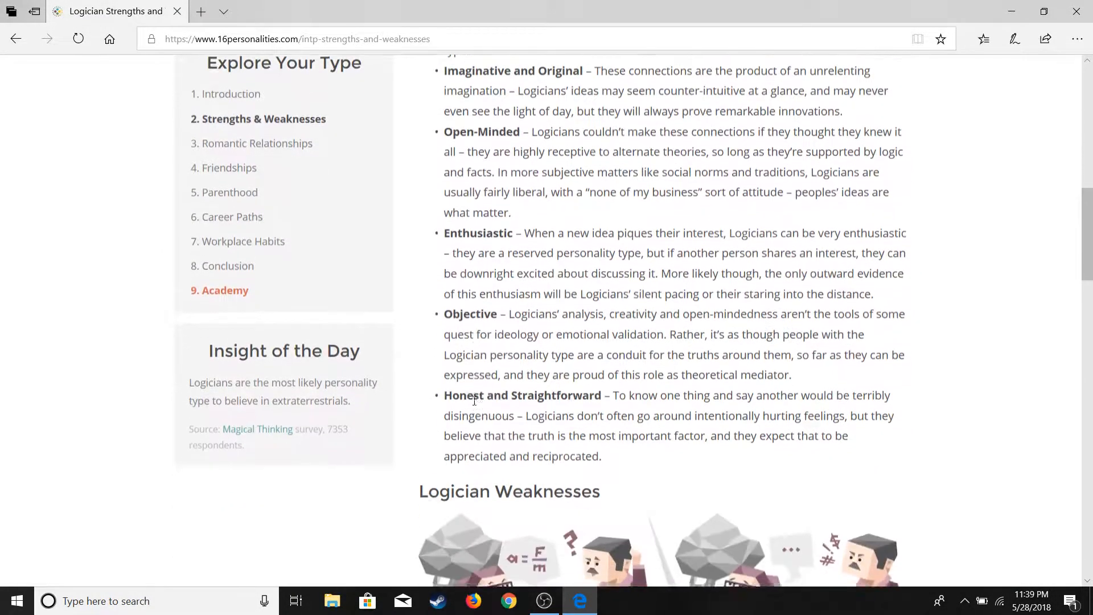
scroll("down", 3)
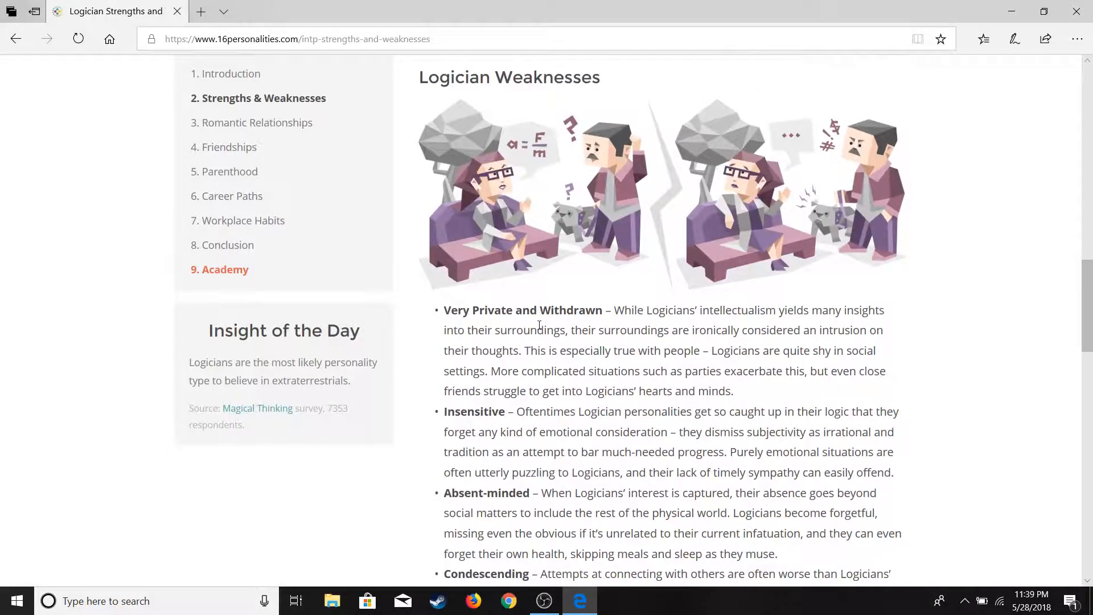
scroll("down", 3)
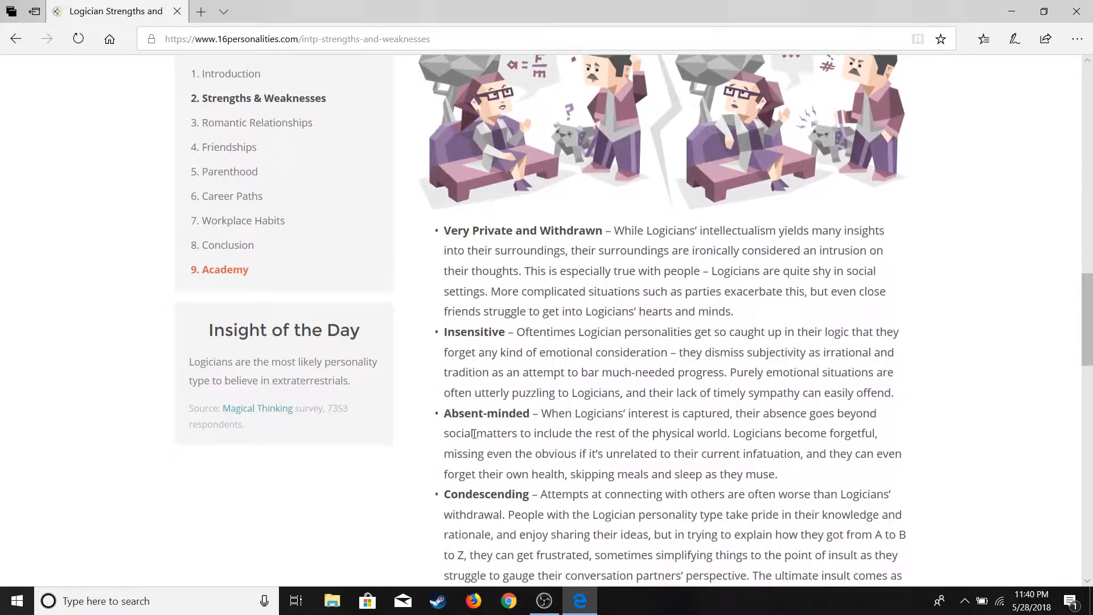
scroll("down", 3)
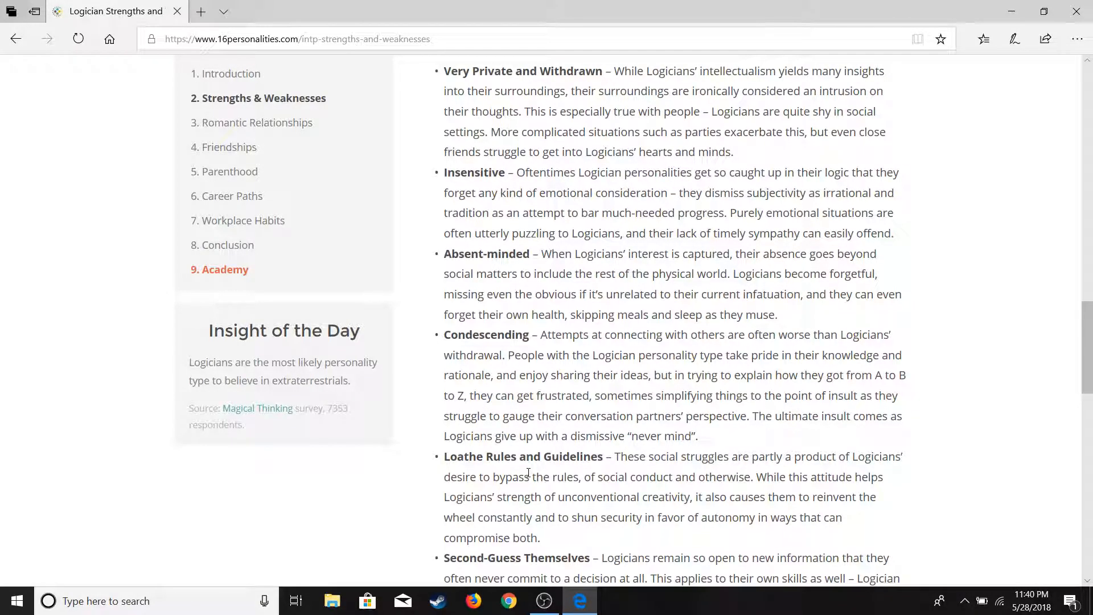
scroll("down", 3)
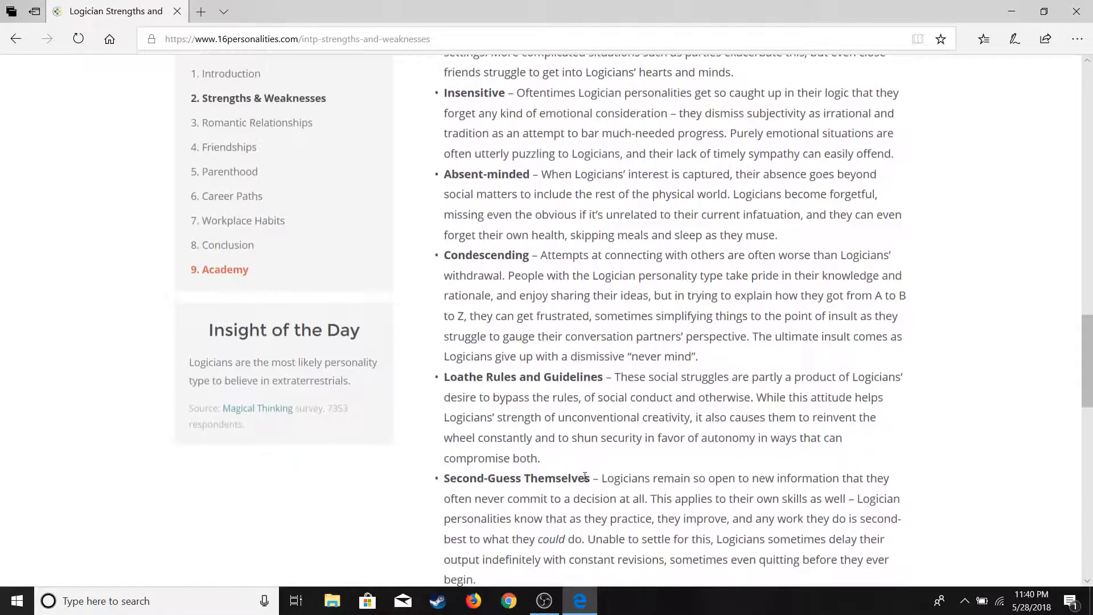
scroll("down", 3)
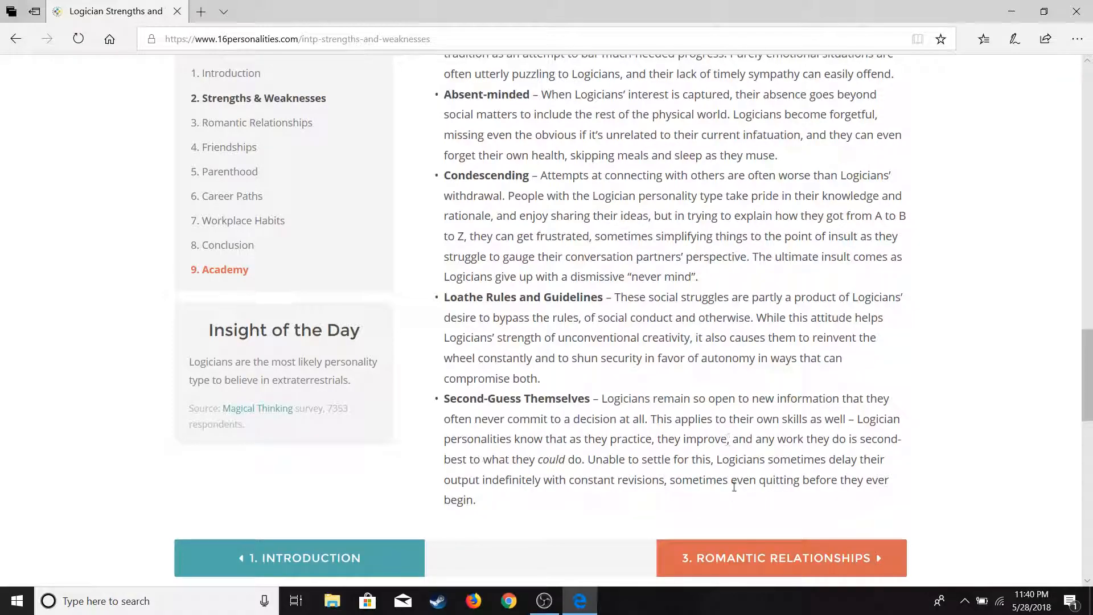
Read Romantic Relationships past the conflict quote to 'Beware the Barrenness of a Busy Life'.
left_click(779, 558)
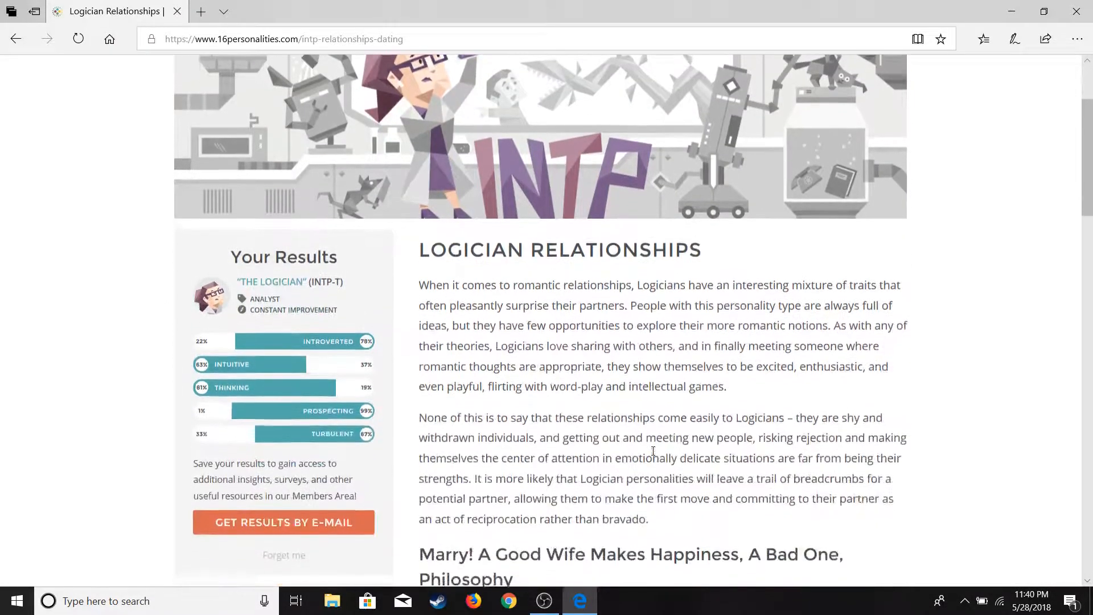
scroll("down", 3)
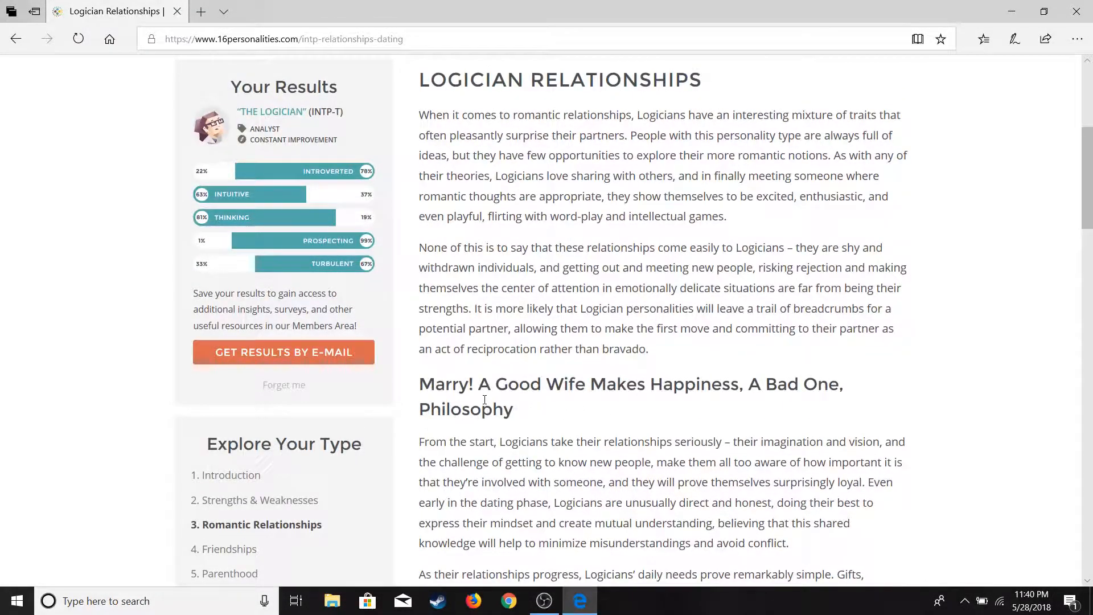
mouse_move(444, 411)
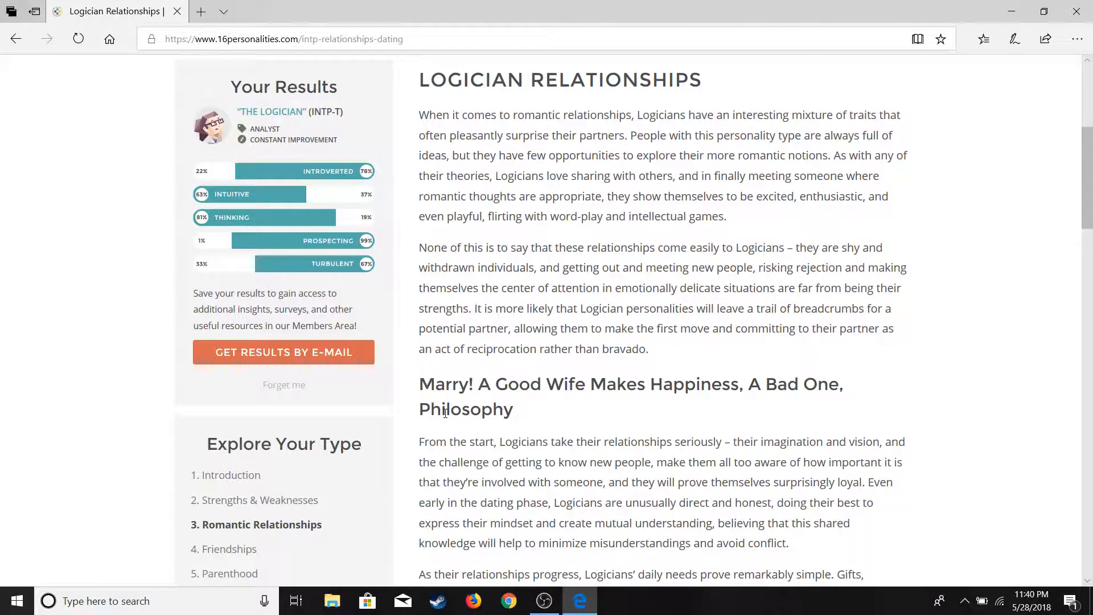
scroll("down", 3)
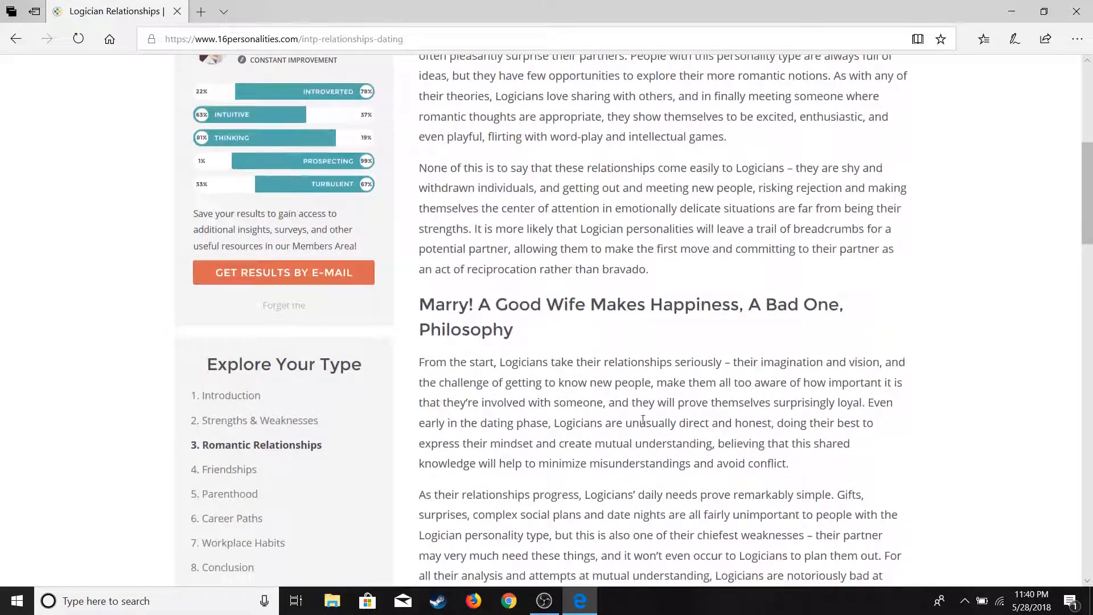
scroll("down", 3)
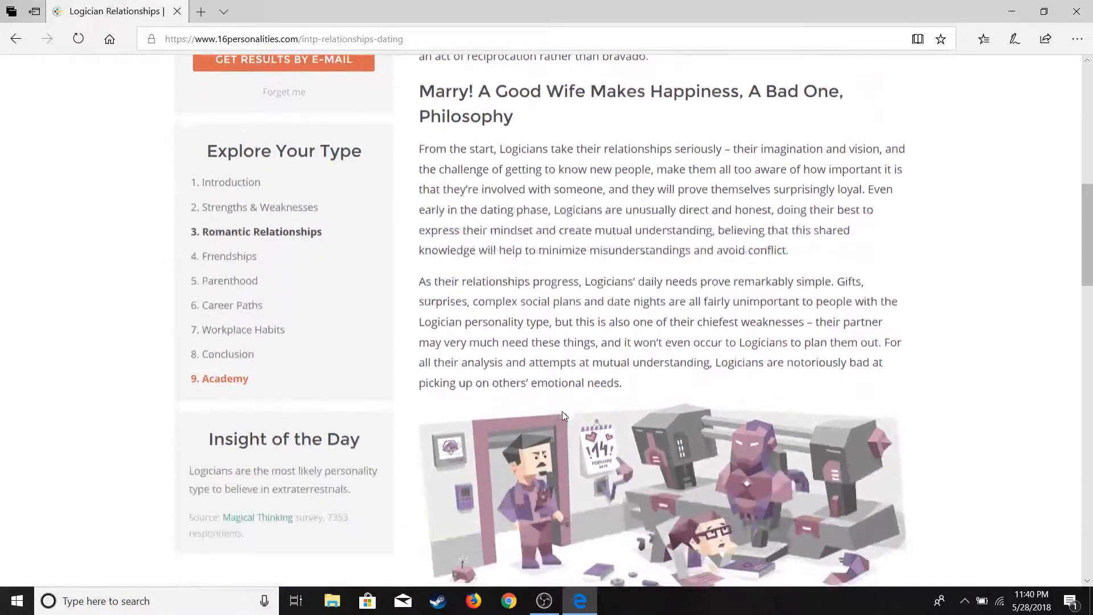
scroll("down", 3)
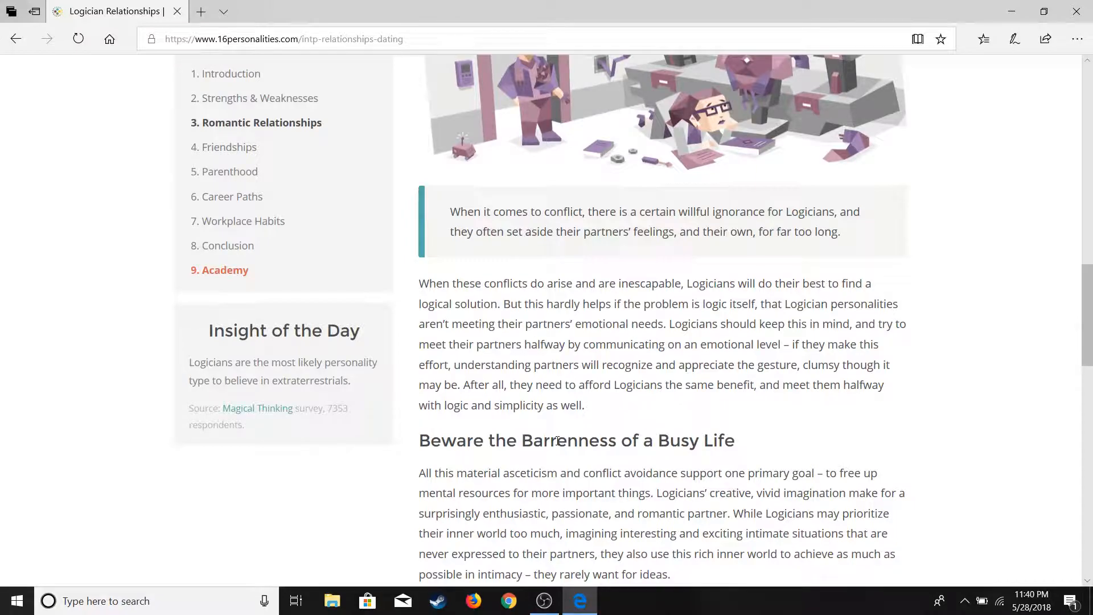
mouse_move(491, 486)
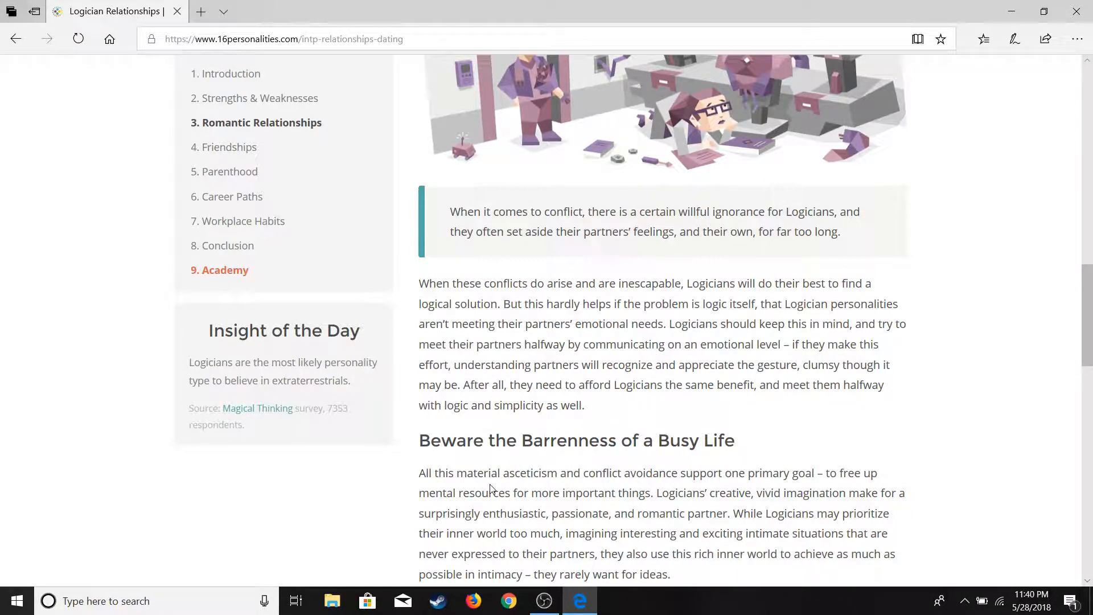
scroll("down", 3)
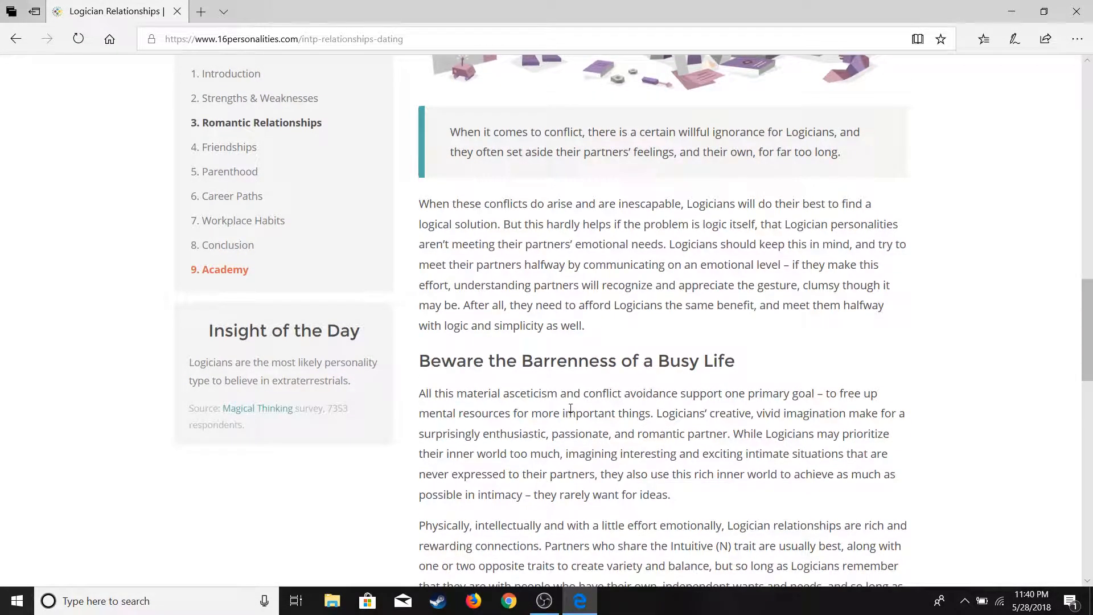
Read the Logician Friends page down to 'Continue Firm and Constant'.
left_click(229, 147)
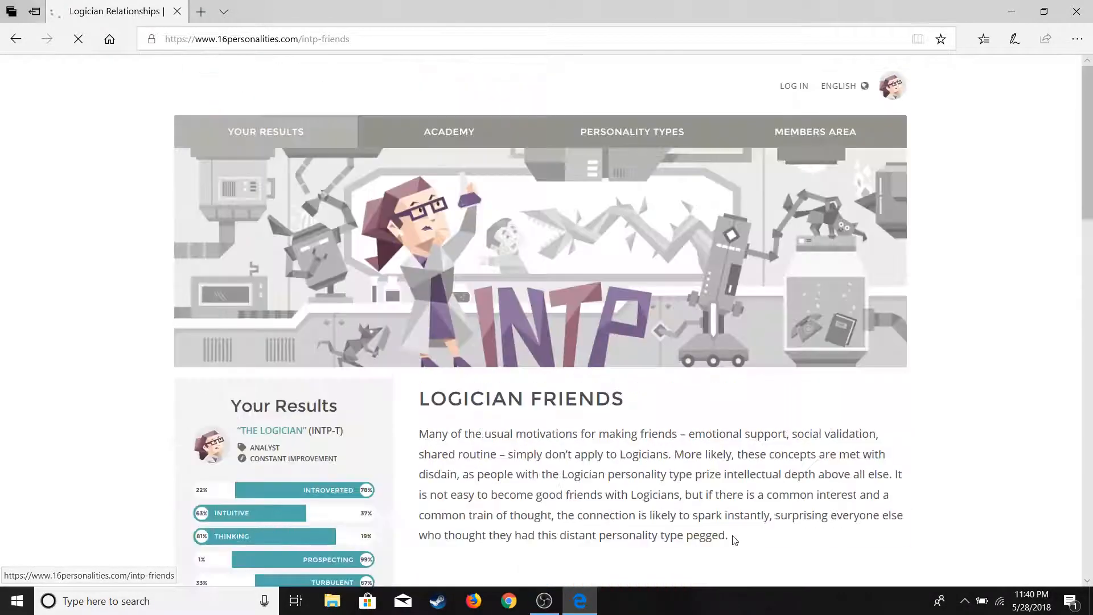
scroll("down", 3)
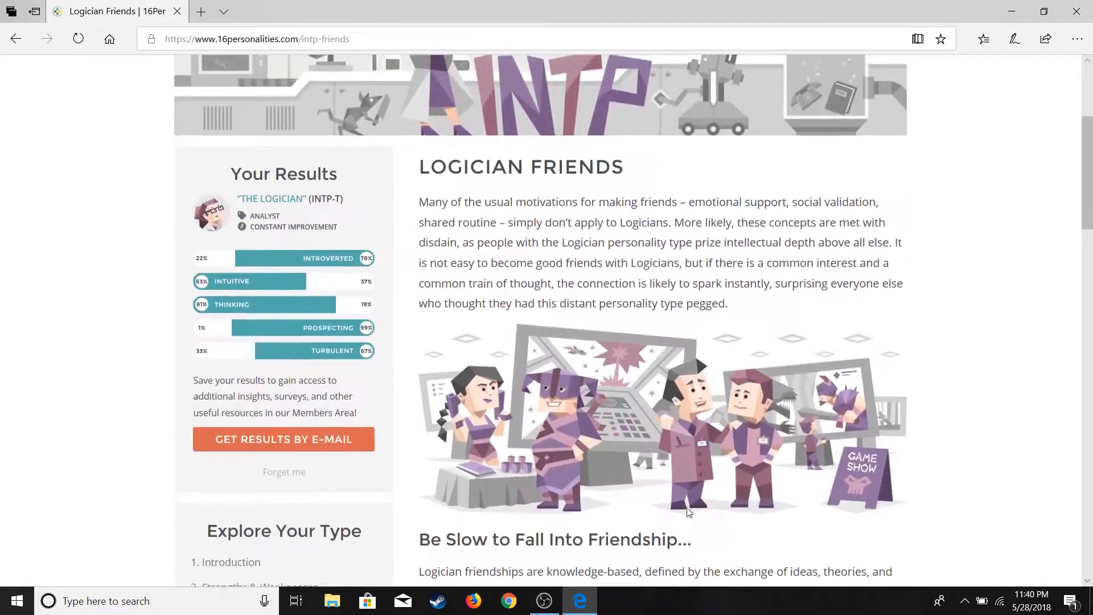
scroll("down", 3)
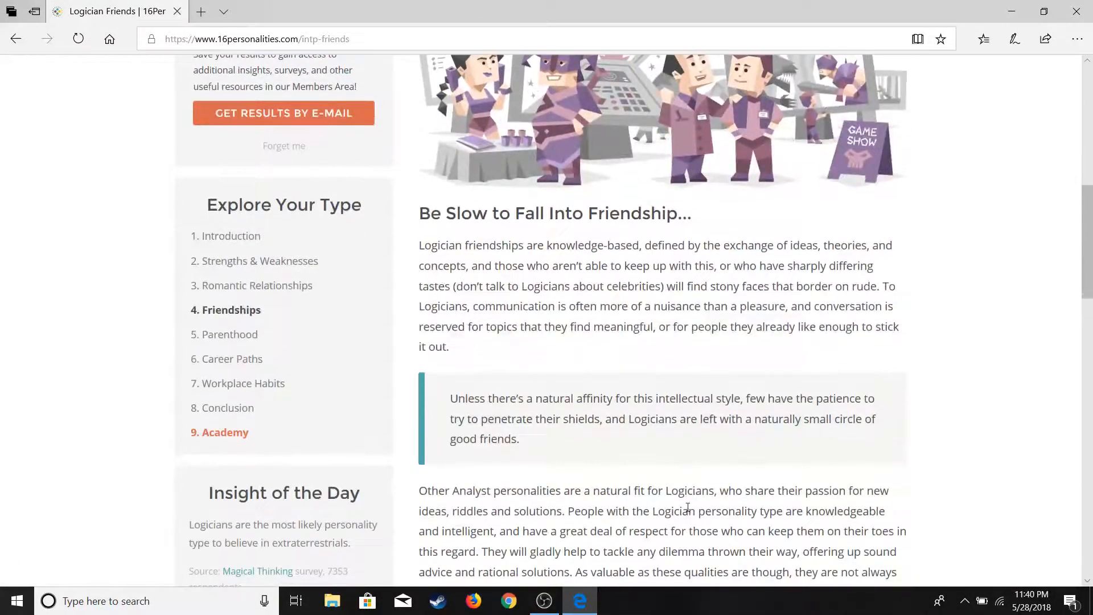
scroll("down", 3)
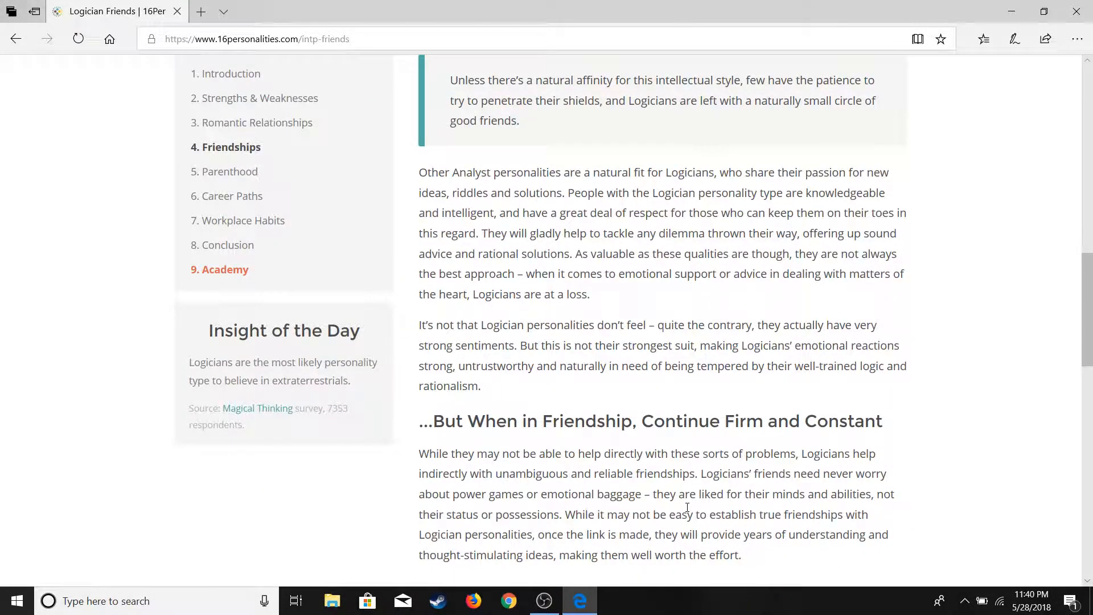
Read the Logician Parenthood page through 'Not Just Life, but Good Life'.
left_click(228, 172)
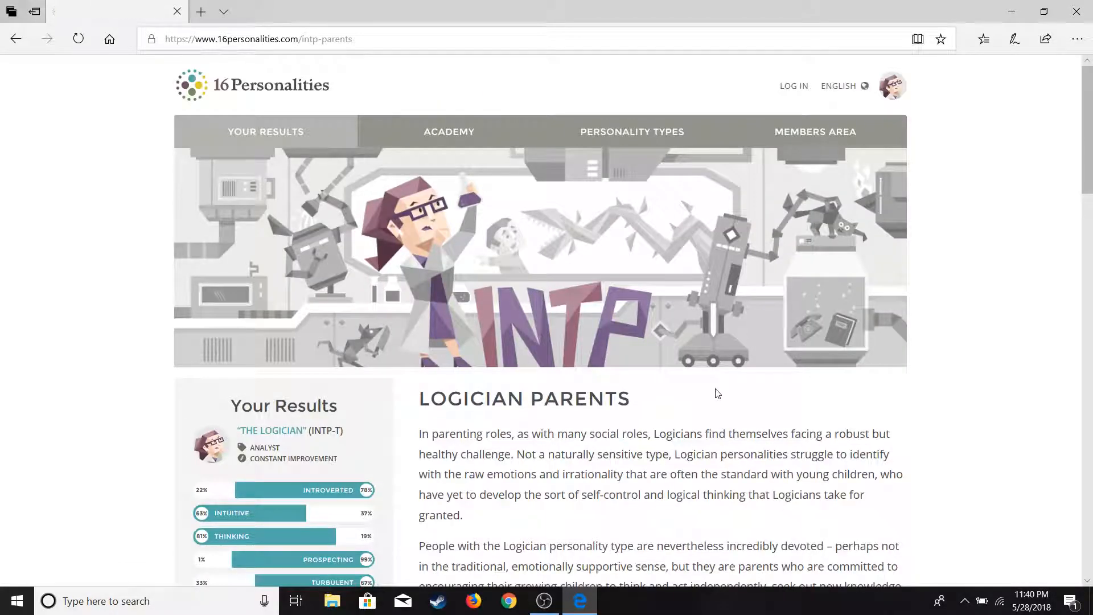
scroll("down", 3)
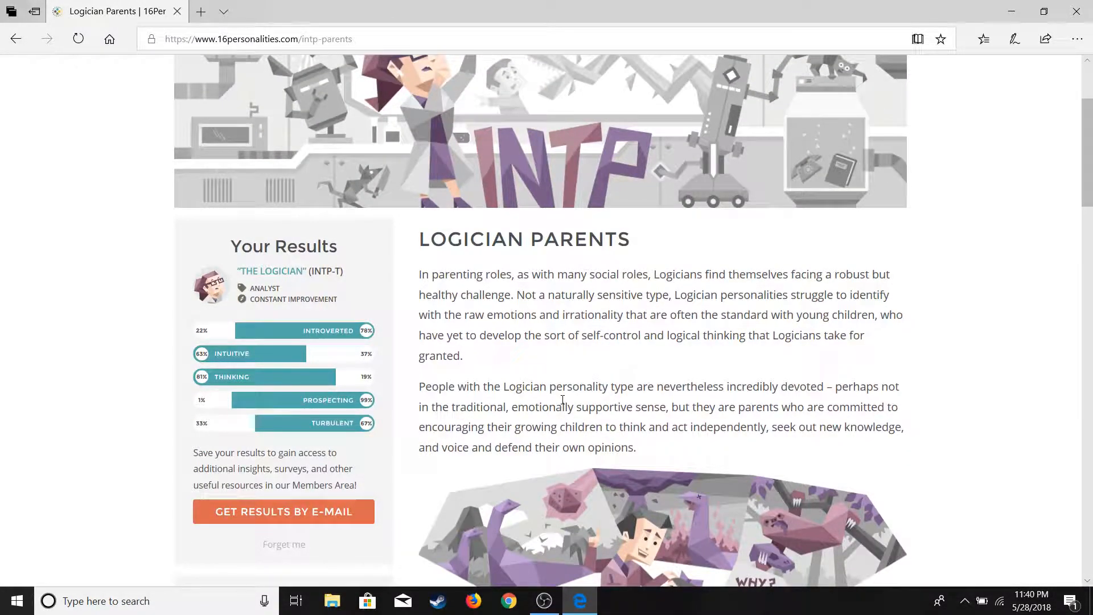
scroll("down", 3)
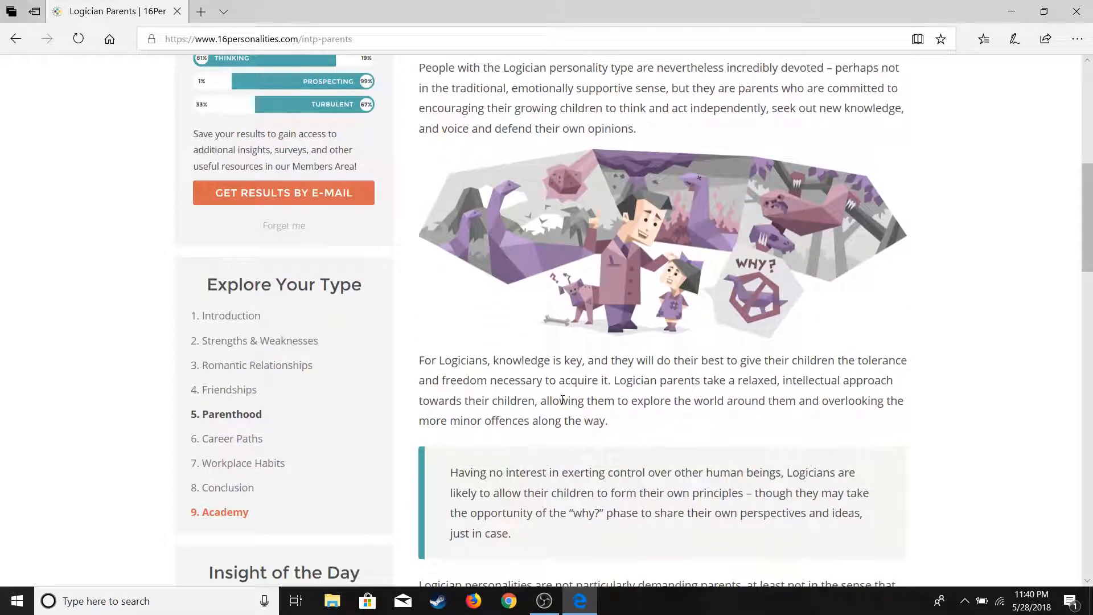
scroll("down", 3)
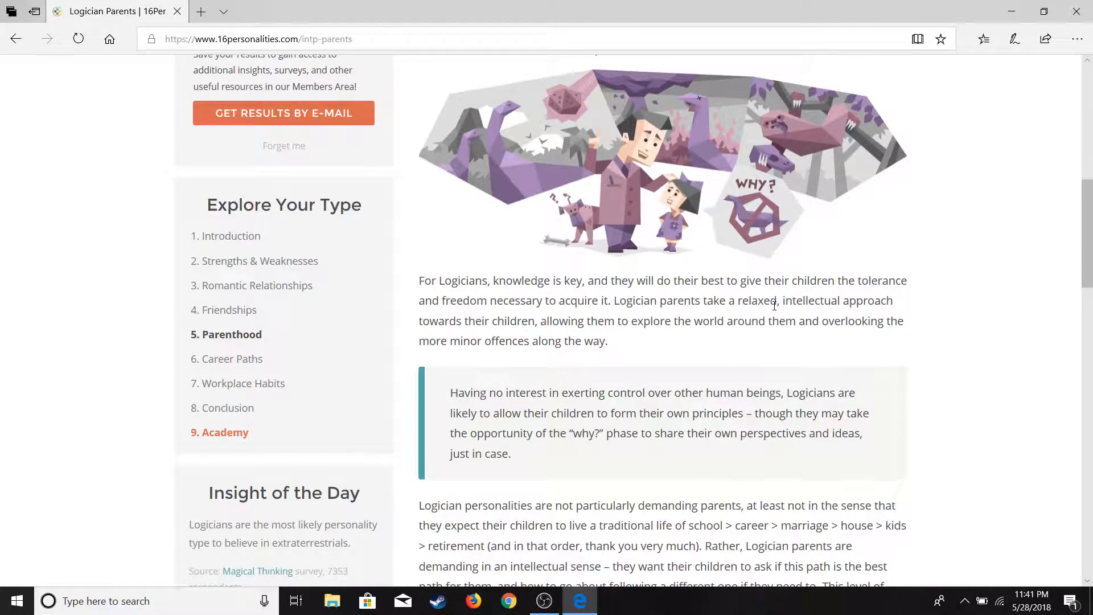
scroll("down", 3)
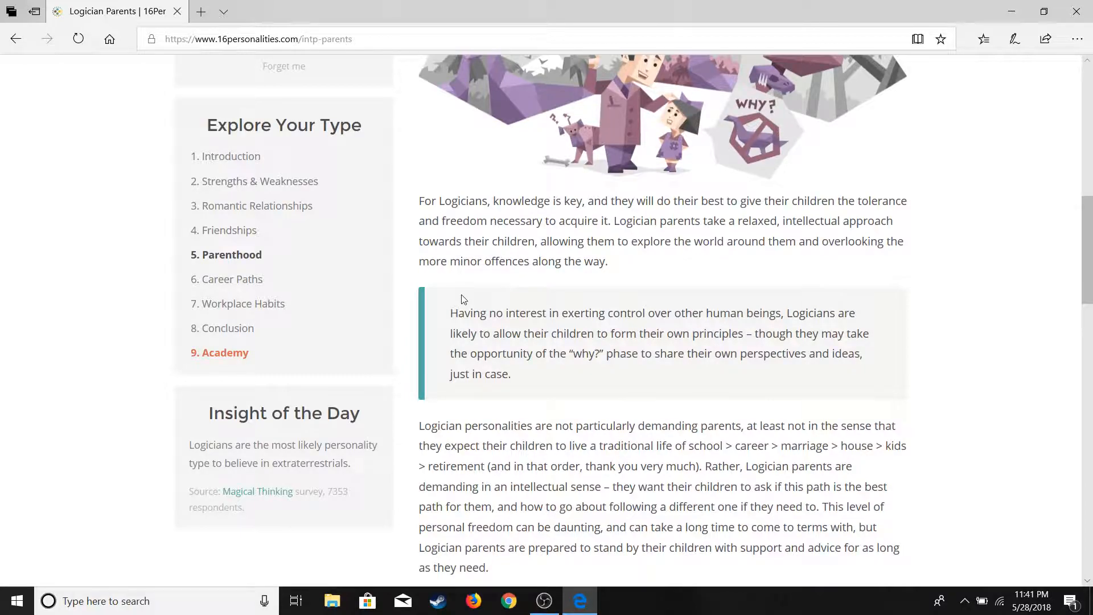
mouse_move(643, 348)
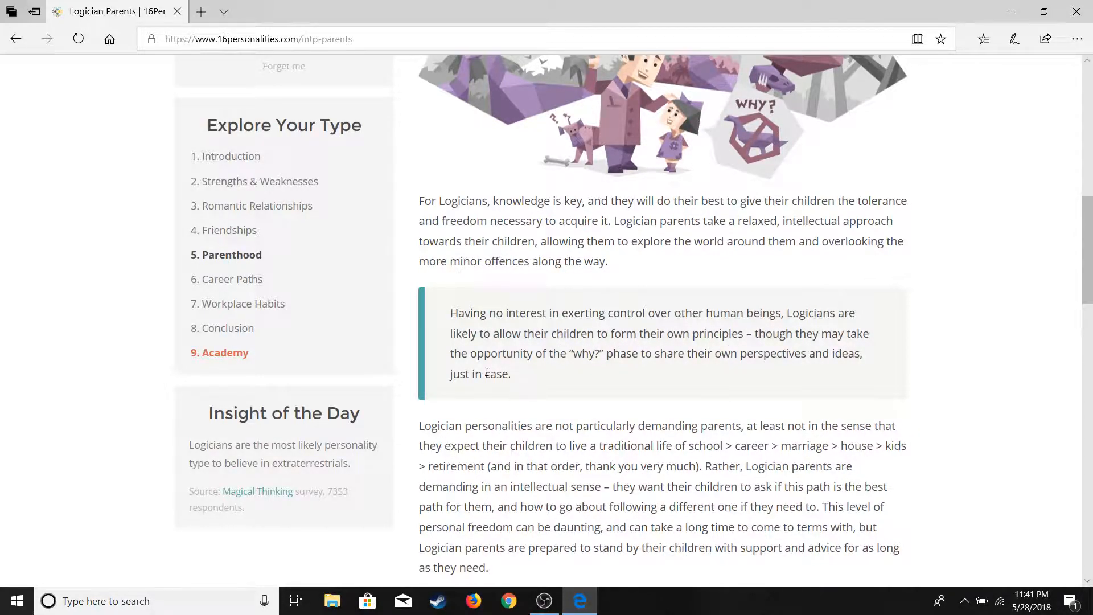
mouse_move(673, 407)
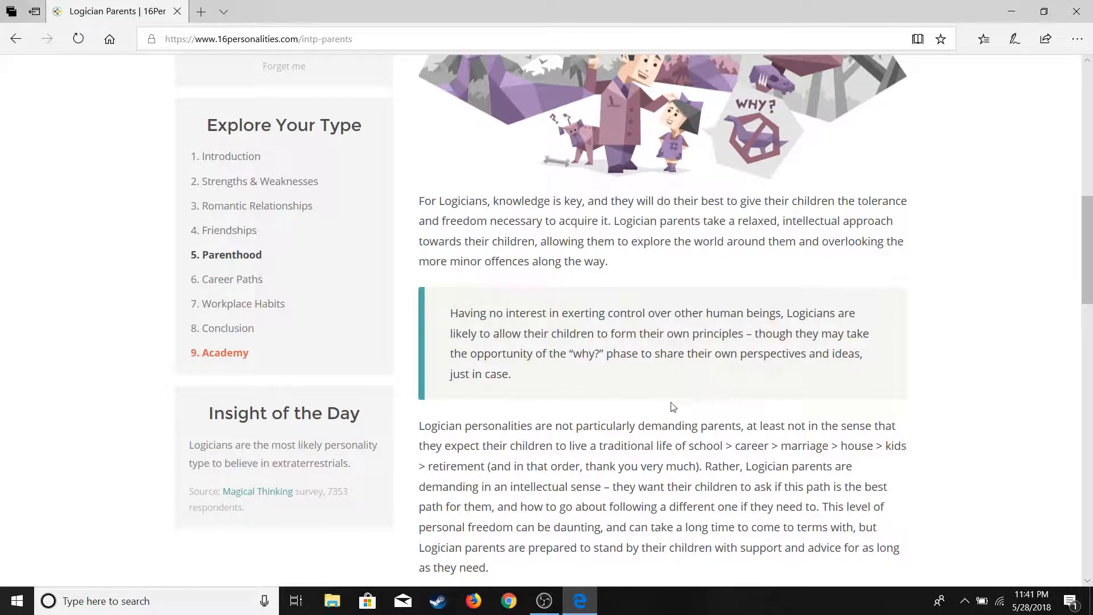
mouse_move(650, 418)
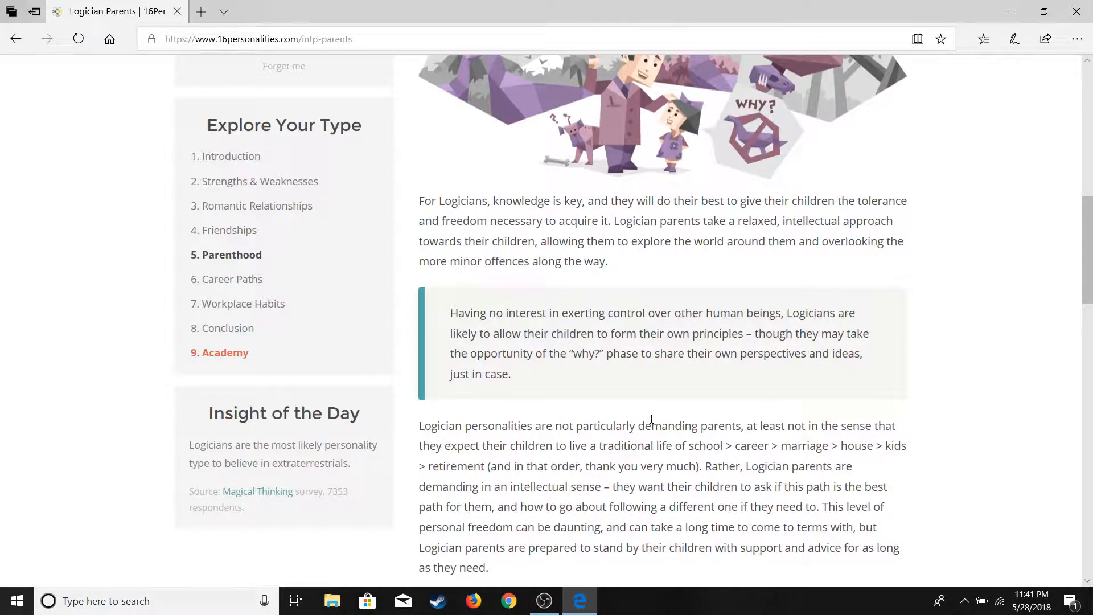
scroll("down", 3)
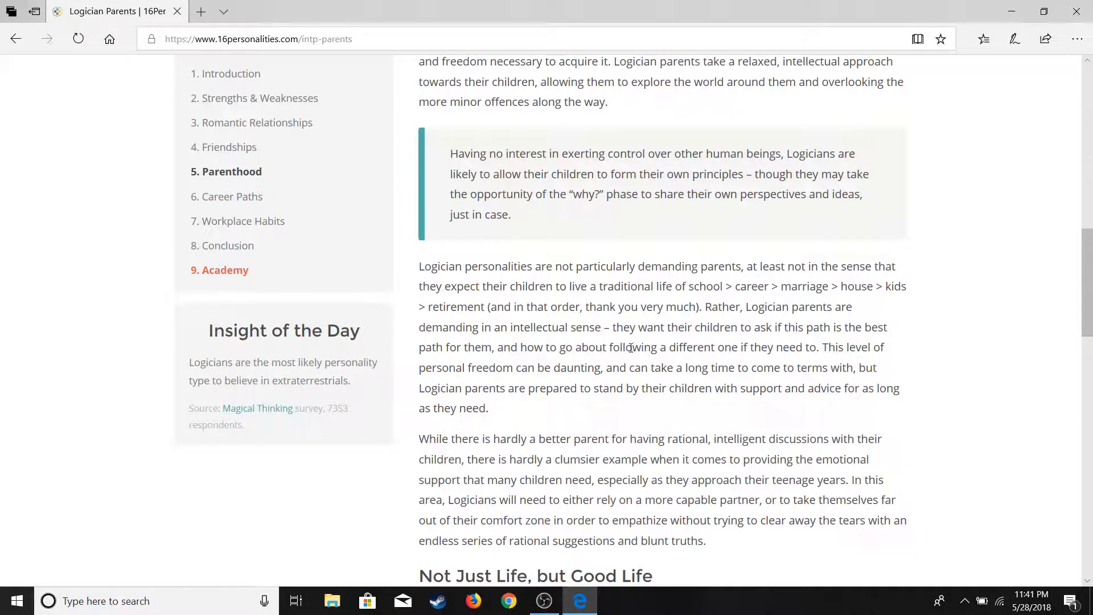
mouse_move(643, 261)
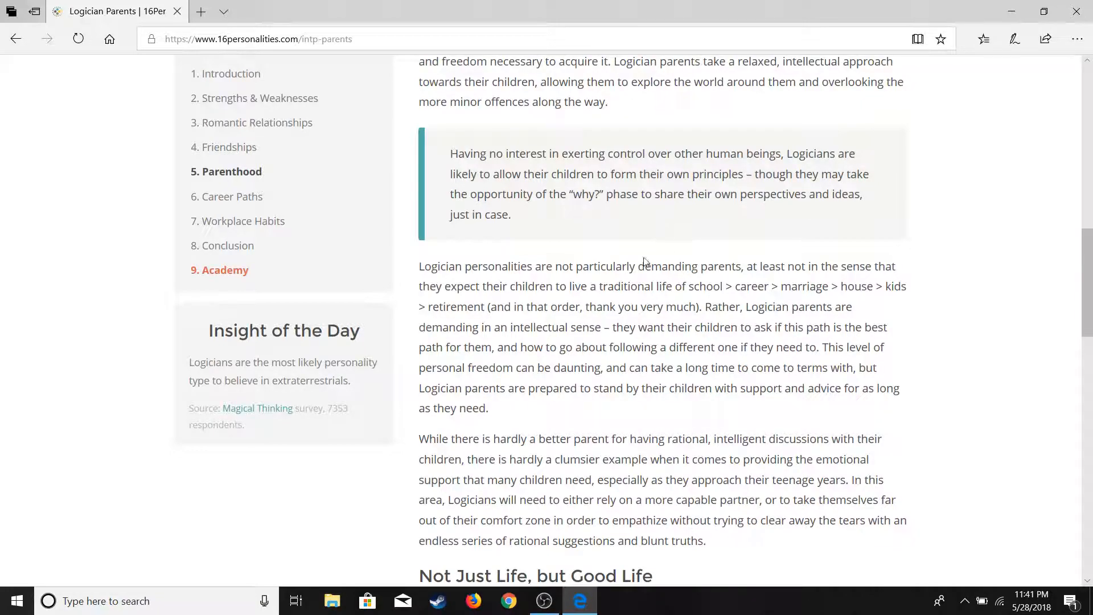
mouse_move(656, 286)
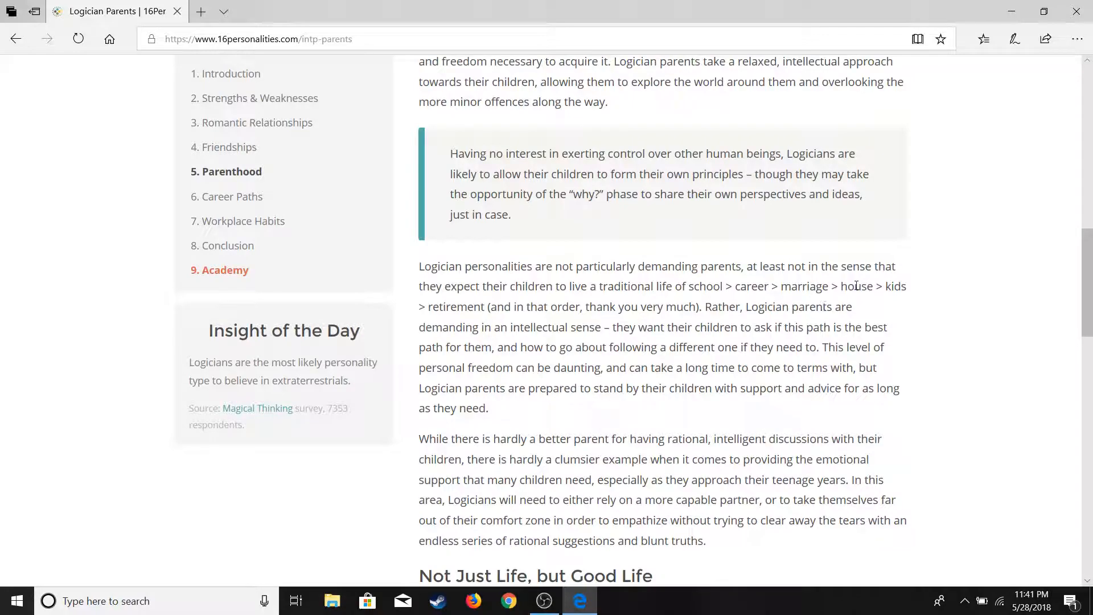
scroll("down", 3)
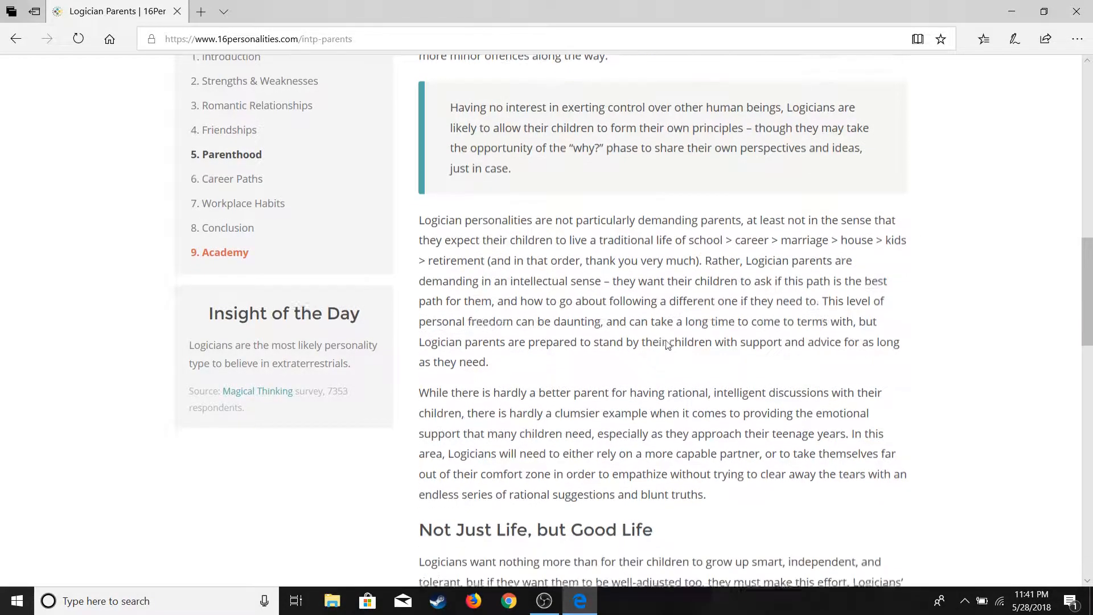
scroll("down", 3)
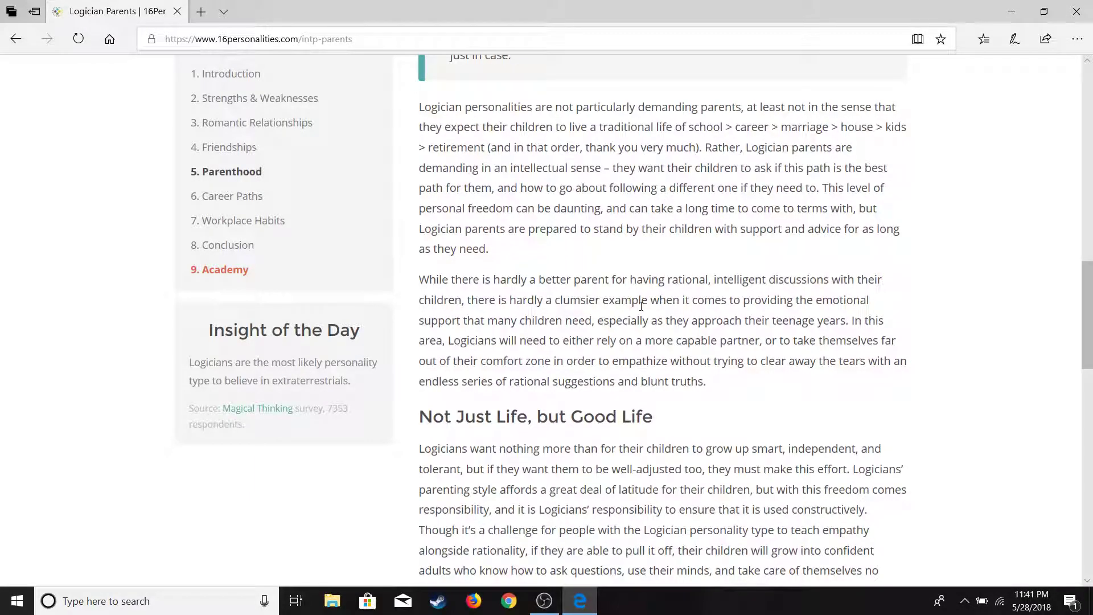
mouse_move(701, 359)
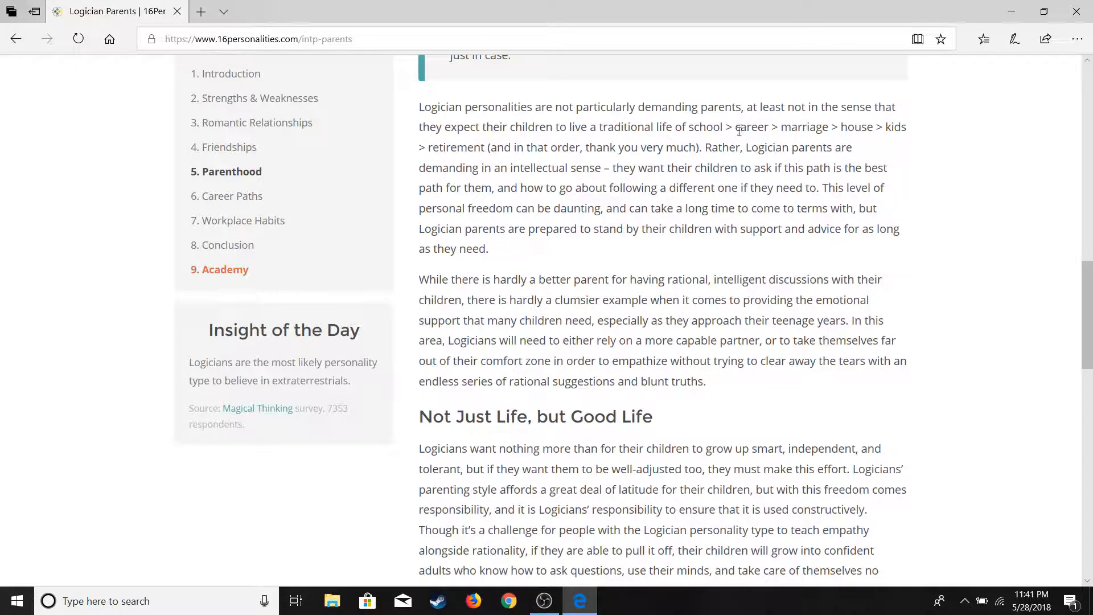
mouse_move(860, 437)
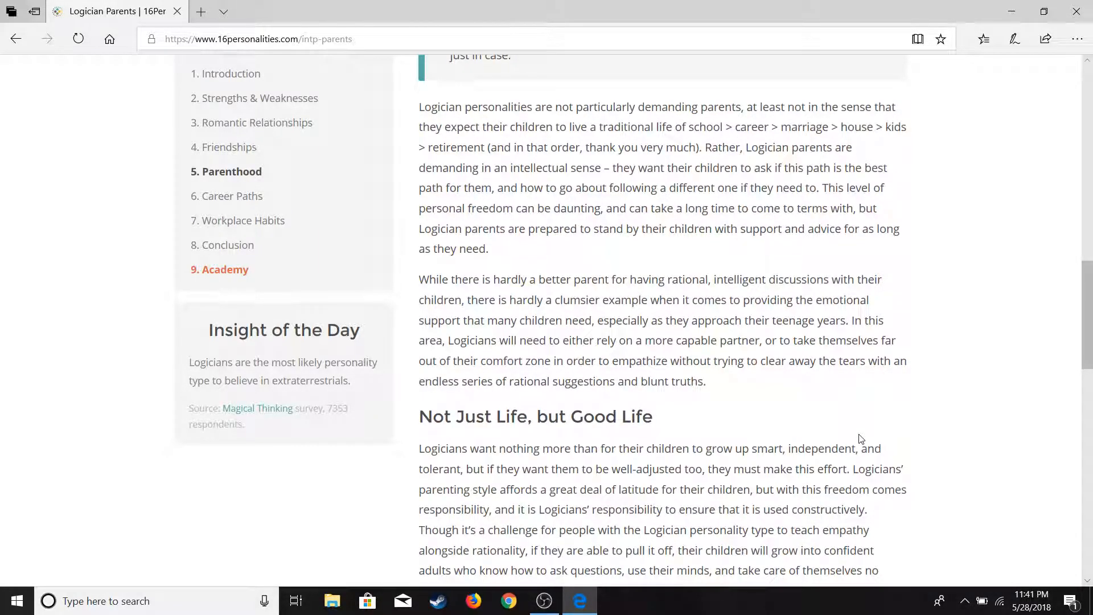
mouse_move(658, 273)
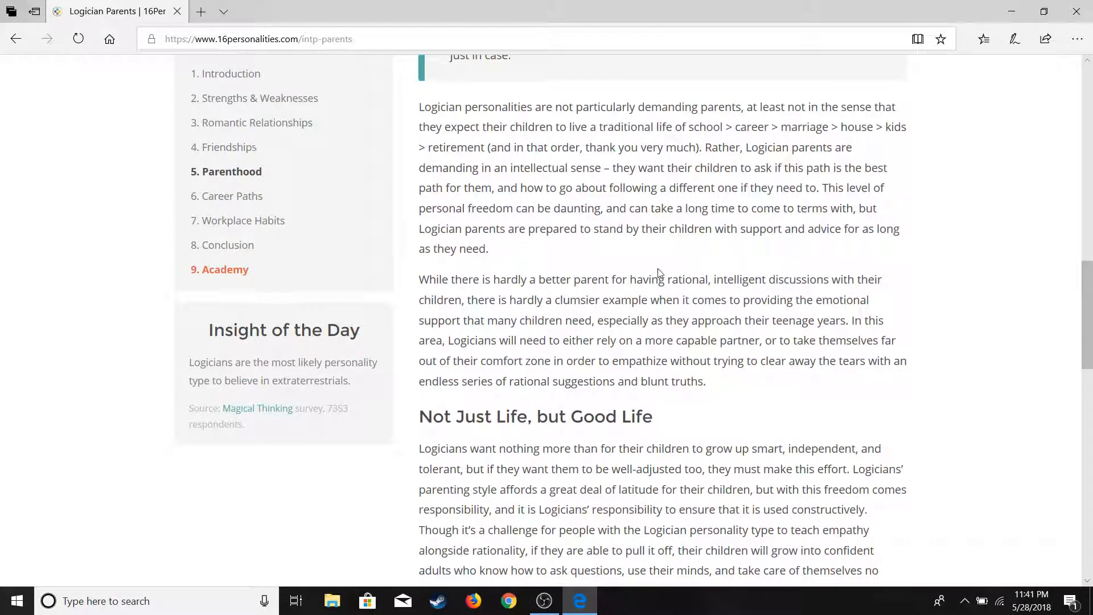
scroll("down", 3)
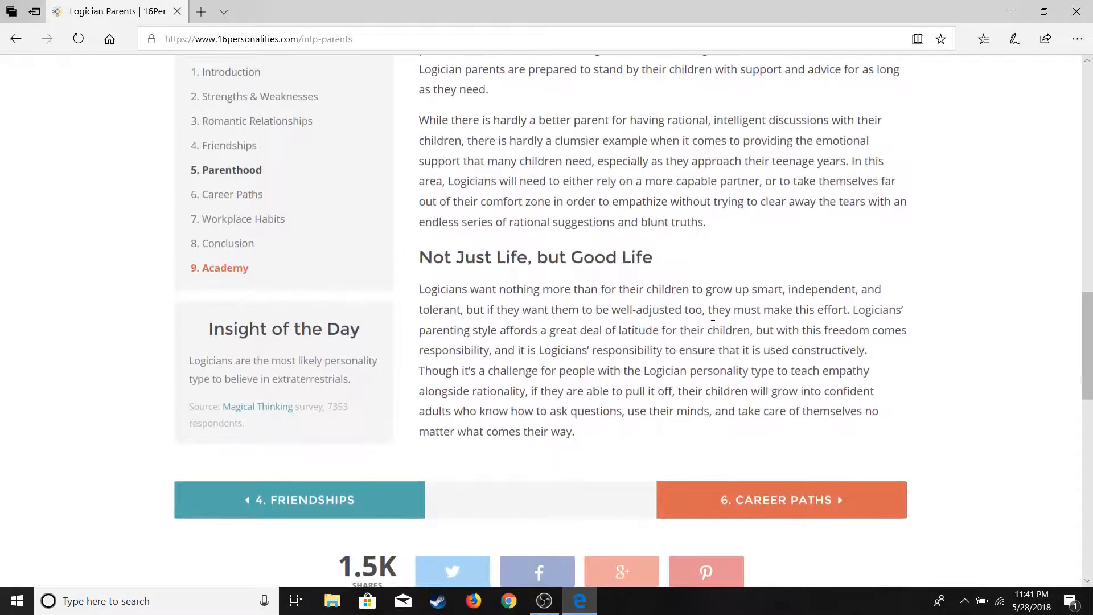
scroll("down", 3)
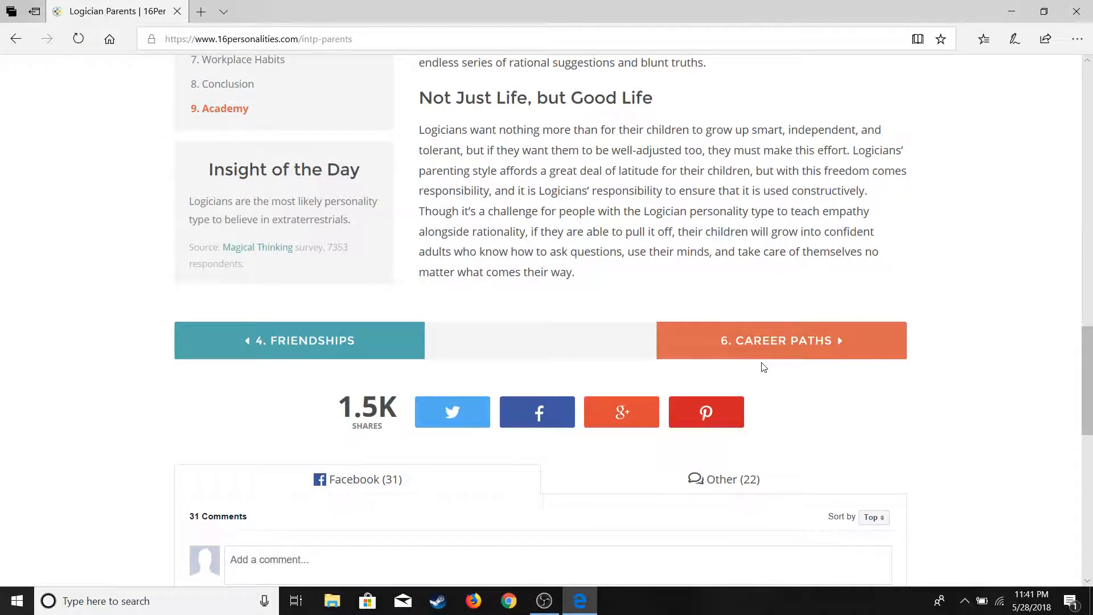
mouse_move(722, 337)
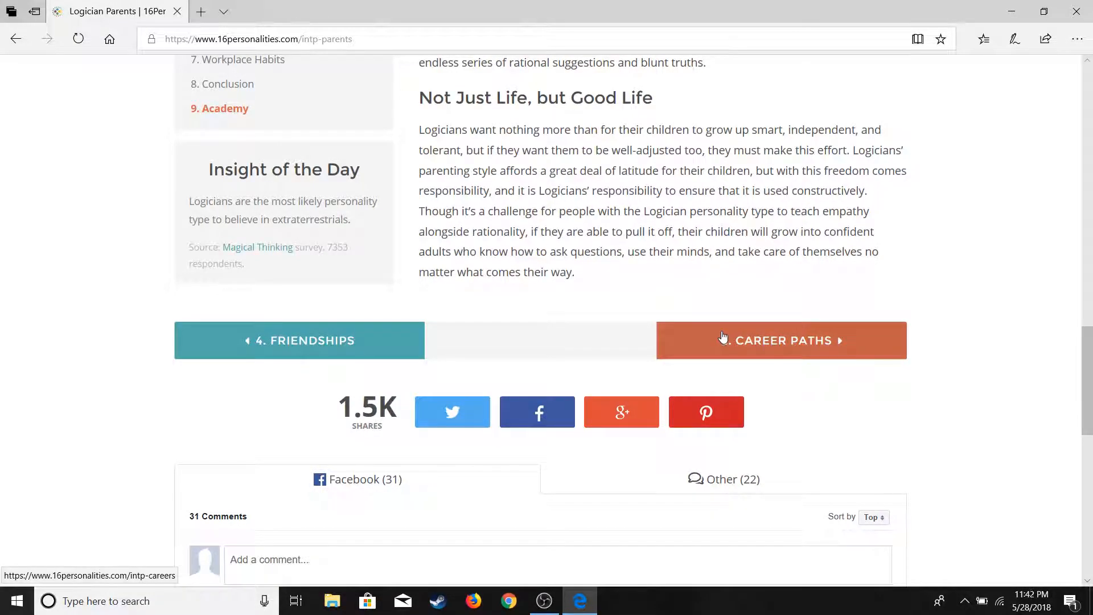
Read the Logician Career Paths page, then move on to Workplace Habits.
left_click(781, 341)
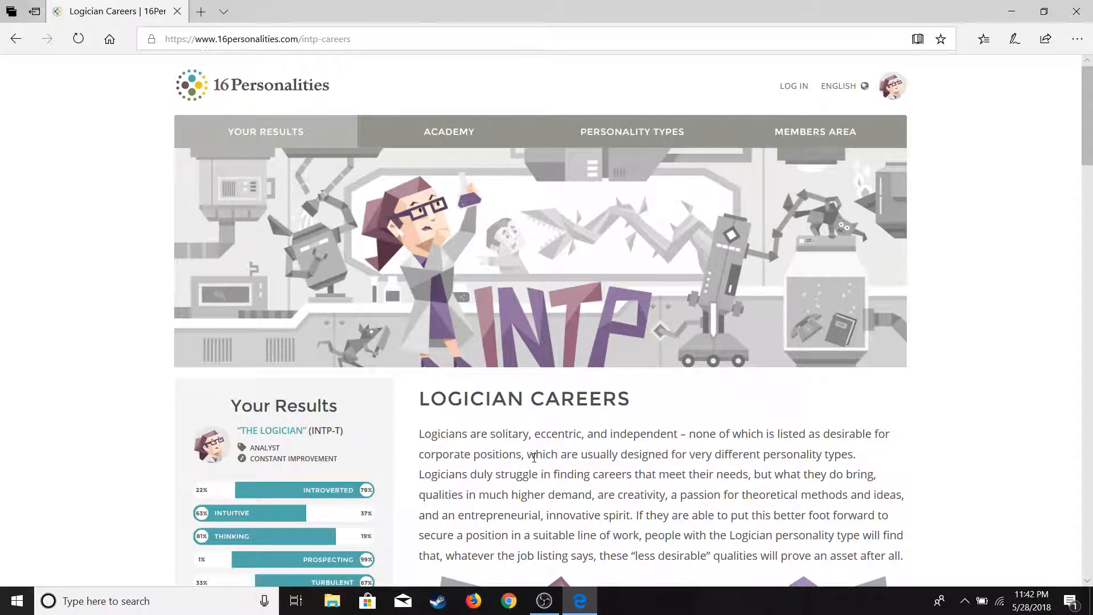
scroll("down", 3)
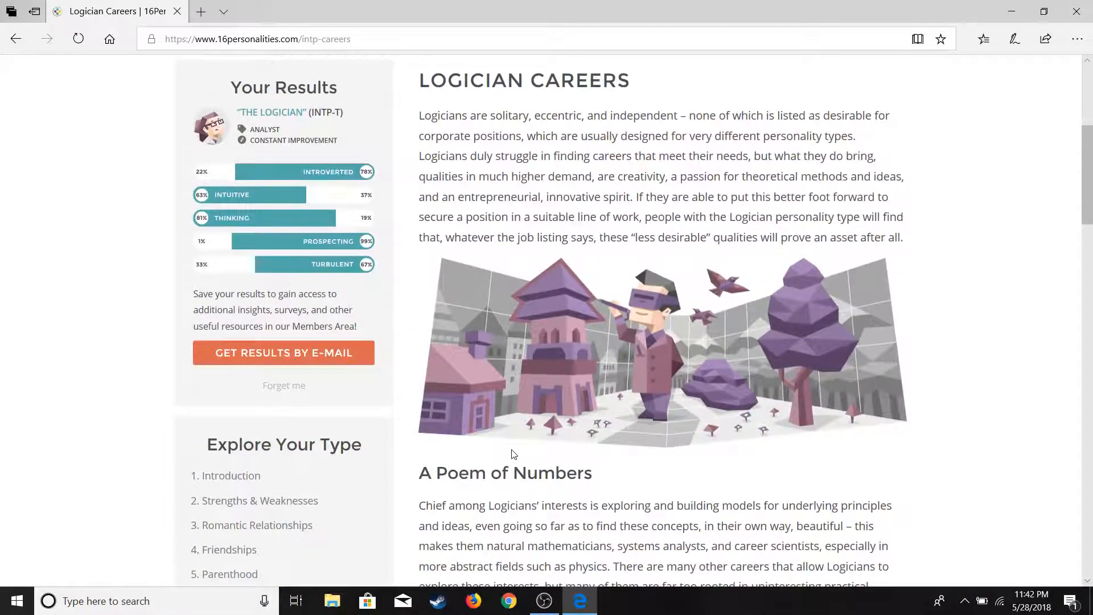
scroll("down", 3)
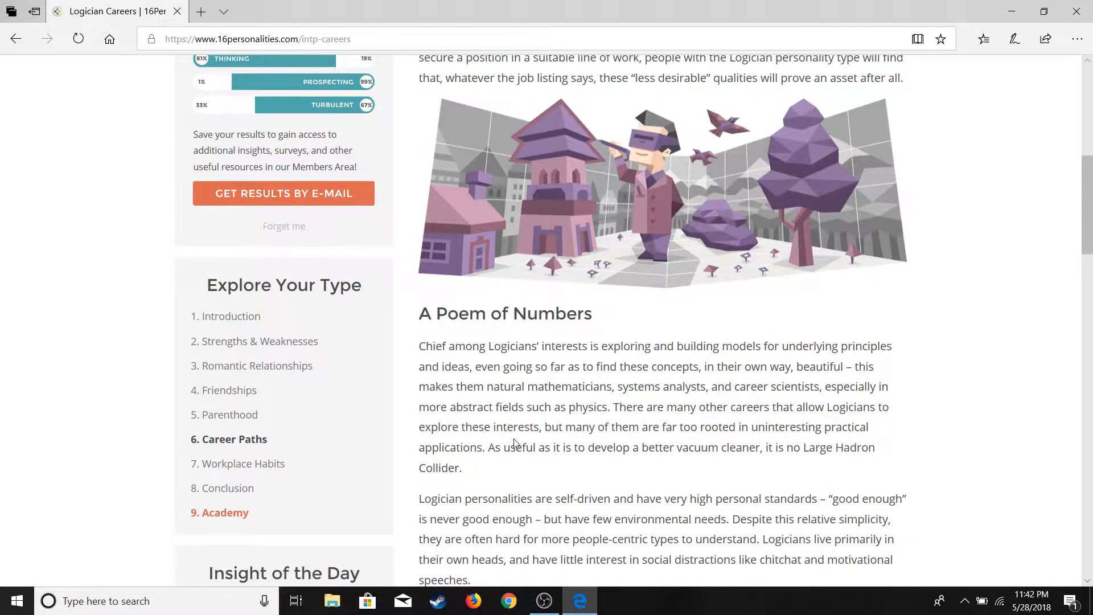
scroll("up", 3)
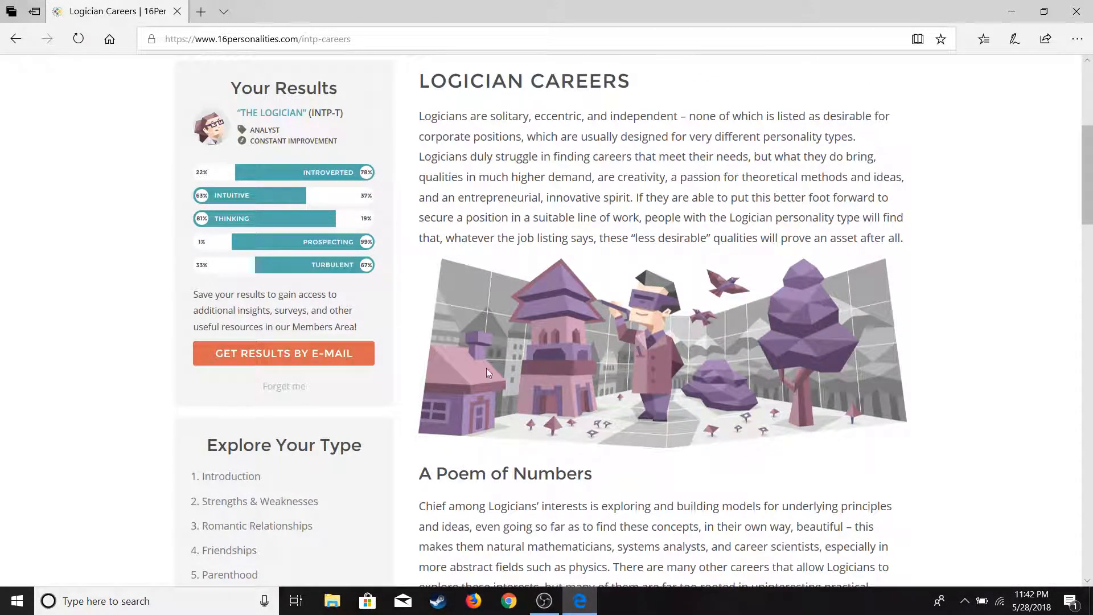
scroll("down", 3)
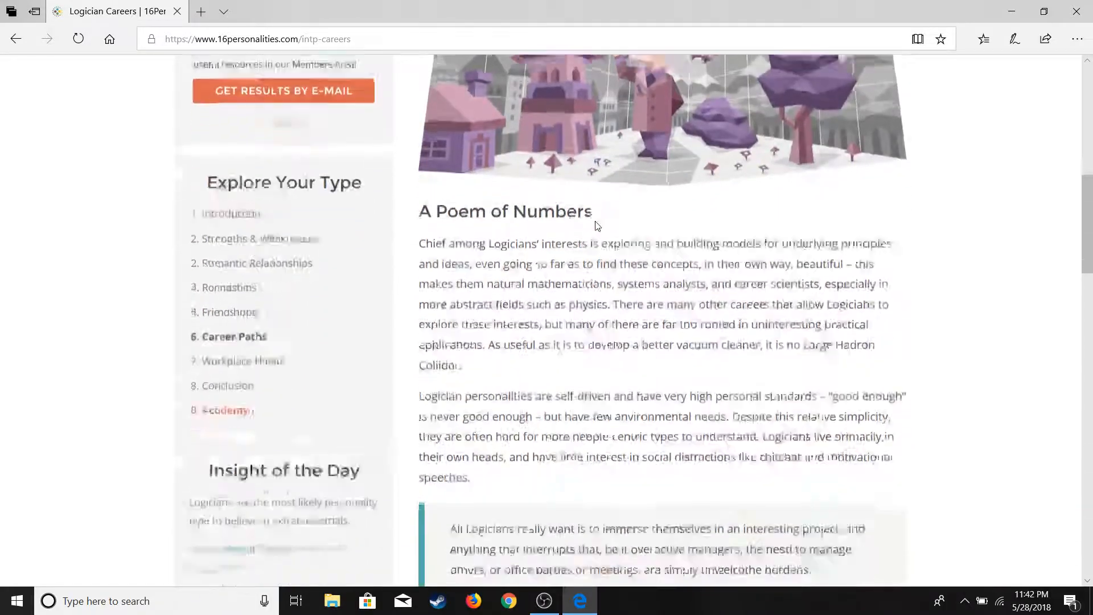
scroll("down", 3)
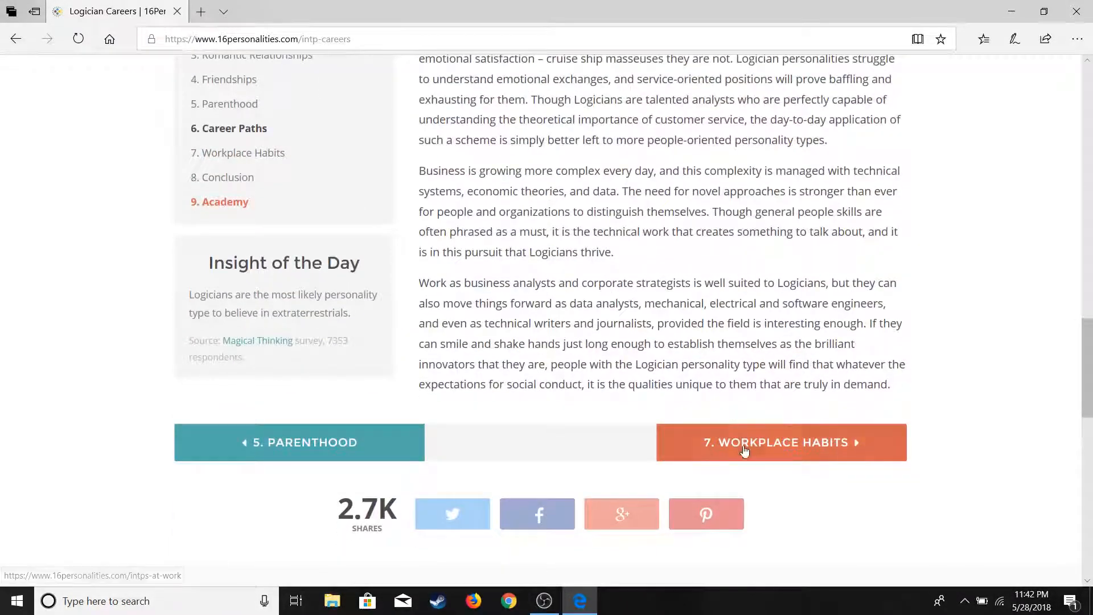
left_click(775, 442)
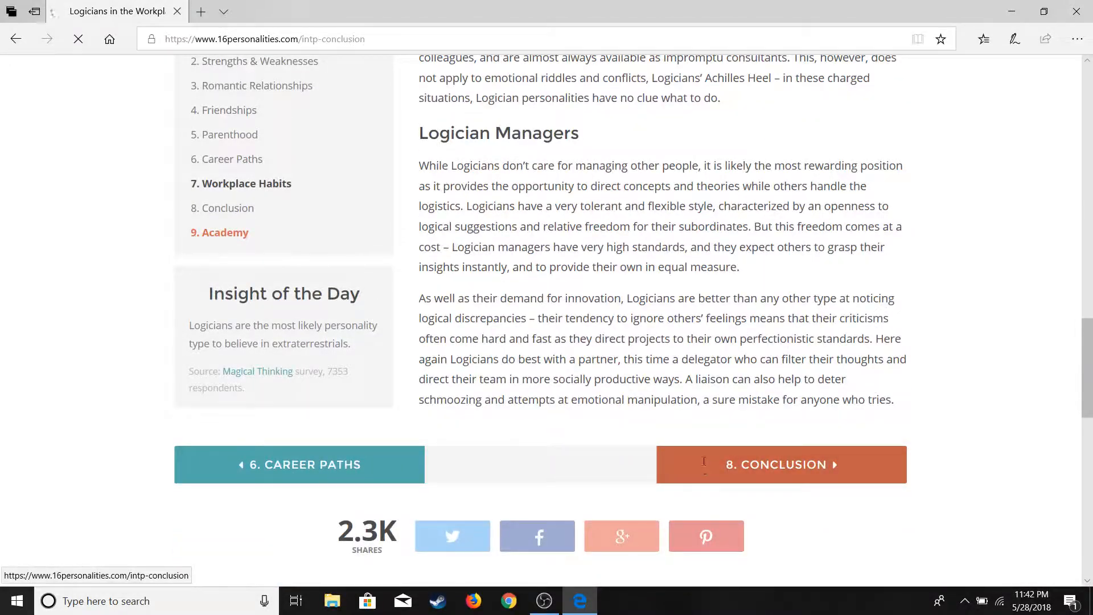
Read the Logician Conclusion page to its closing Academy invitation.
left_click(774, 464)
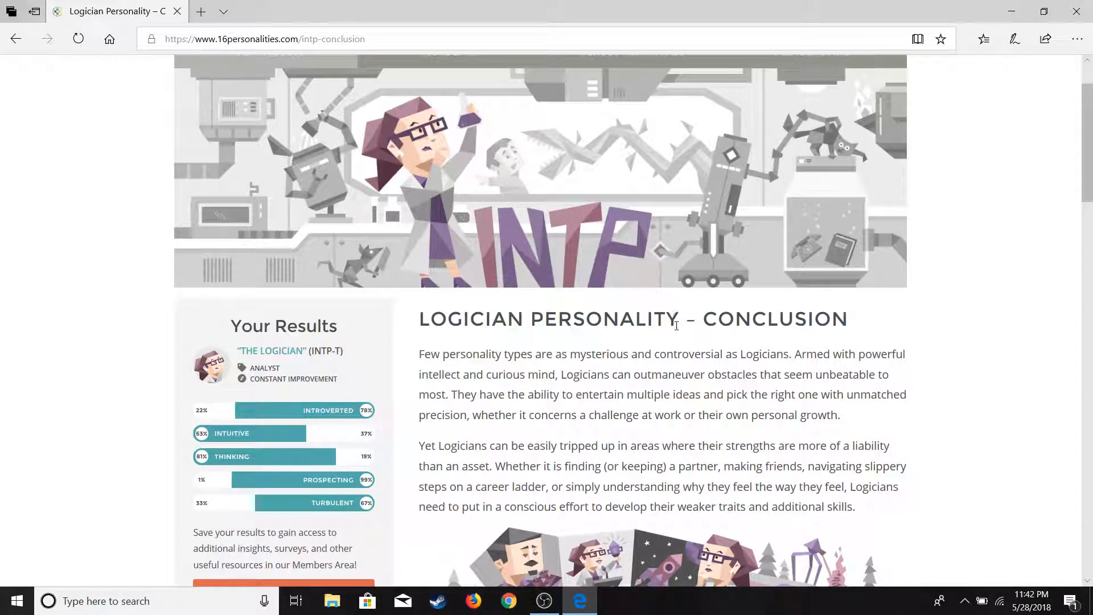
scroll("down", 3)
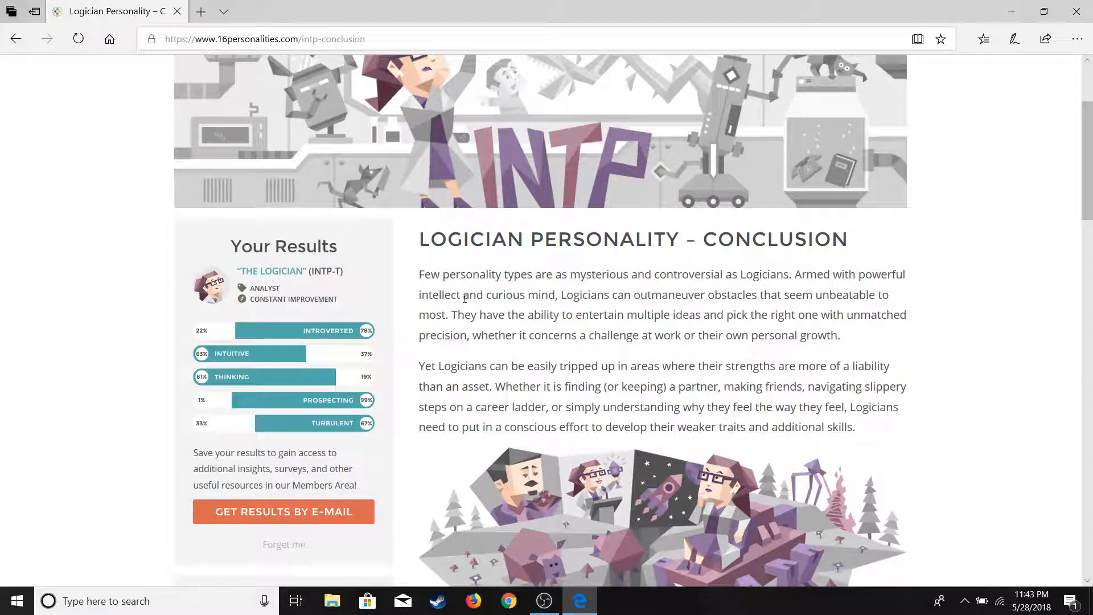
scroll("down", 3)
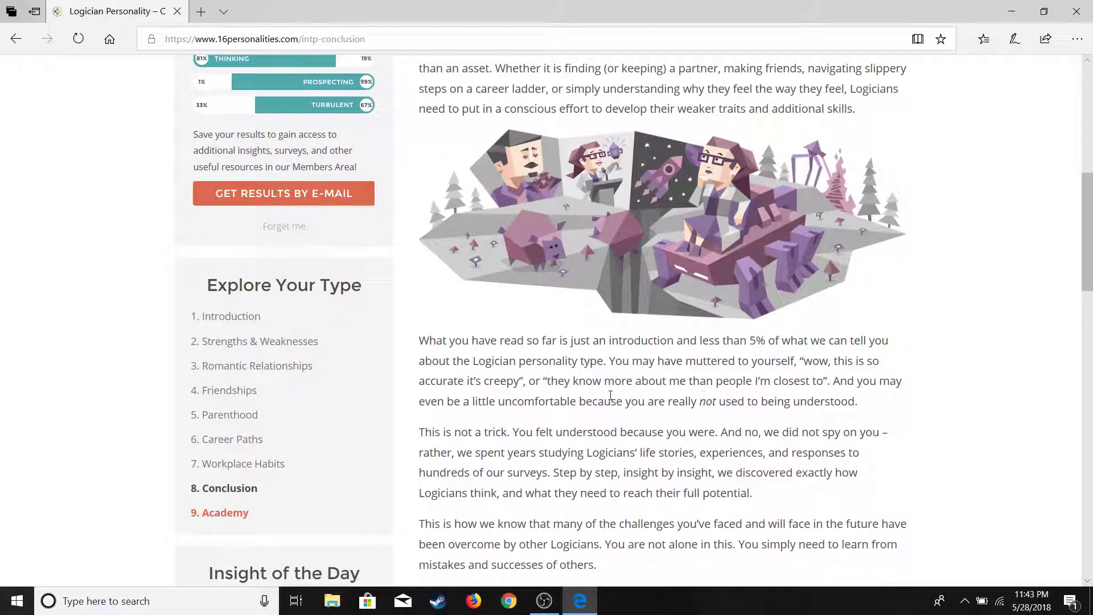
mouse_move(782, 385)
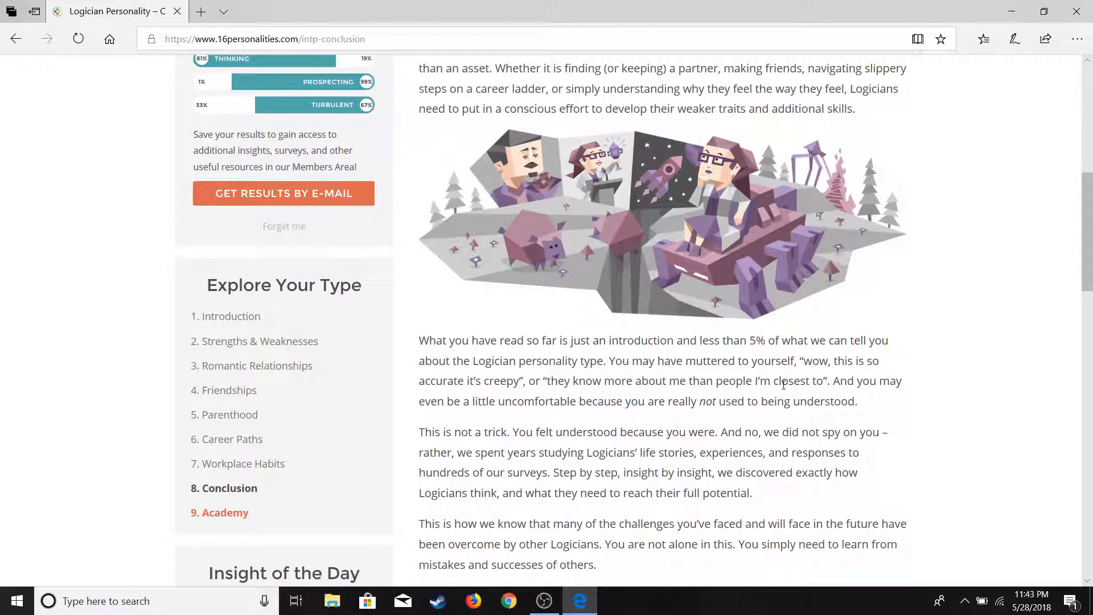
mouse_move(616, 415)
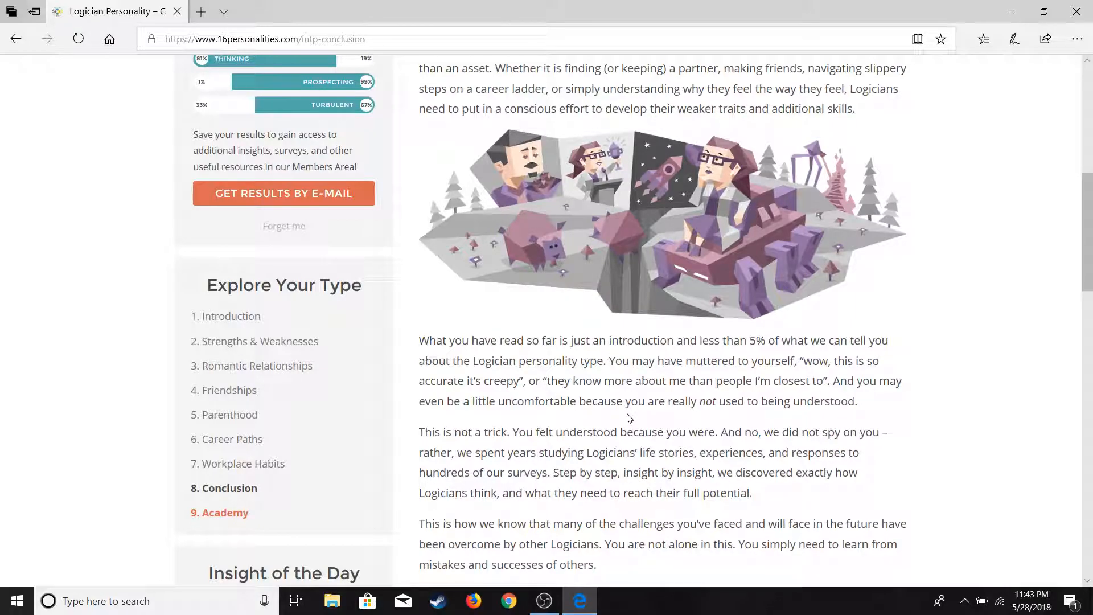
scroll("down", 3)
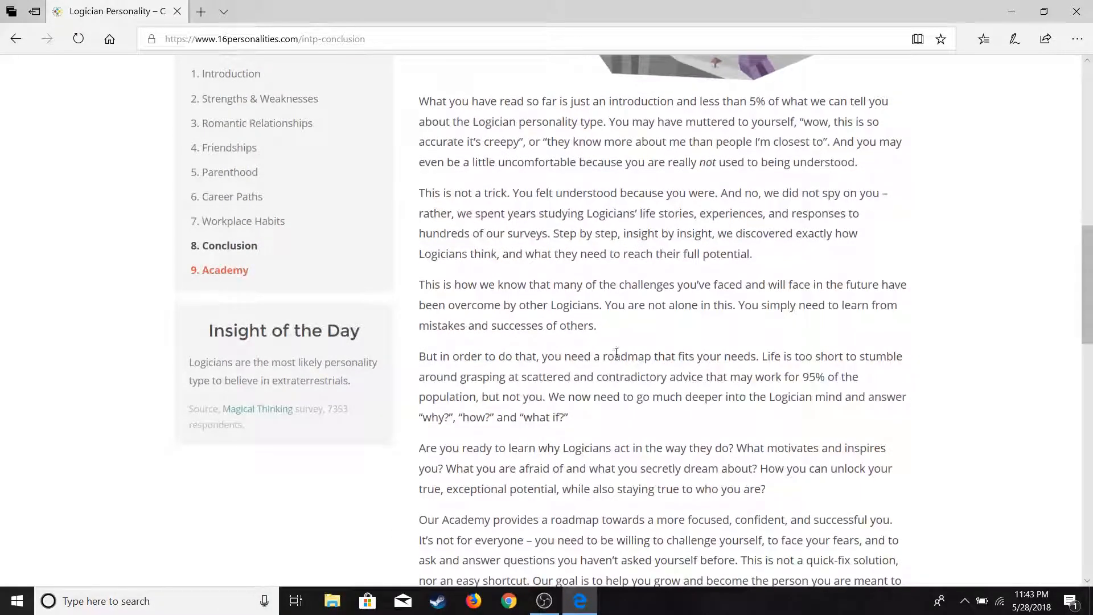
scroll("down", 3)
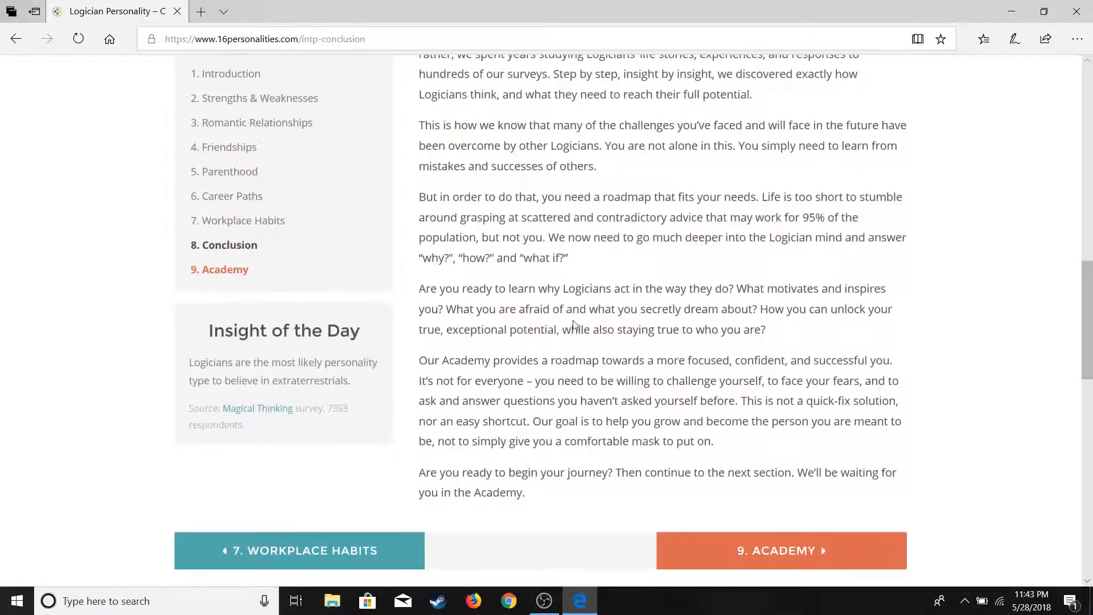
Visit the Academy link, then go back repeatedly to the Free Personality Test page.
left_click(781, 550)
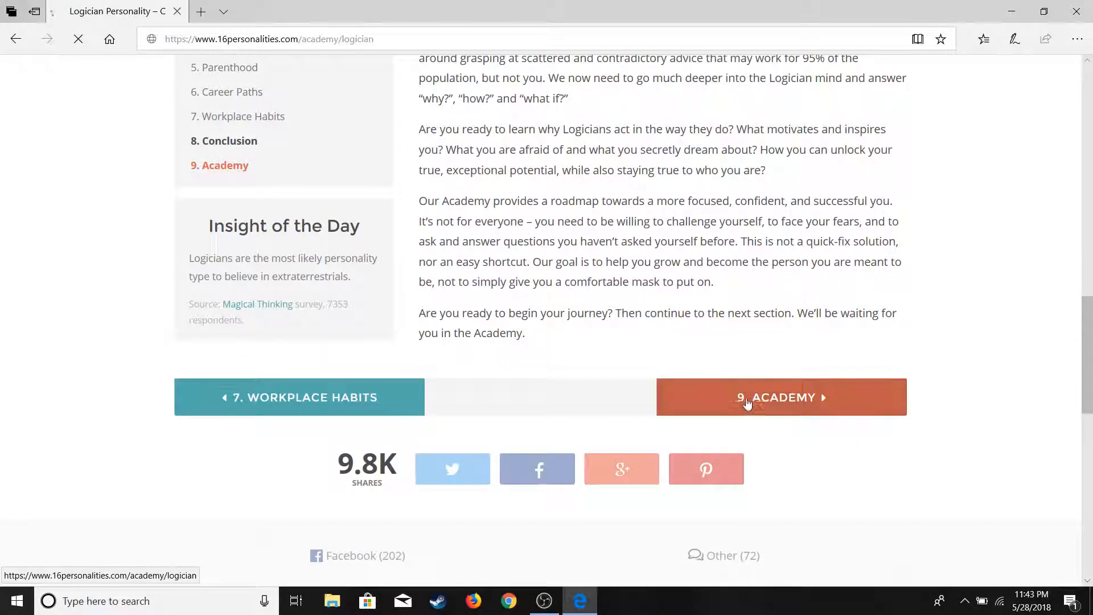
left_click(780, 397)
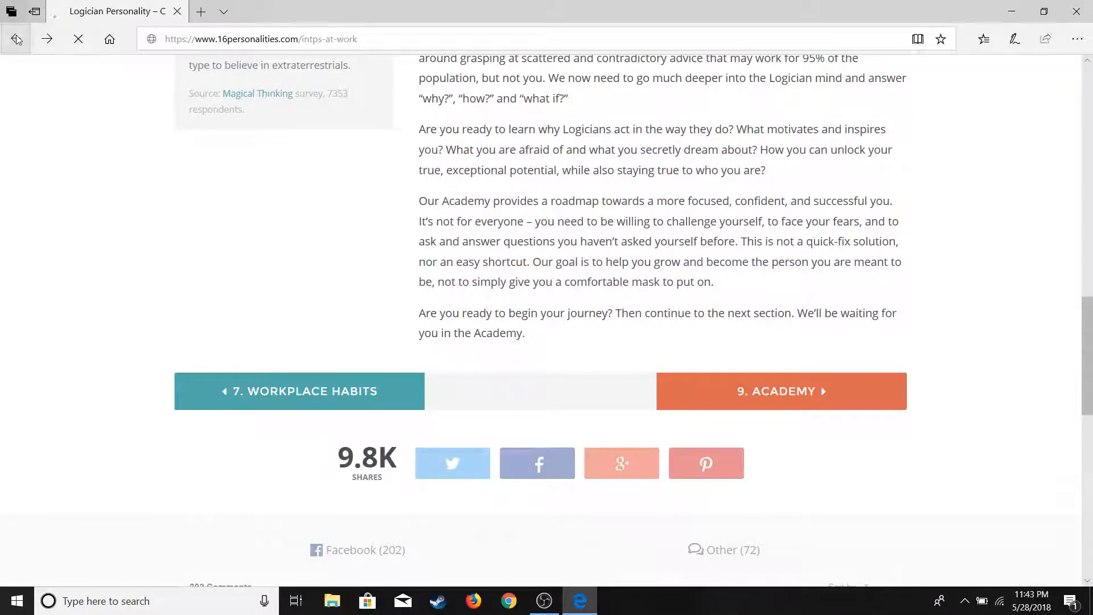
left_click(14, 39)
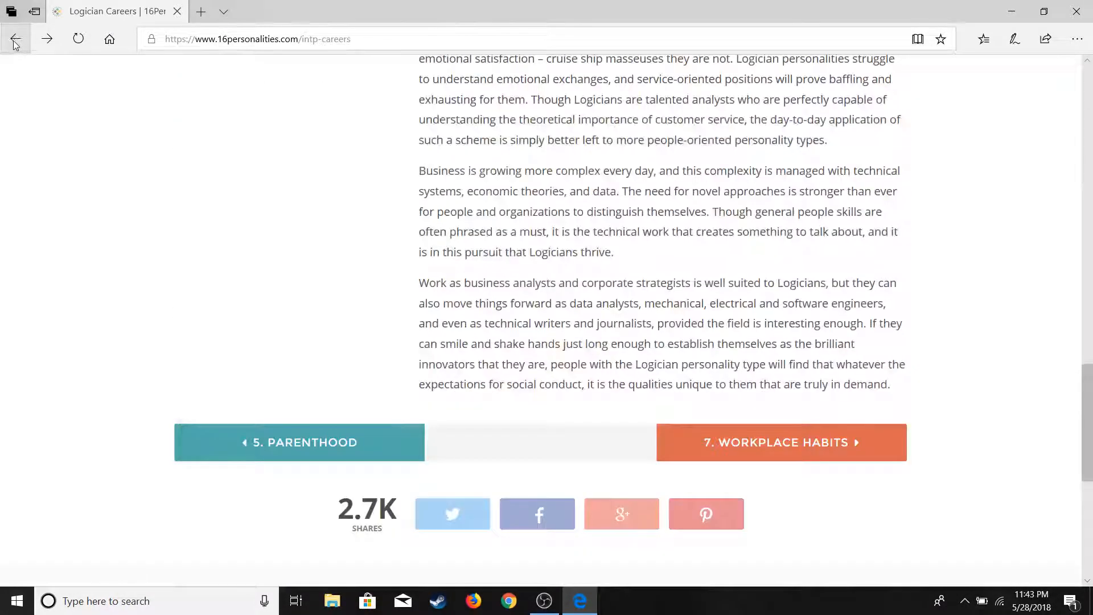
left_click(15, 38)
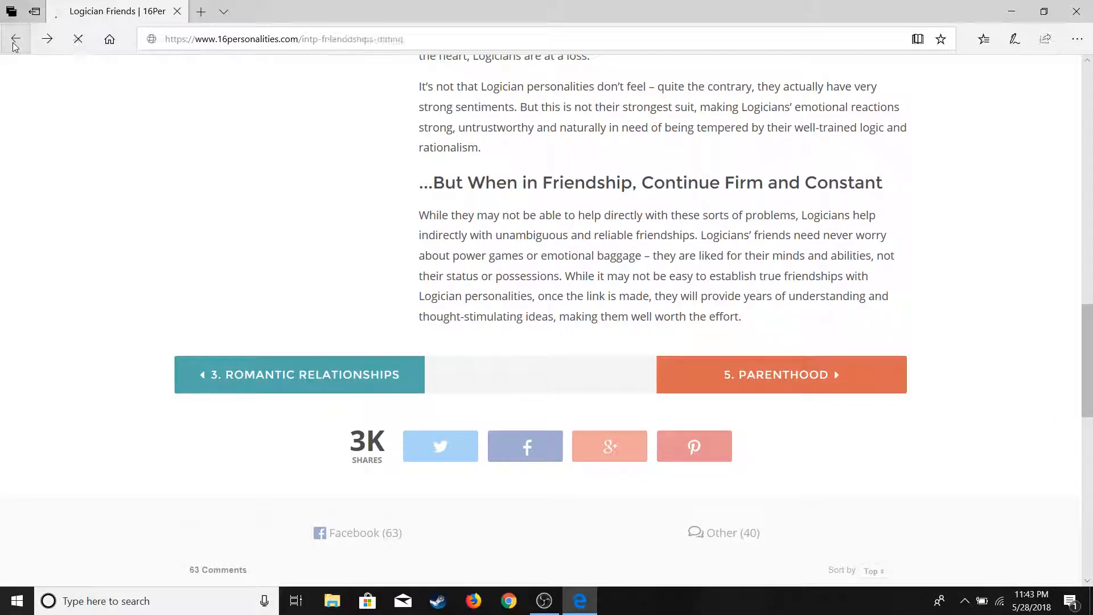
left_click(15, 39)
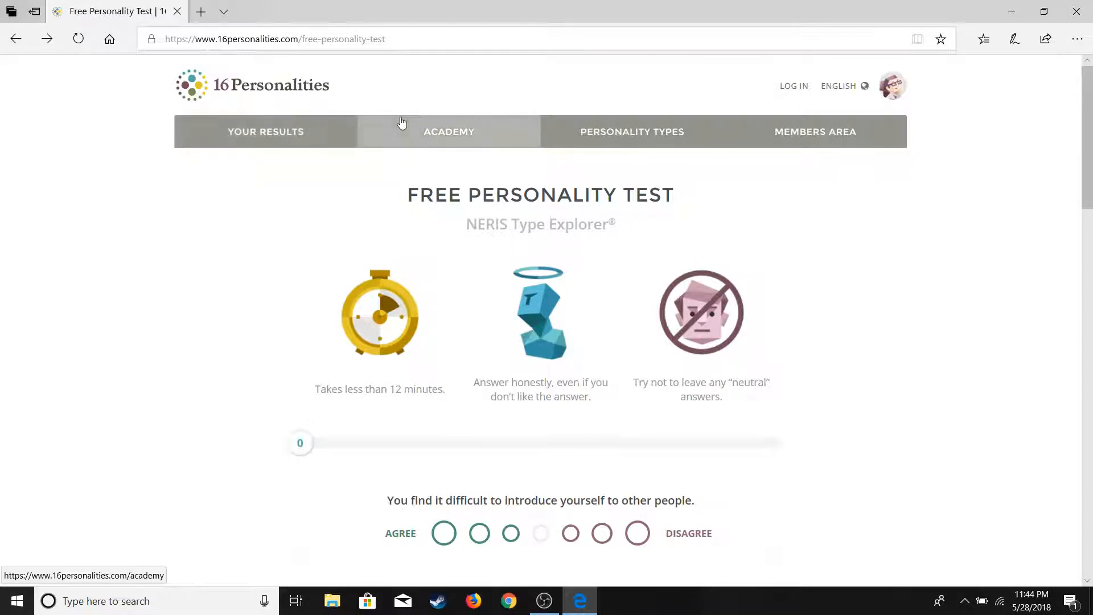
Browse the Personality Types overview across Analysts, Diplomats, Sentinels and Explorers.
left_click(632, 131)
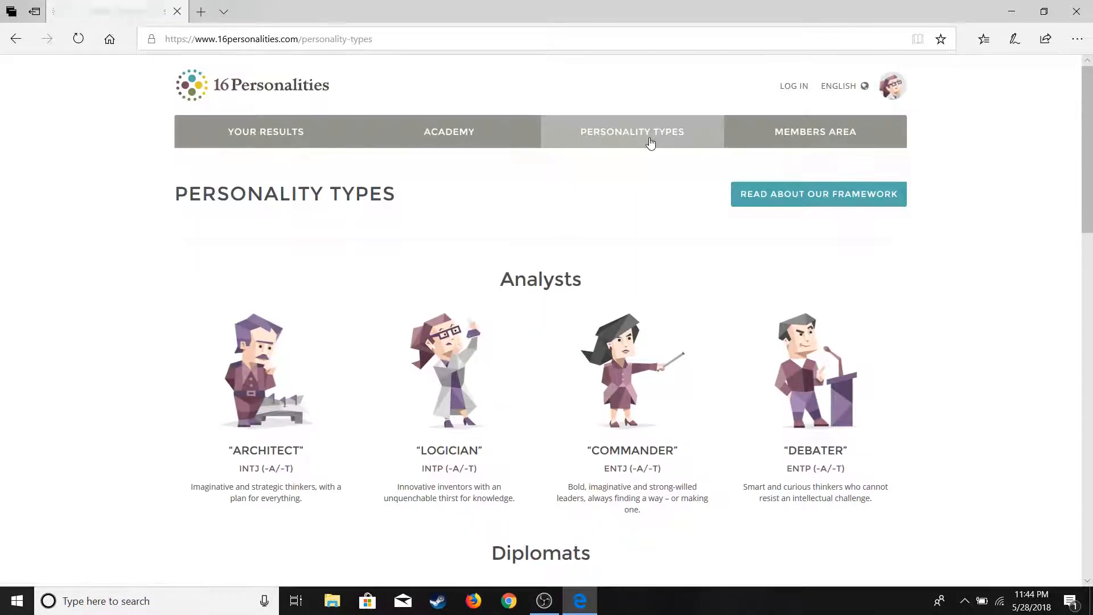
scroll("down", 3)
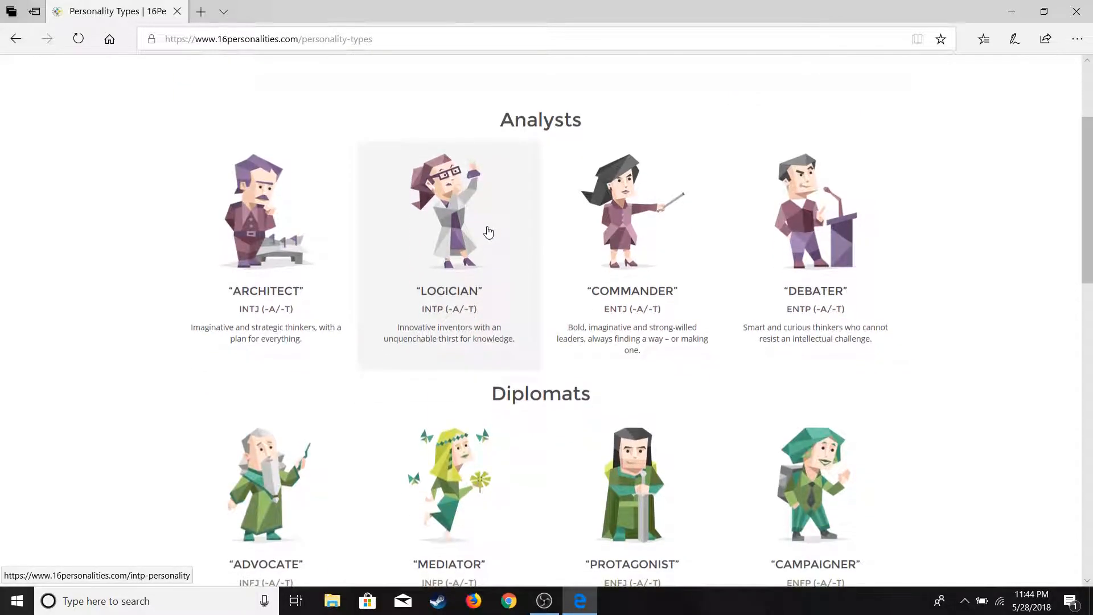
mouse_move(560, 222)
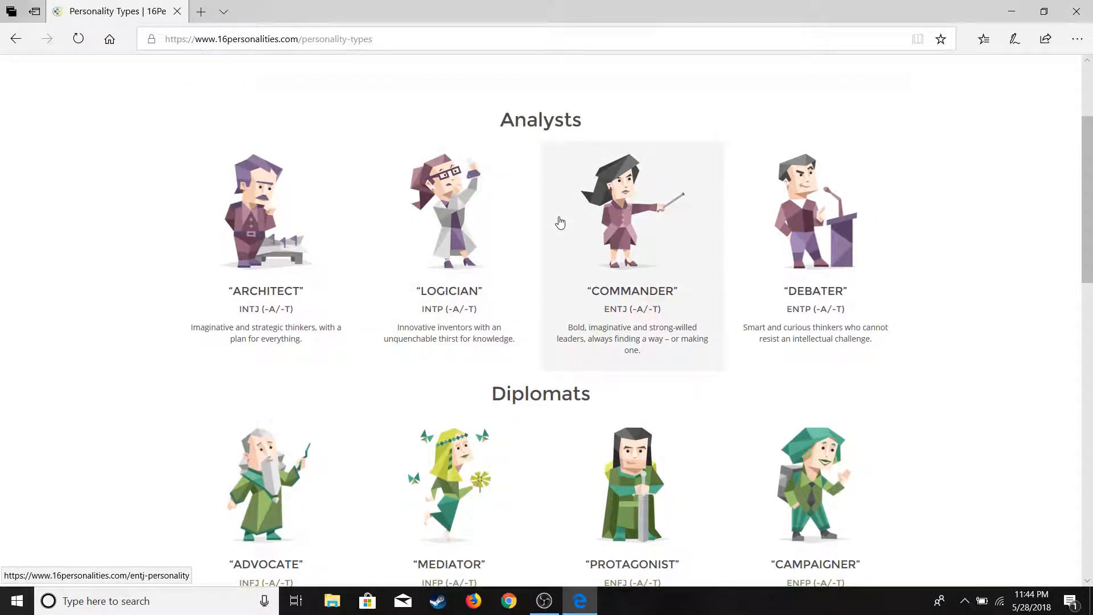
scroll("down", 3)
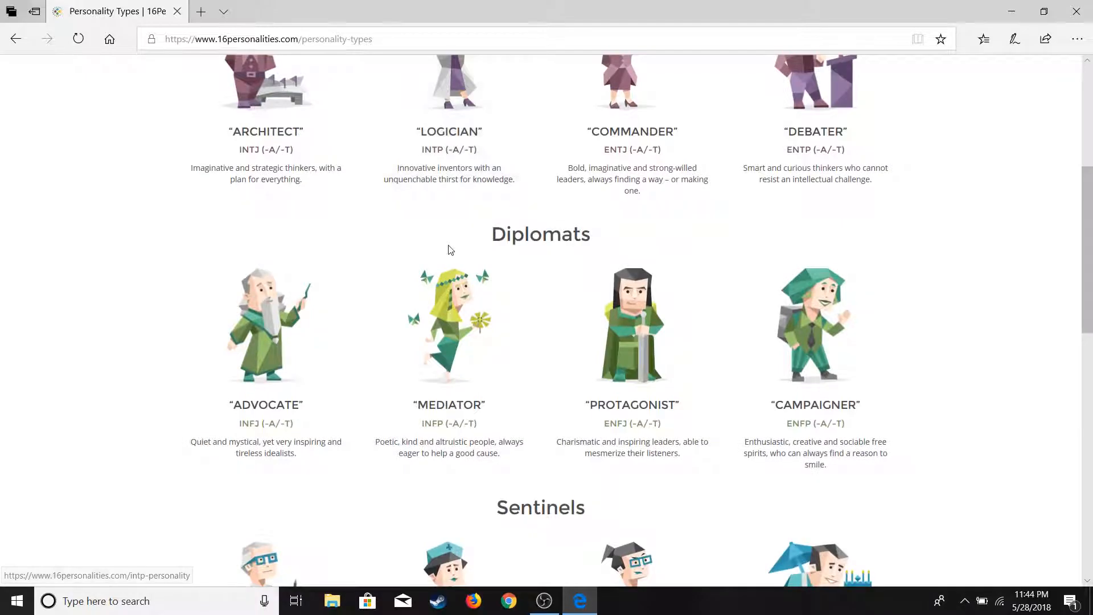
scroll("down", 3)
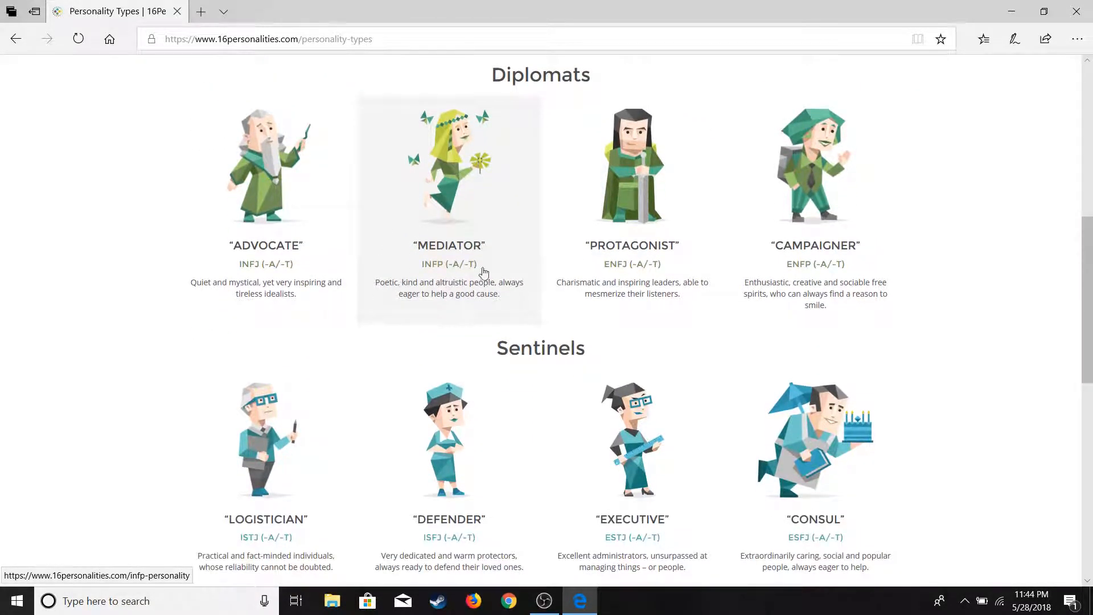
scroll("down", 3)
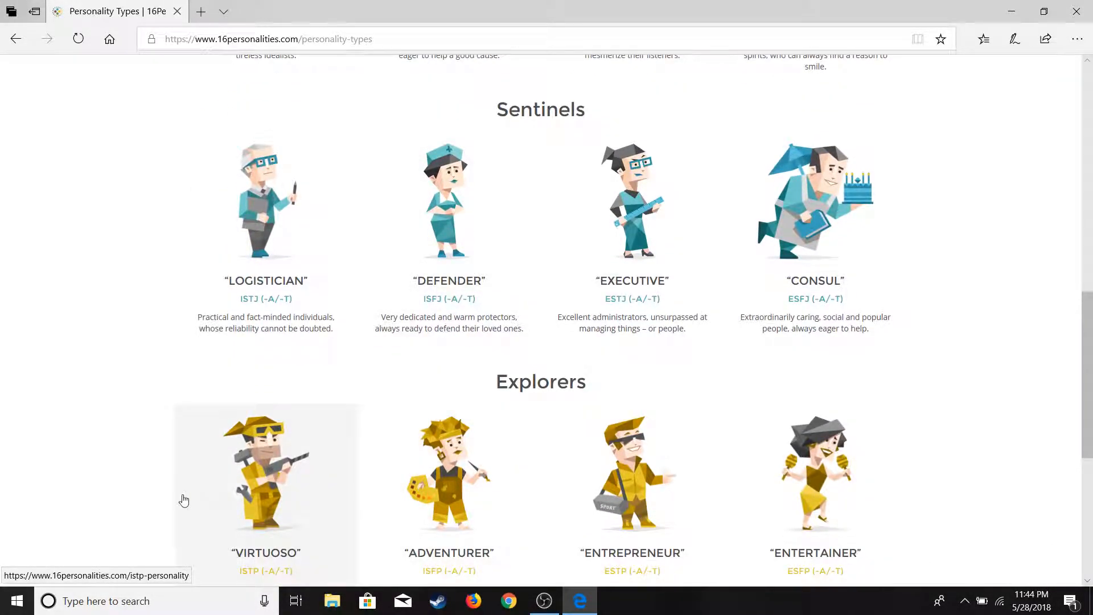
scroll("down", 3)
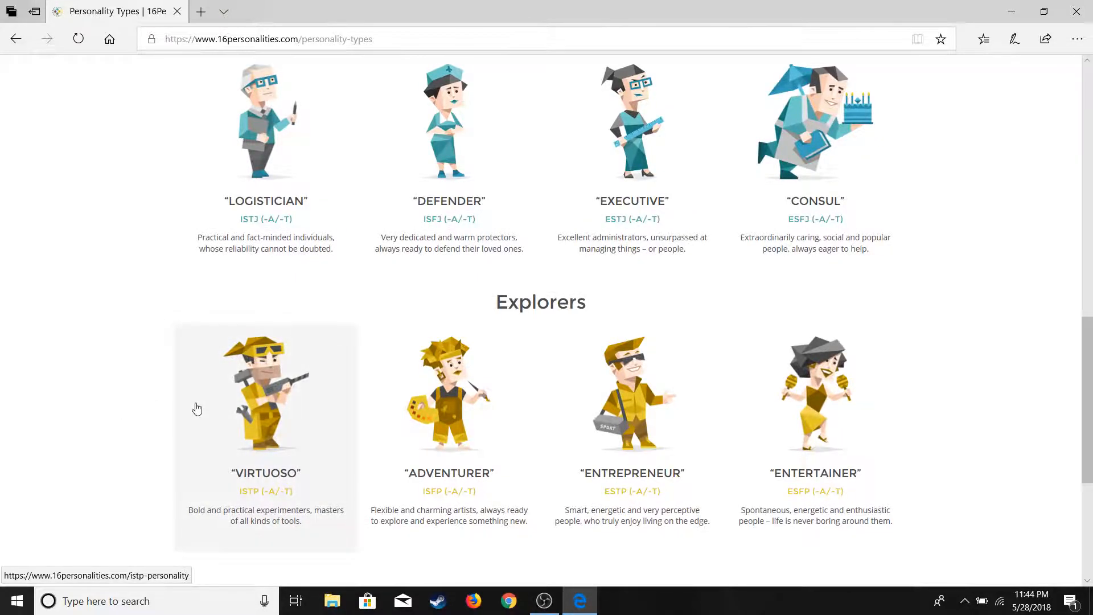
mouse_move(536, 416)
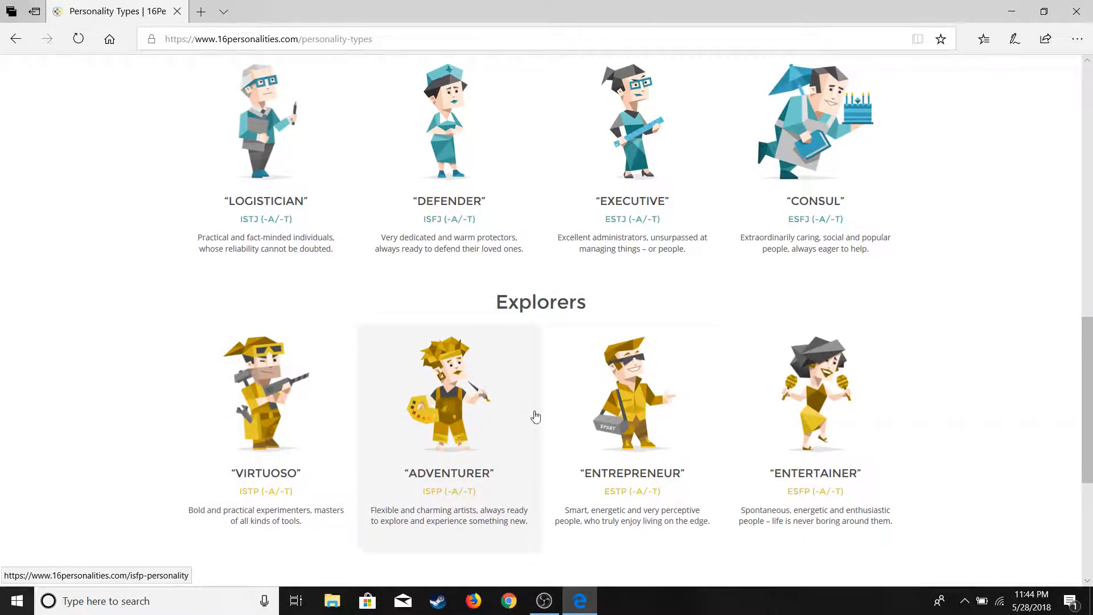
mouse_move(663, 416)
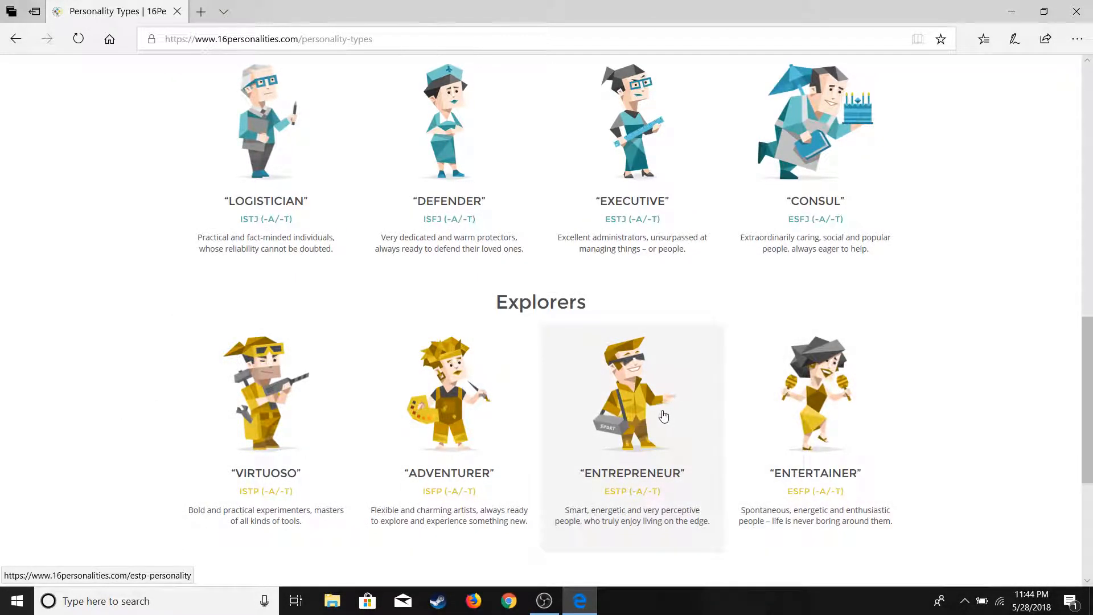
scroll("up", 3)
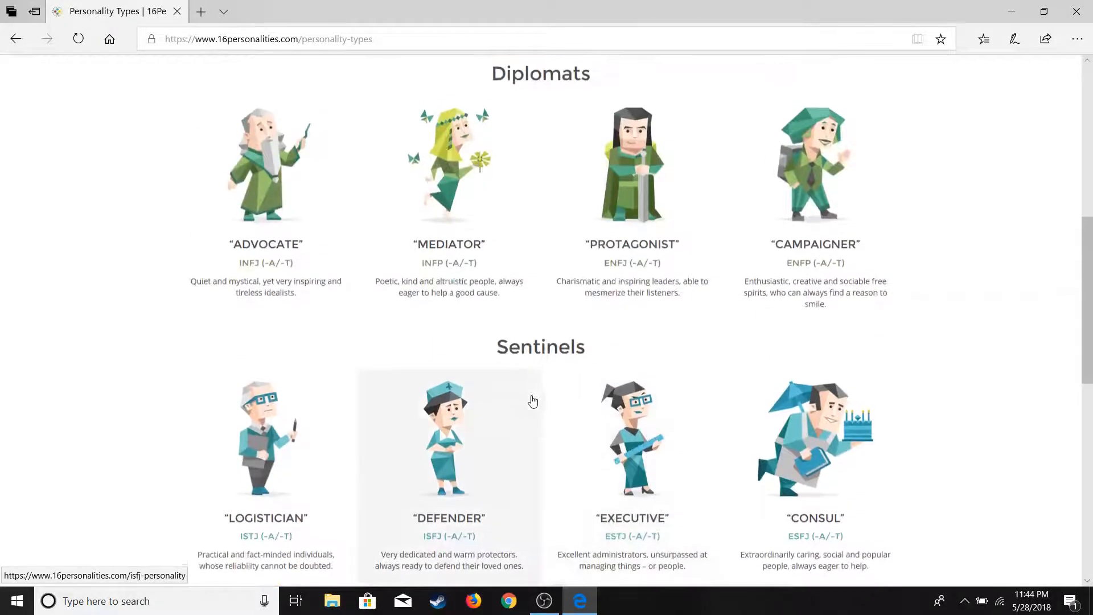
scroll("up", 3)
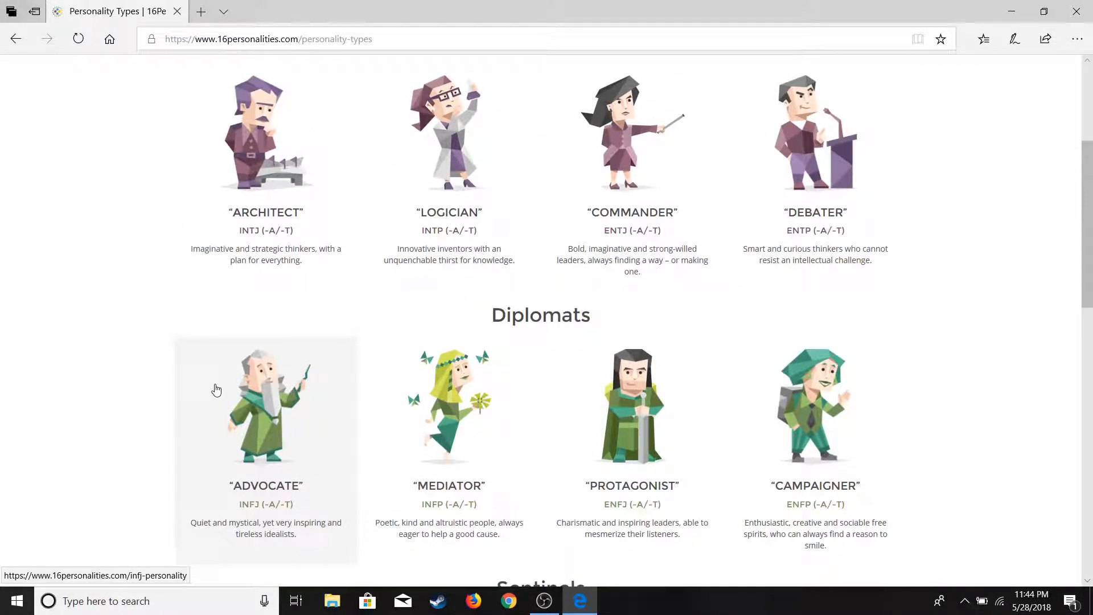
scroll("up", 3)
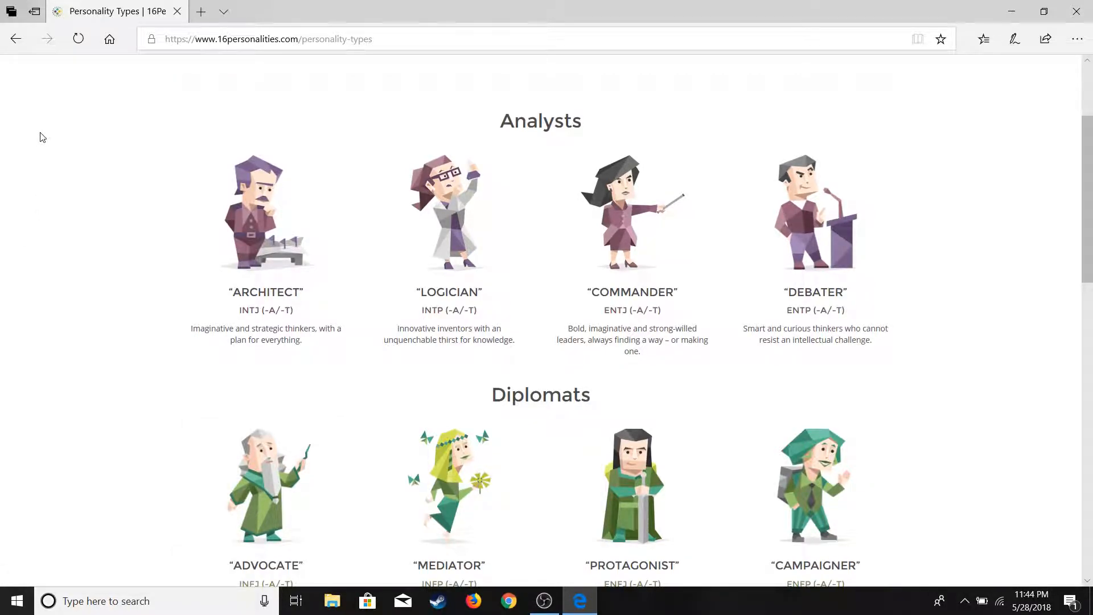
mouse_move(51, 116)
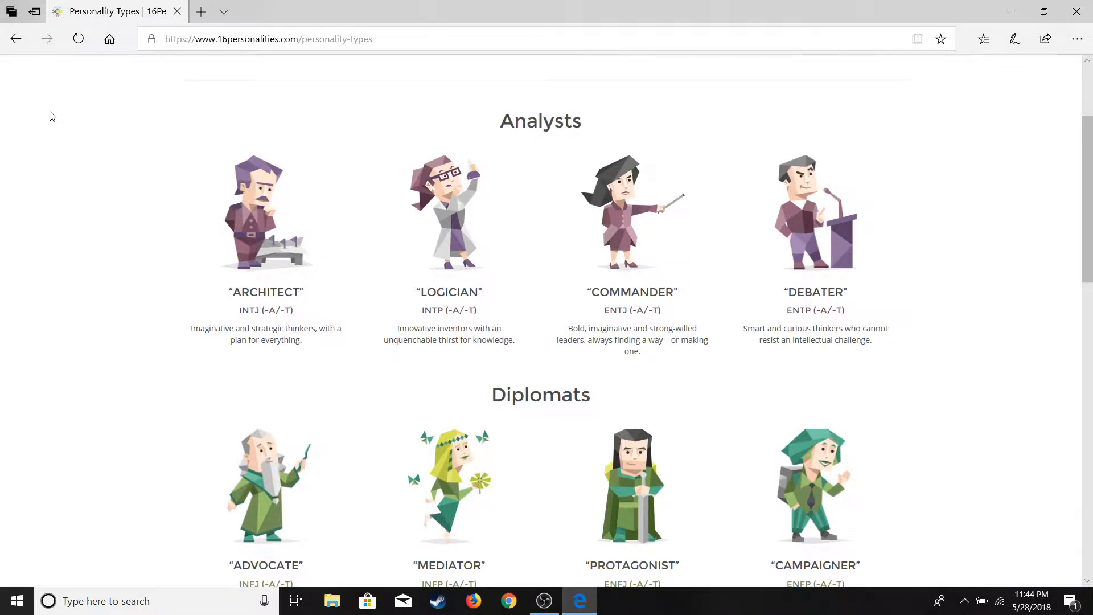
mouse_move(4, 350)
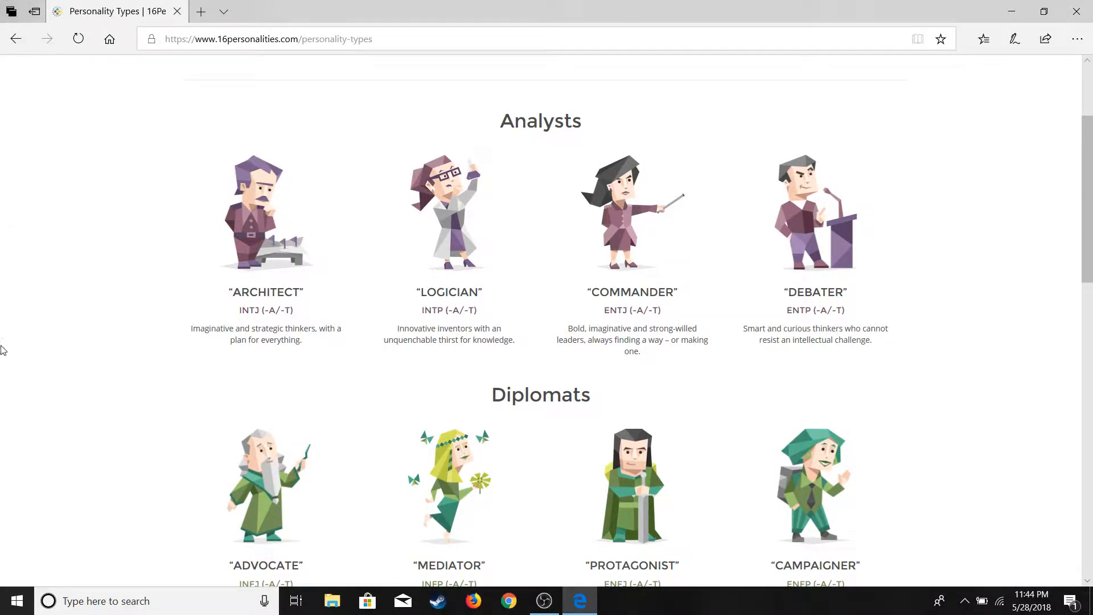
mouse_move(310, 518)
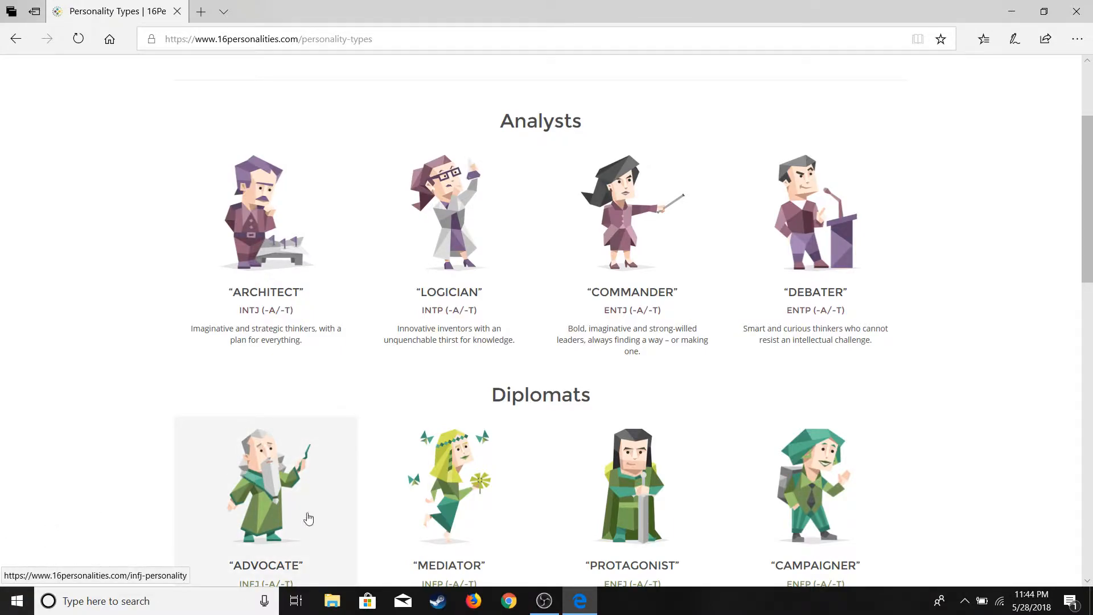
Bring OBS Studio to the front.
left_click(544, 600)
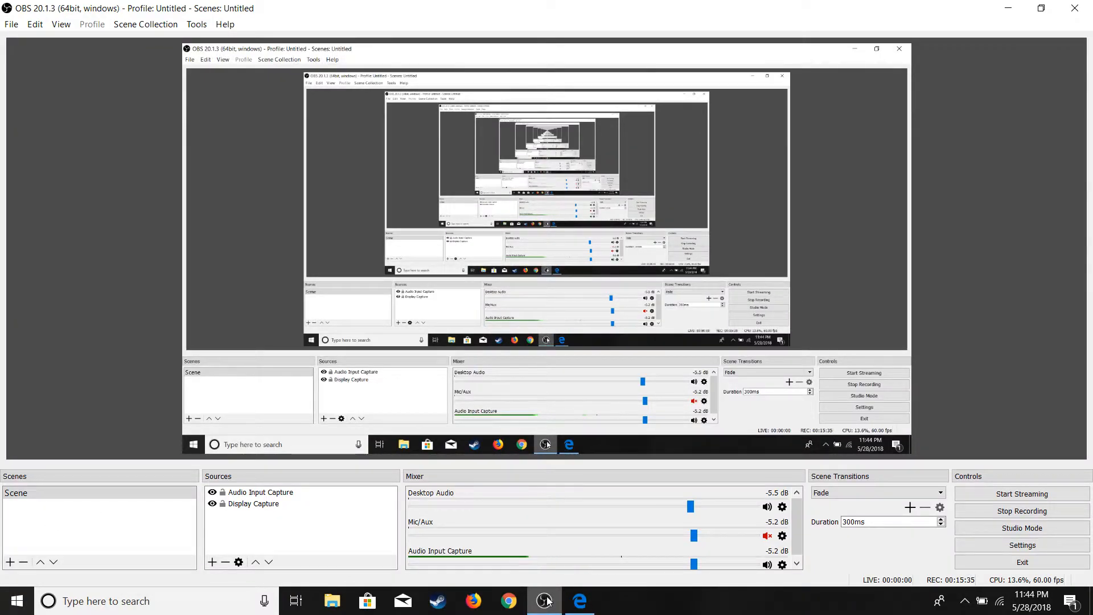